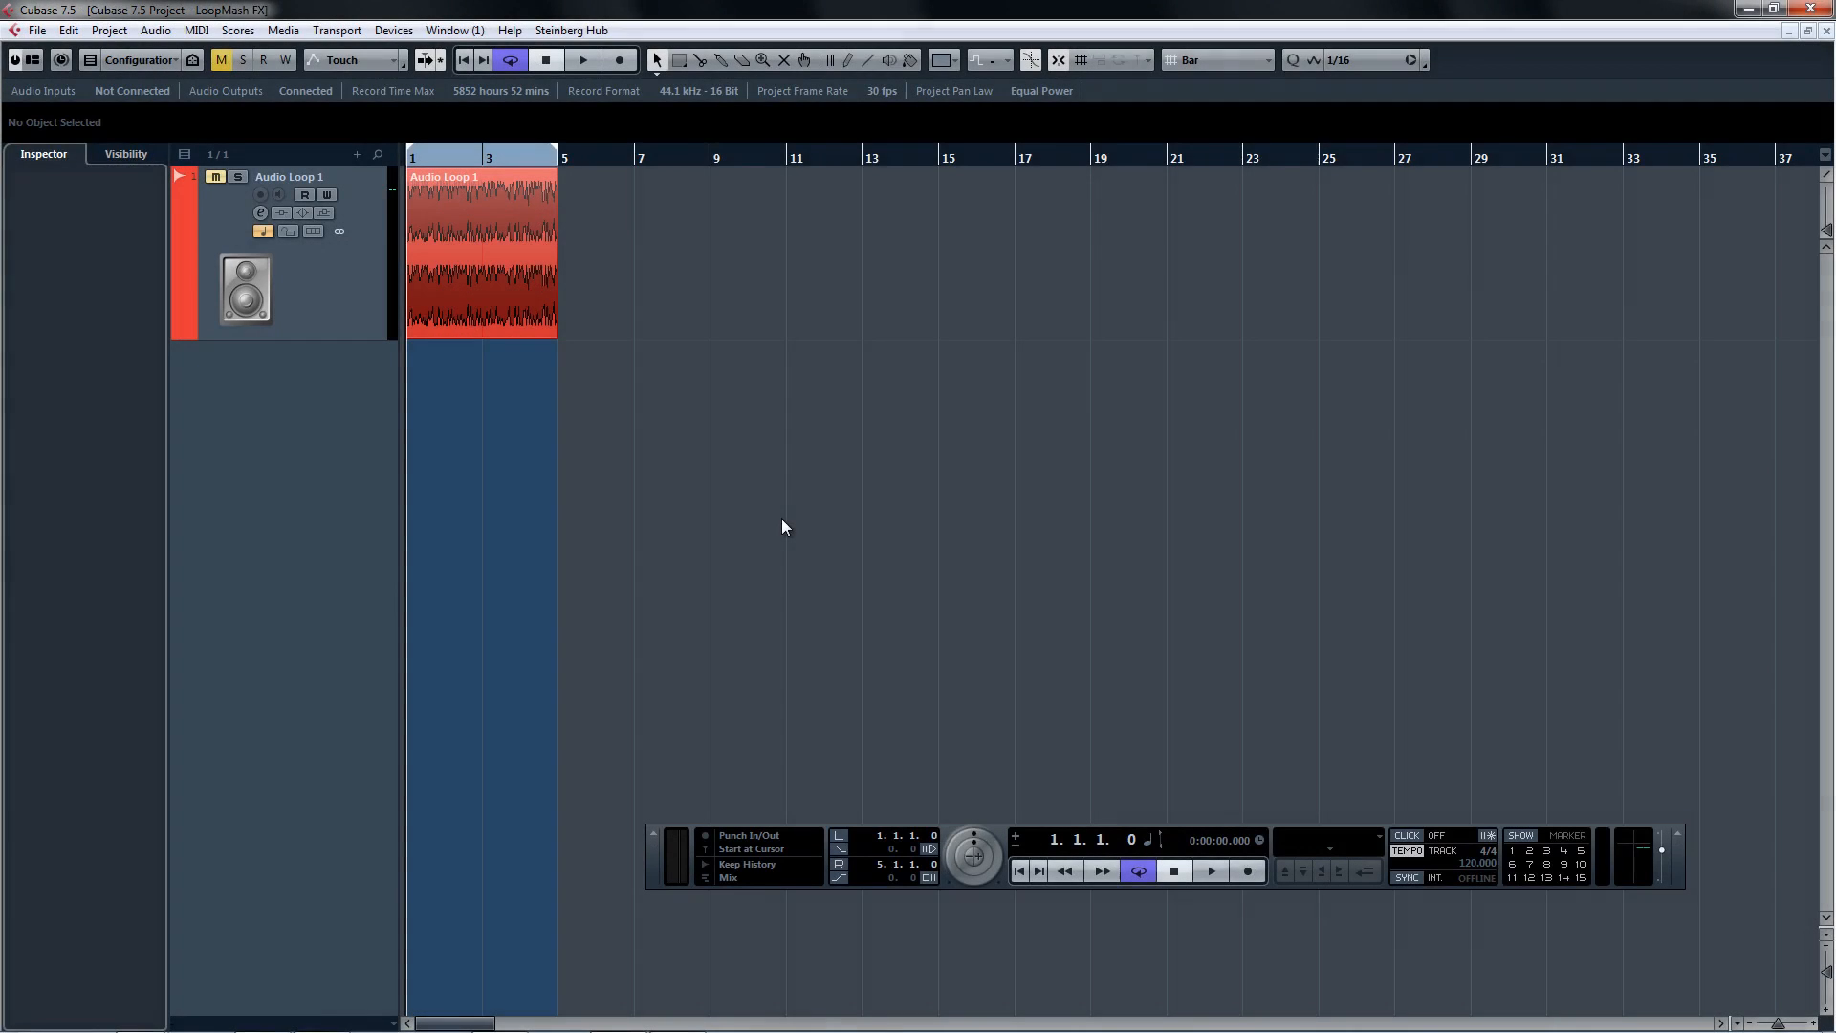
mouse_move(994, 207)
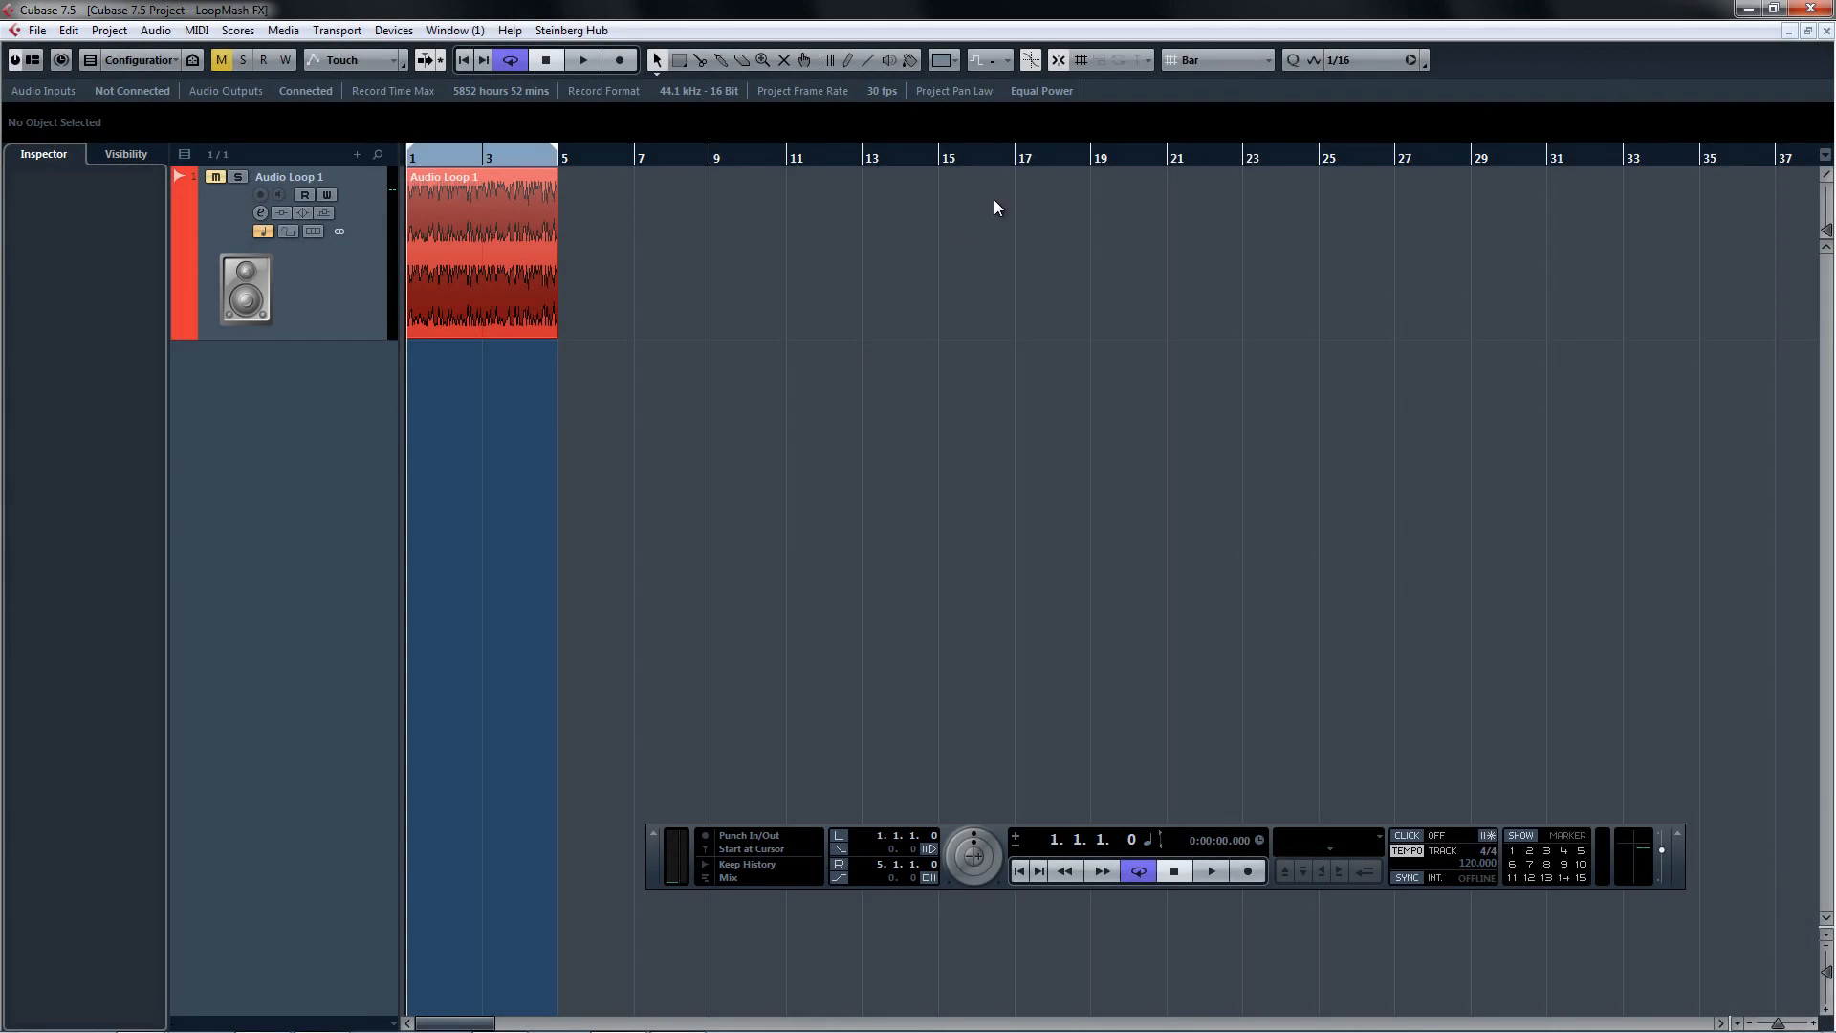
mouse_move(1193, 176)
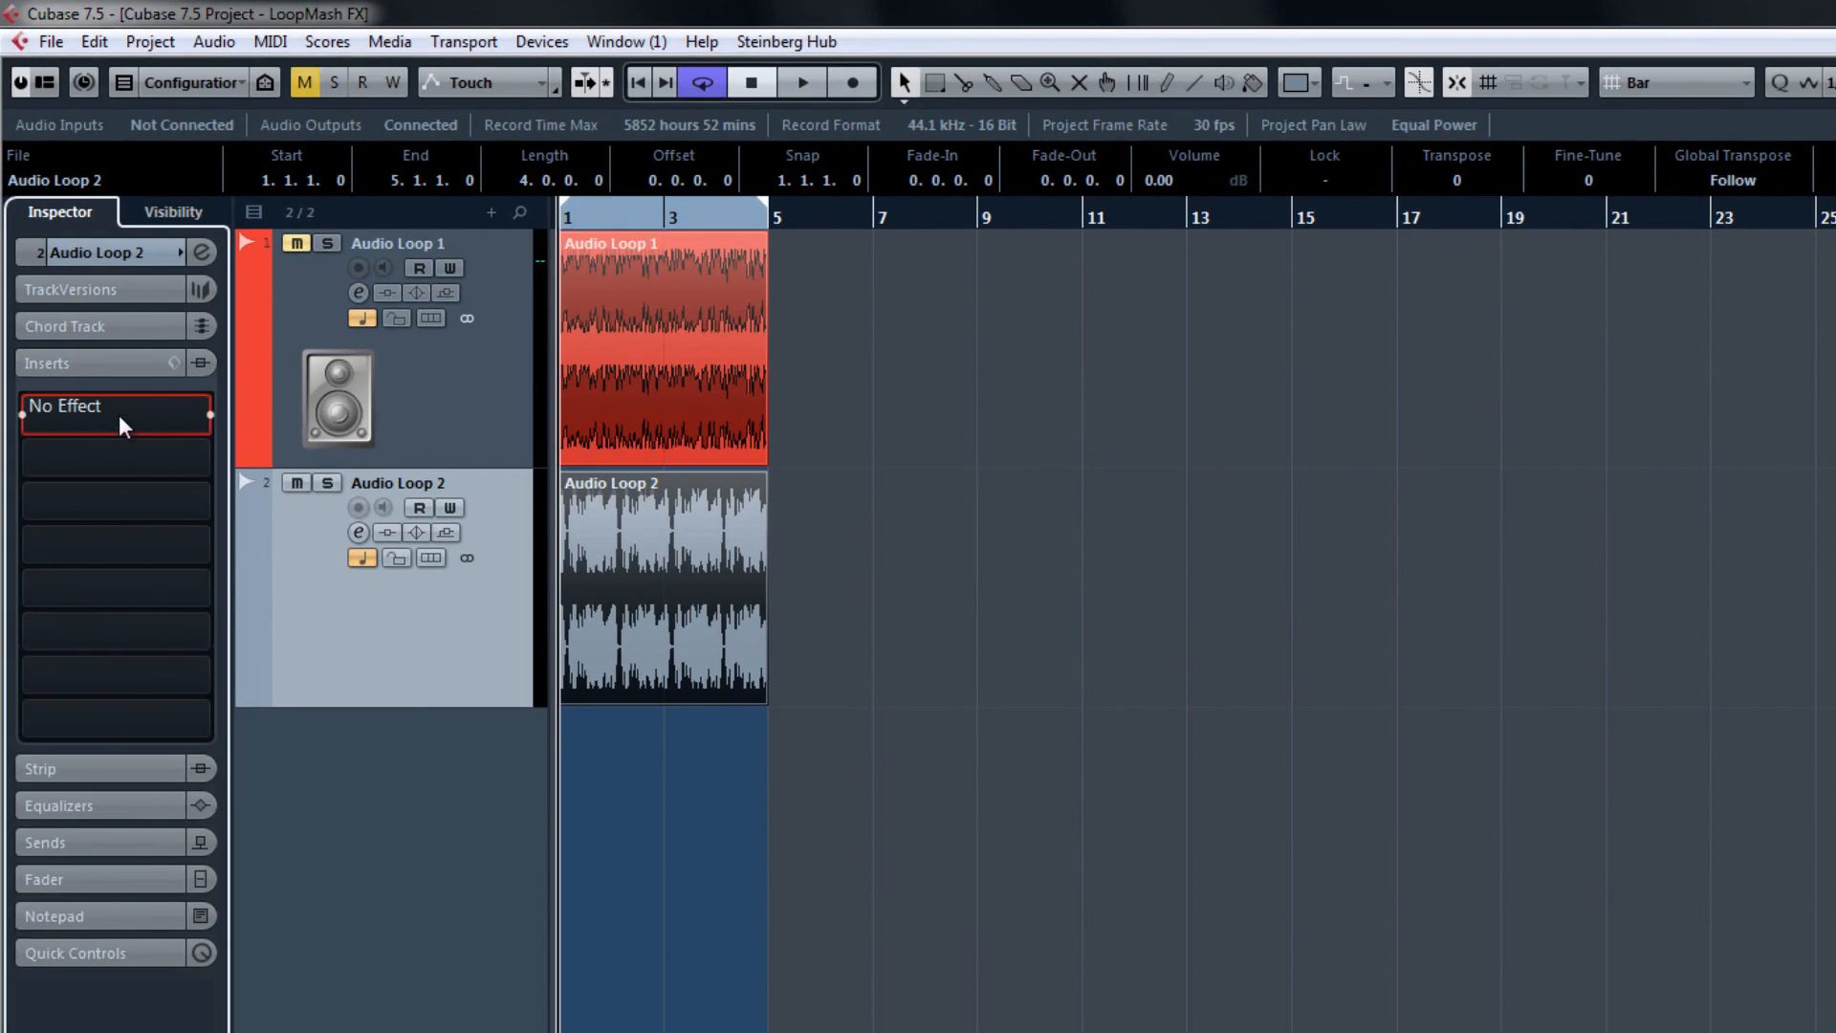
Insert LoopMash FX from the Other category on Audio Loop 2's first insert slot.
left_click(113, 405)
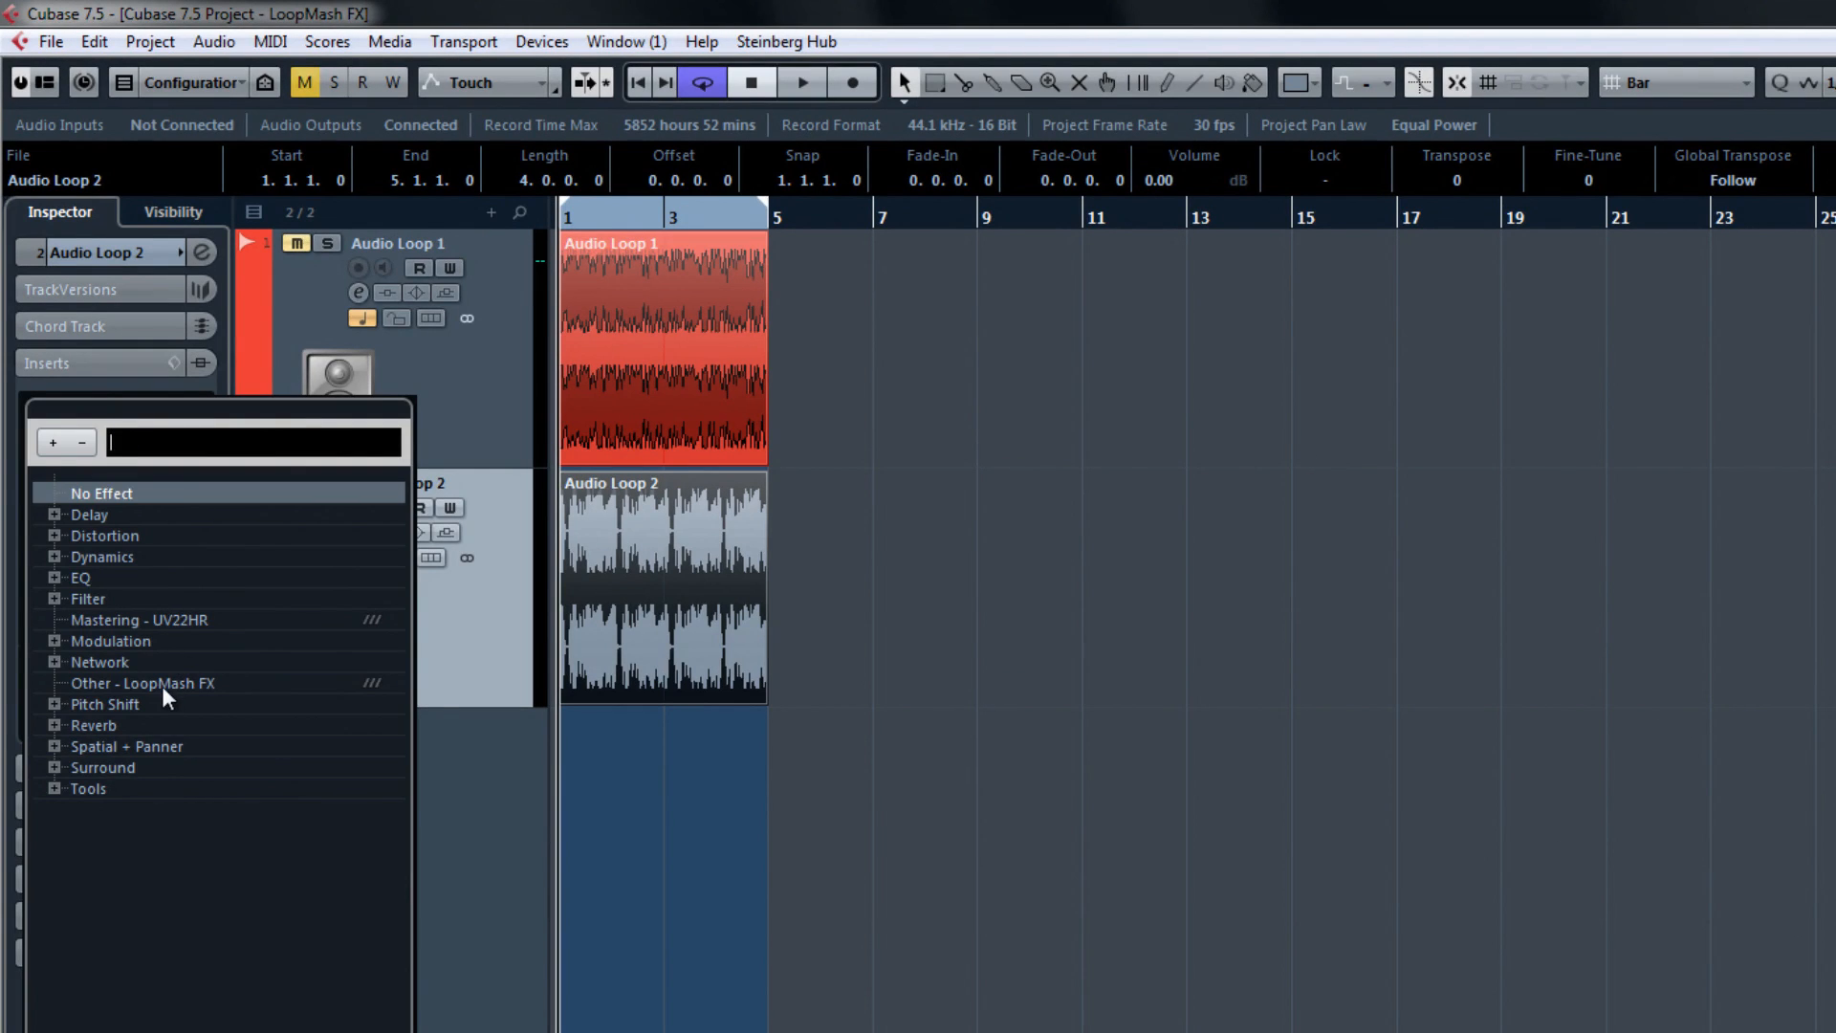
left_click(144, 683)
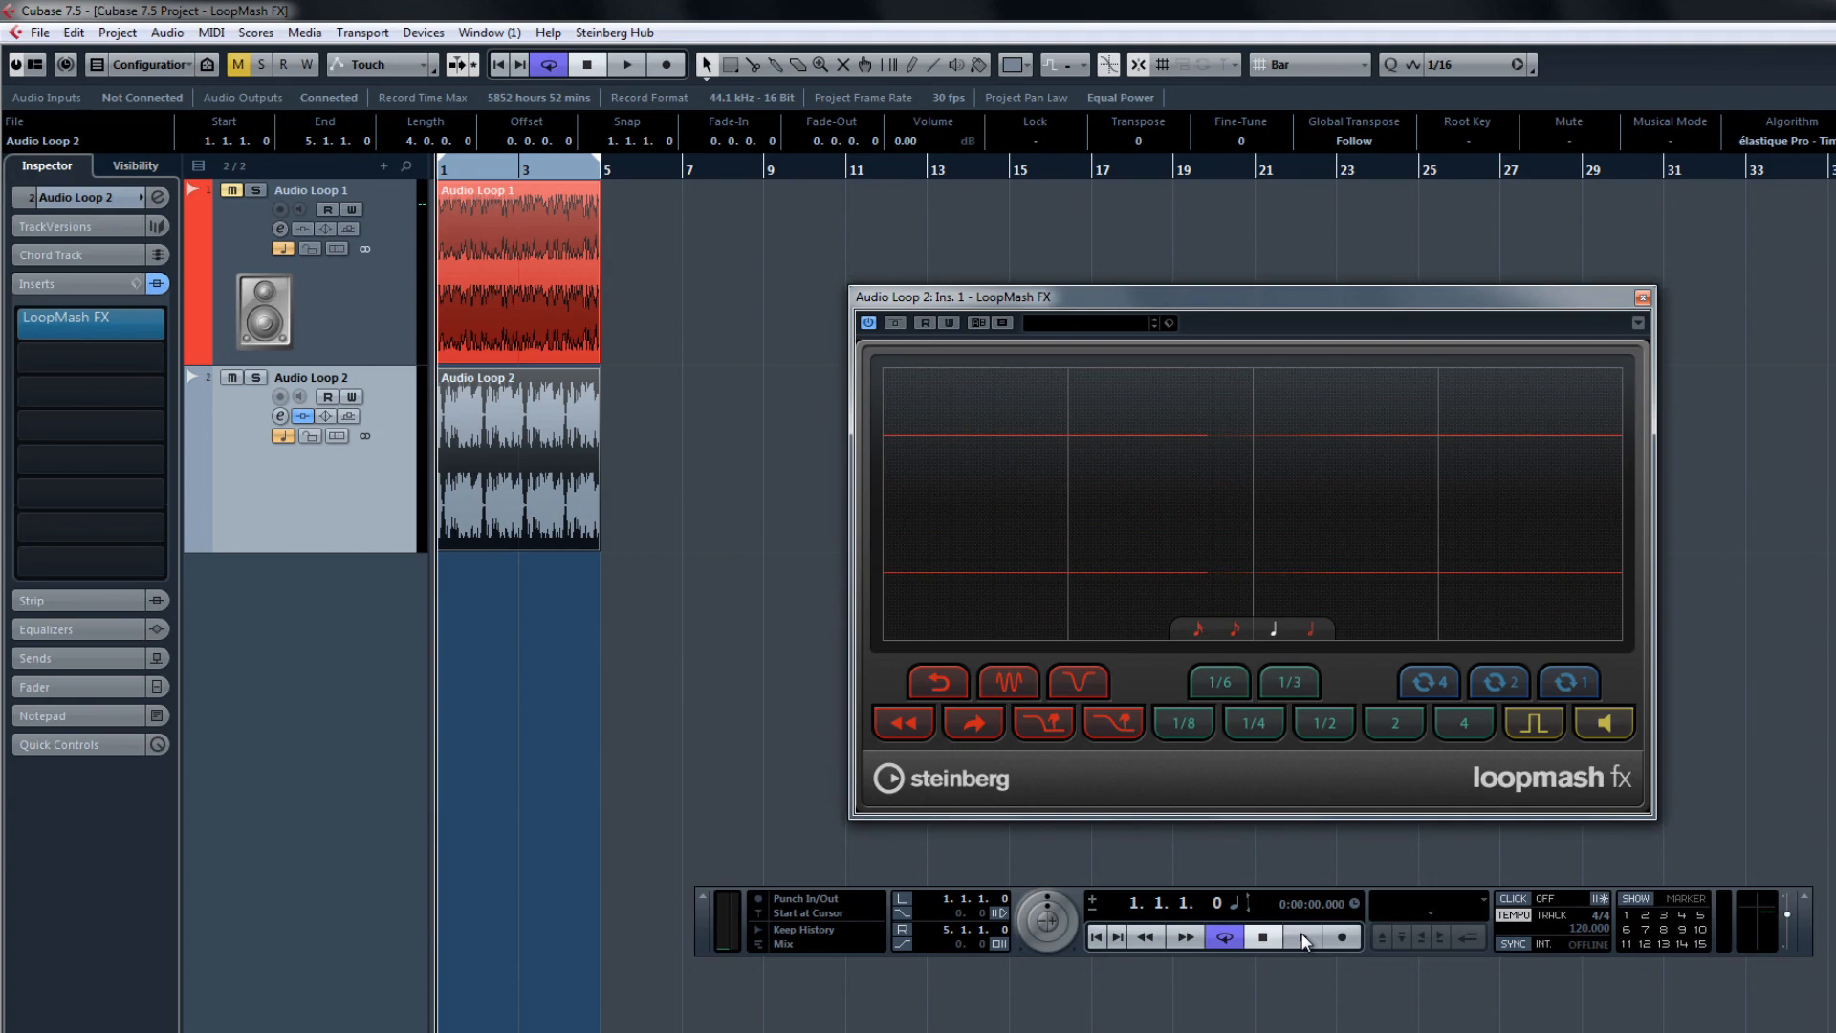
left_click(1302, 938)
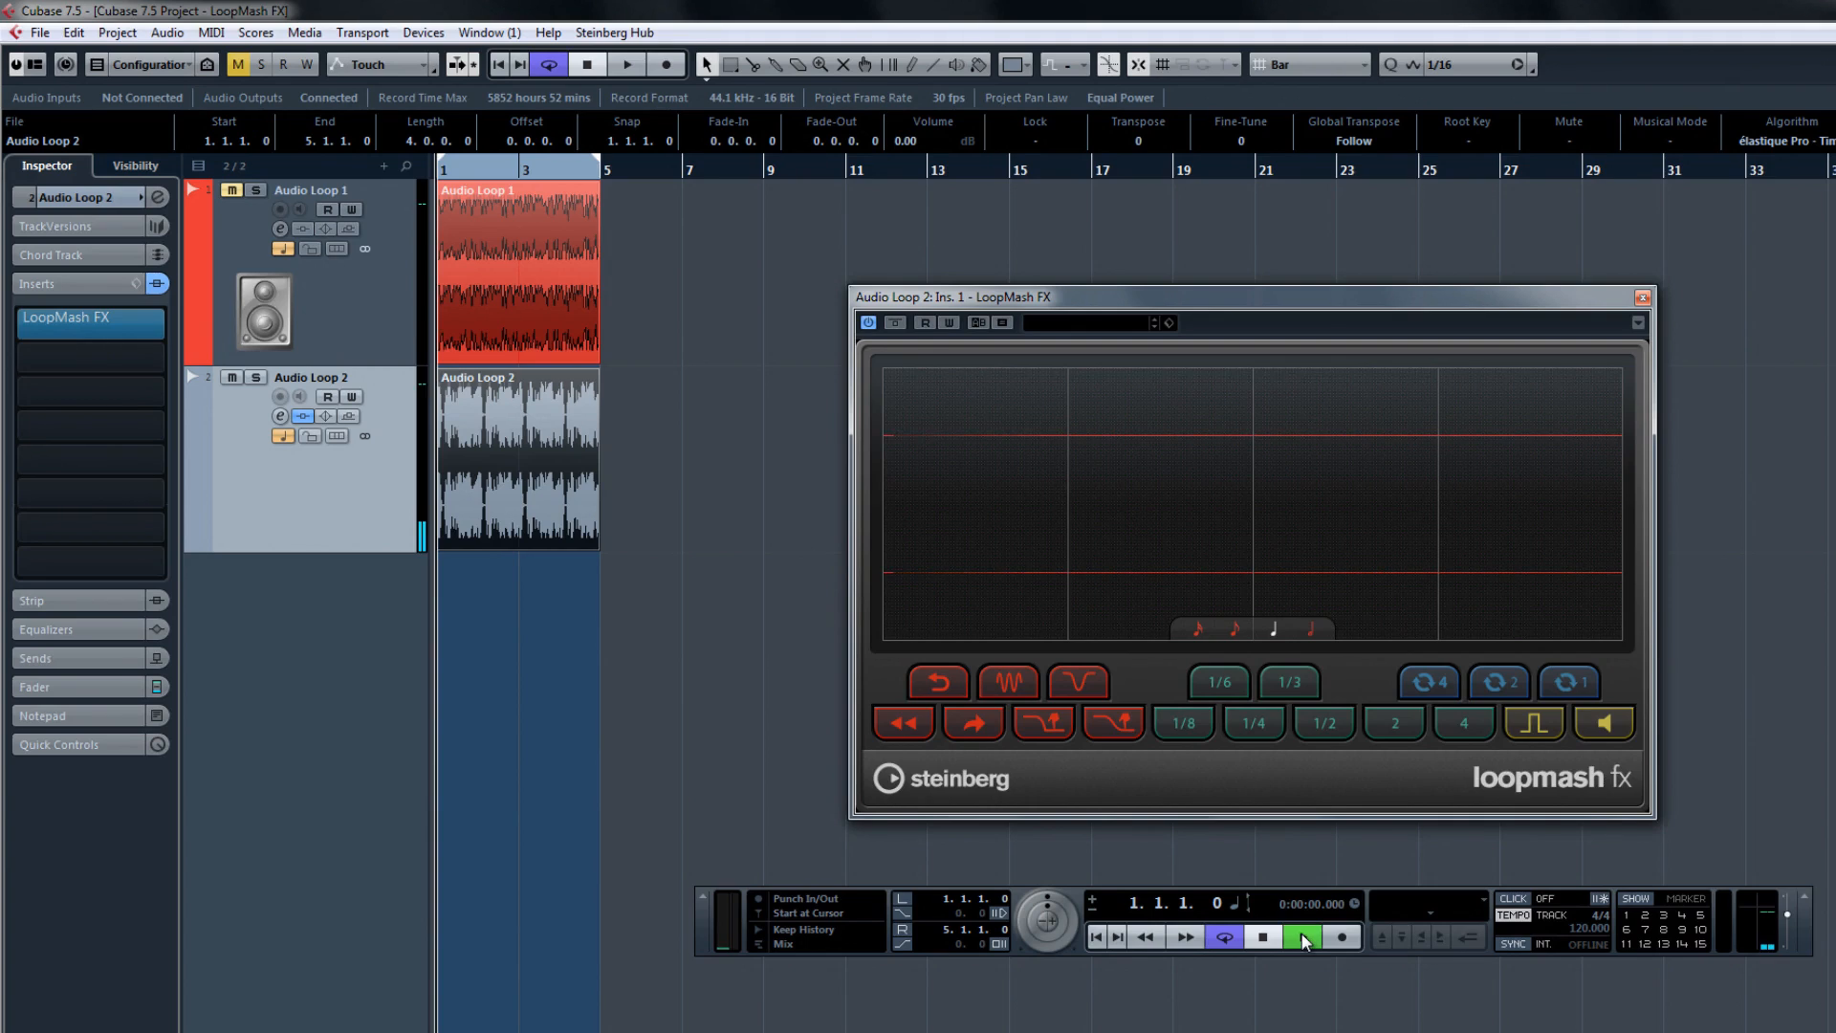
left_click(1301, 938)
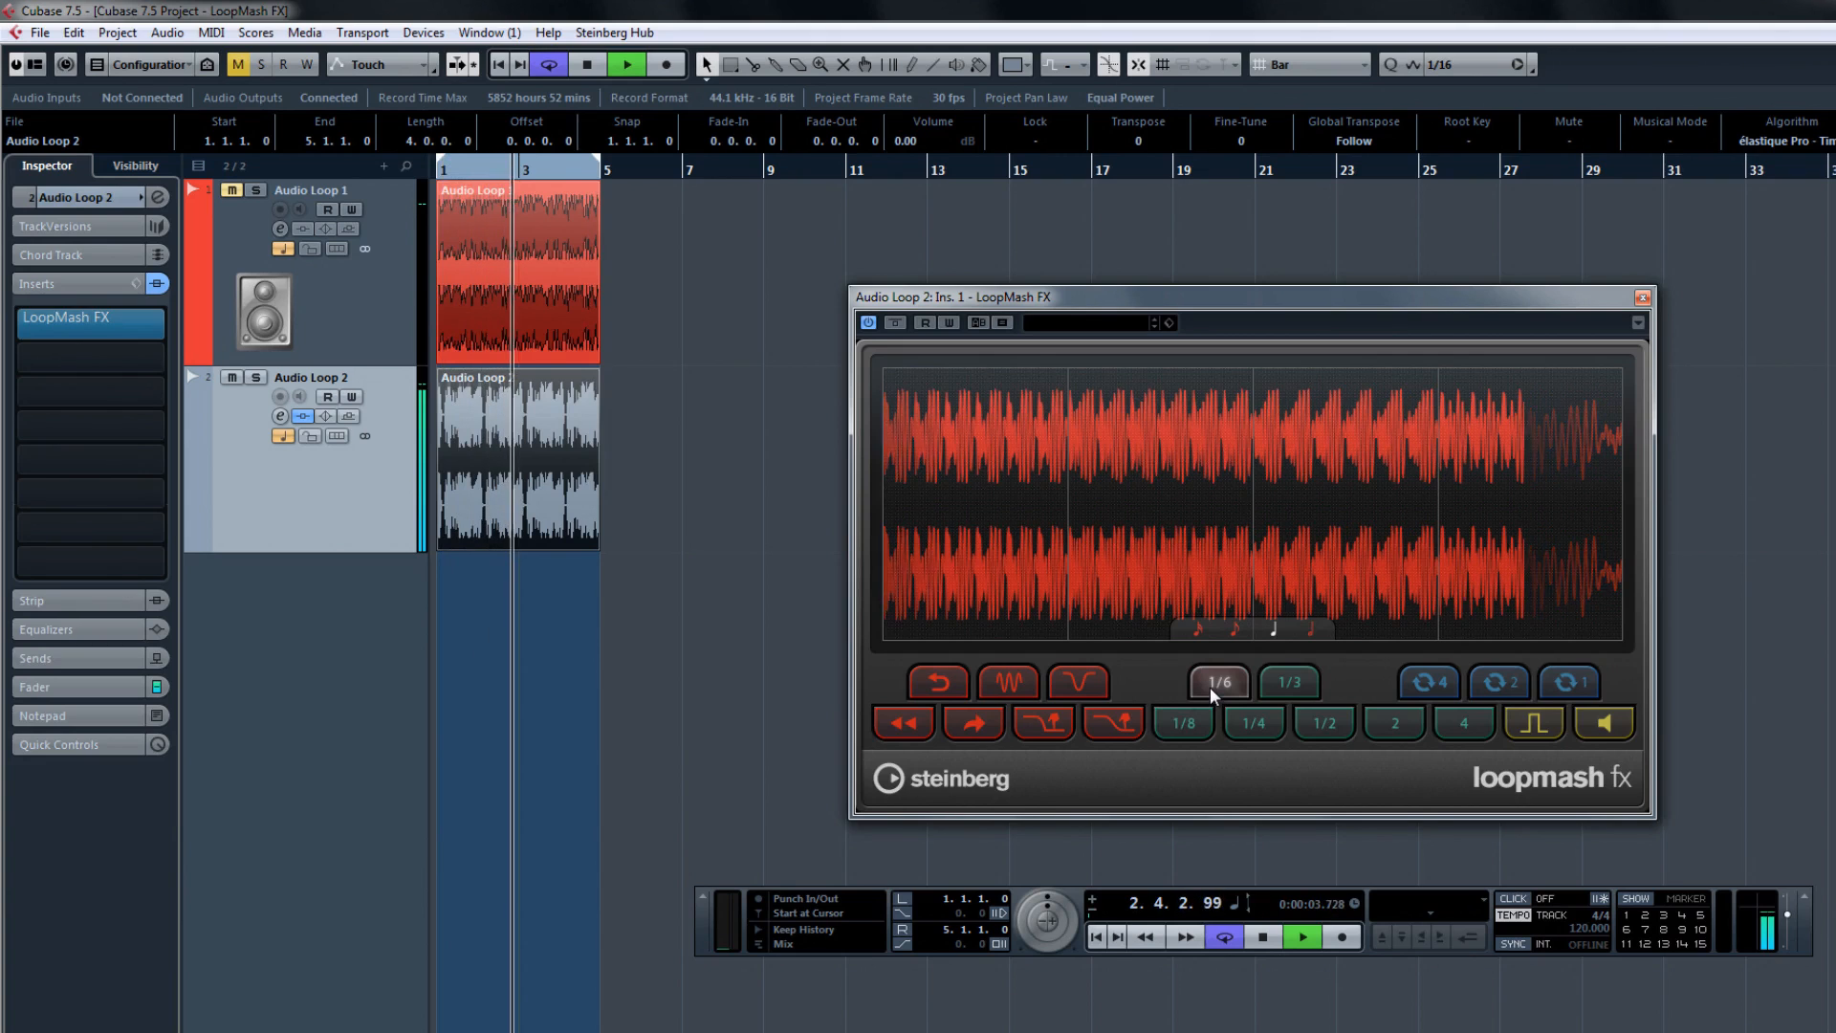
left_click(1571, 683)
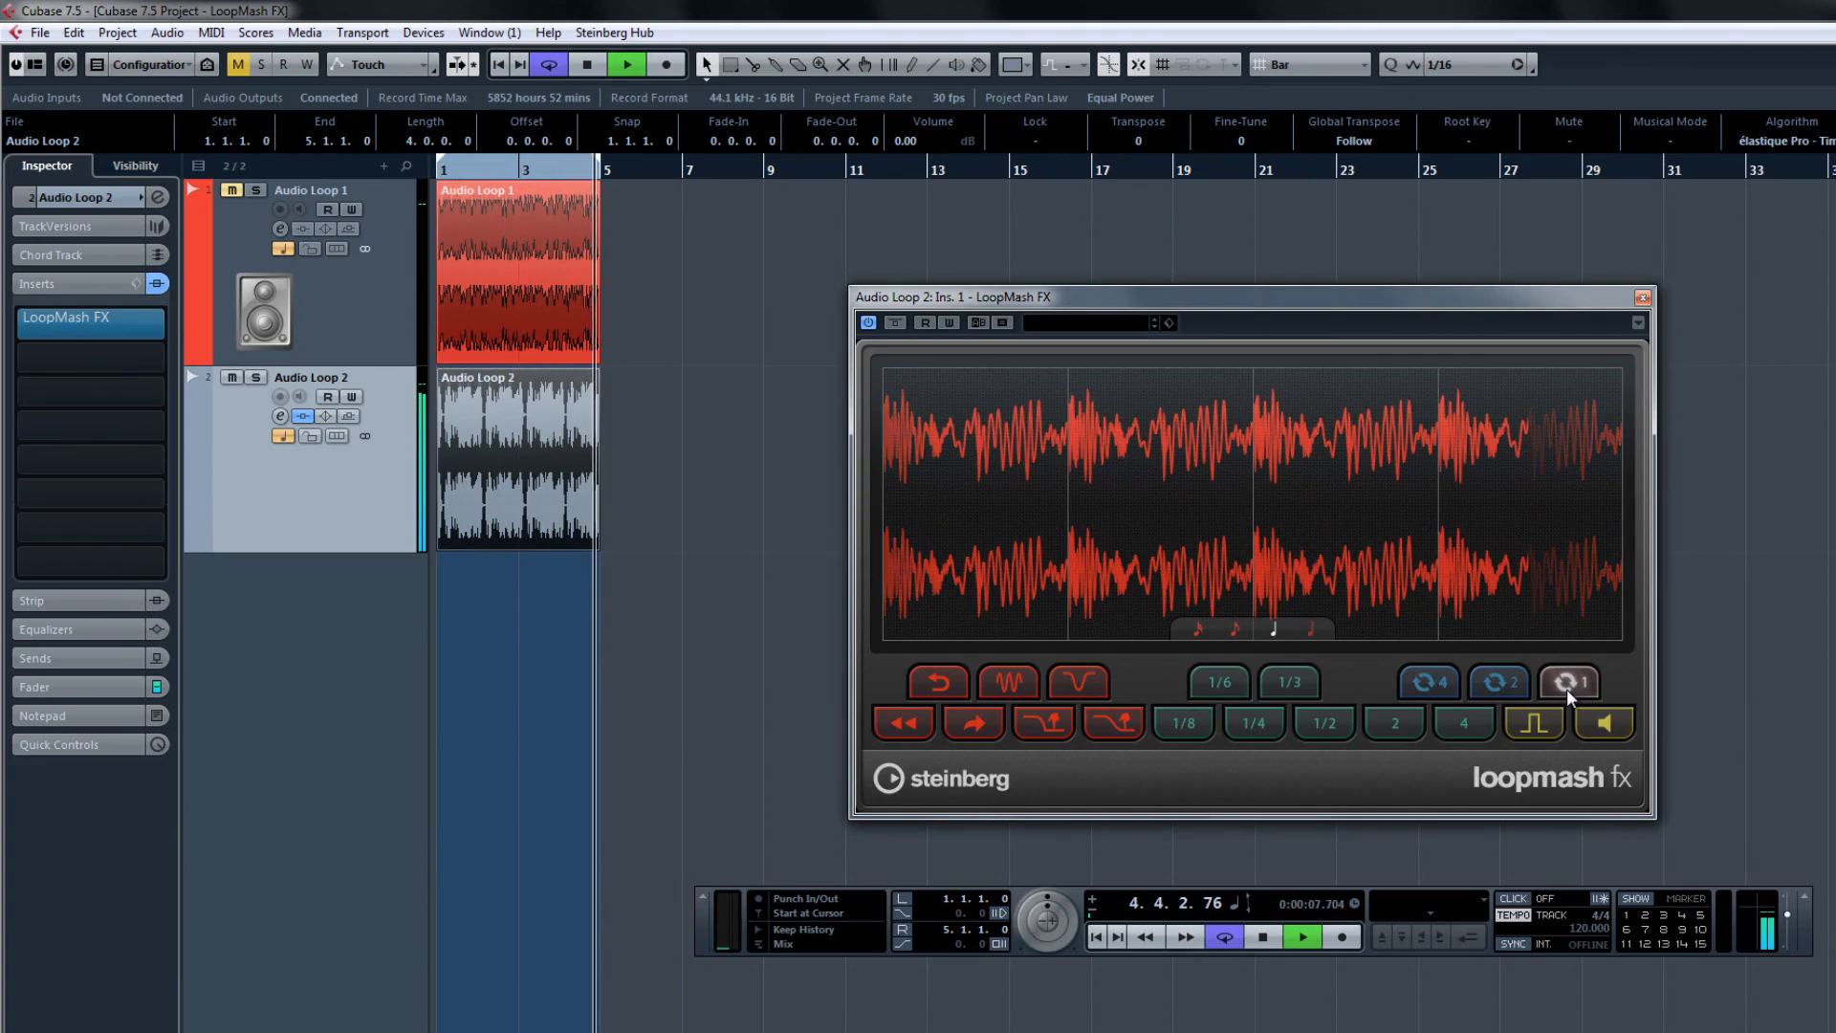
left_click(583, 65)
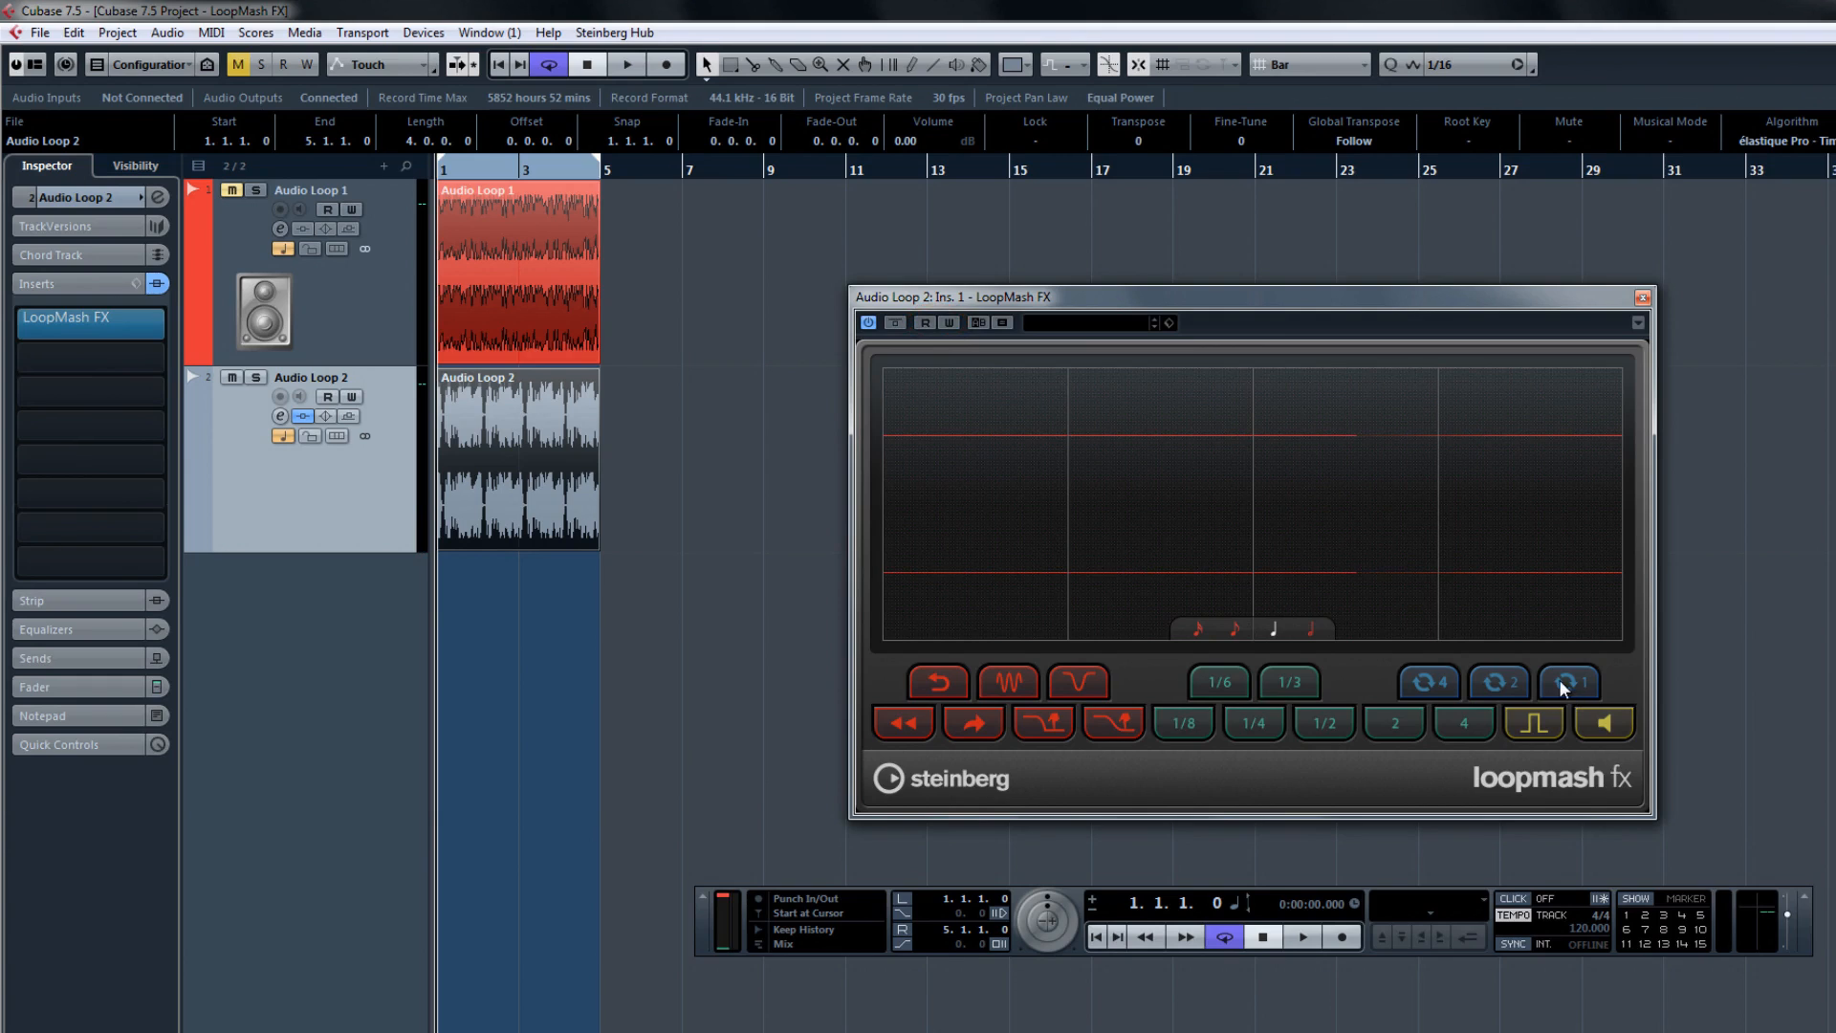
Add a new MIDI track from the track list context menu.
right_click(352, 608)
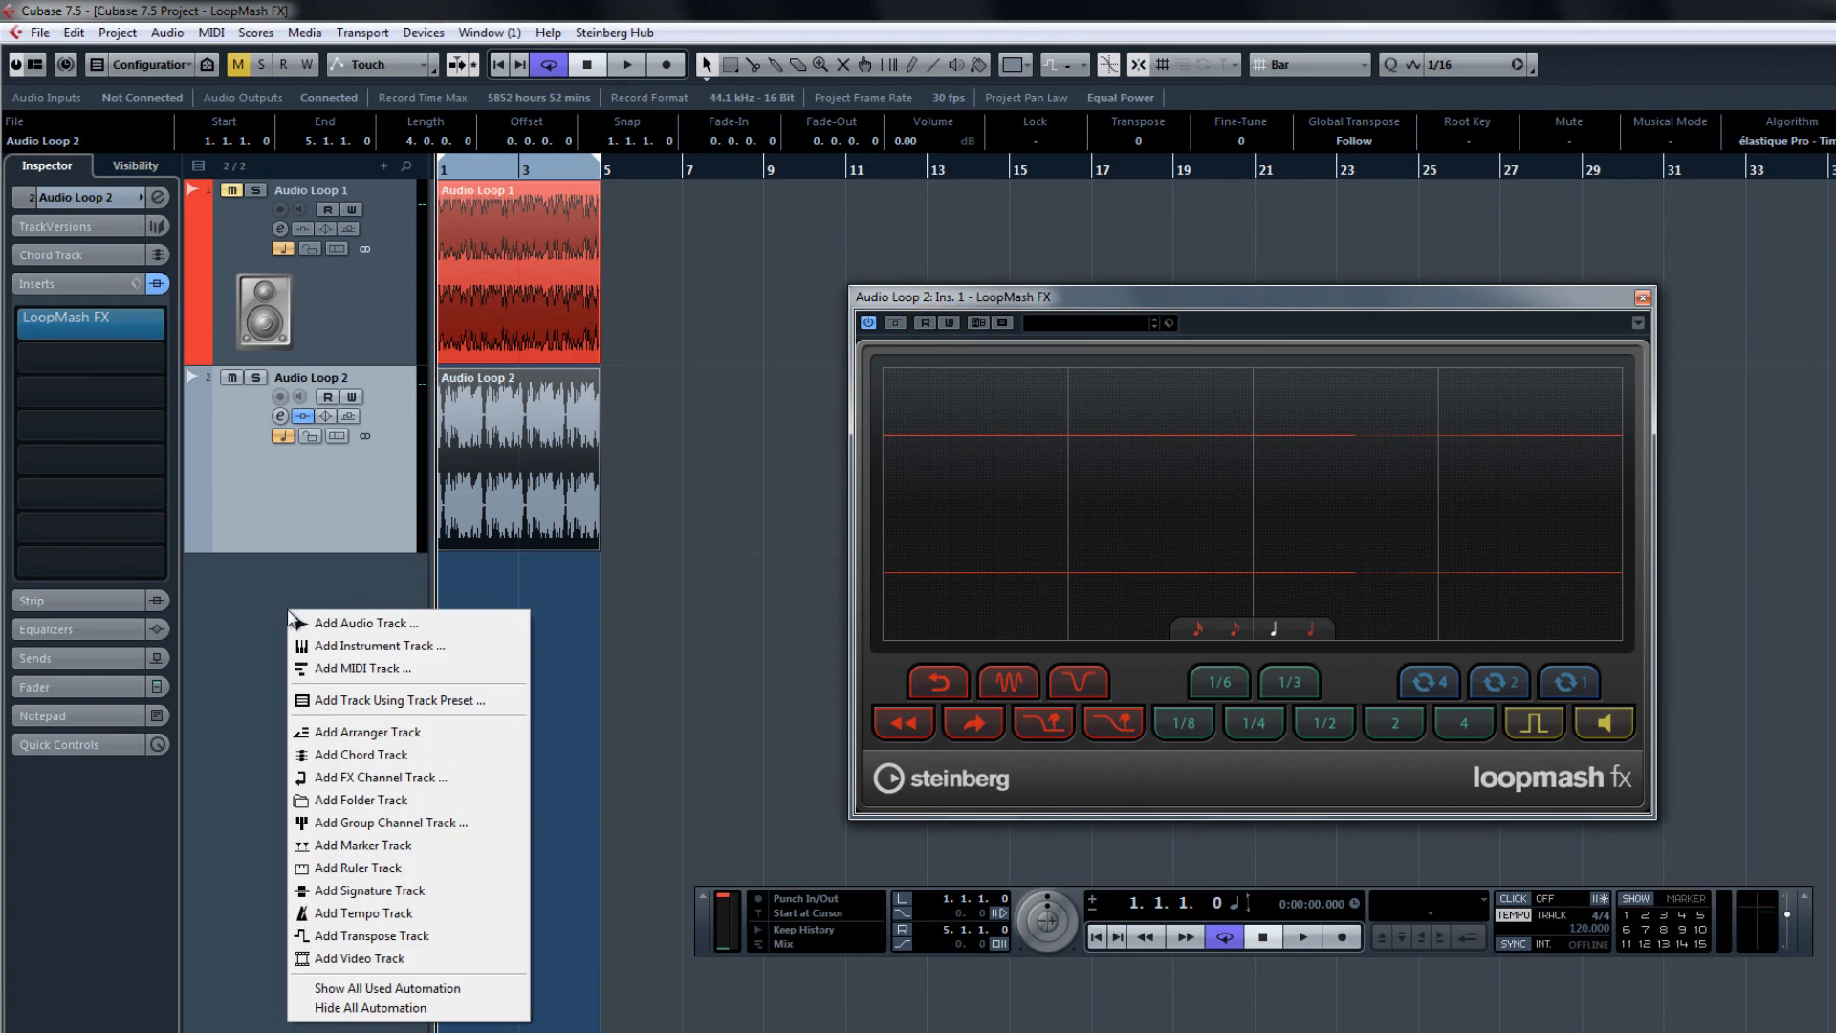
left_click(363, 670)
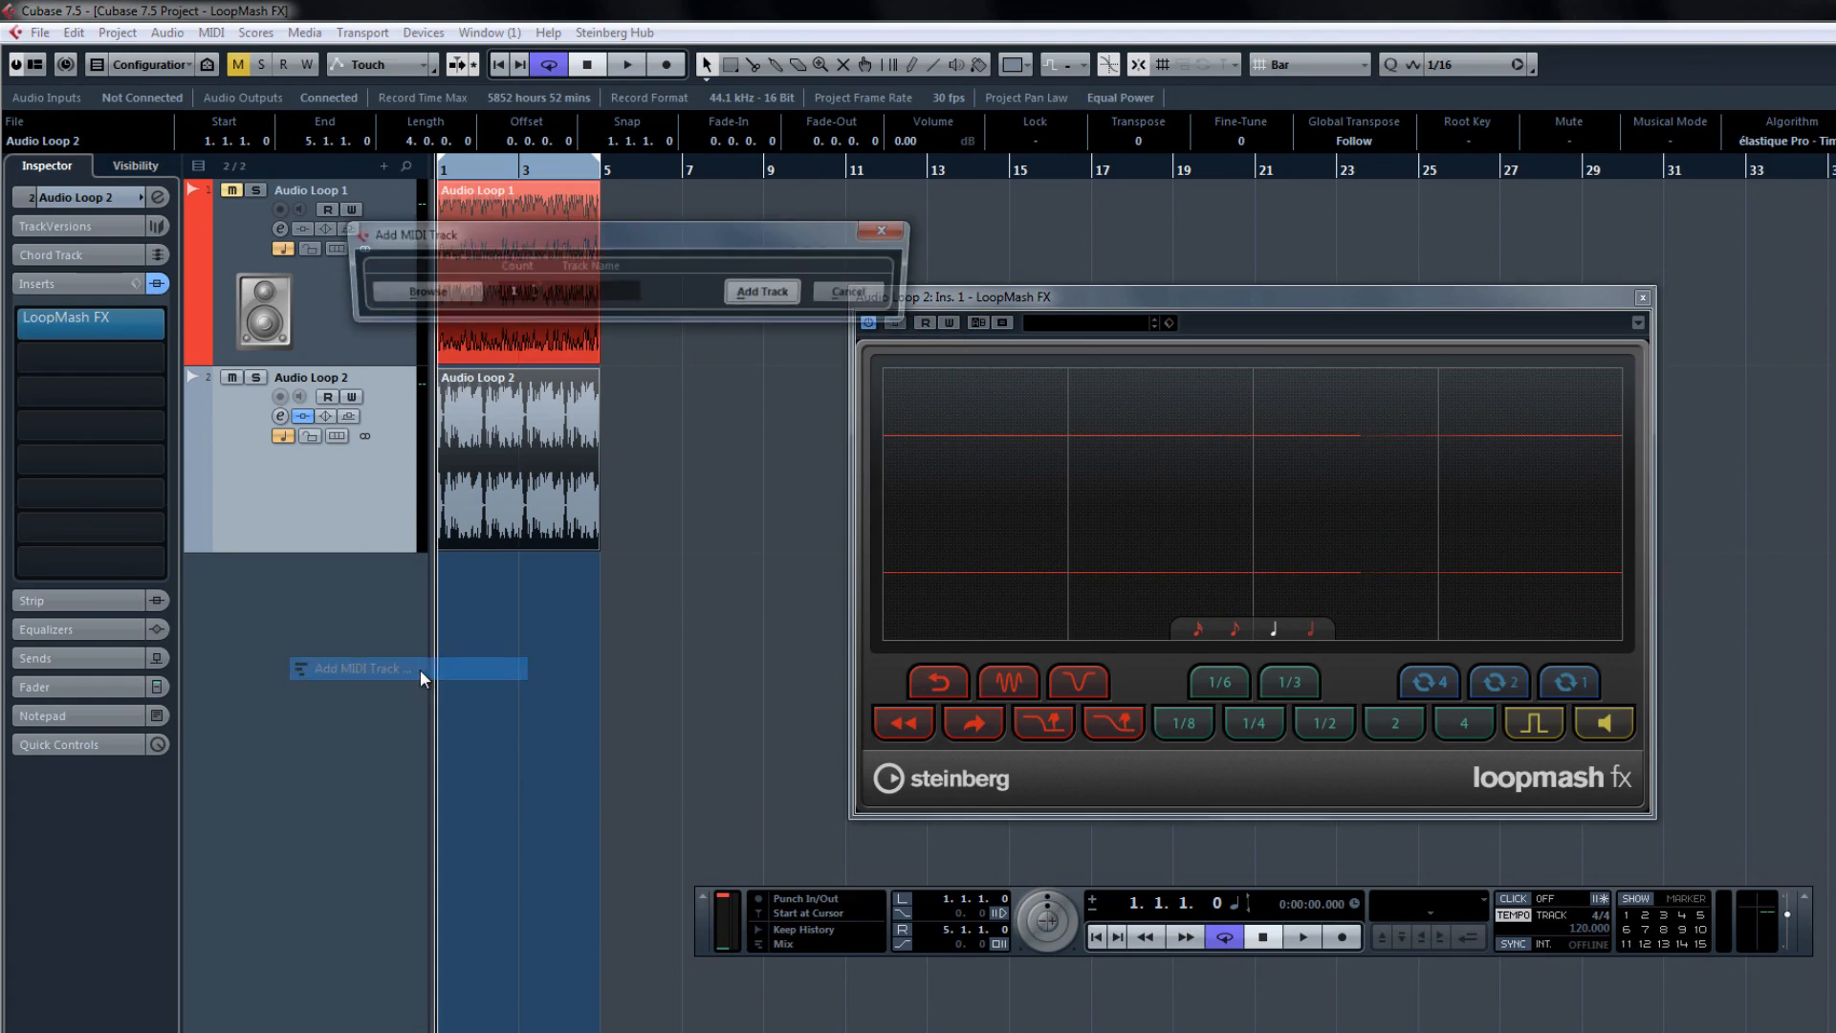
left_click(767, 293)
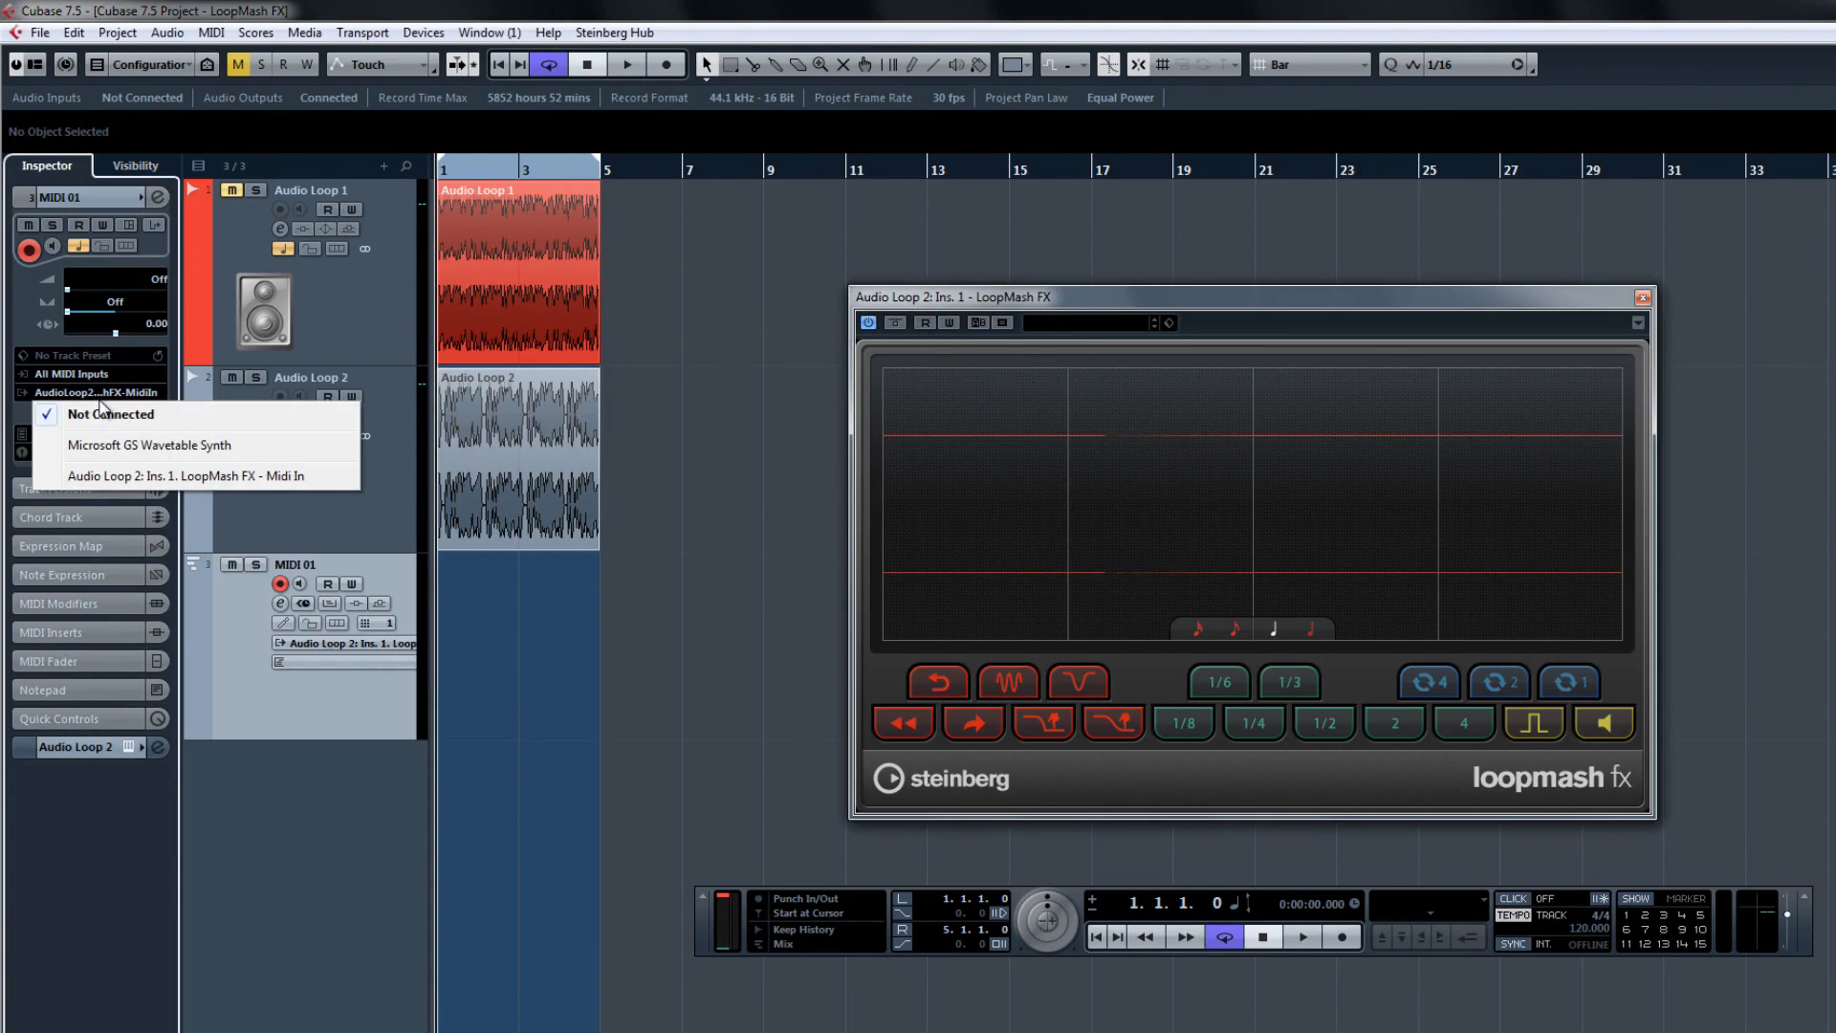
Route the MIDI track to Audio Loop 2 LoopMash FX MIDI In and move the Audio Loop 1 part onto track 2.
left_click(113, 413)
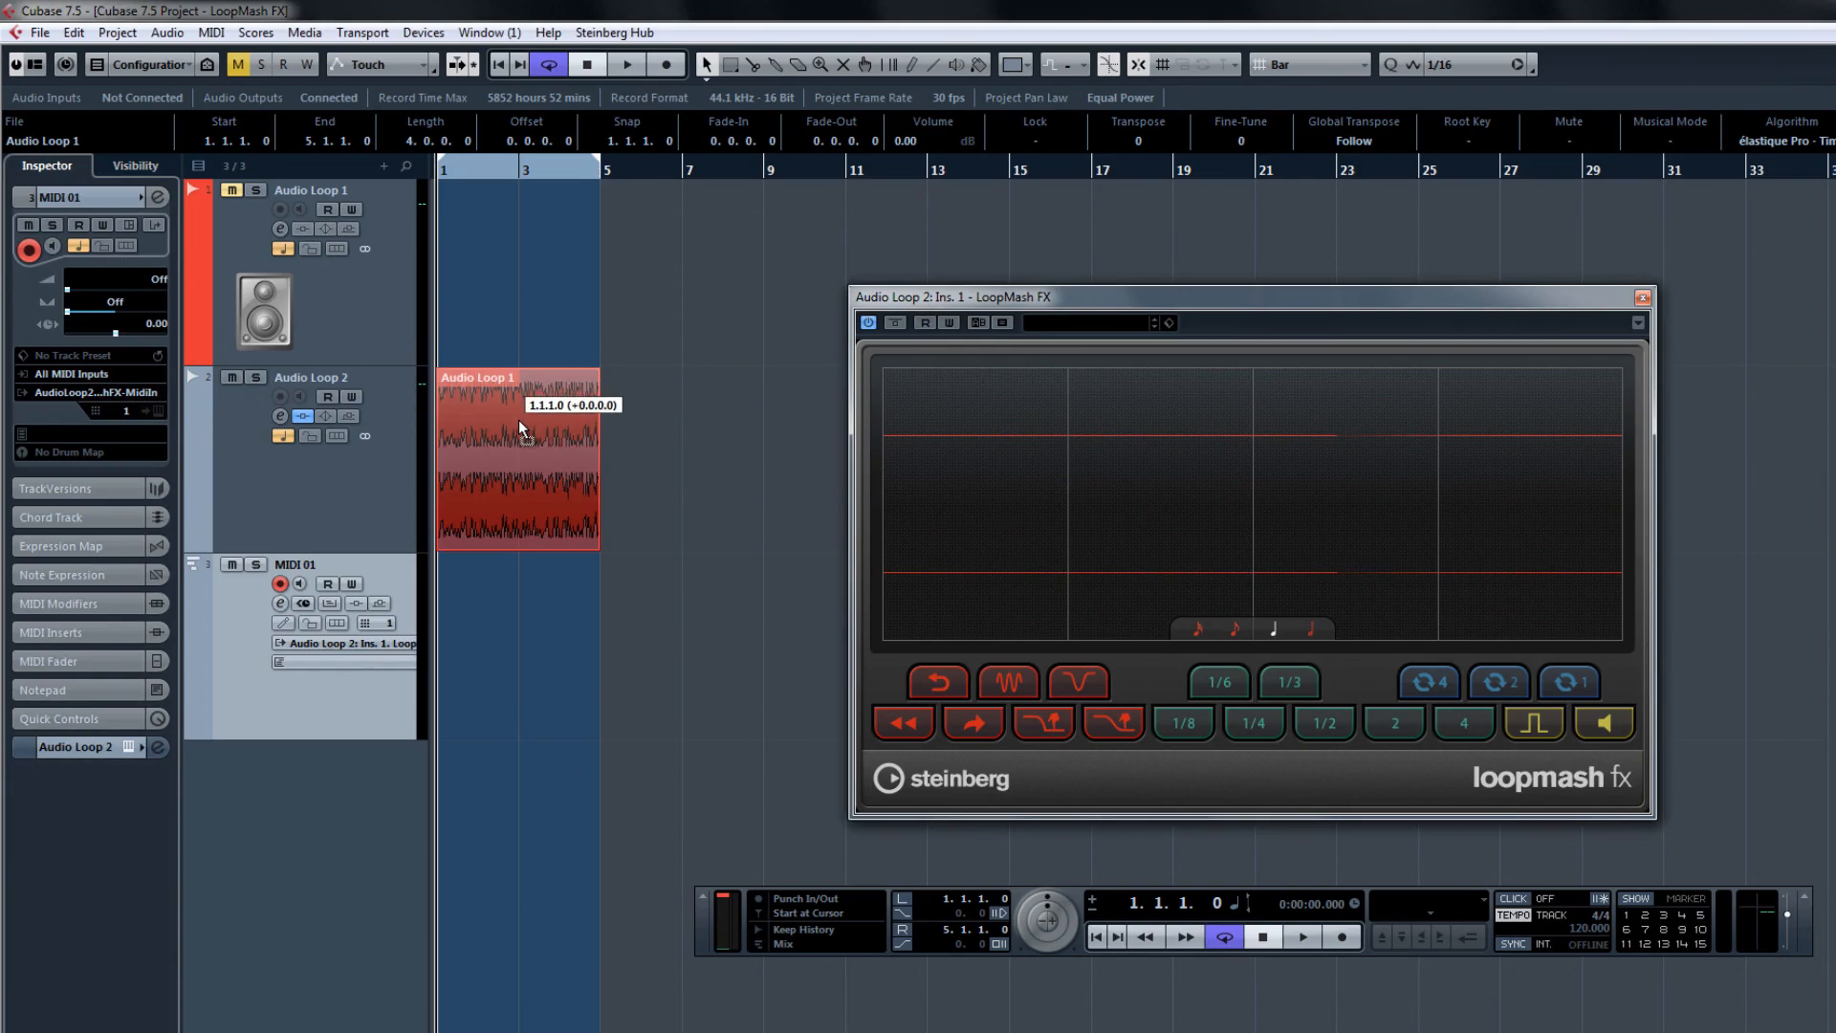
left_click(515, 457)
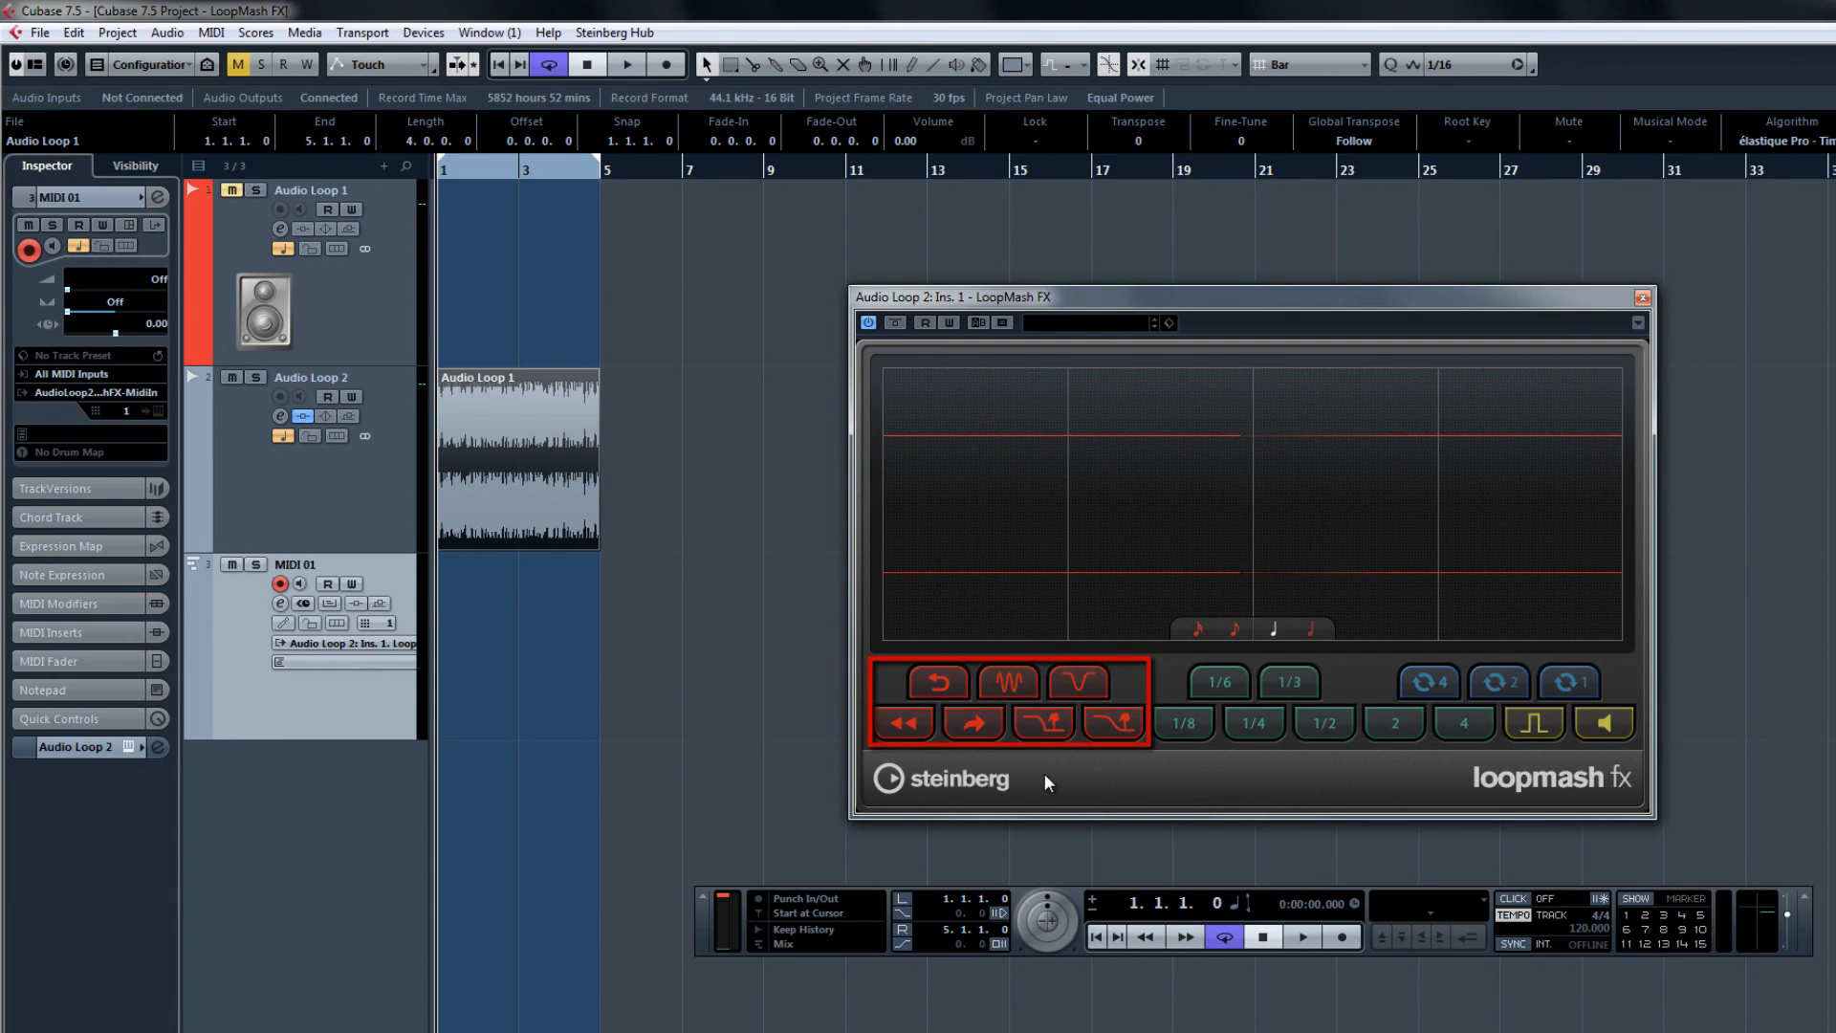
left_click(1216, 681)
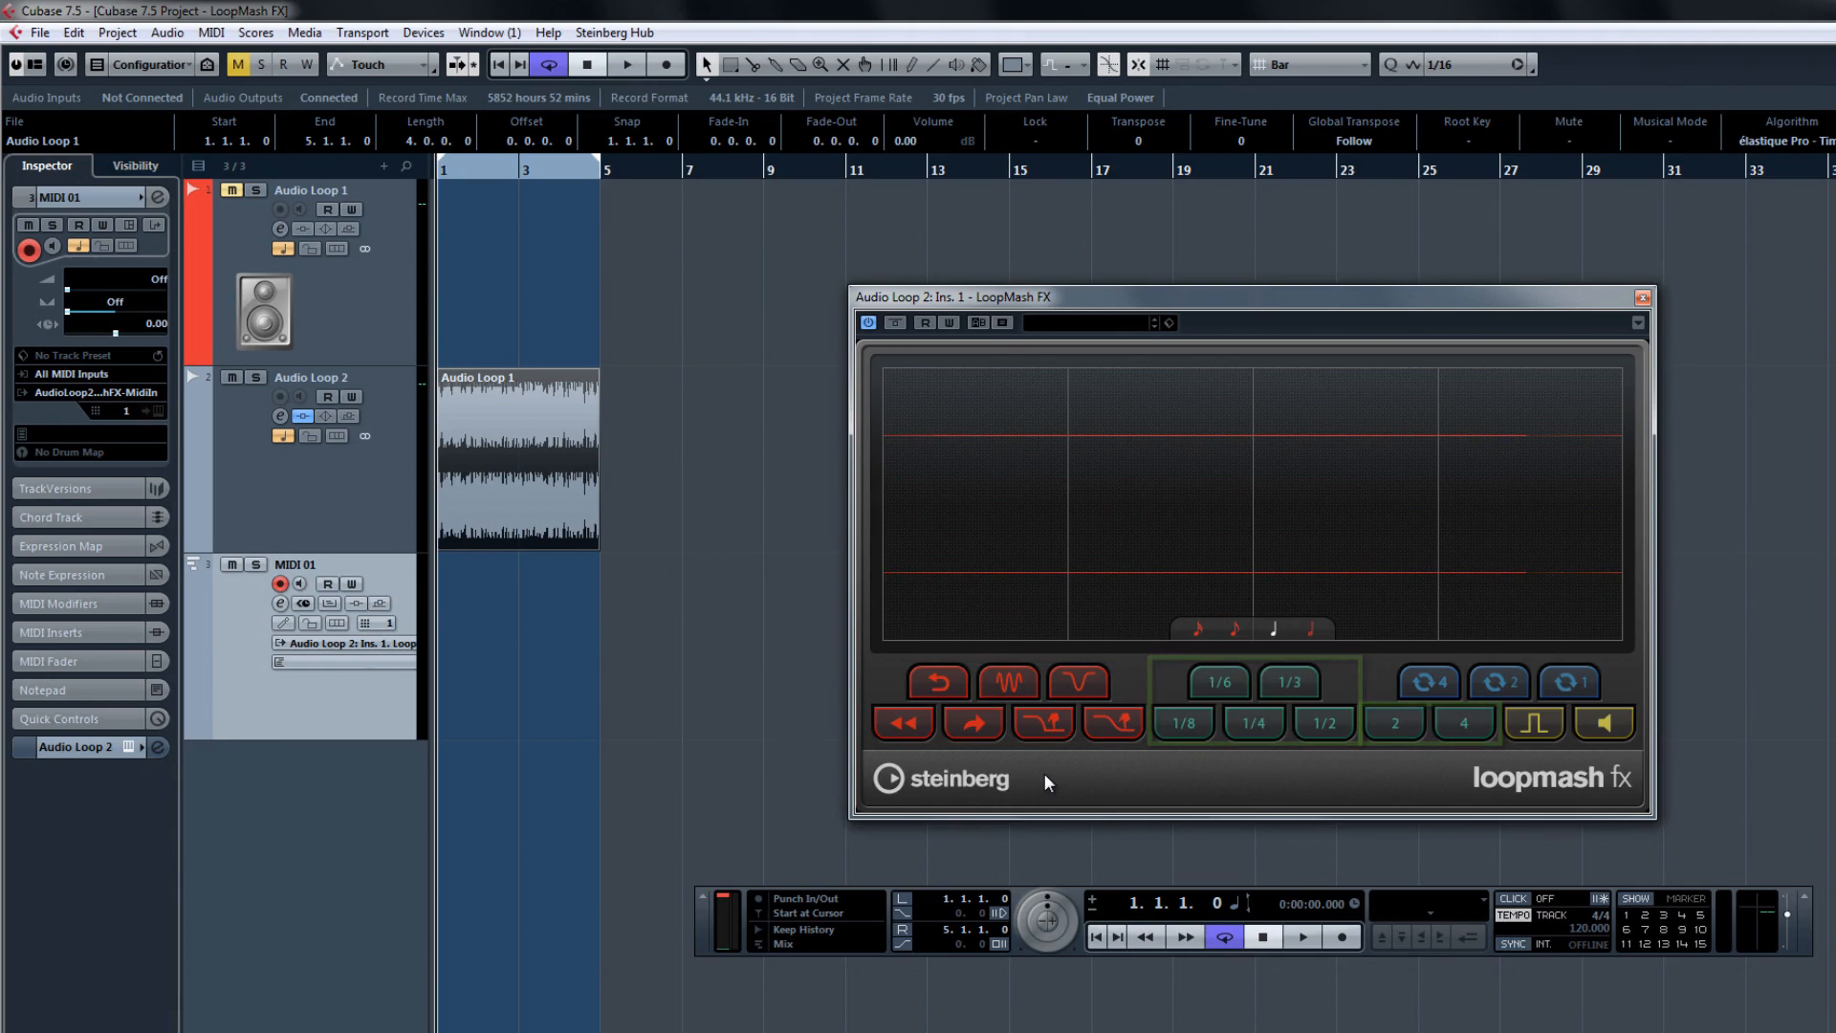
left_click(1217, 681)
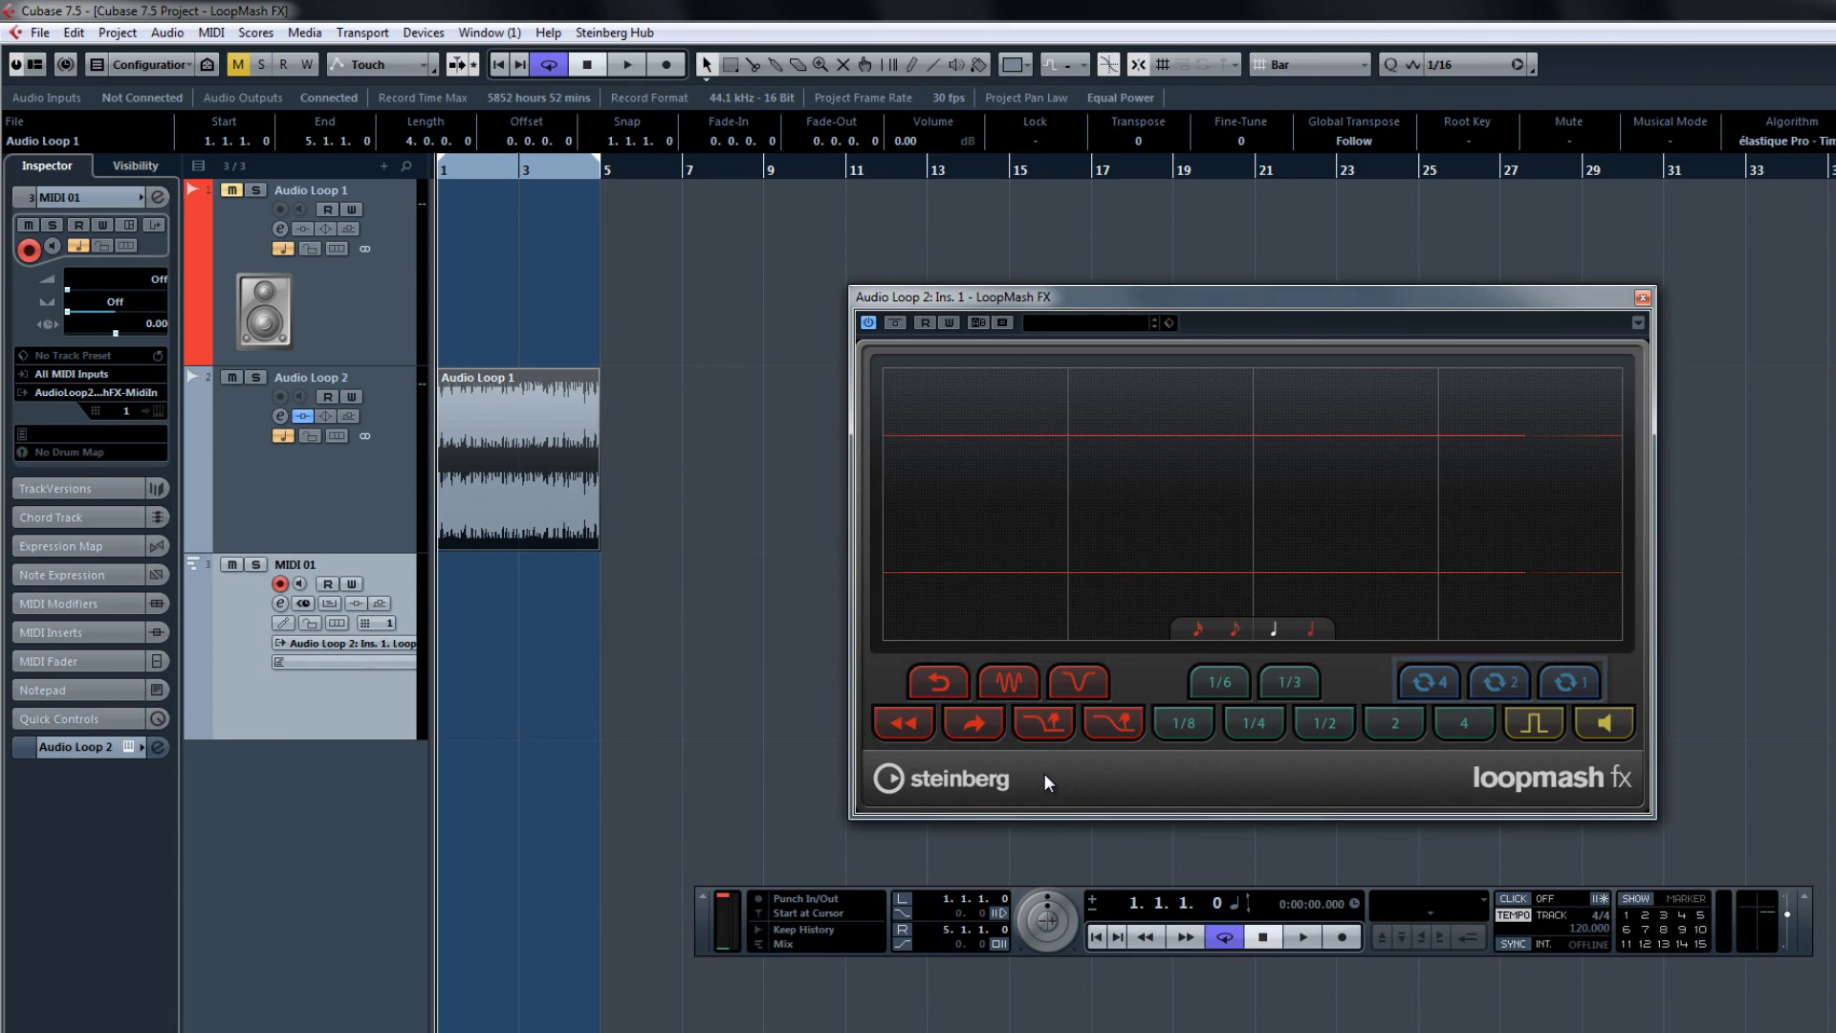
left_click(1532, 723)
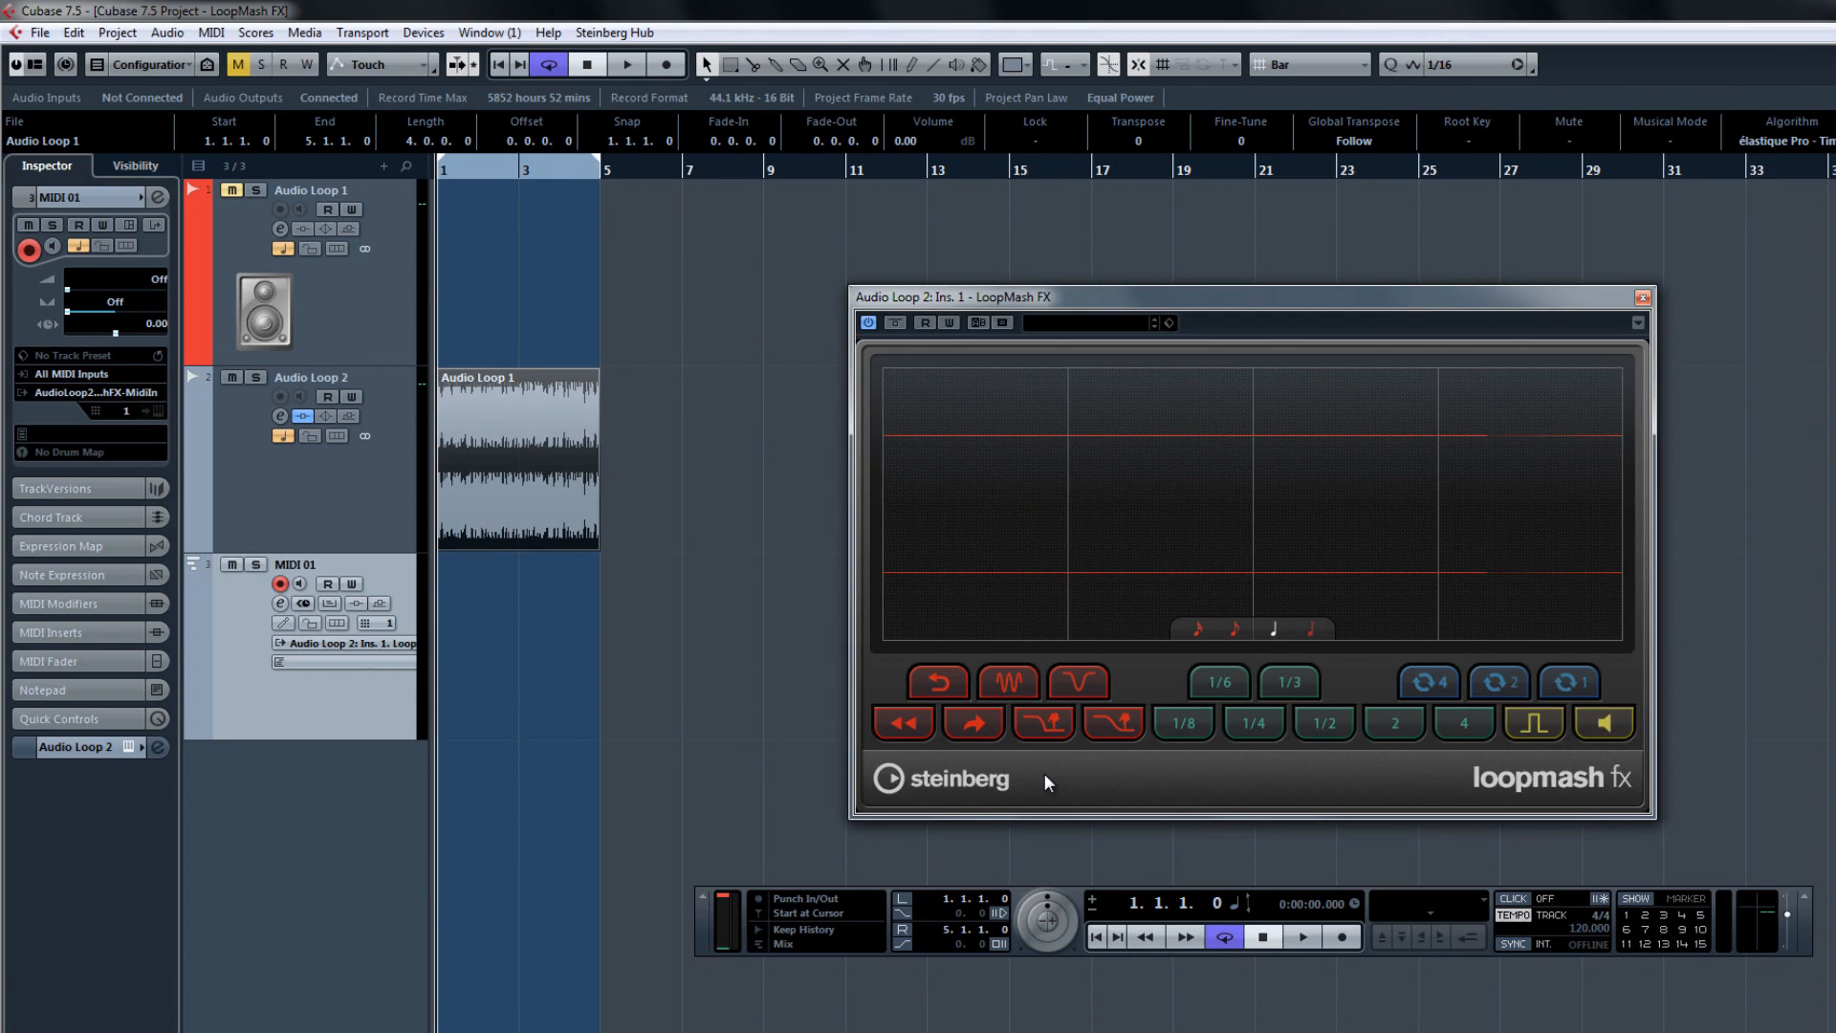
mouse_move(884, 920)
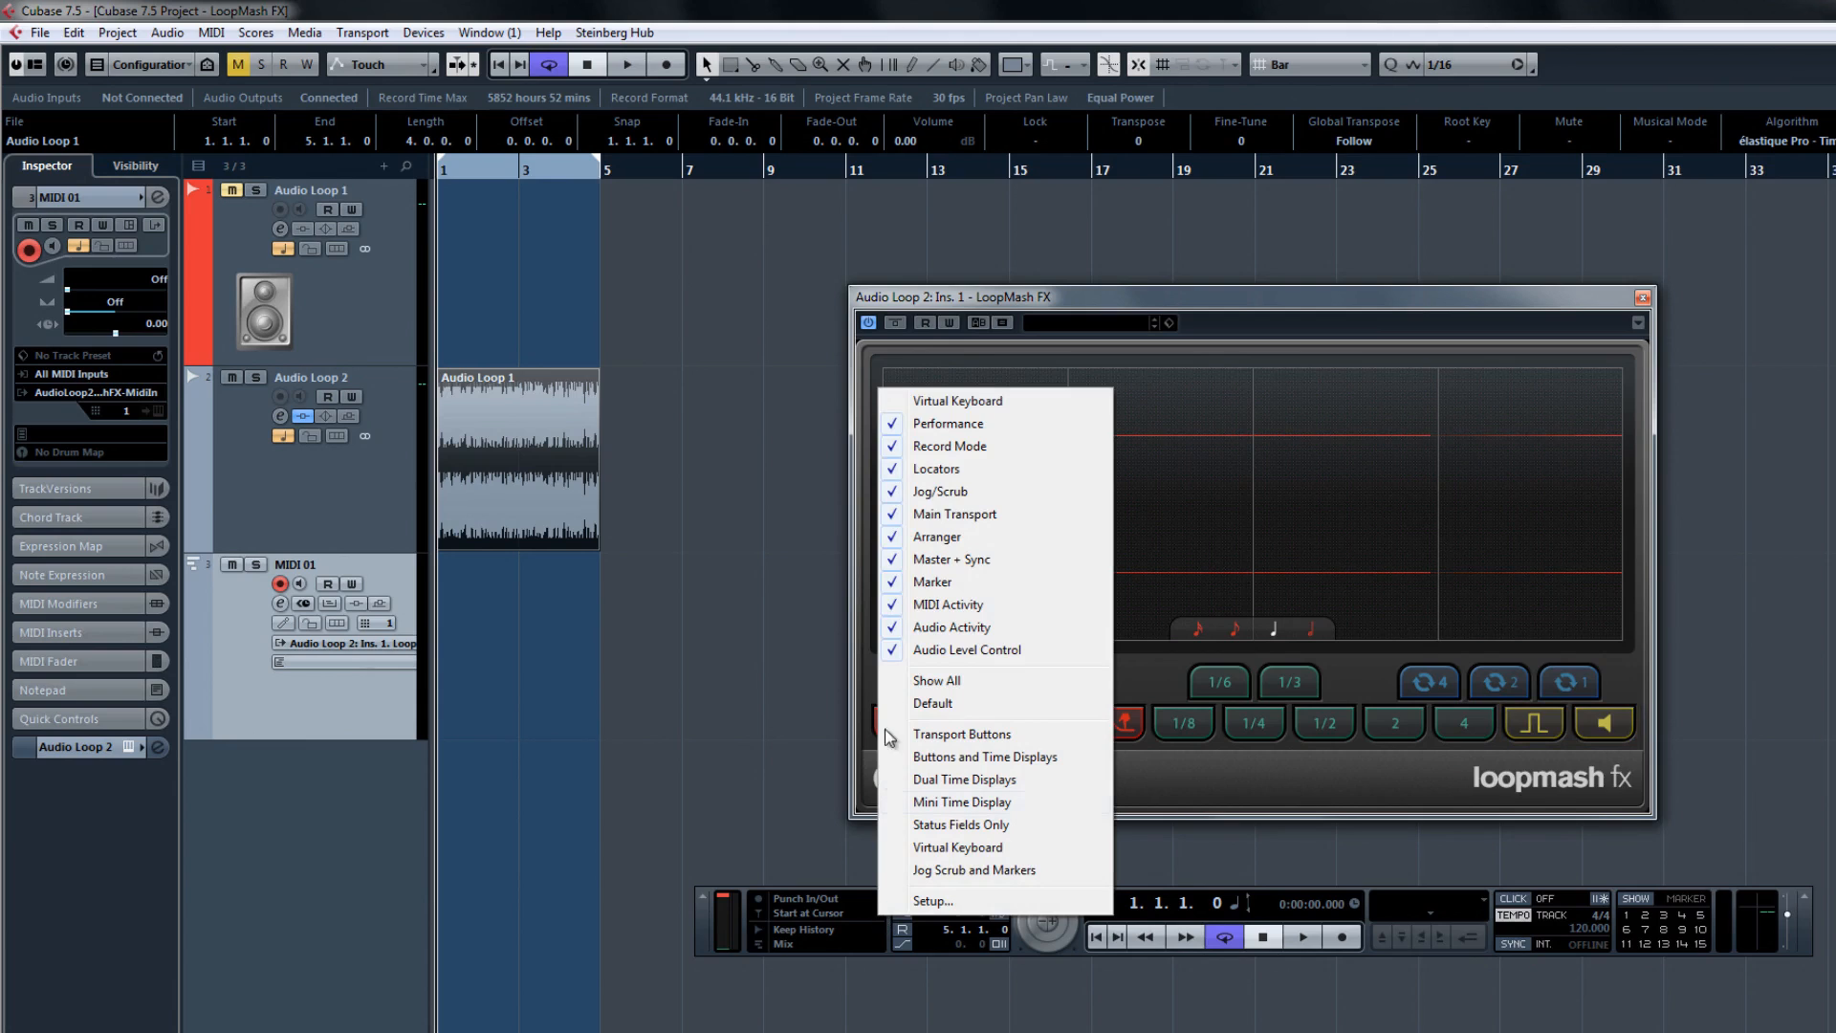
mouse_move(999, 408)
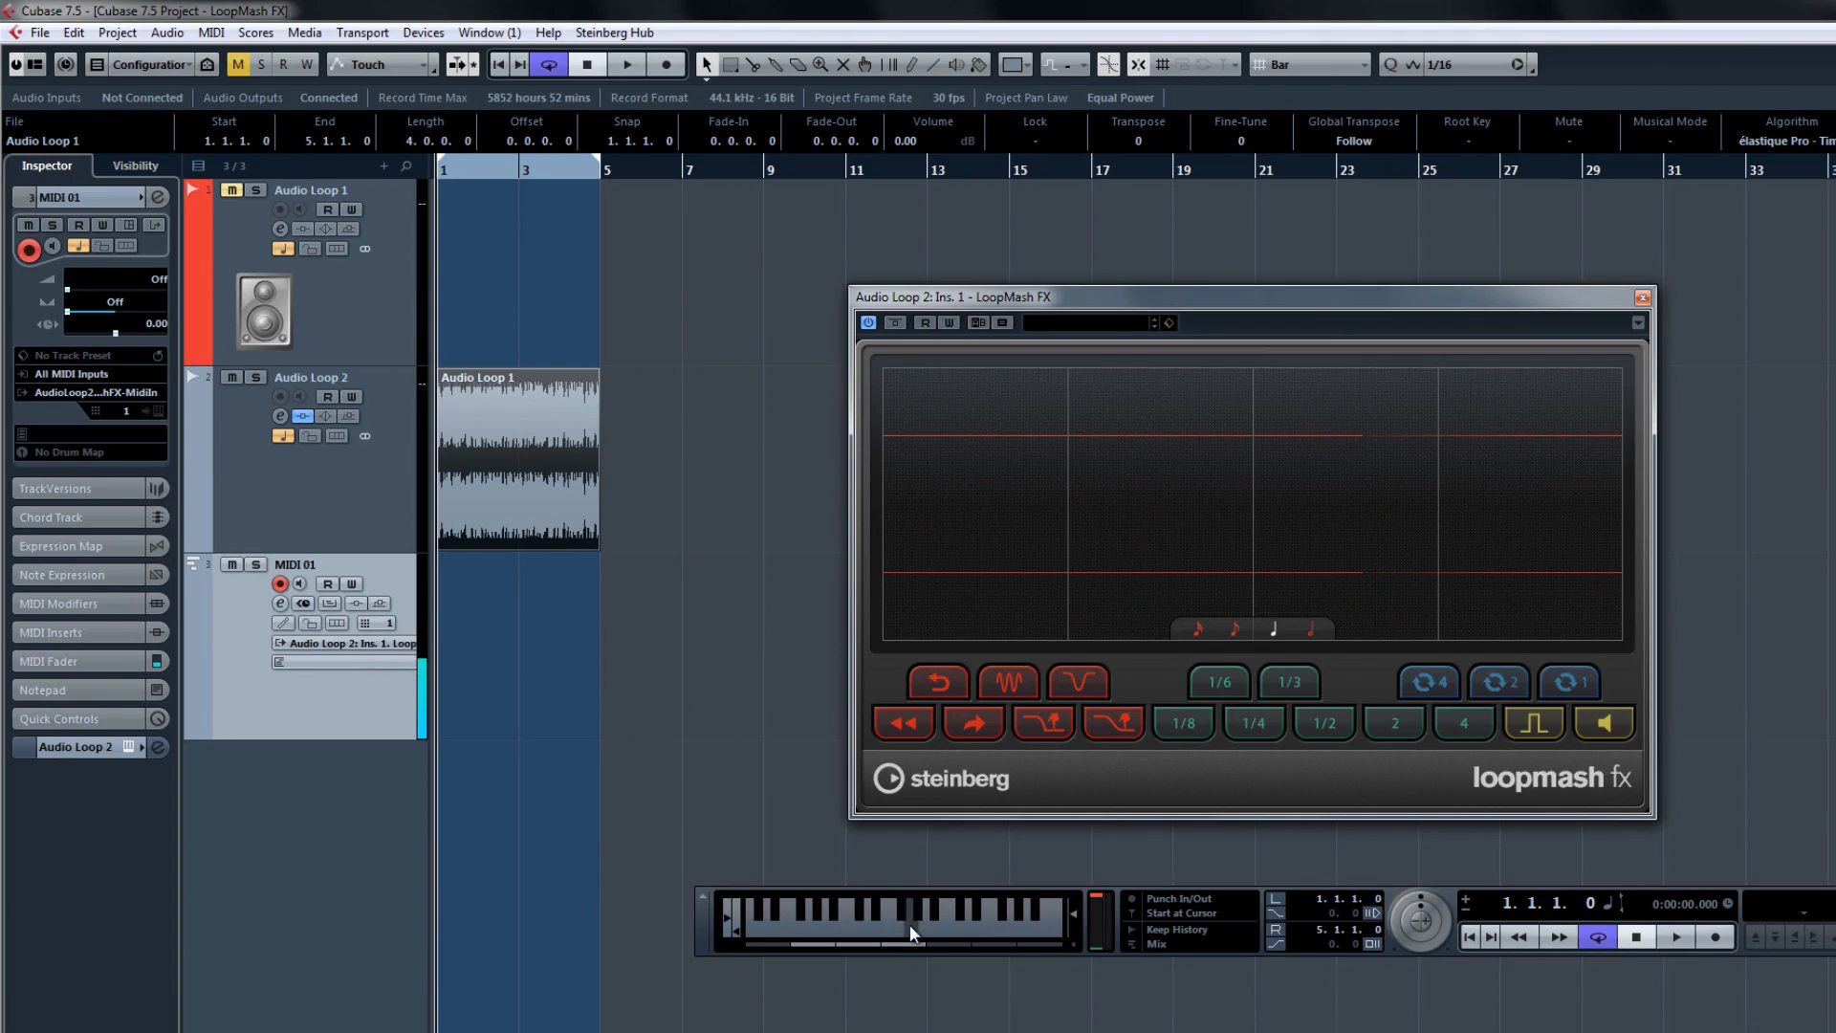
left_click(1077, 681)
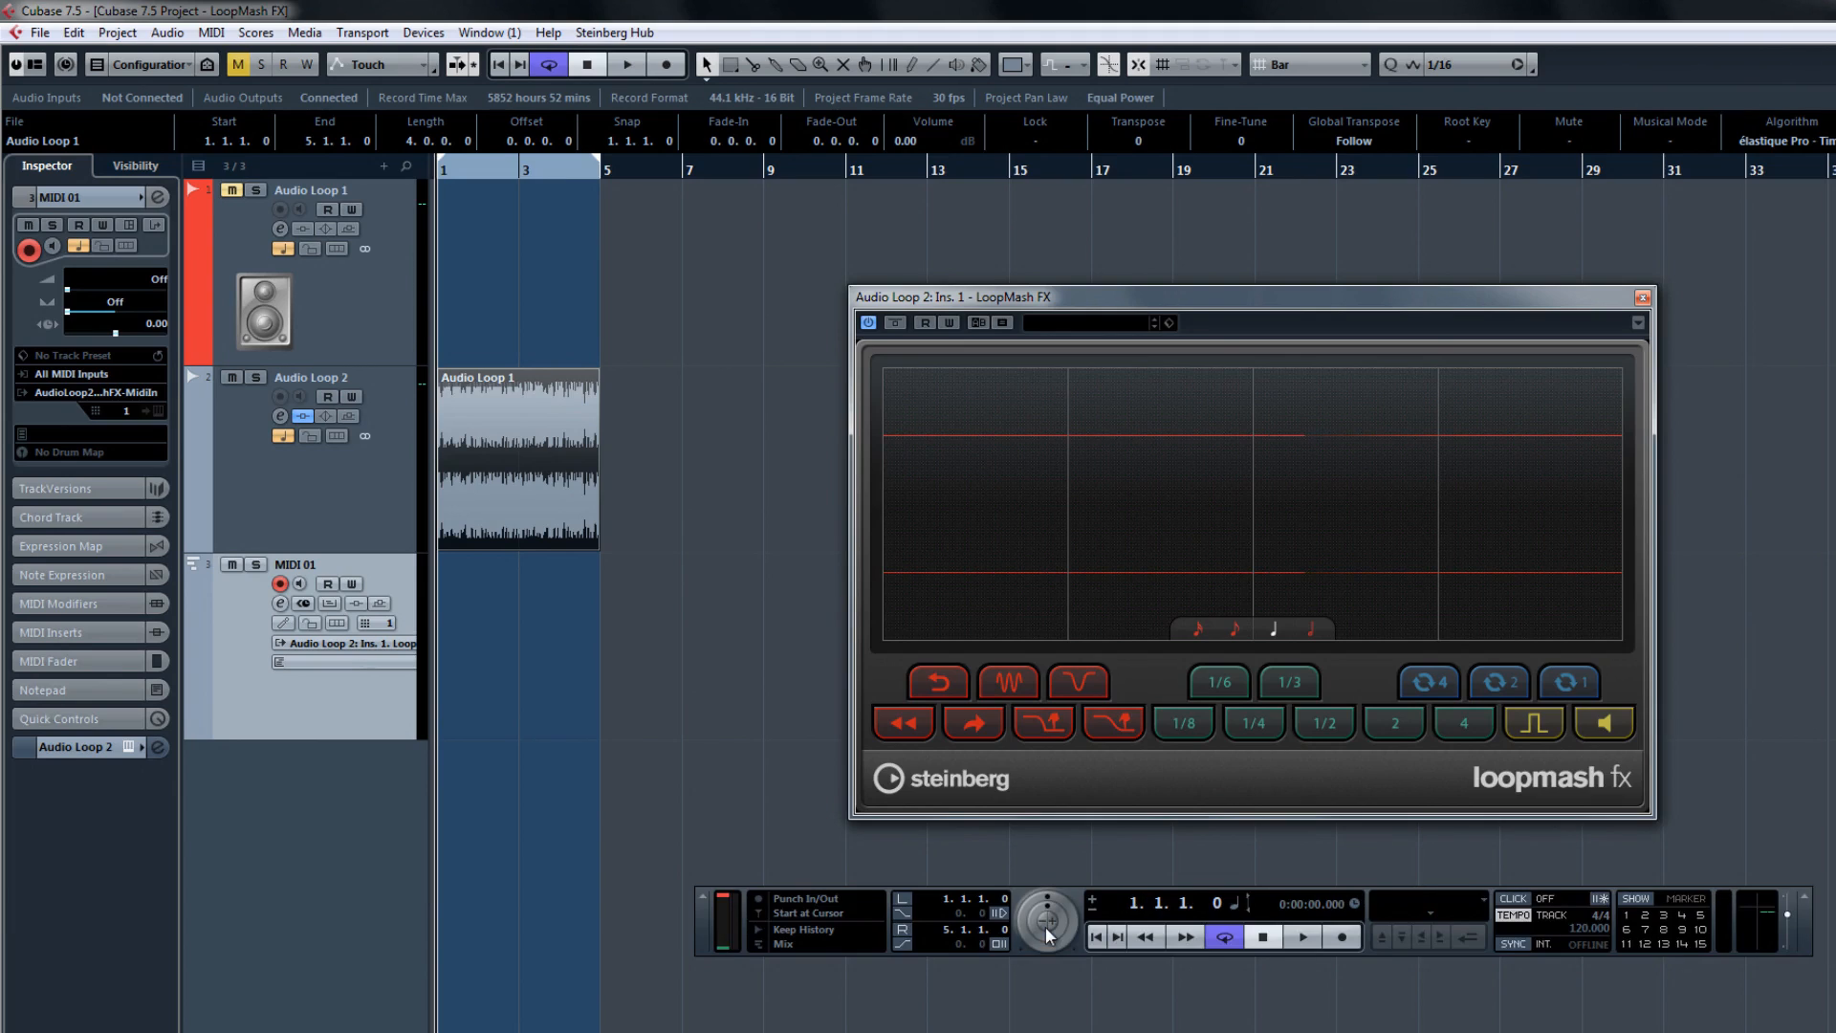
mouse_move(1064, 851)
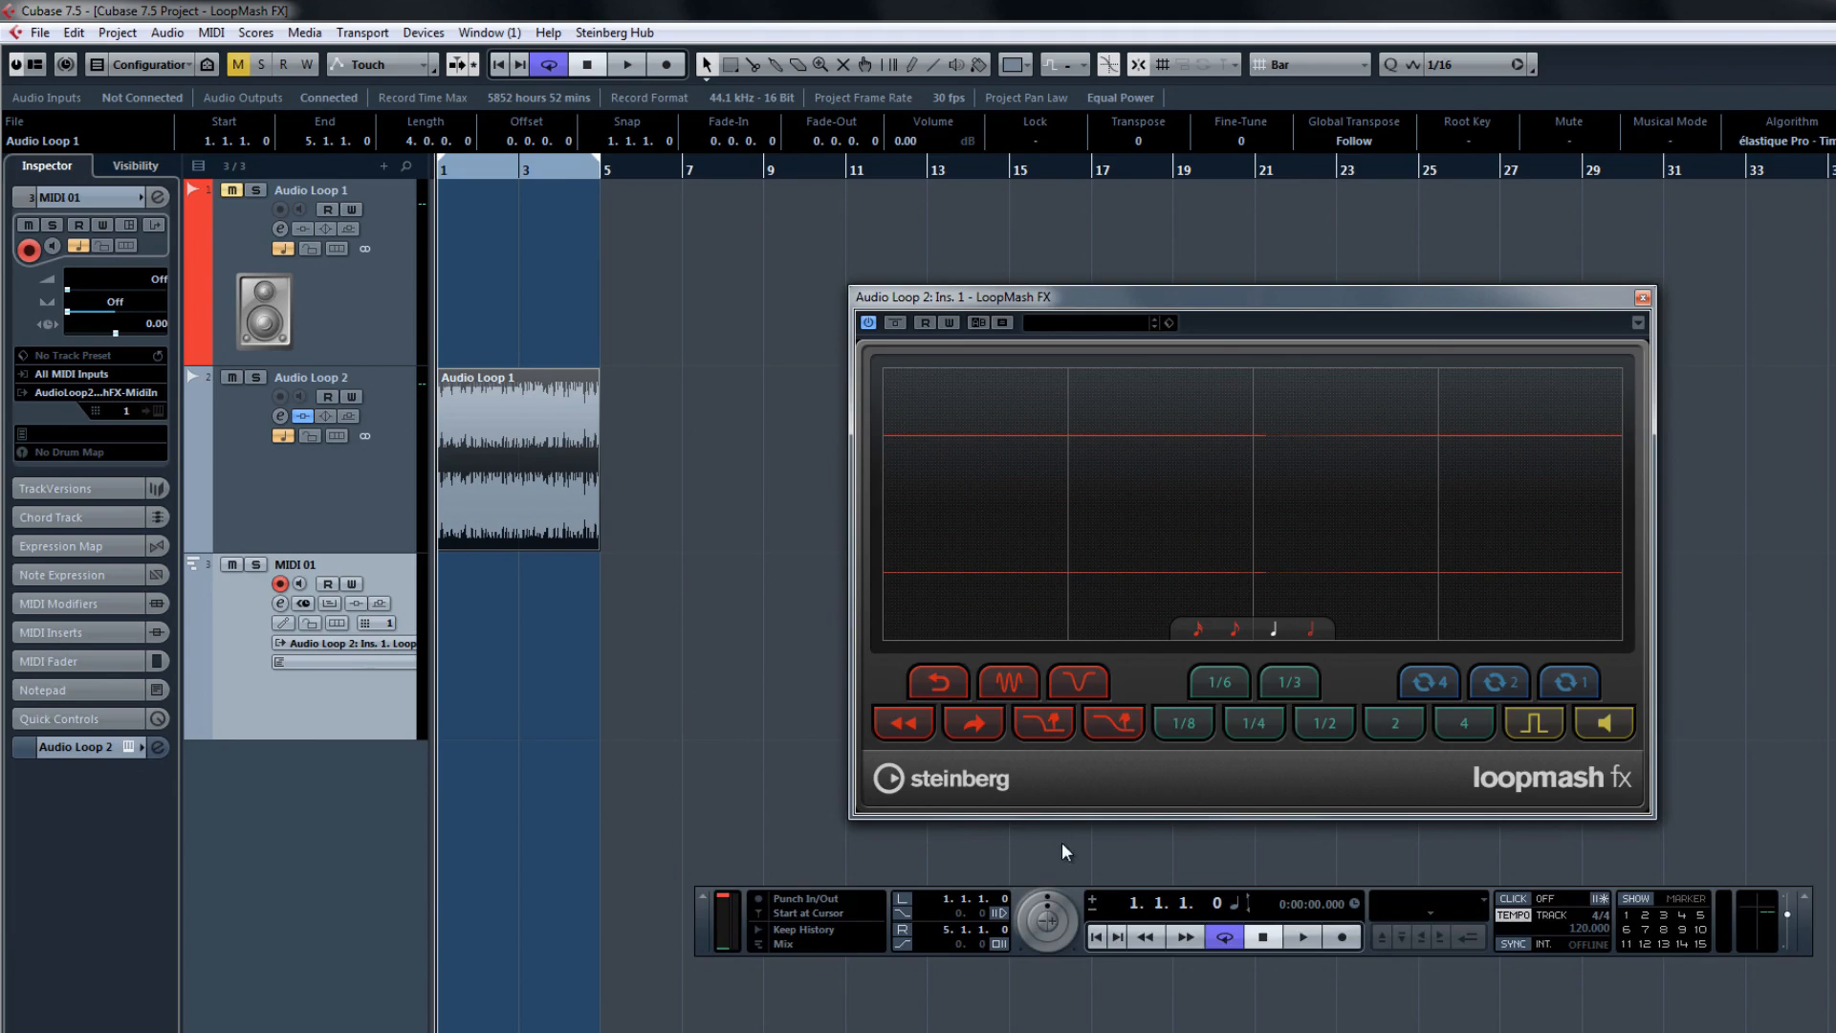
mouse_move(1045, 792)
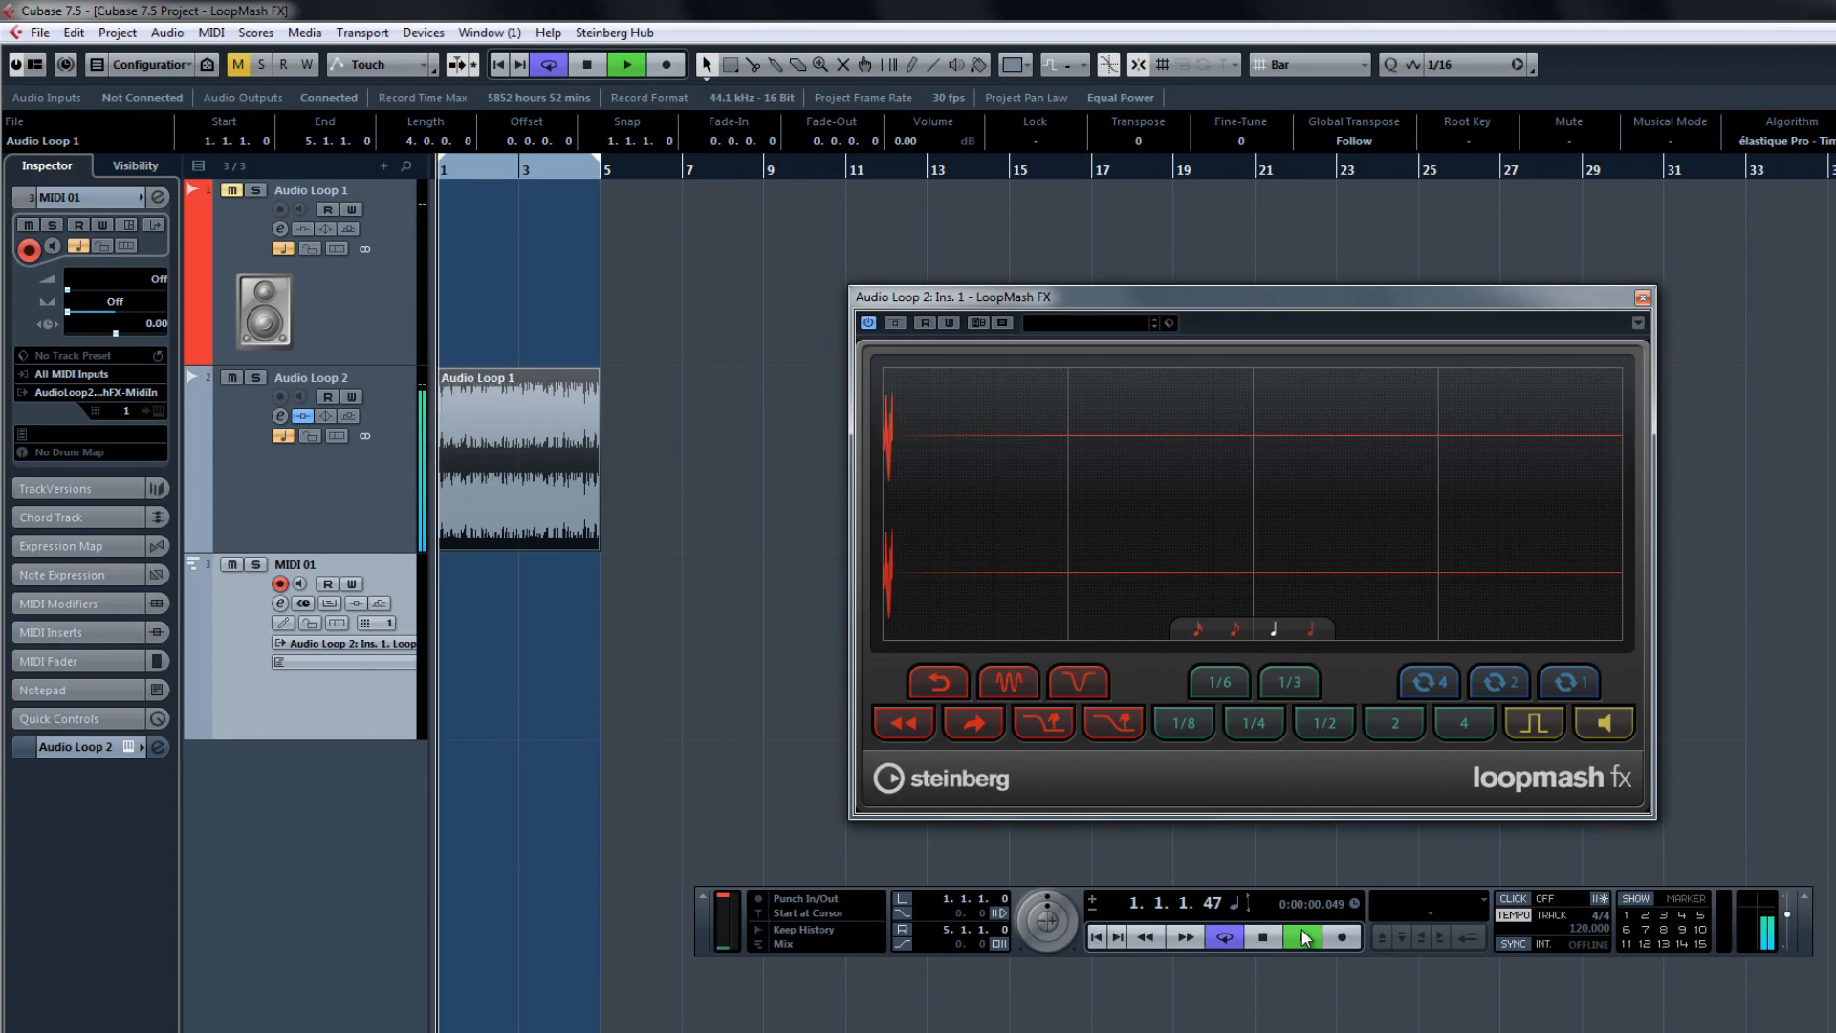
Play the project and trigger the Stutter 3 and 1/8 slice pads in LoopMash FX.
left_click(1301, 935)
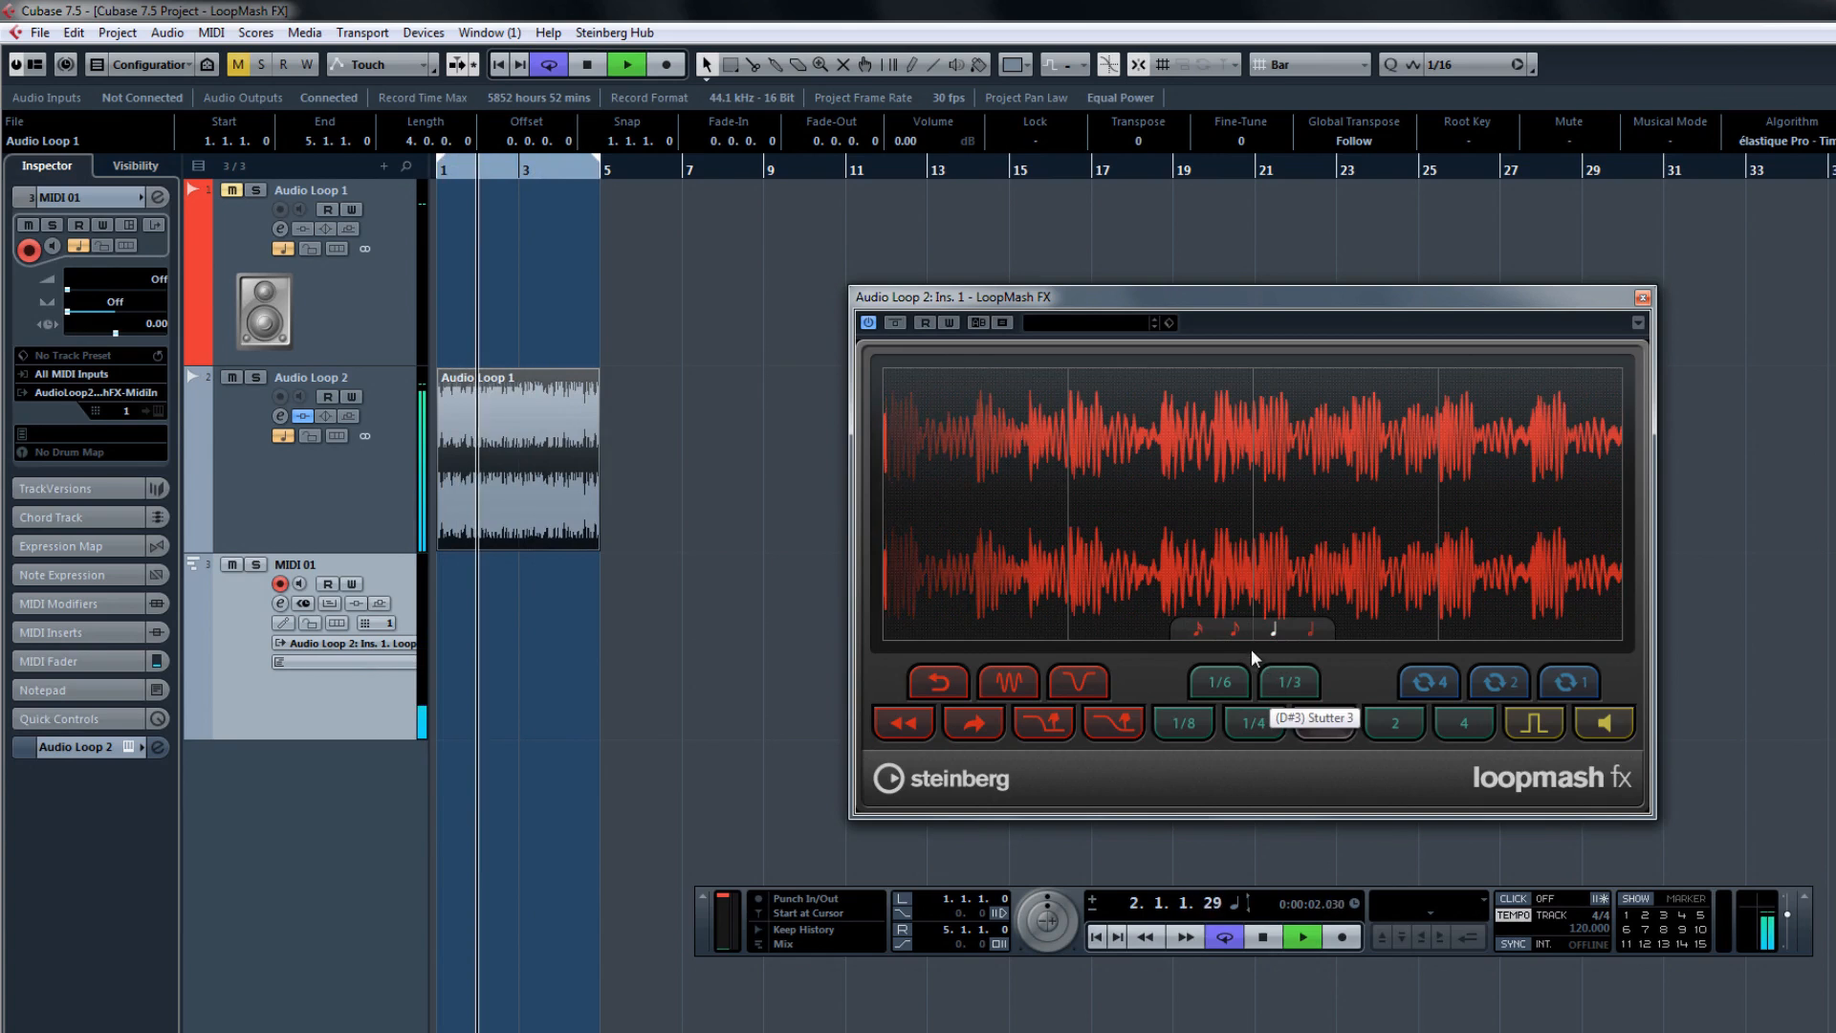
left_click(1322, 723)
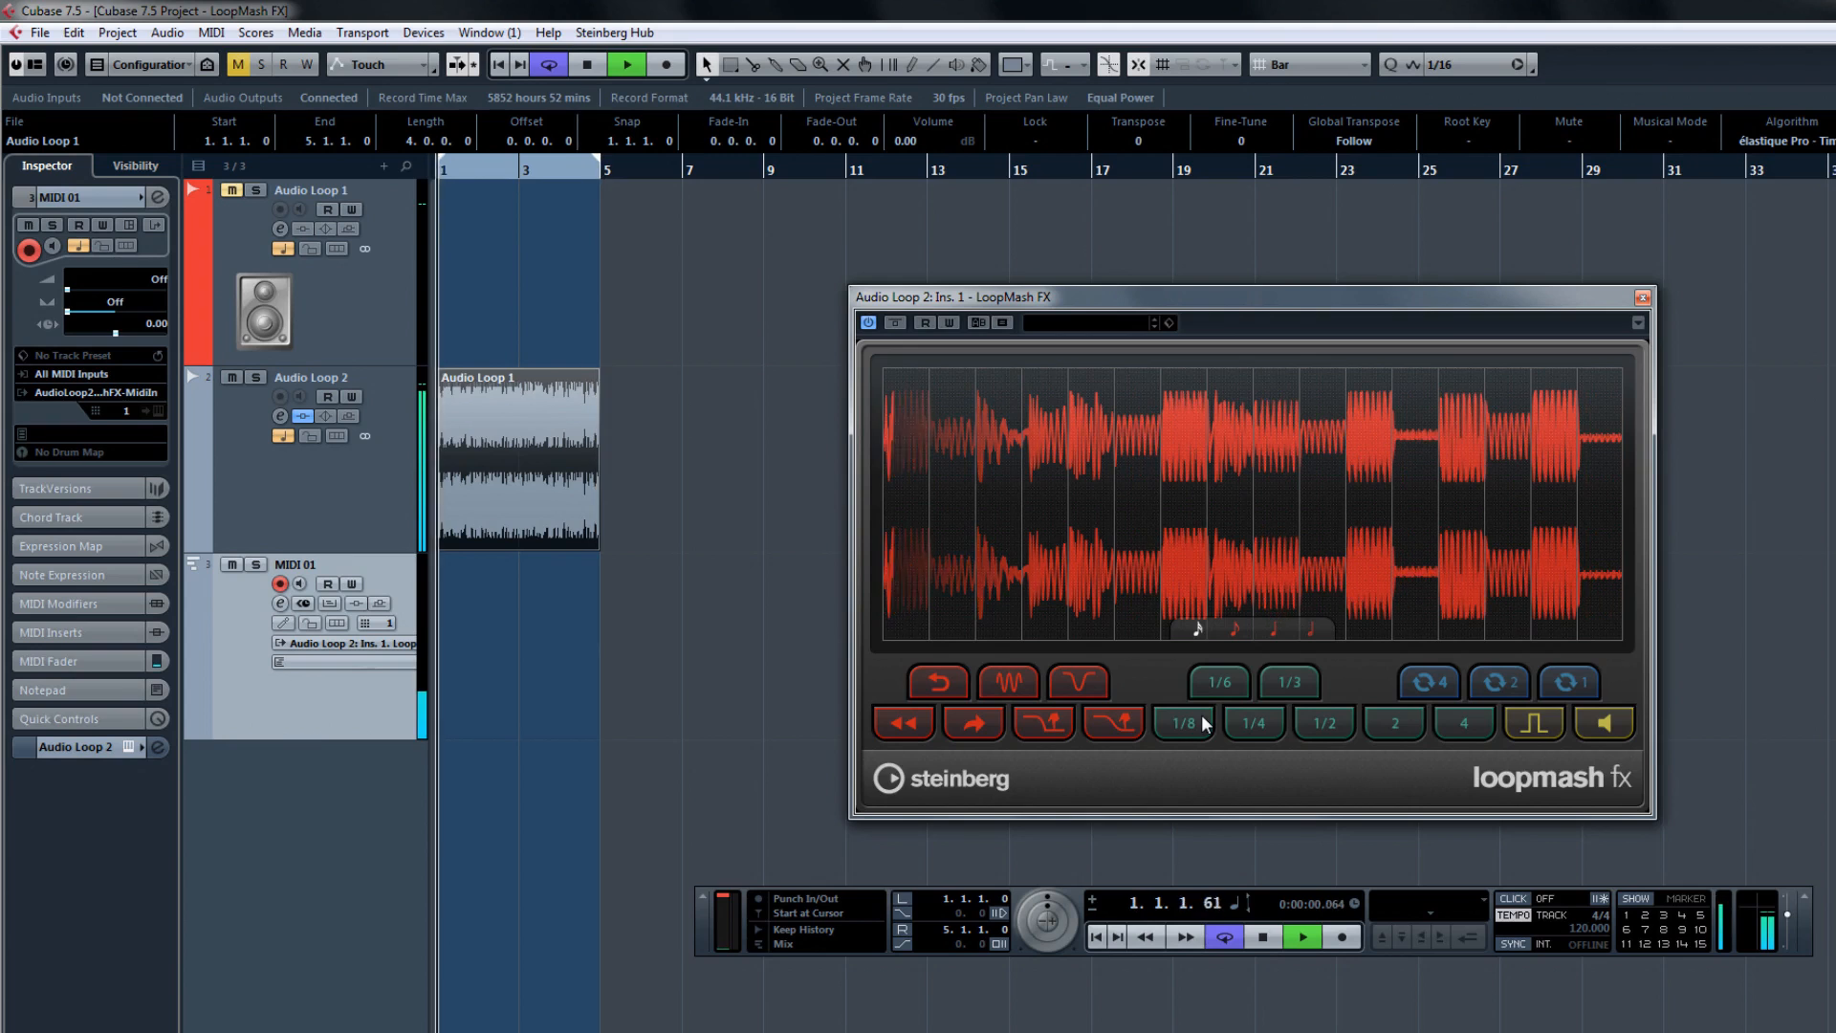
left_click(1299, 938)
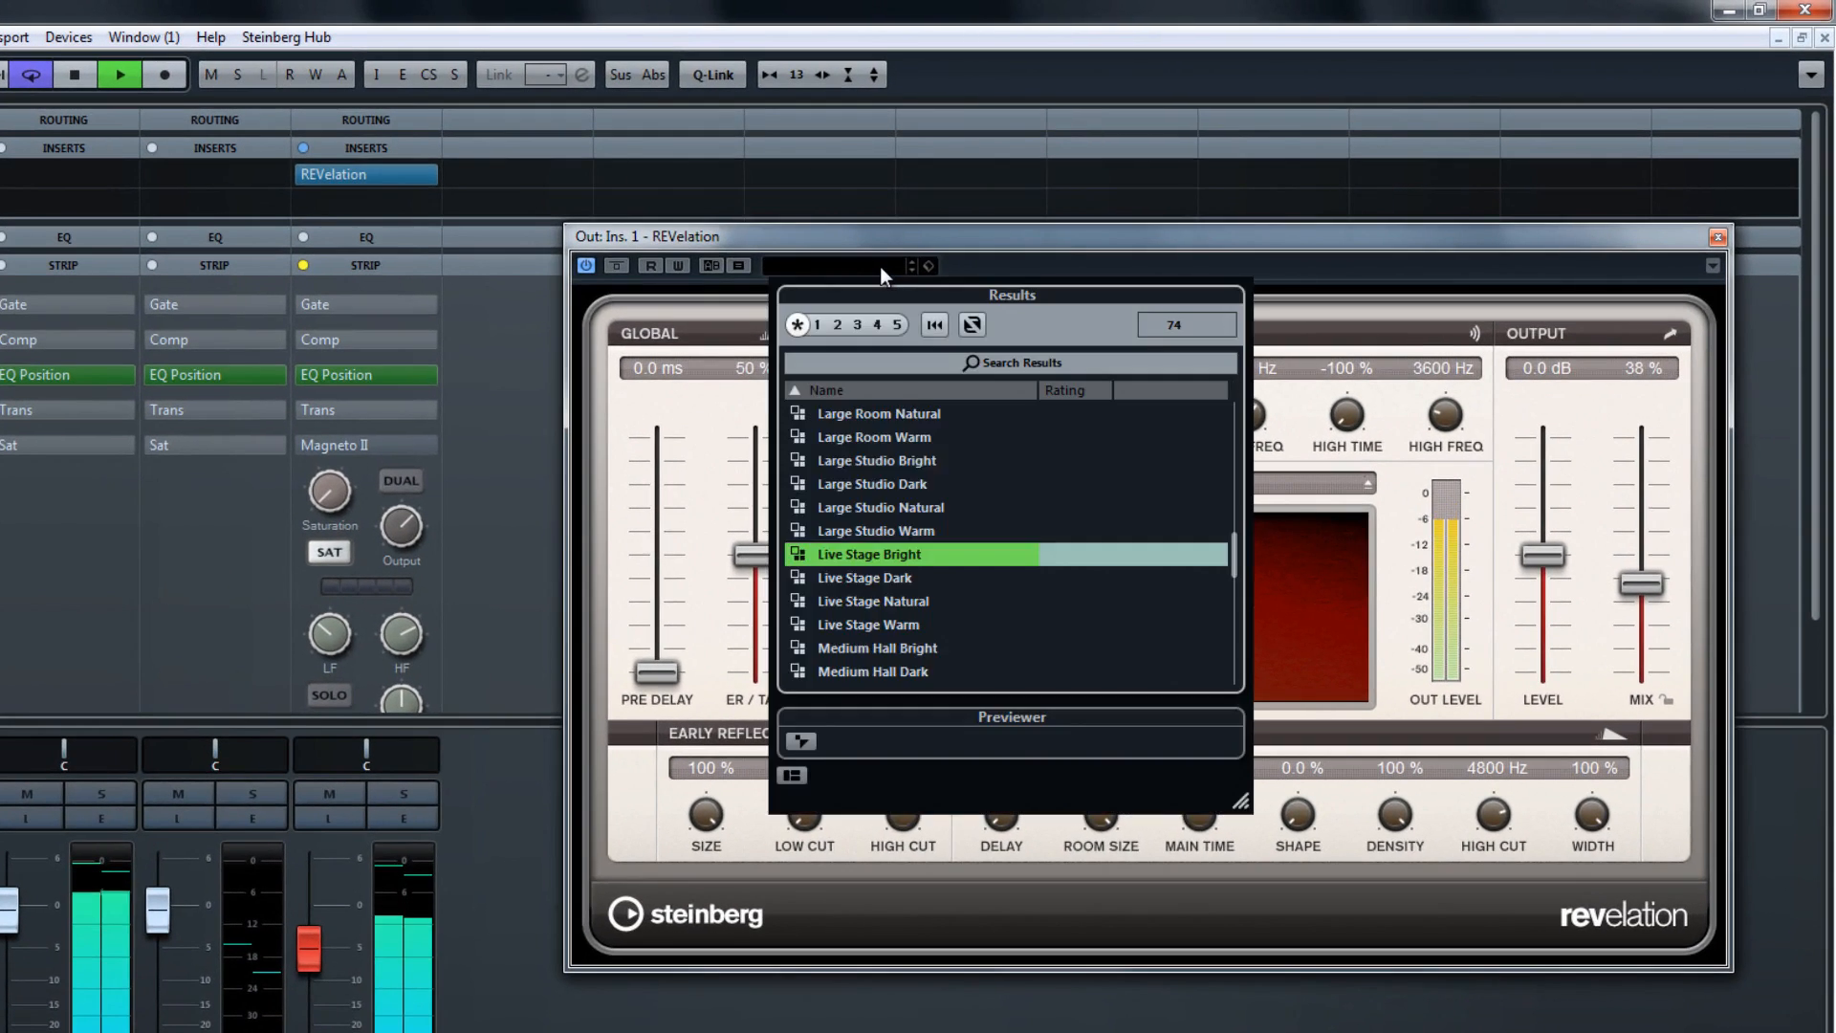
Scroll down through the REVelation preset Results list.
scroll("down", 3)
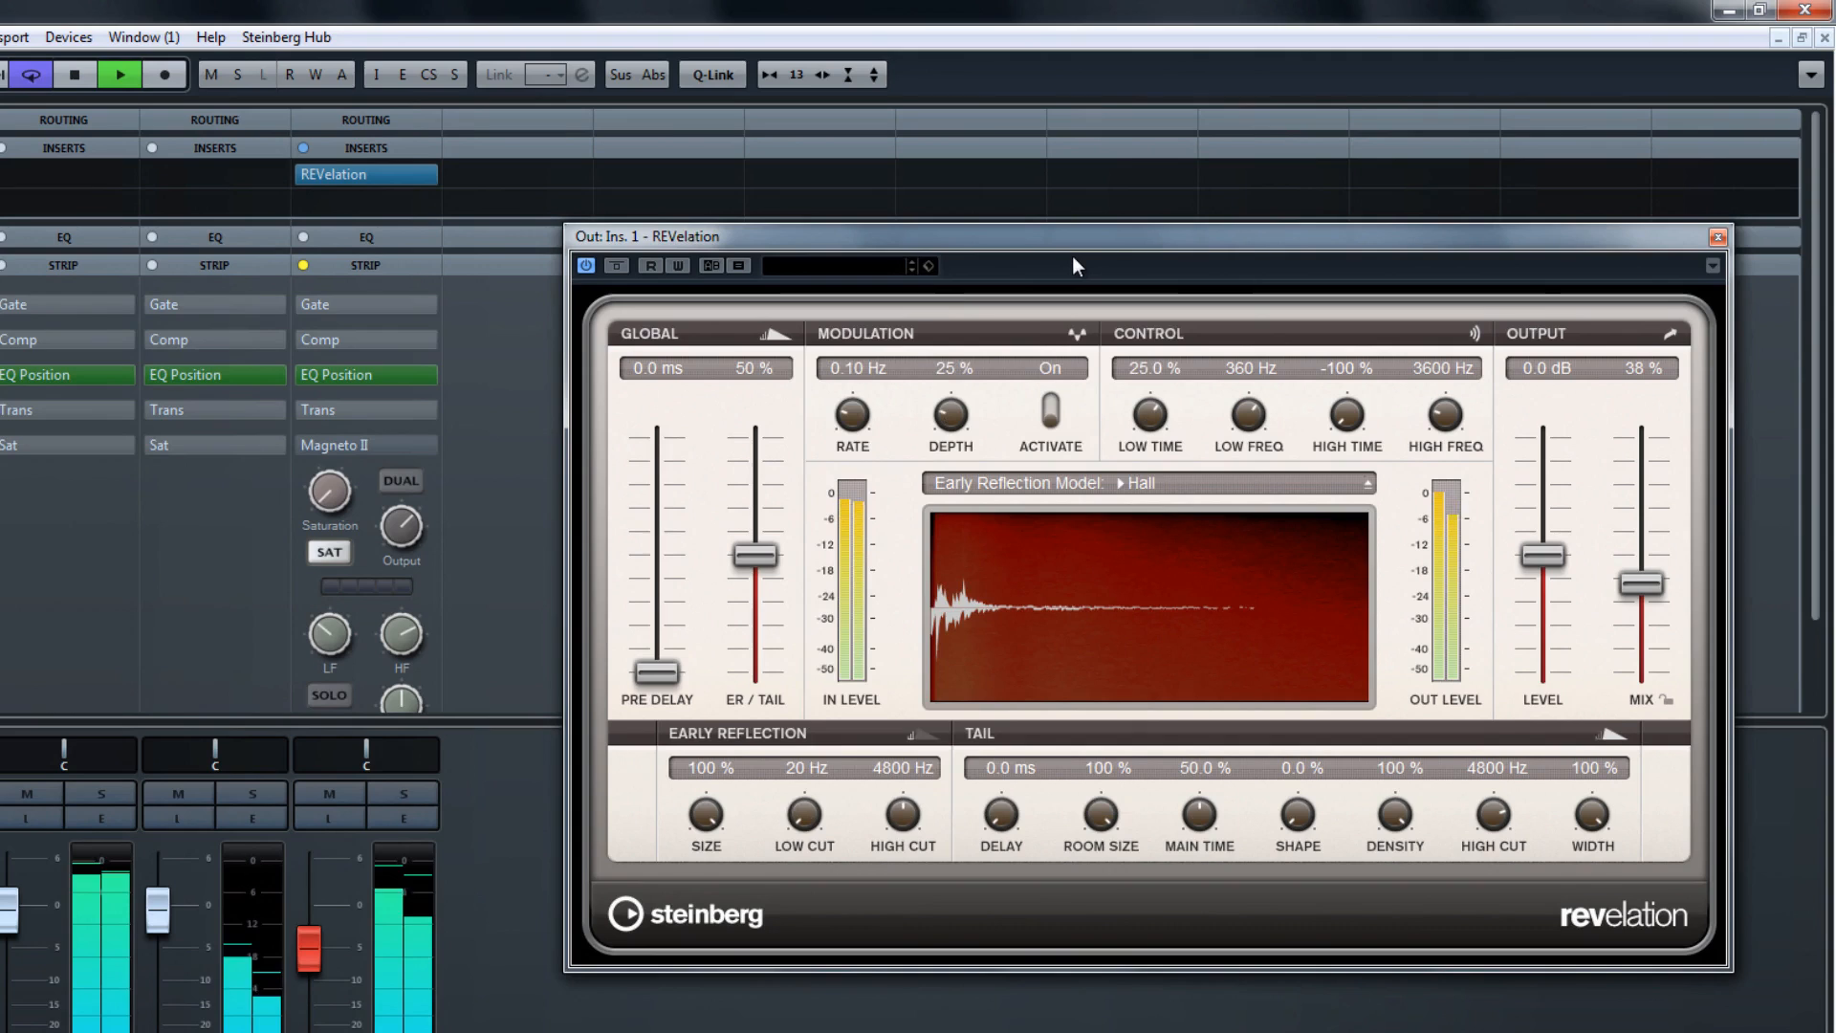
mouse_move(718, 692)
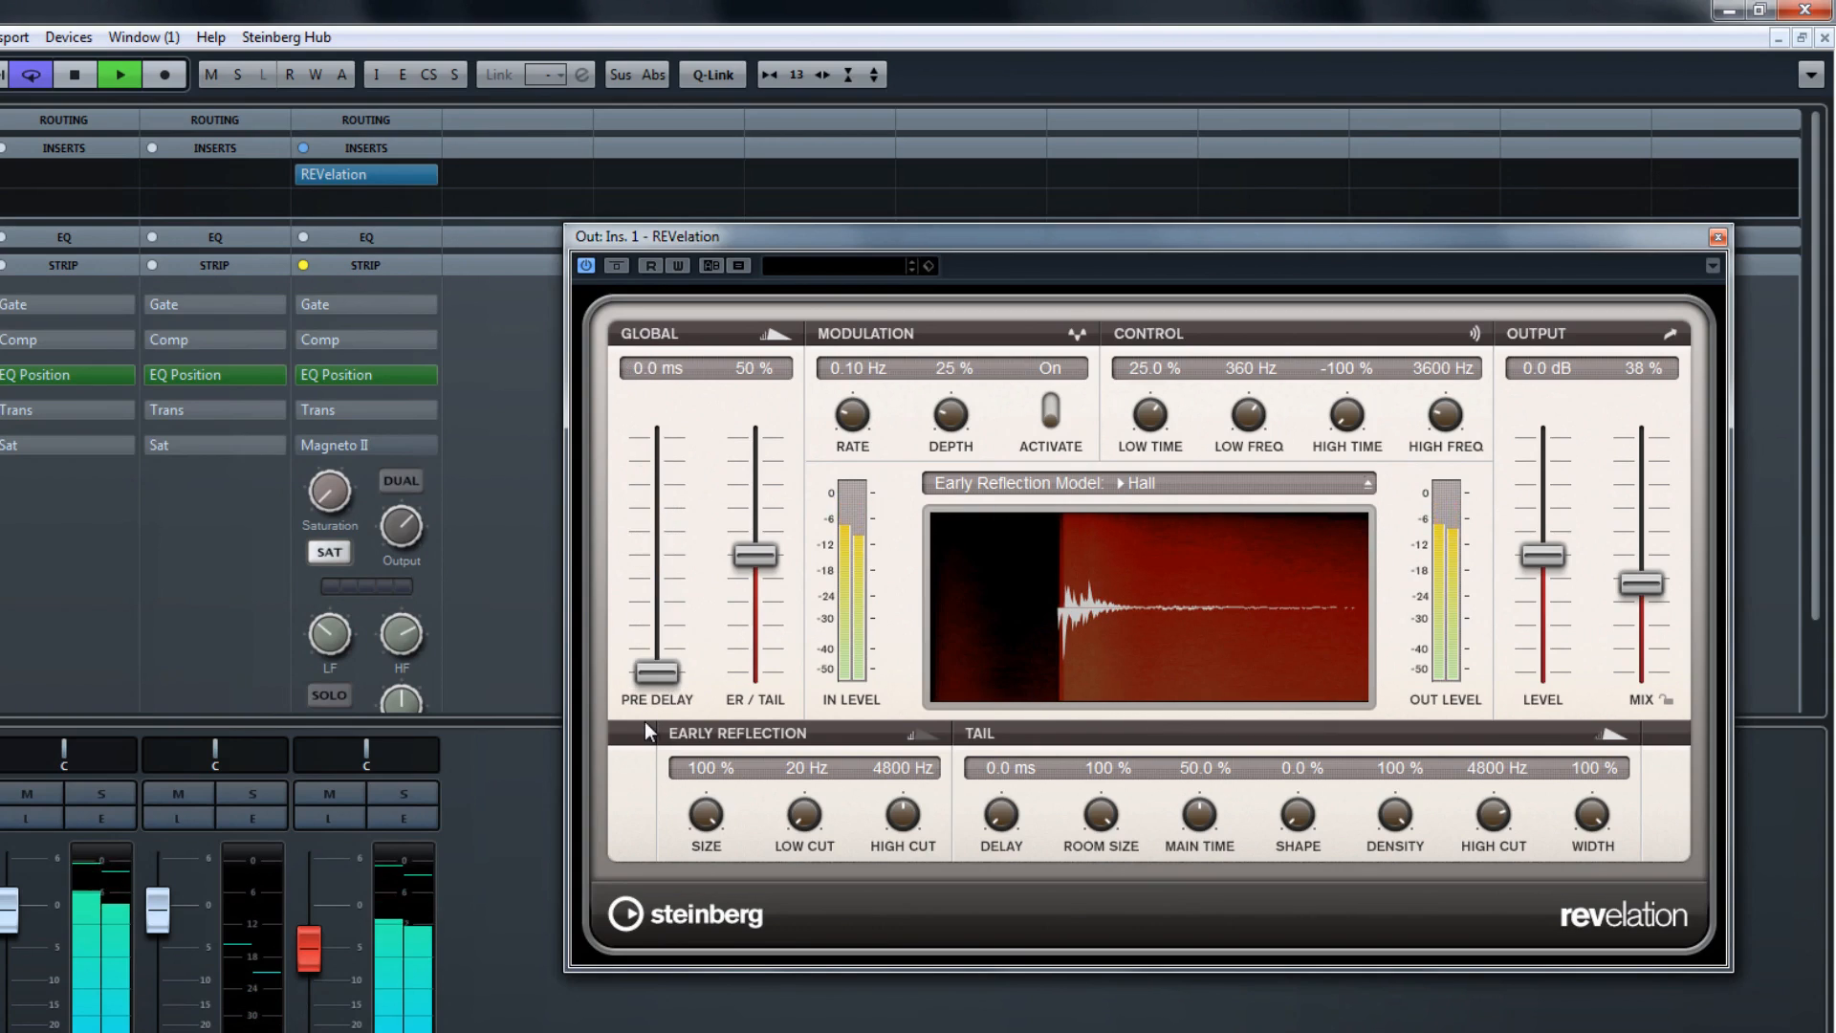
Compare the Studio early reflection model on REVelation and settle back on Hall.
left_click(1138, 482)
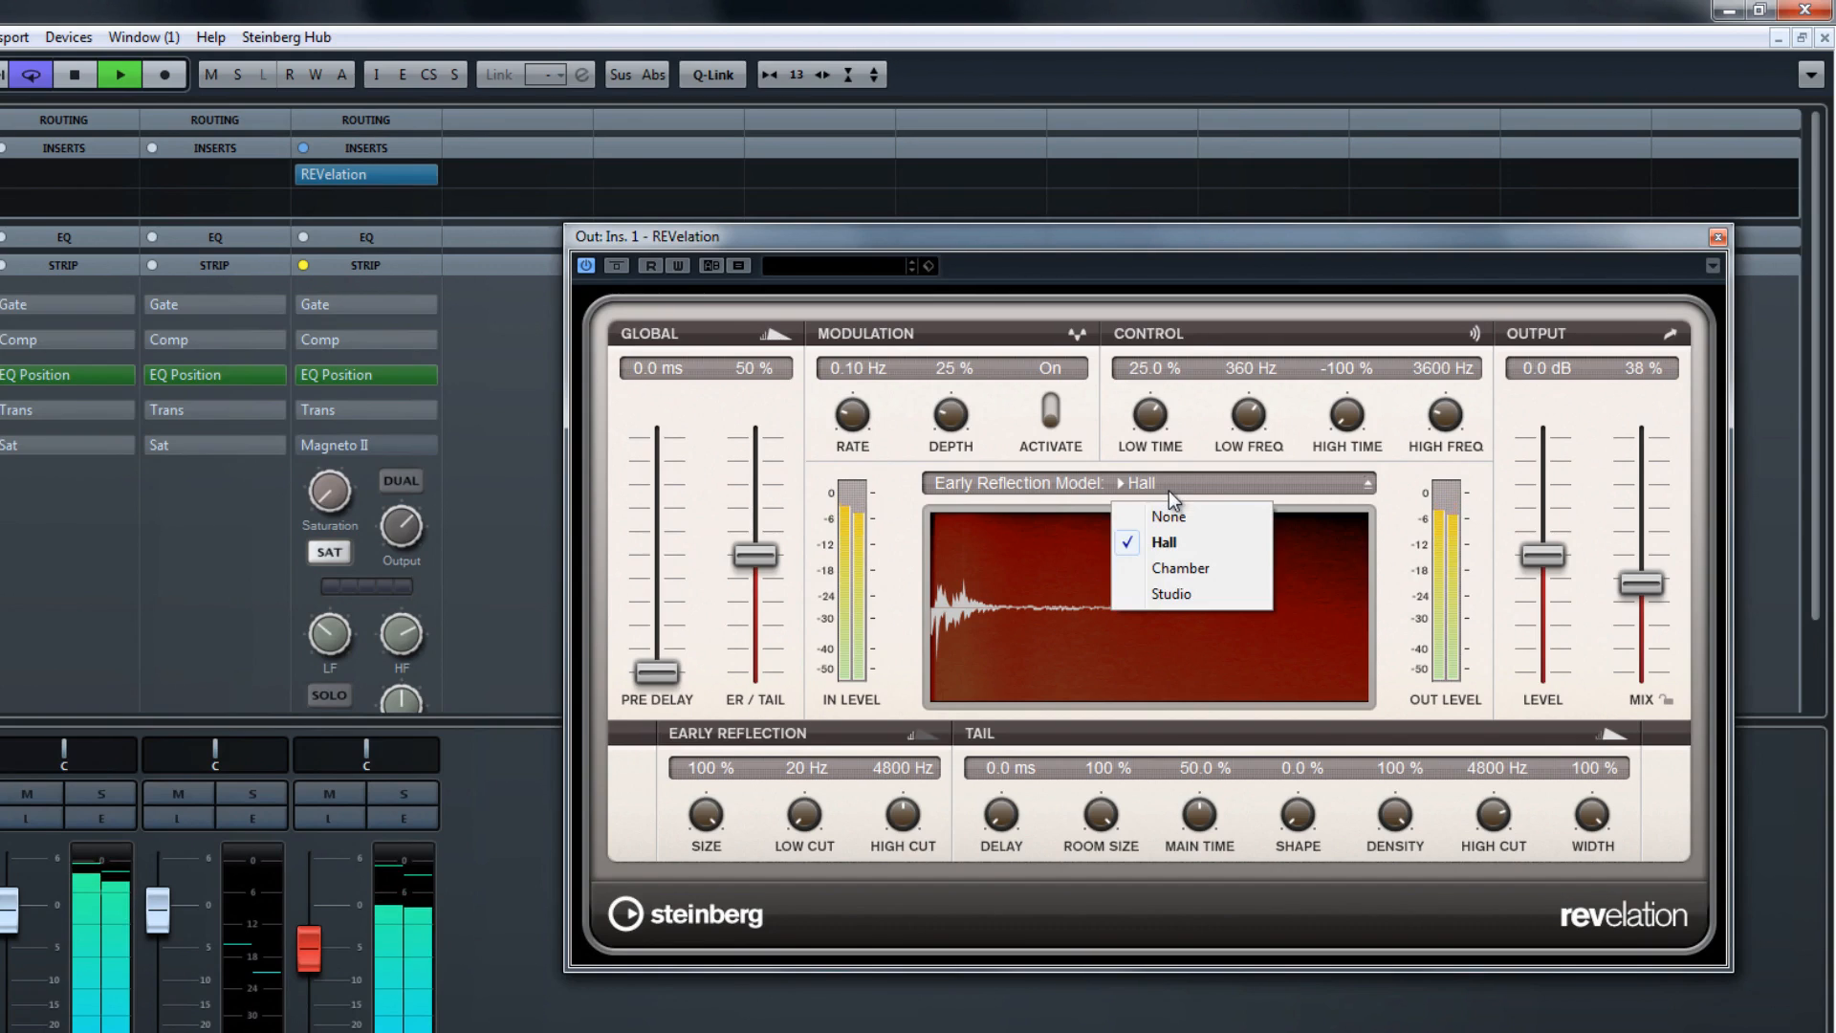
left_click(1170, 593)
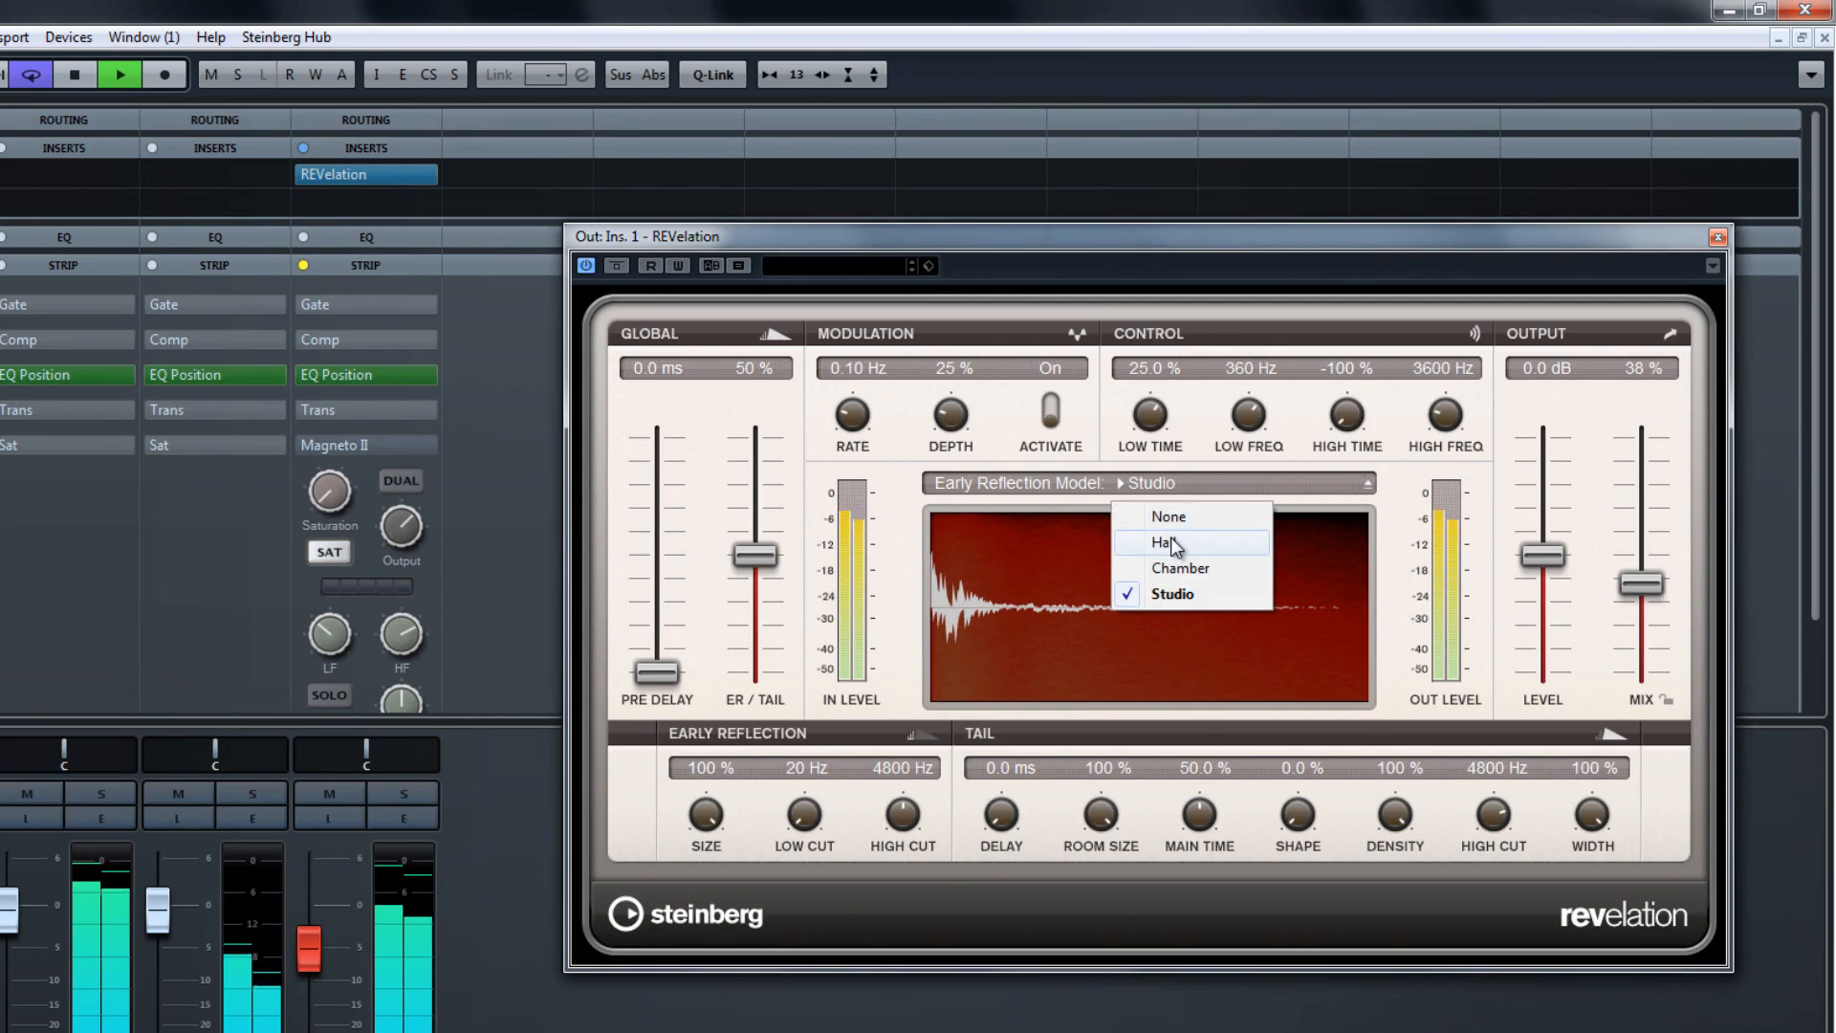
left_click(1167, 541)
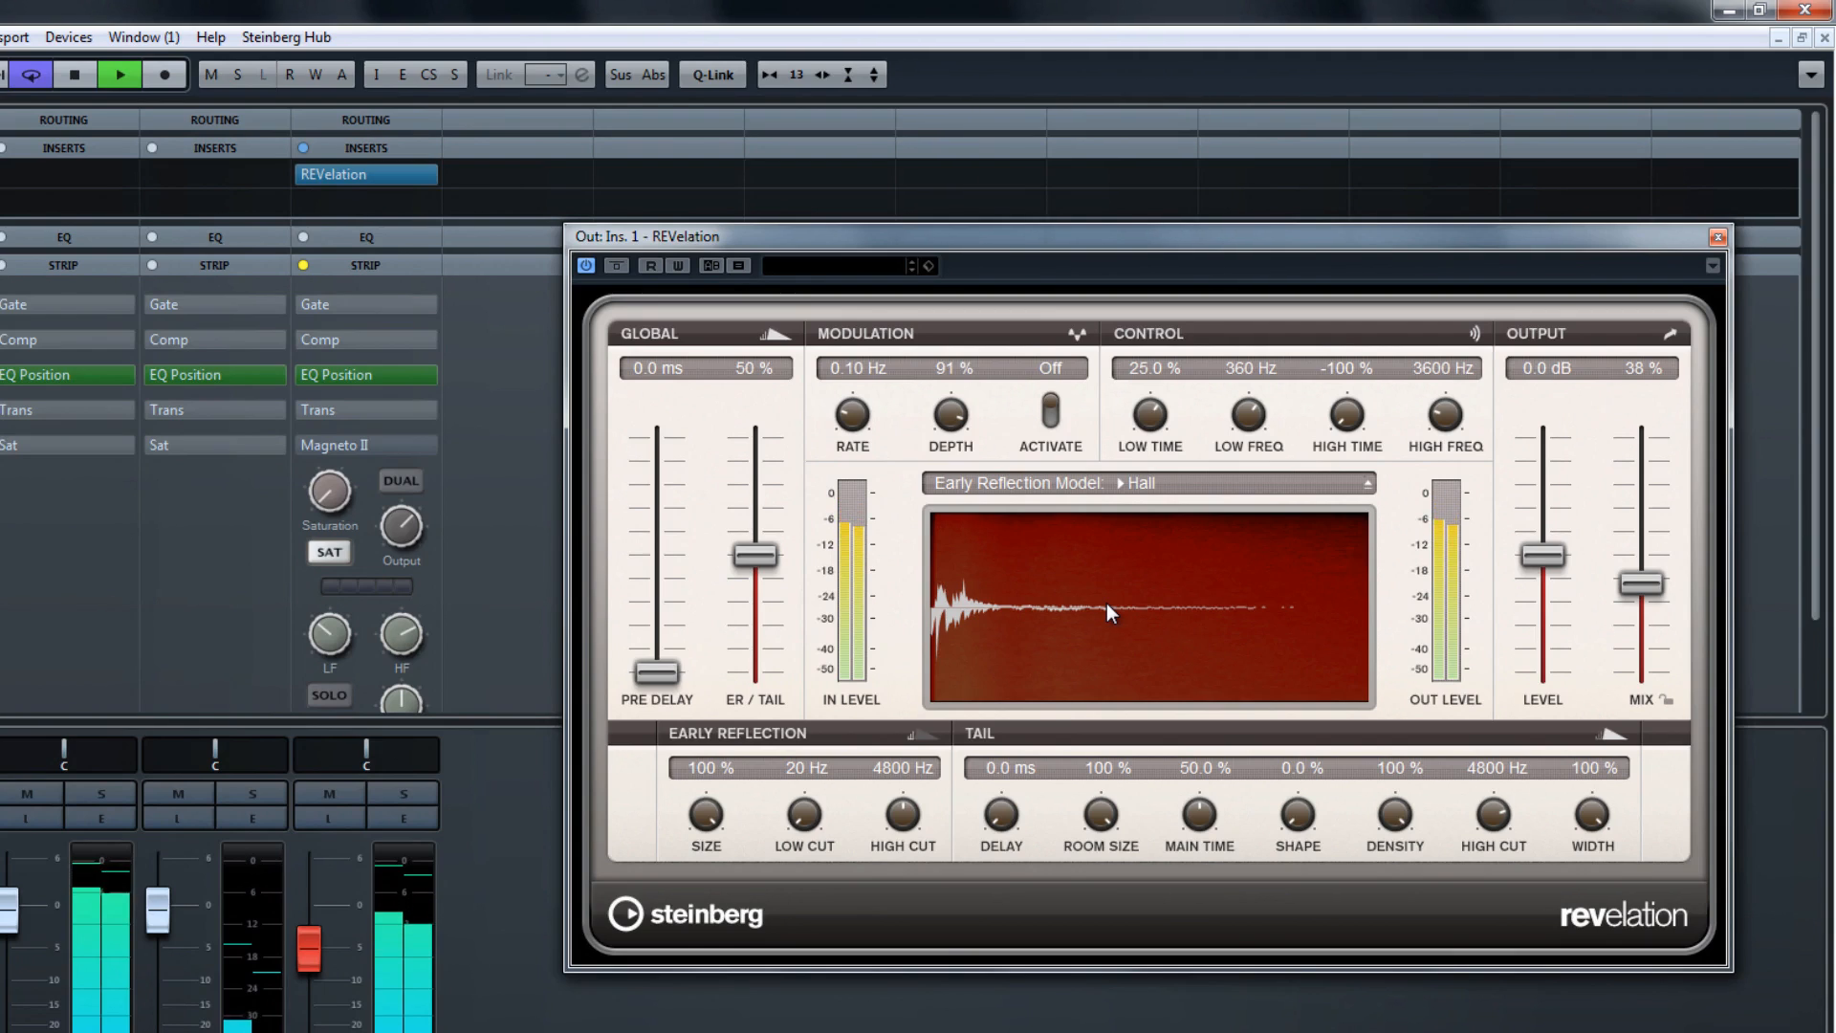
Browse the REVelation preset list and raise the wet/dry mix to 54%.
left_click(850, 264)
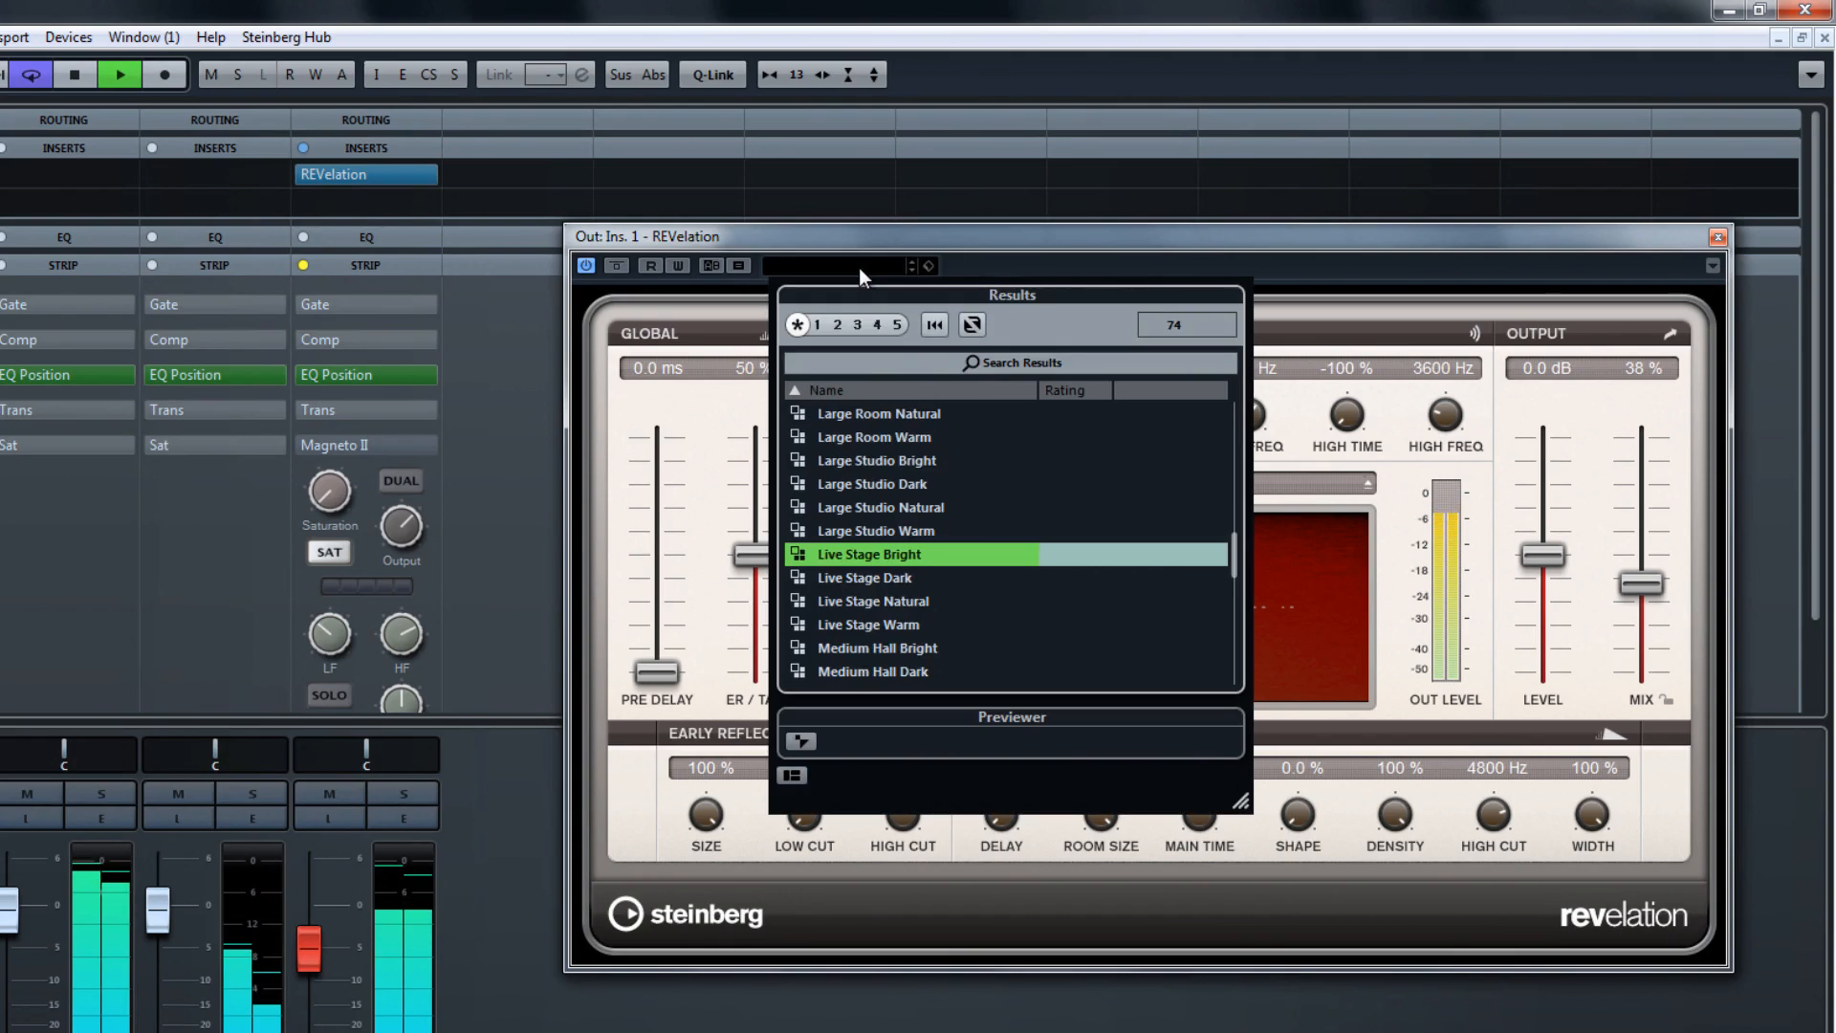
scroll("up", 3)
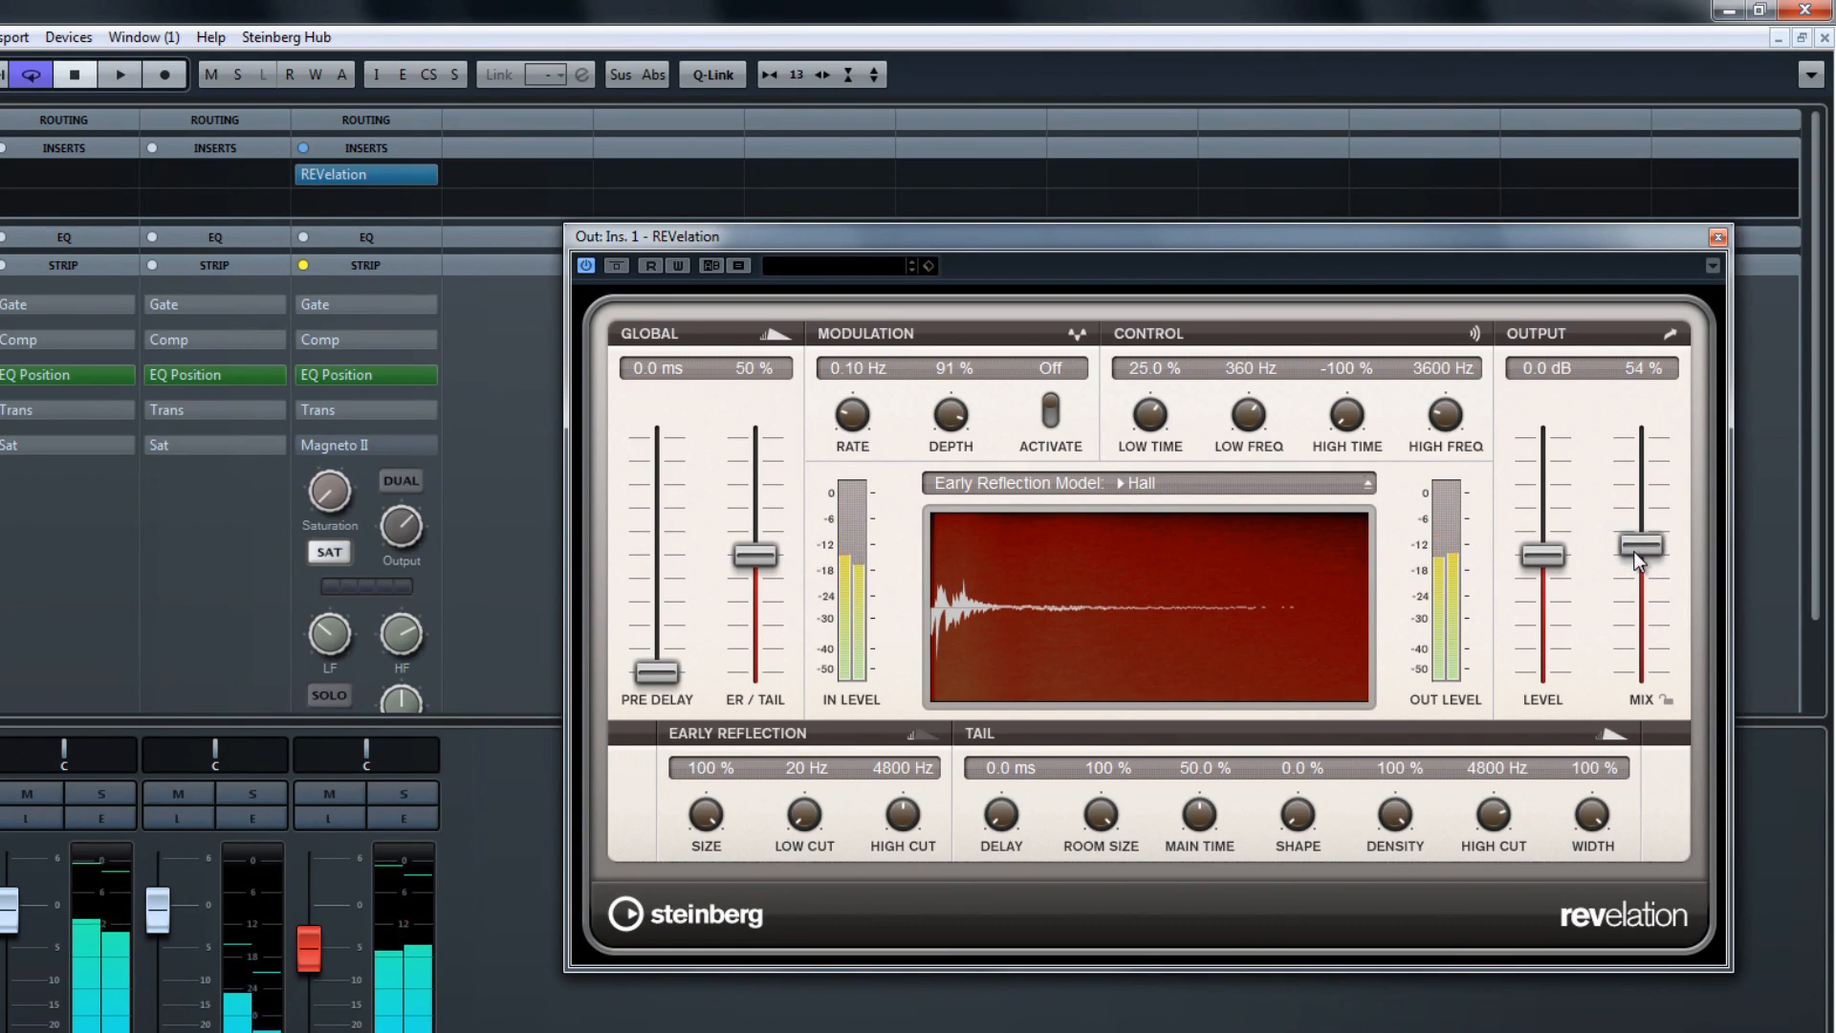
left_click(119, 74)
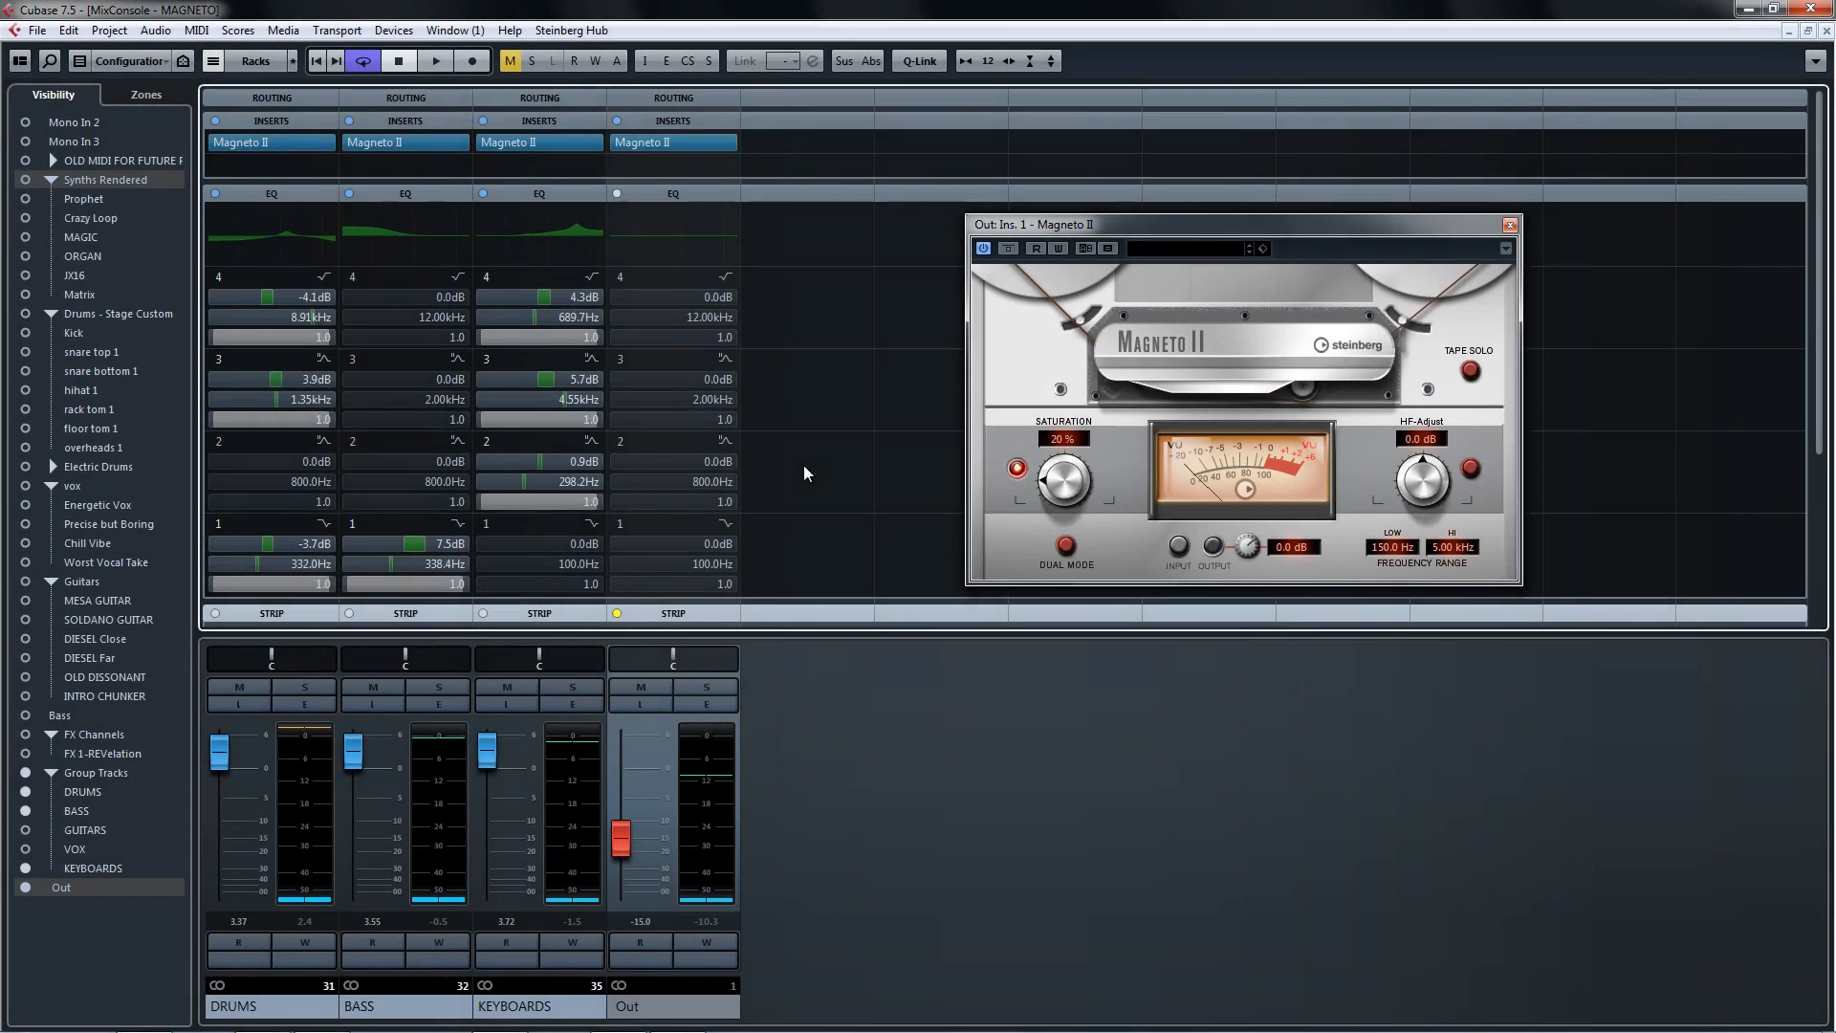
Start playback of the mix running through Magneto II on all four channels.
left_click(436, 59)
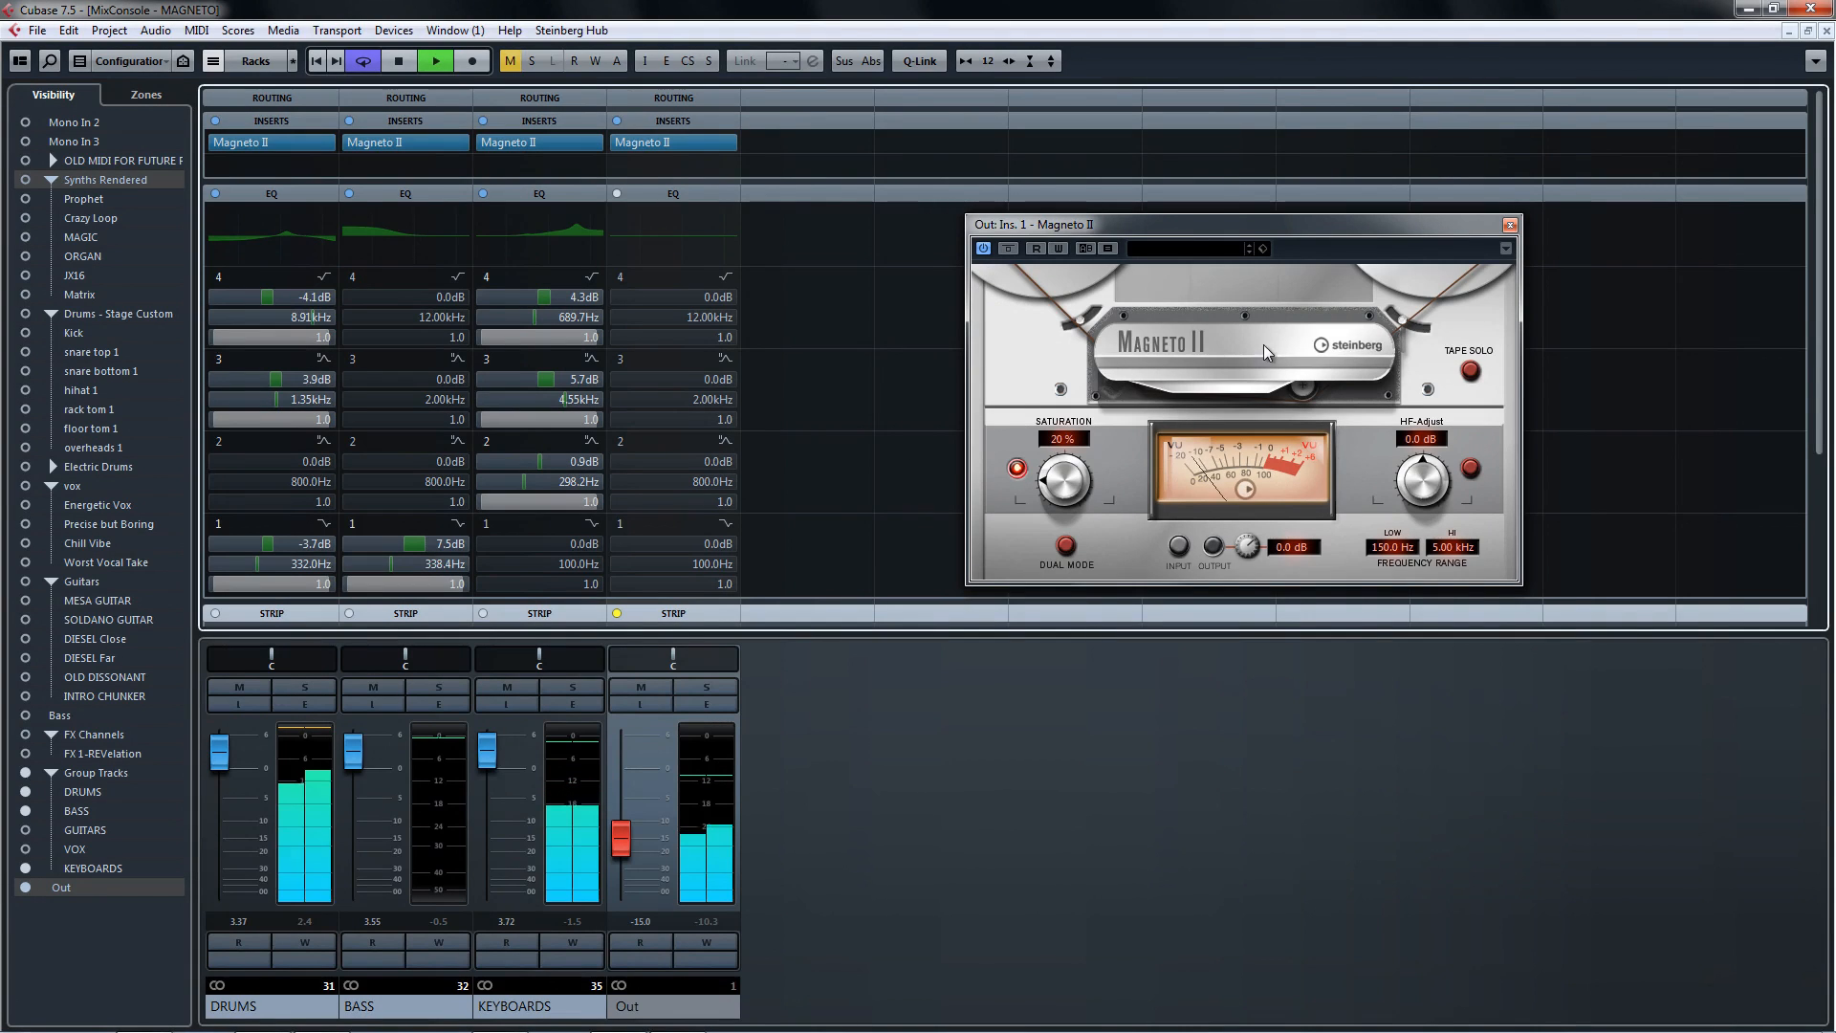
mouse_move(1481, 260)
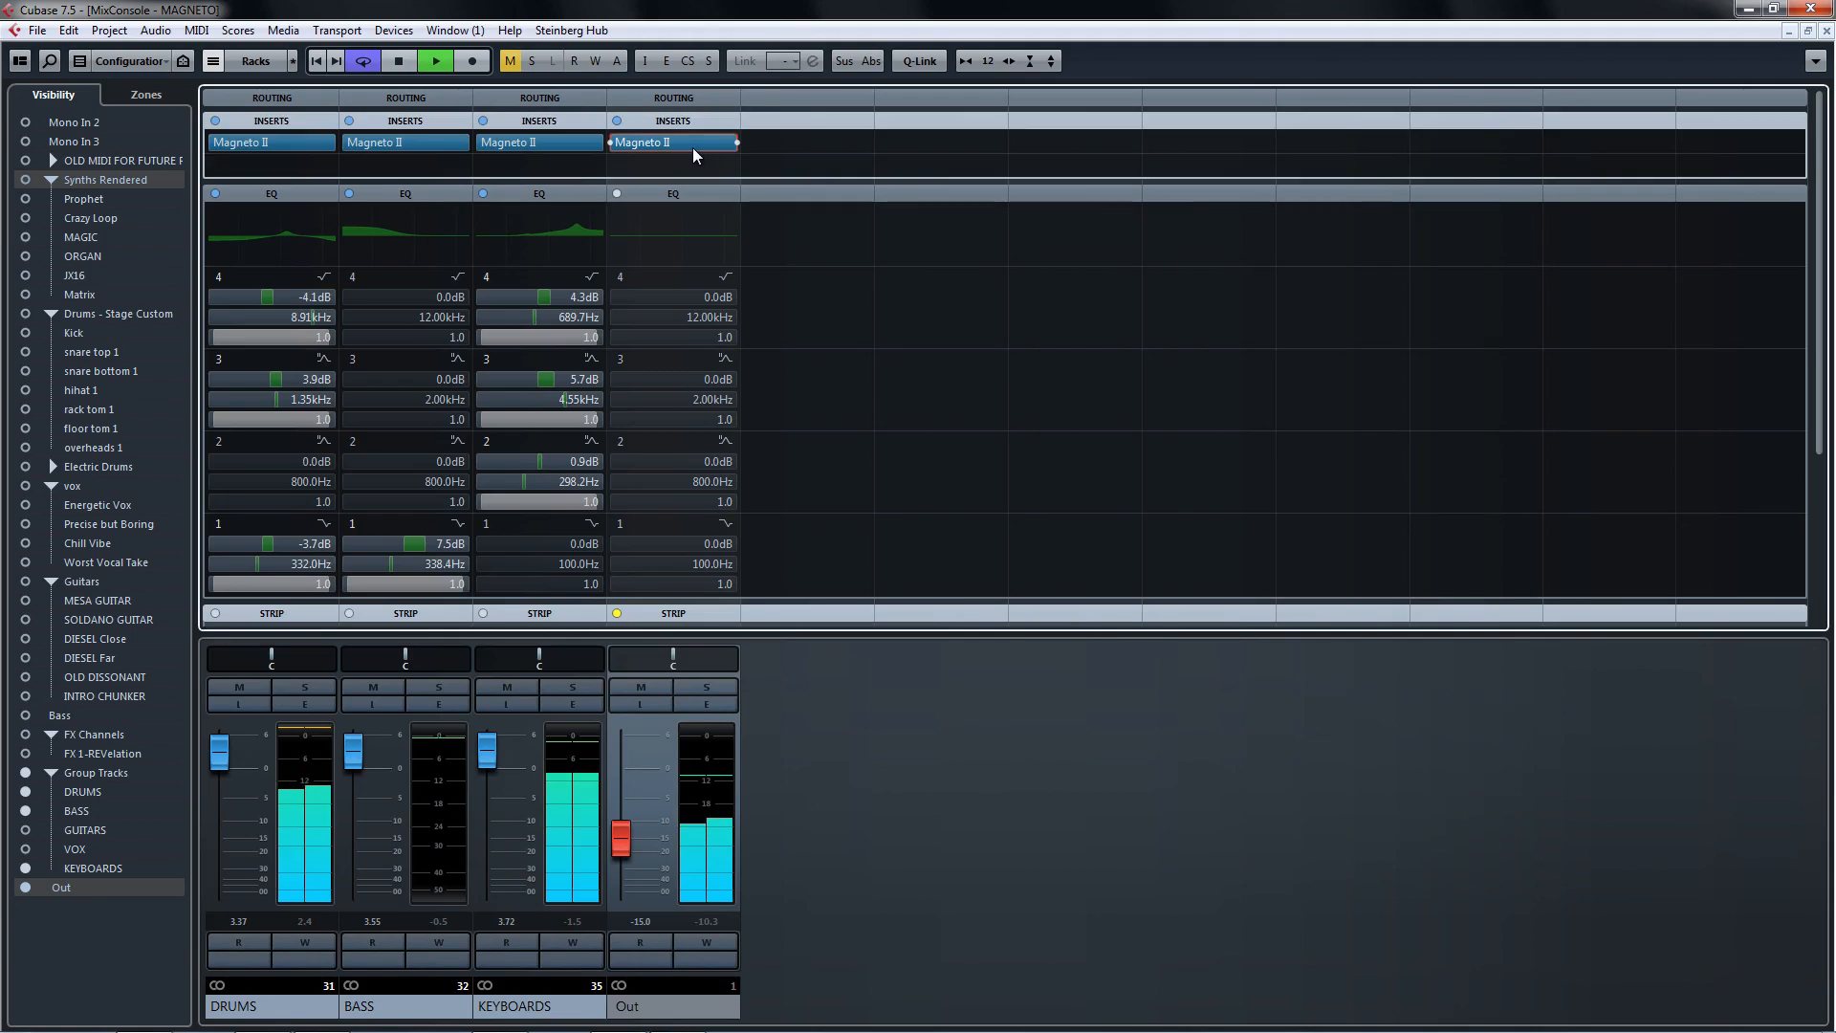
Set the Out channel's Magneto II to 64% saturation at -2.5 dB output and close its window.
double_click(508, 142)
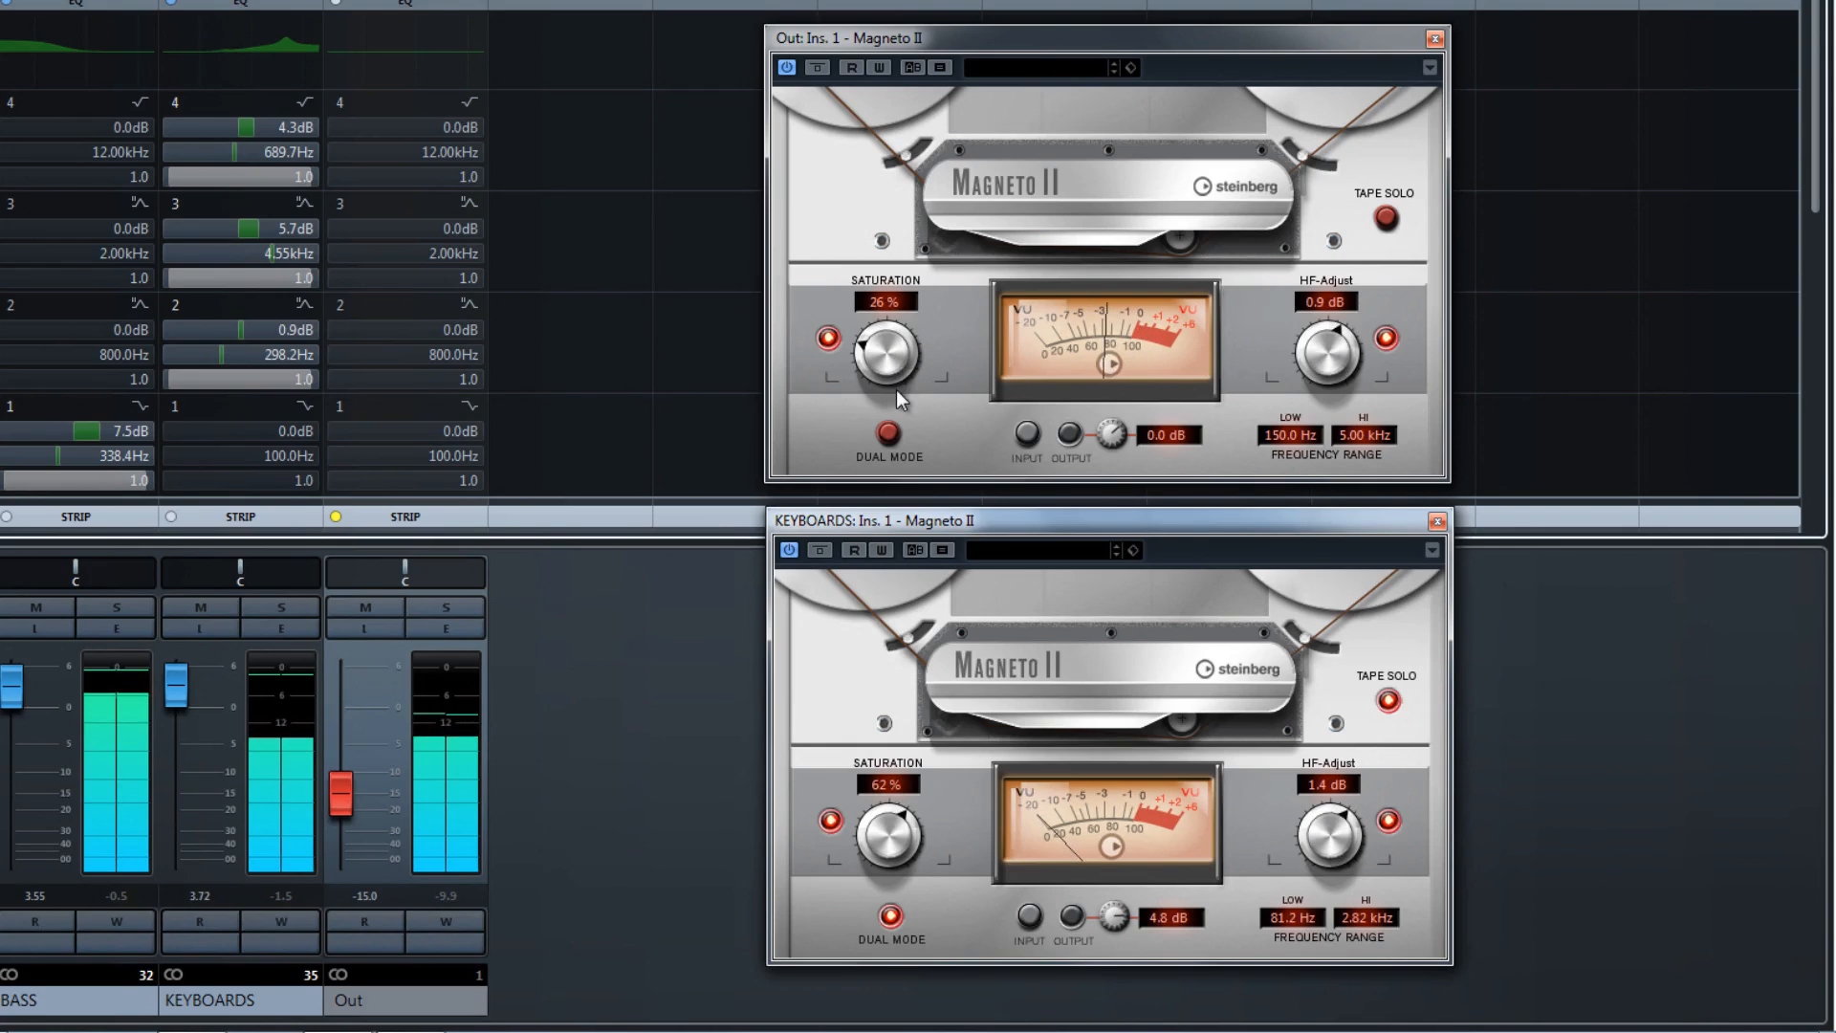
left_click(888, 440)
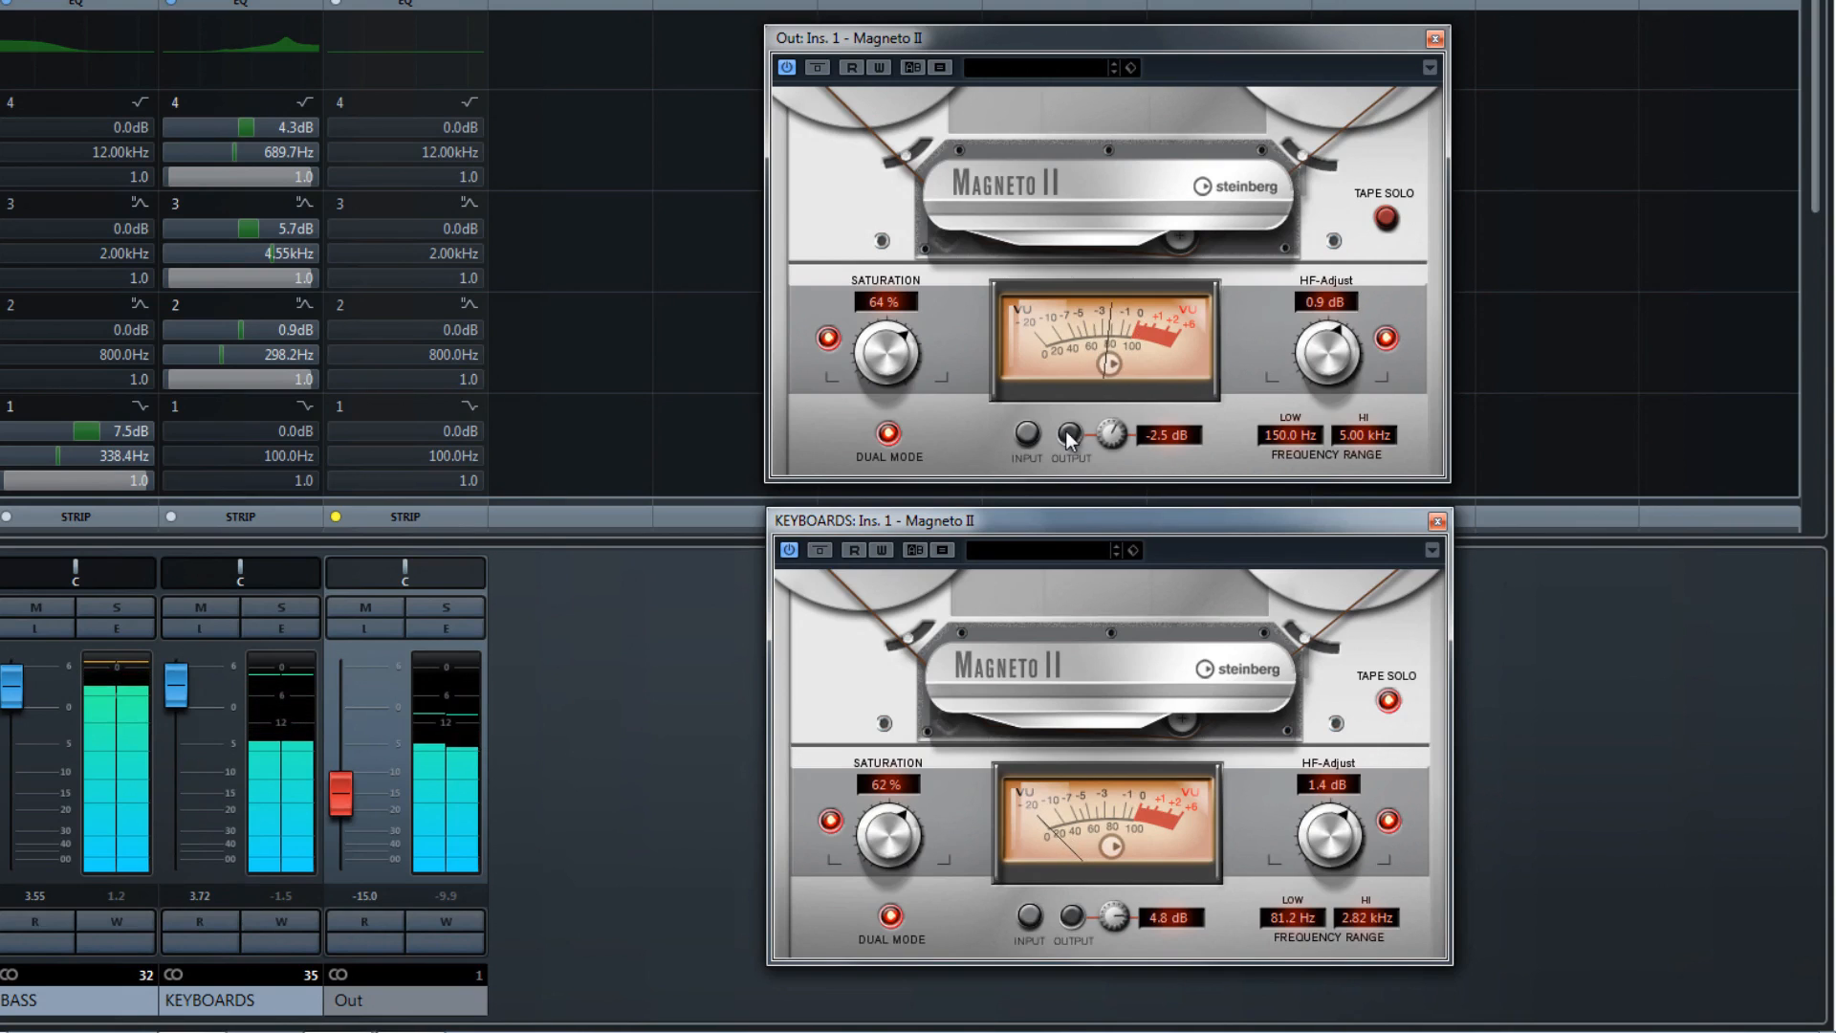
left_click(1433, 38)
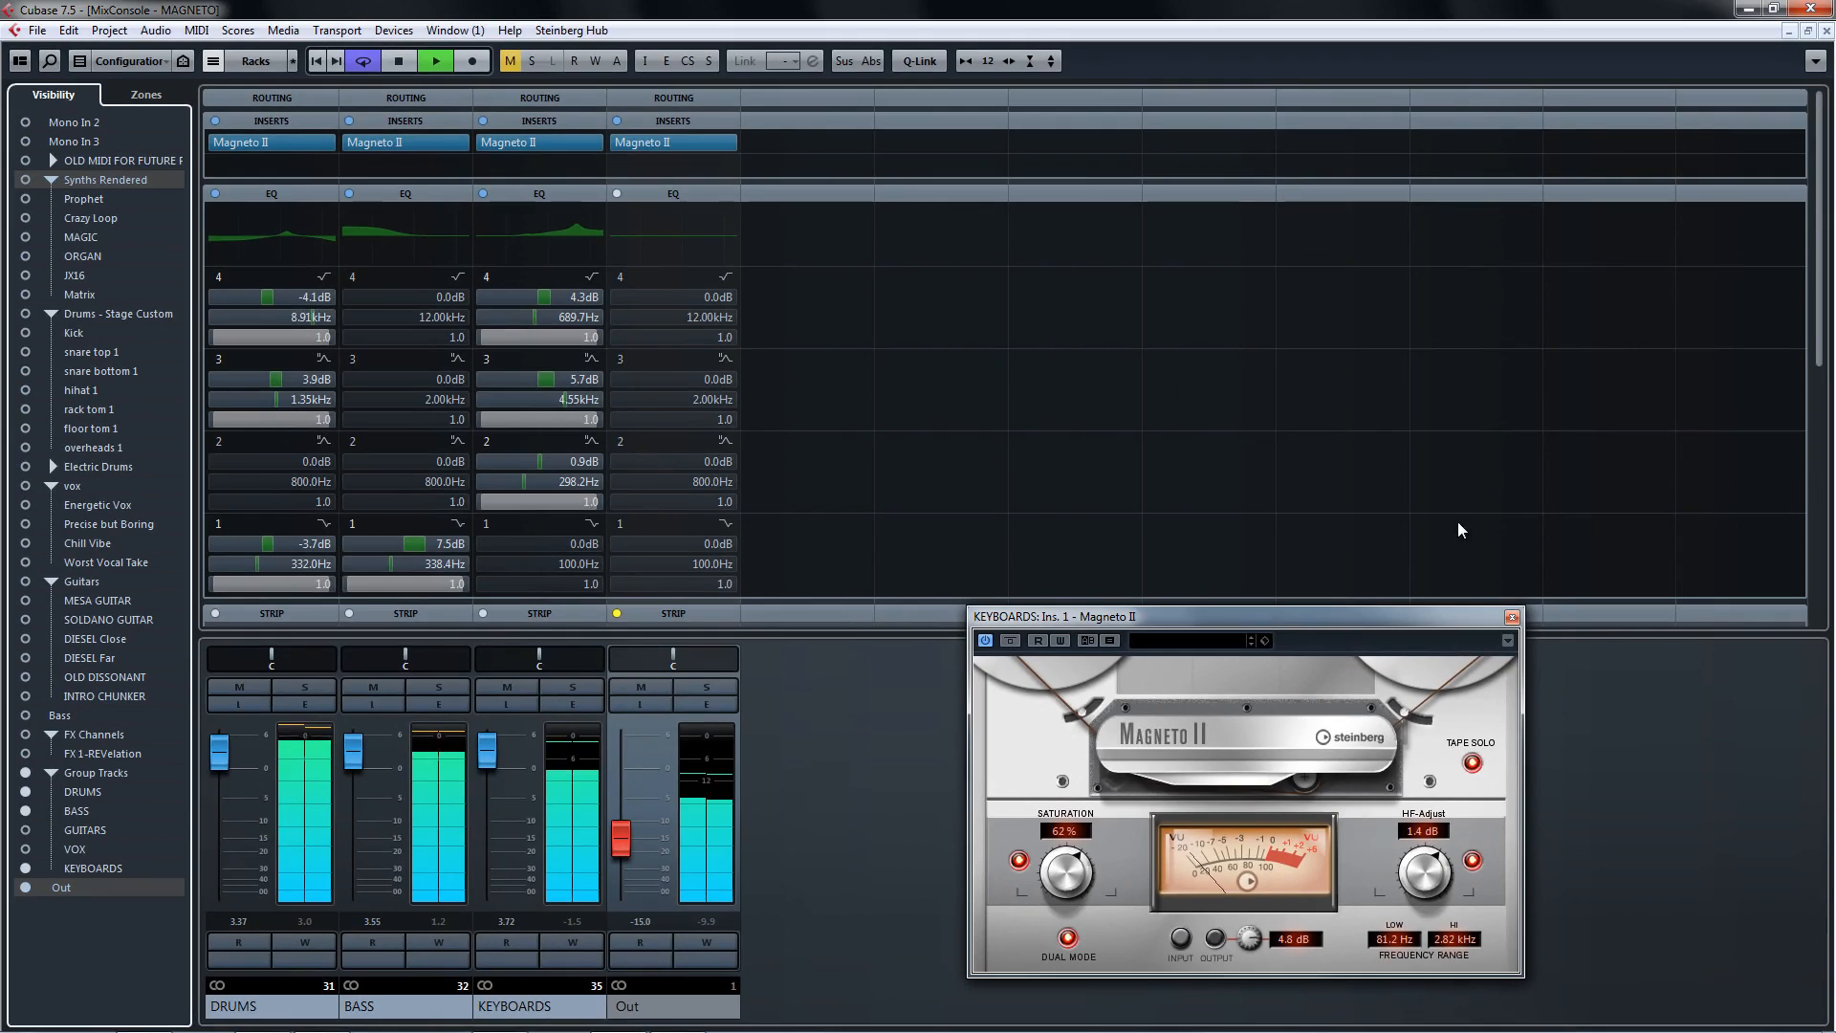
Close the KEYBOARDS and BASS Magneto II windows, then reopen the BASS instance at 63% saturation.
left_click(1510, 616)
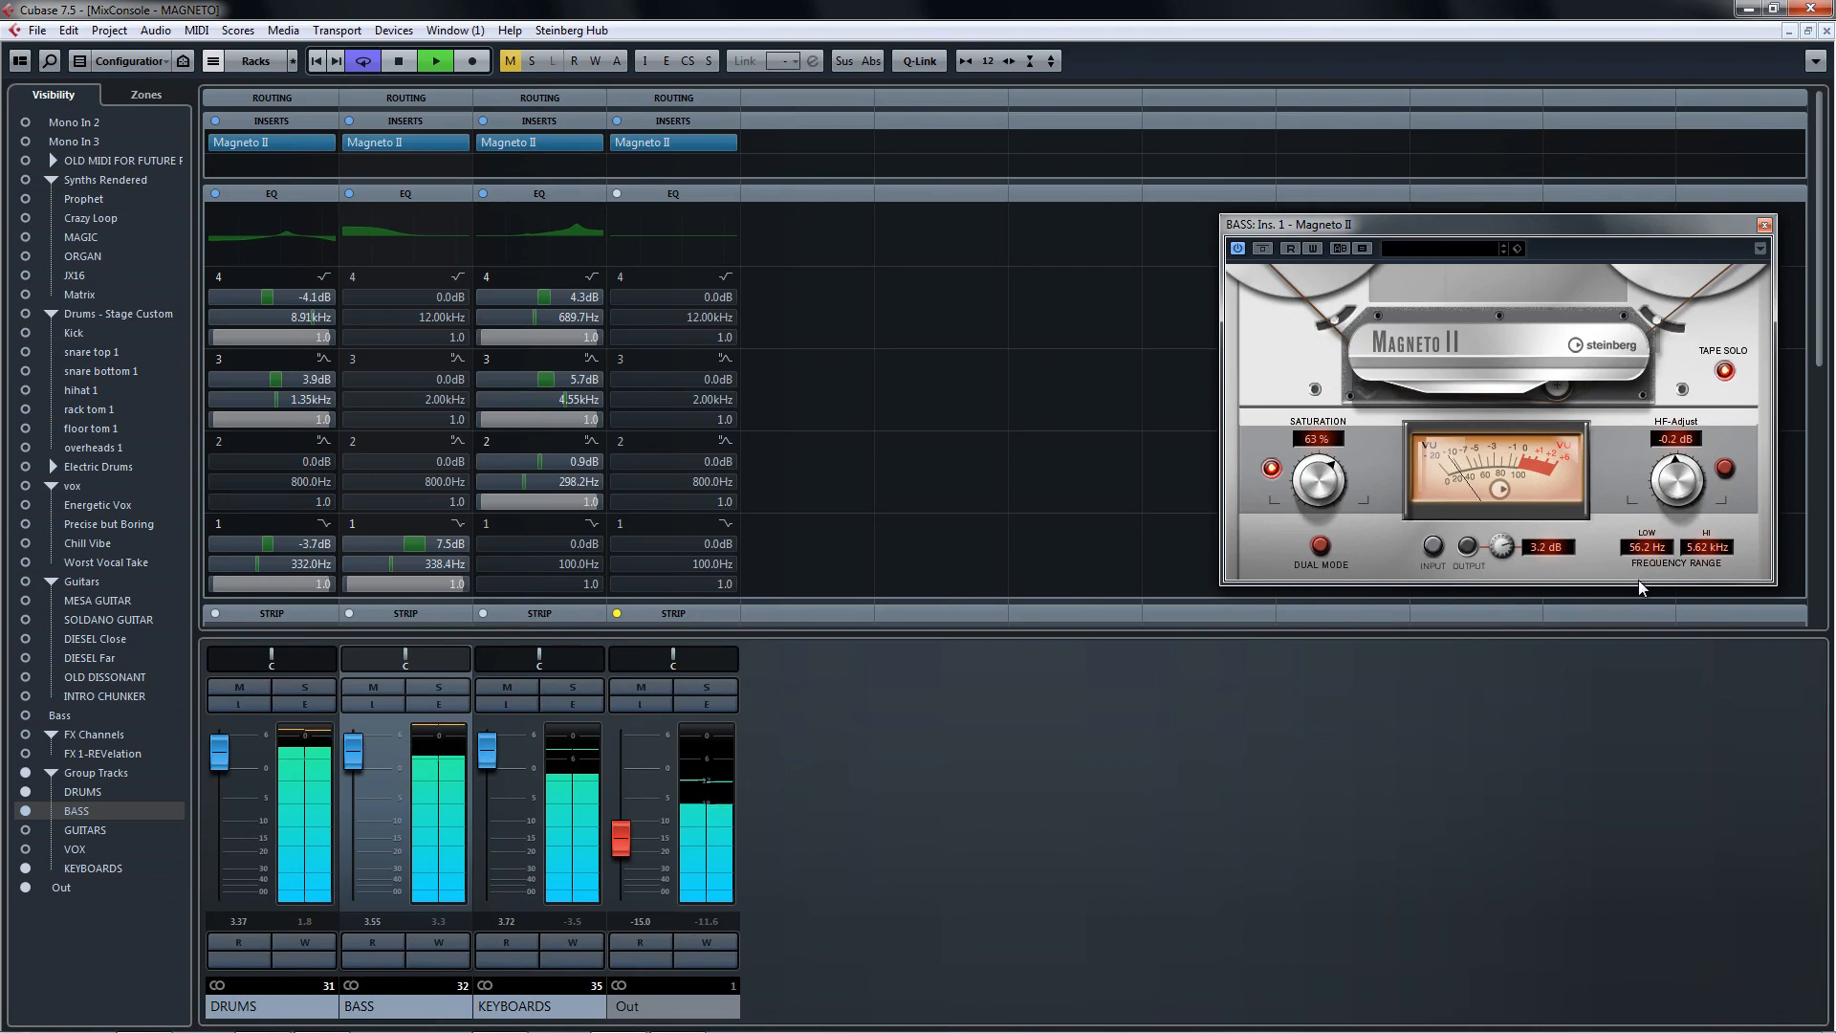
left_click(1724, 369)
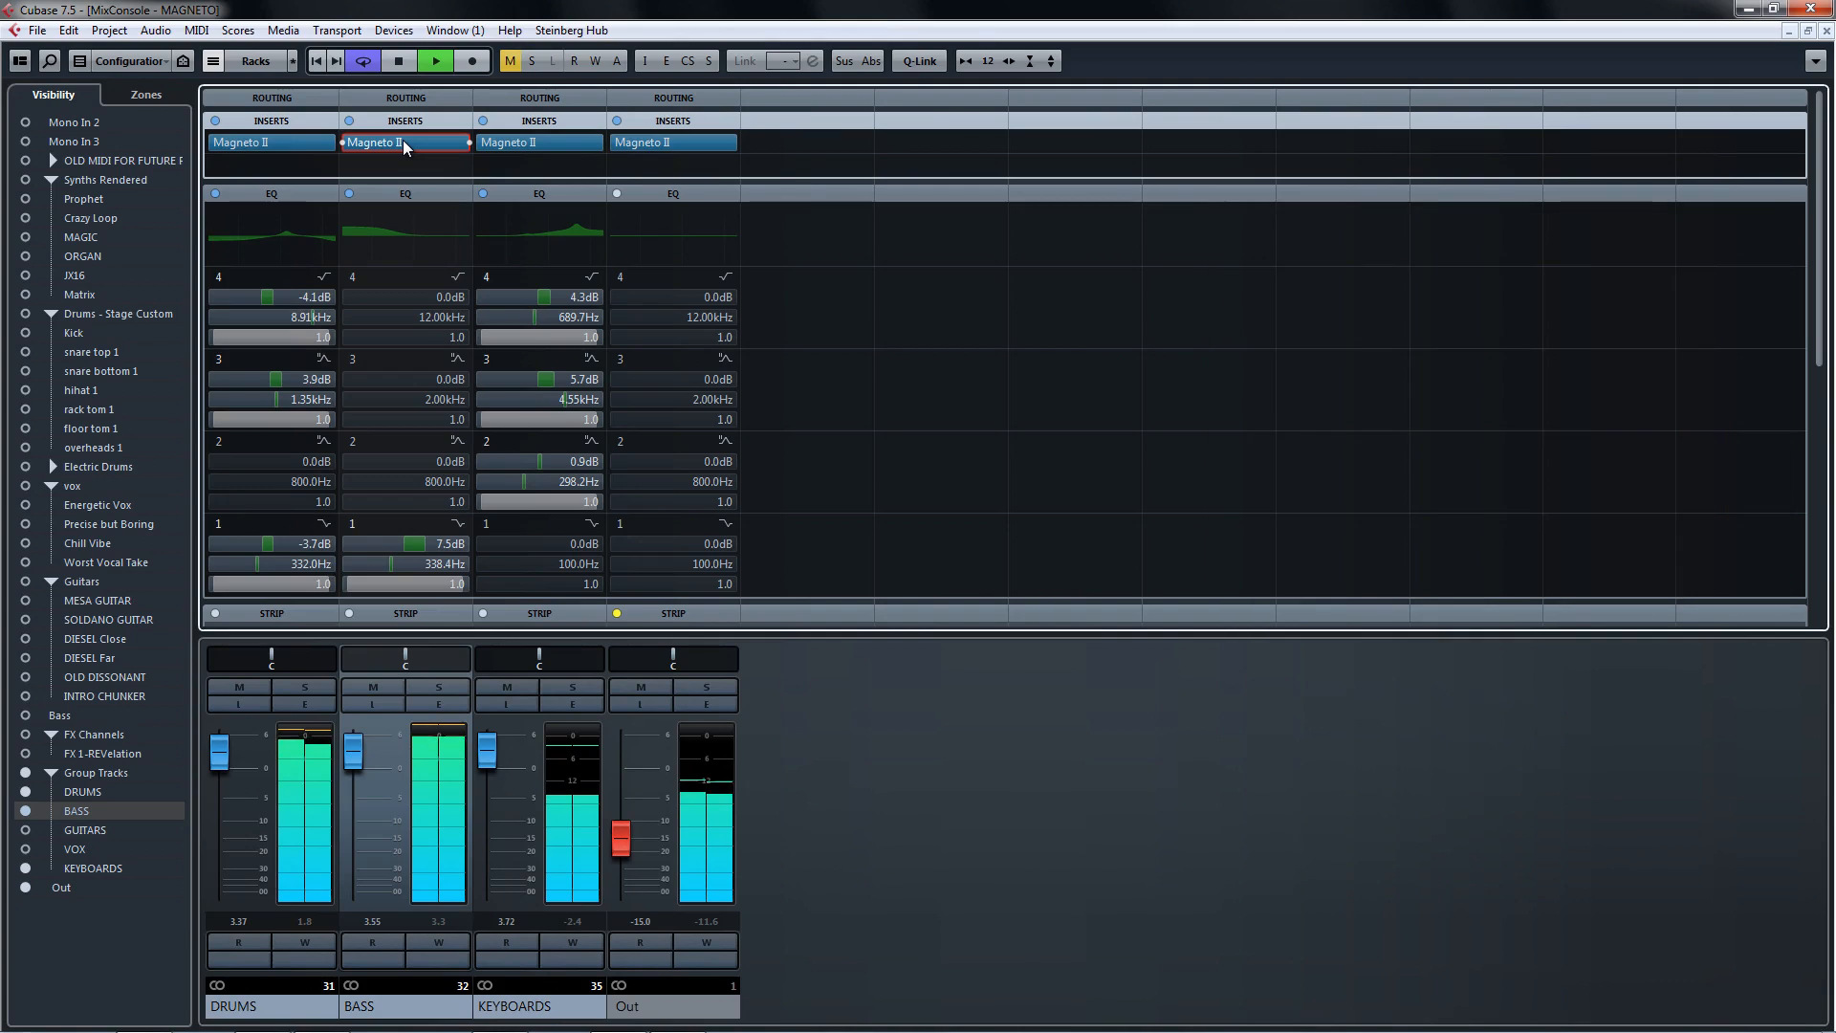
double_click(269, 142)
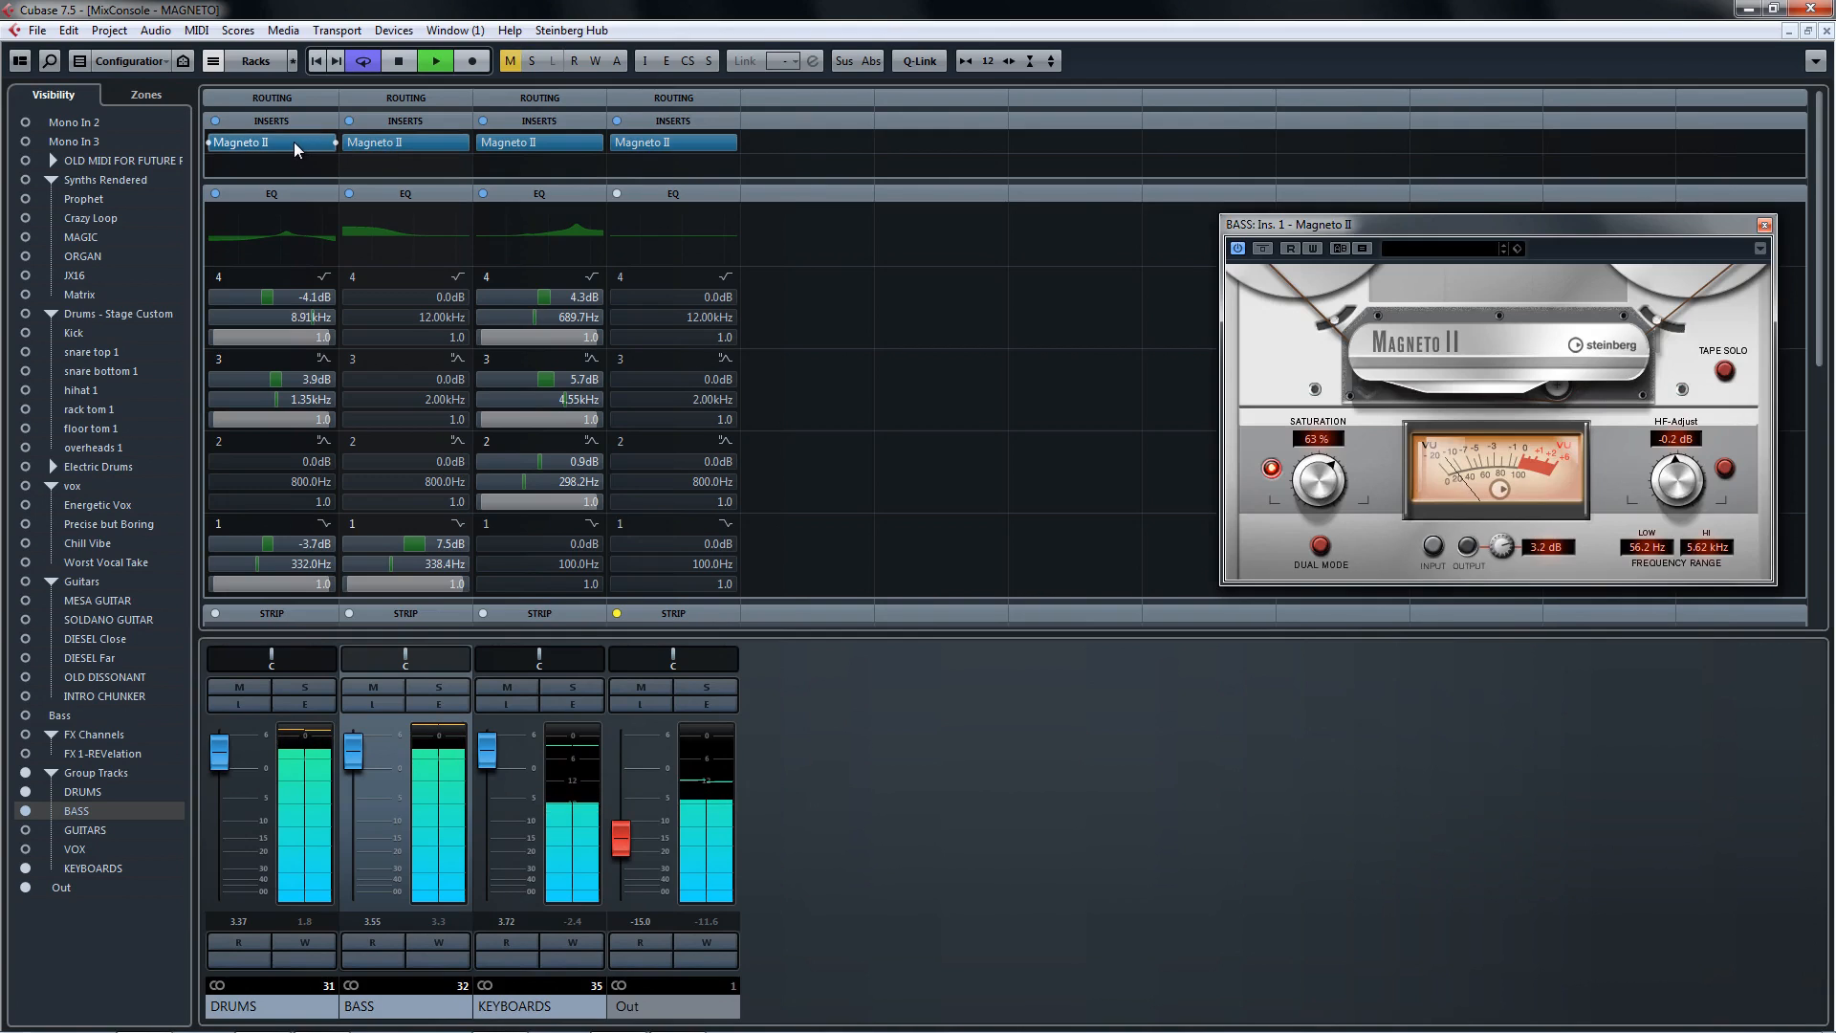
Bring up the DRUMS channel's Magneto II and raise its saturation to 86%.
left_click(270, 141)
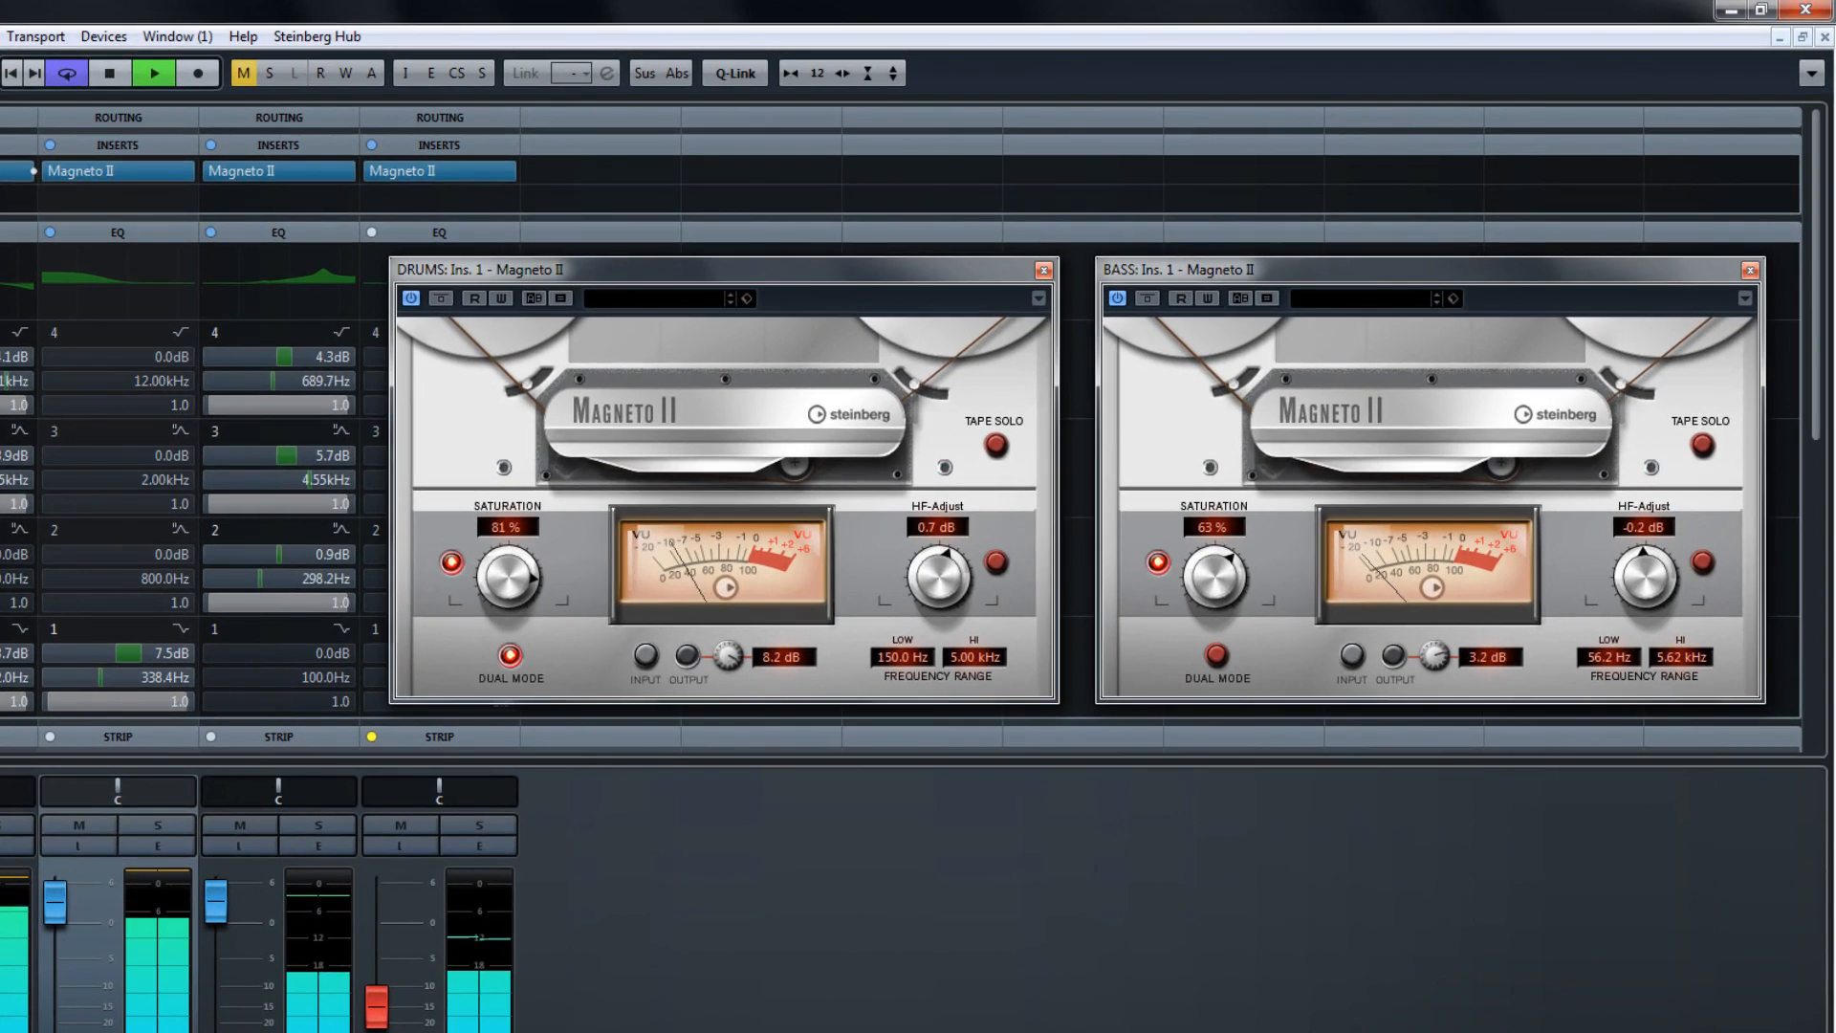
left_click(116, 170)
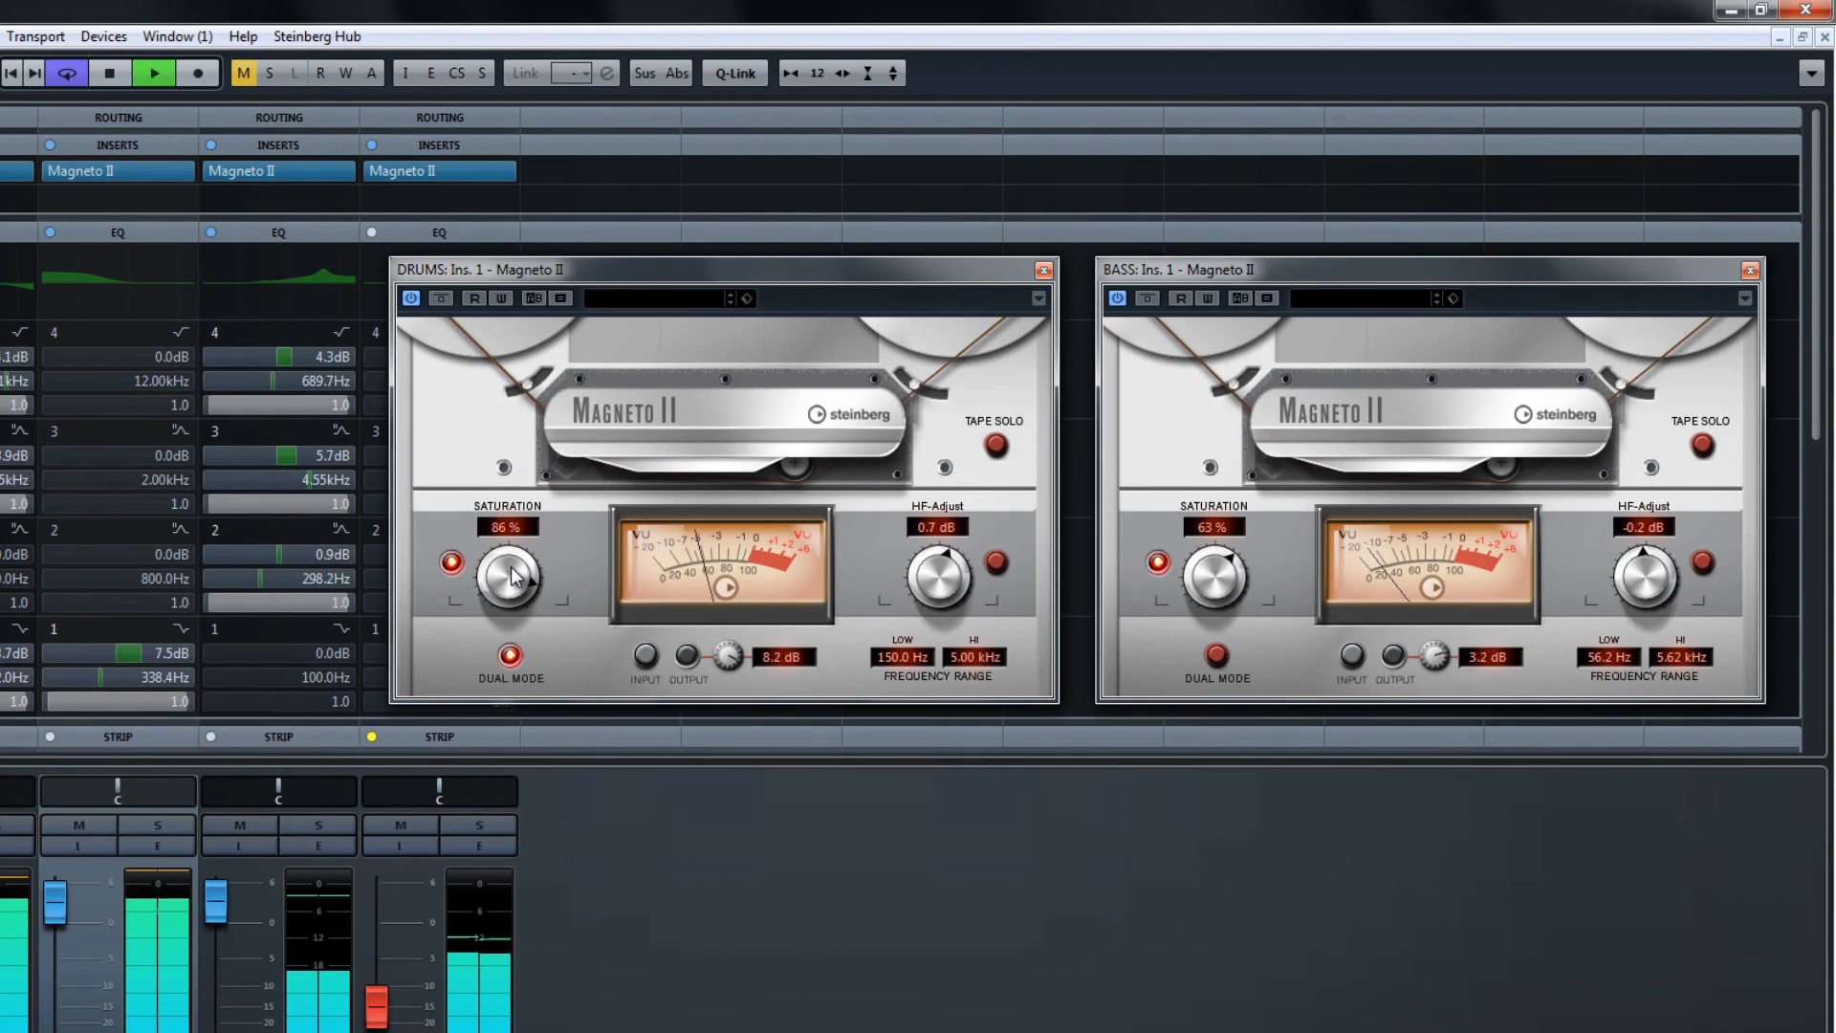
mouse_move(1176, 585)
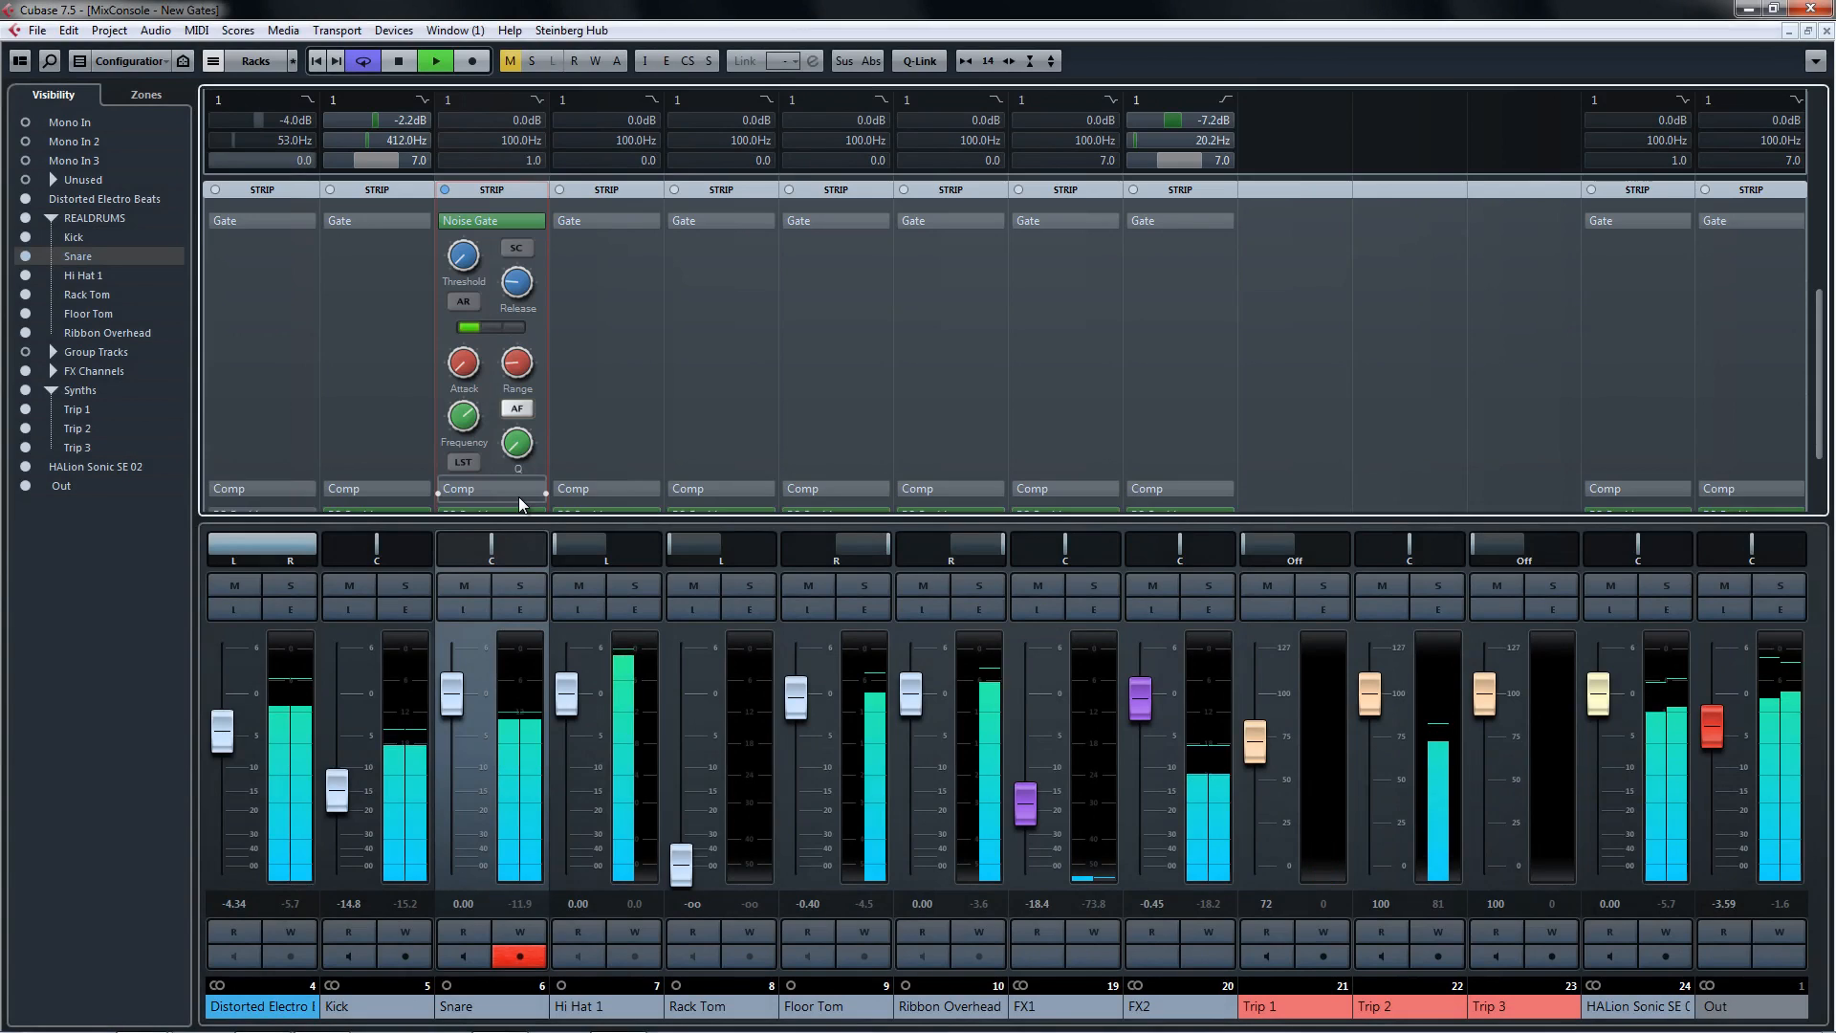
mouse_move(566, 354)
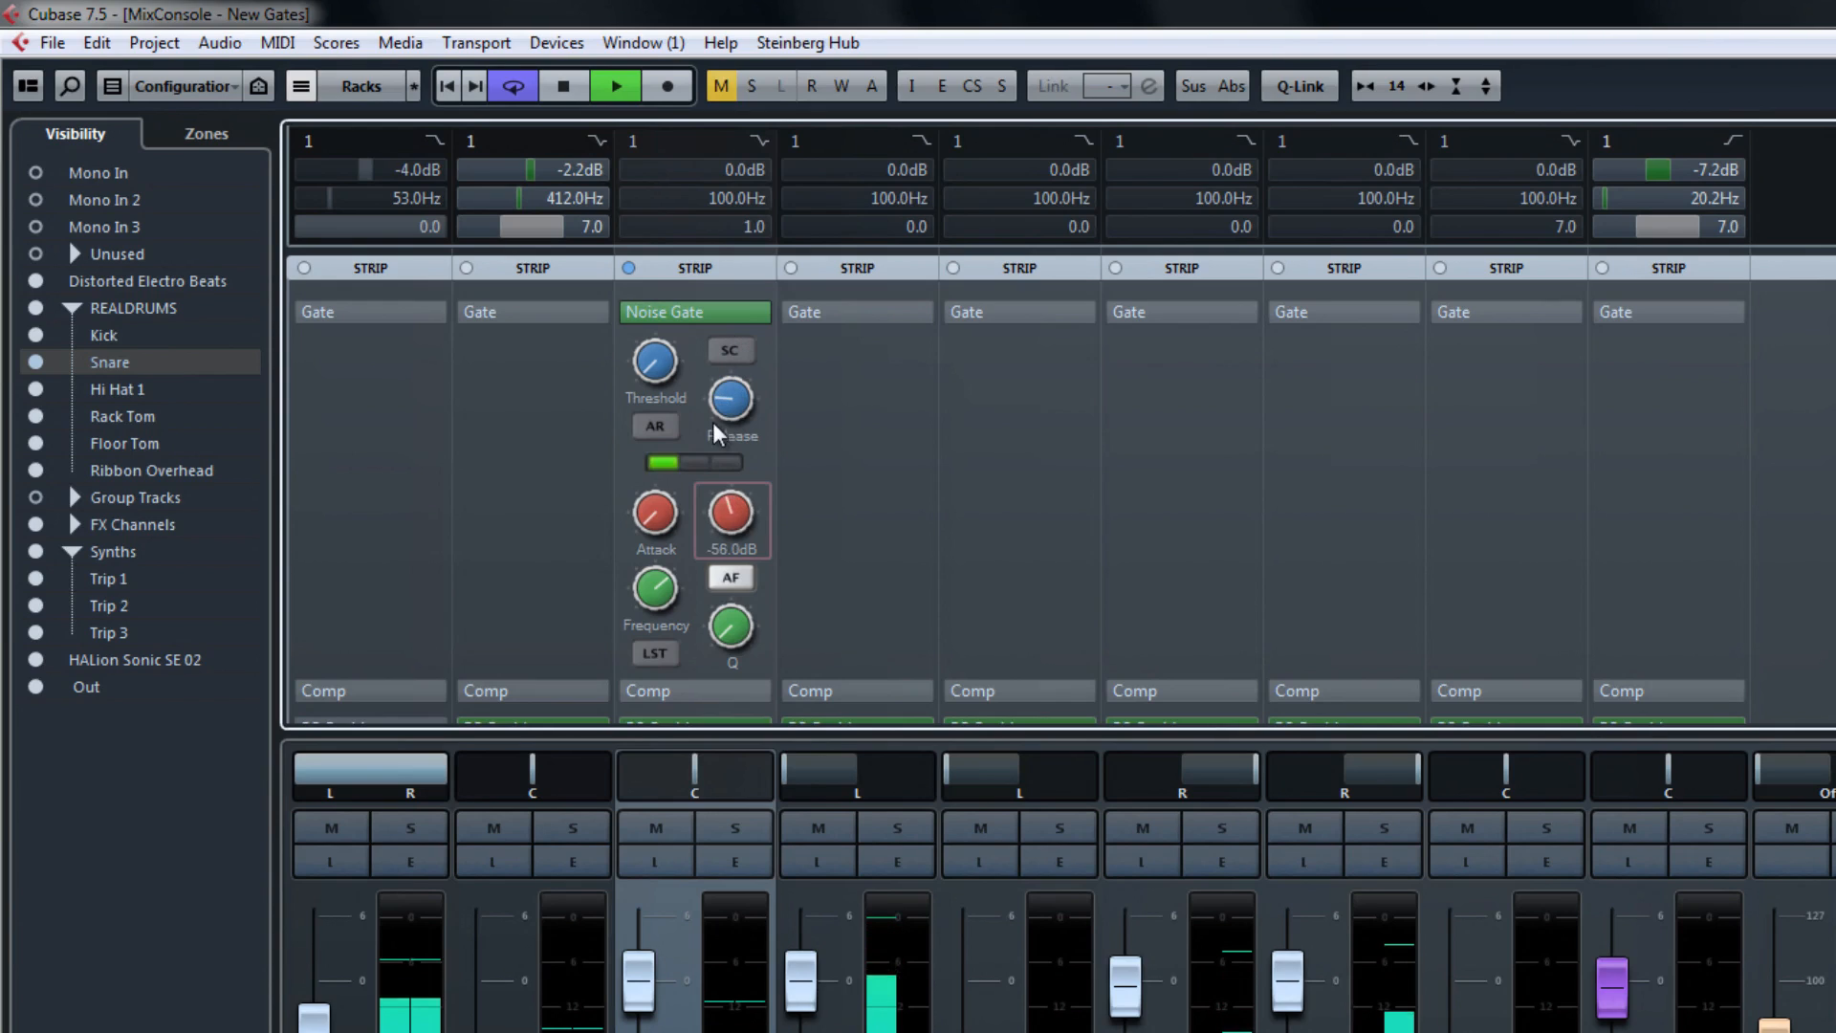
mouse_move(739, 827)
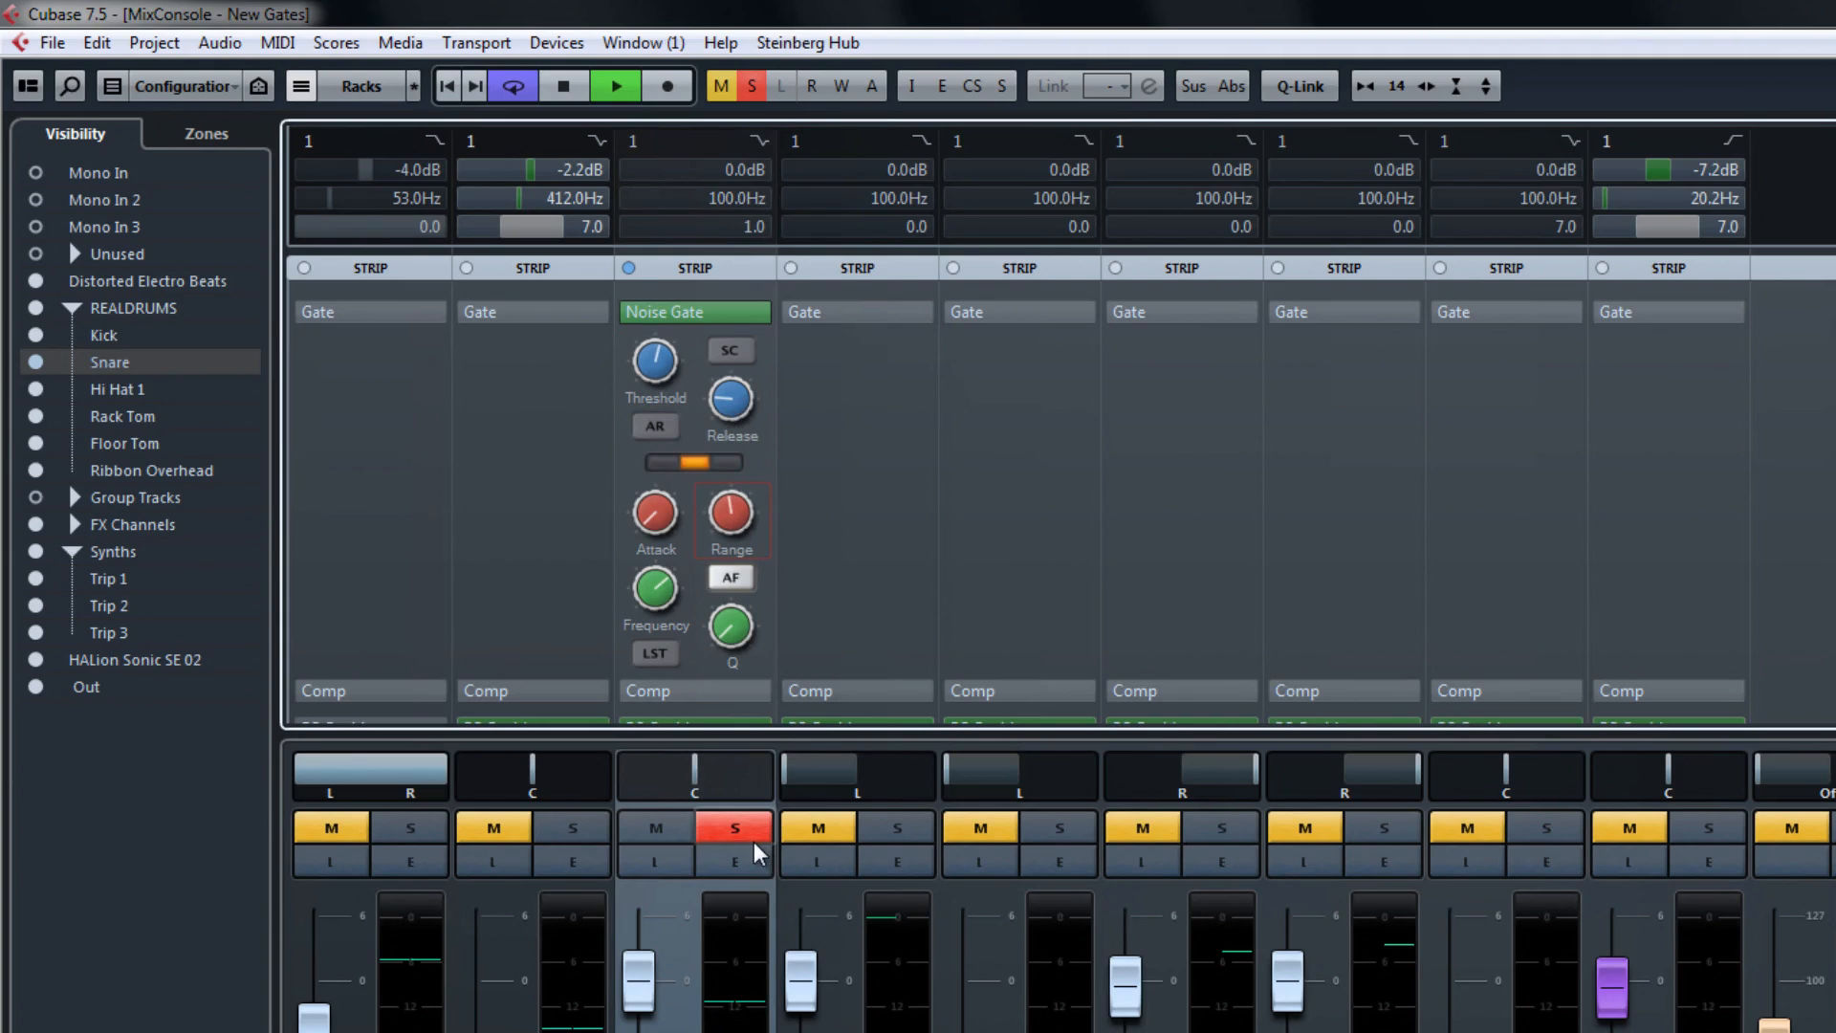
Take the Snare channel out of solo and switch to the Untitled1 project's MixConsole.
left_click(734, 828)
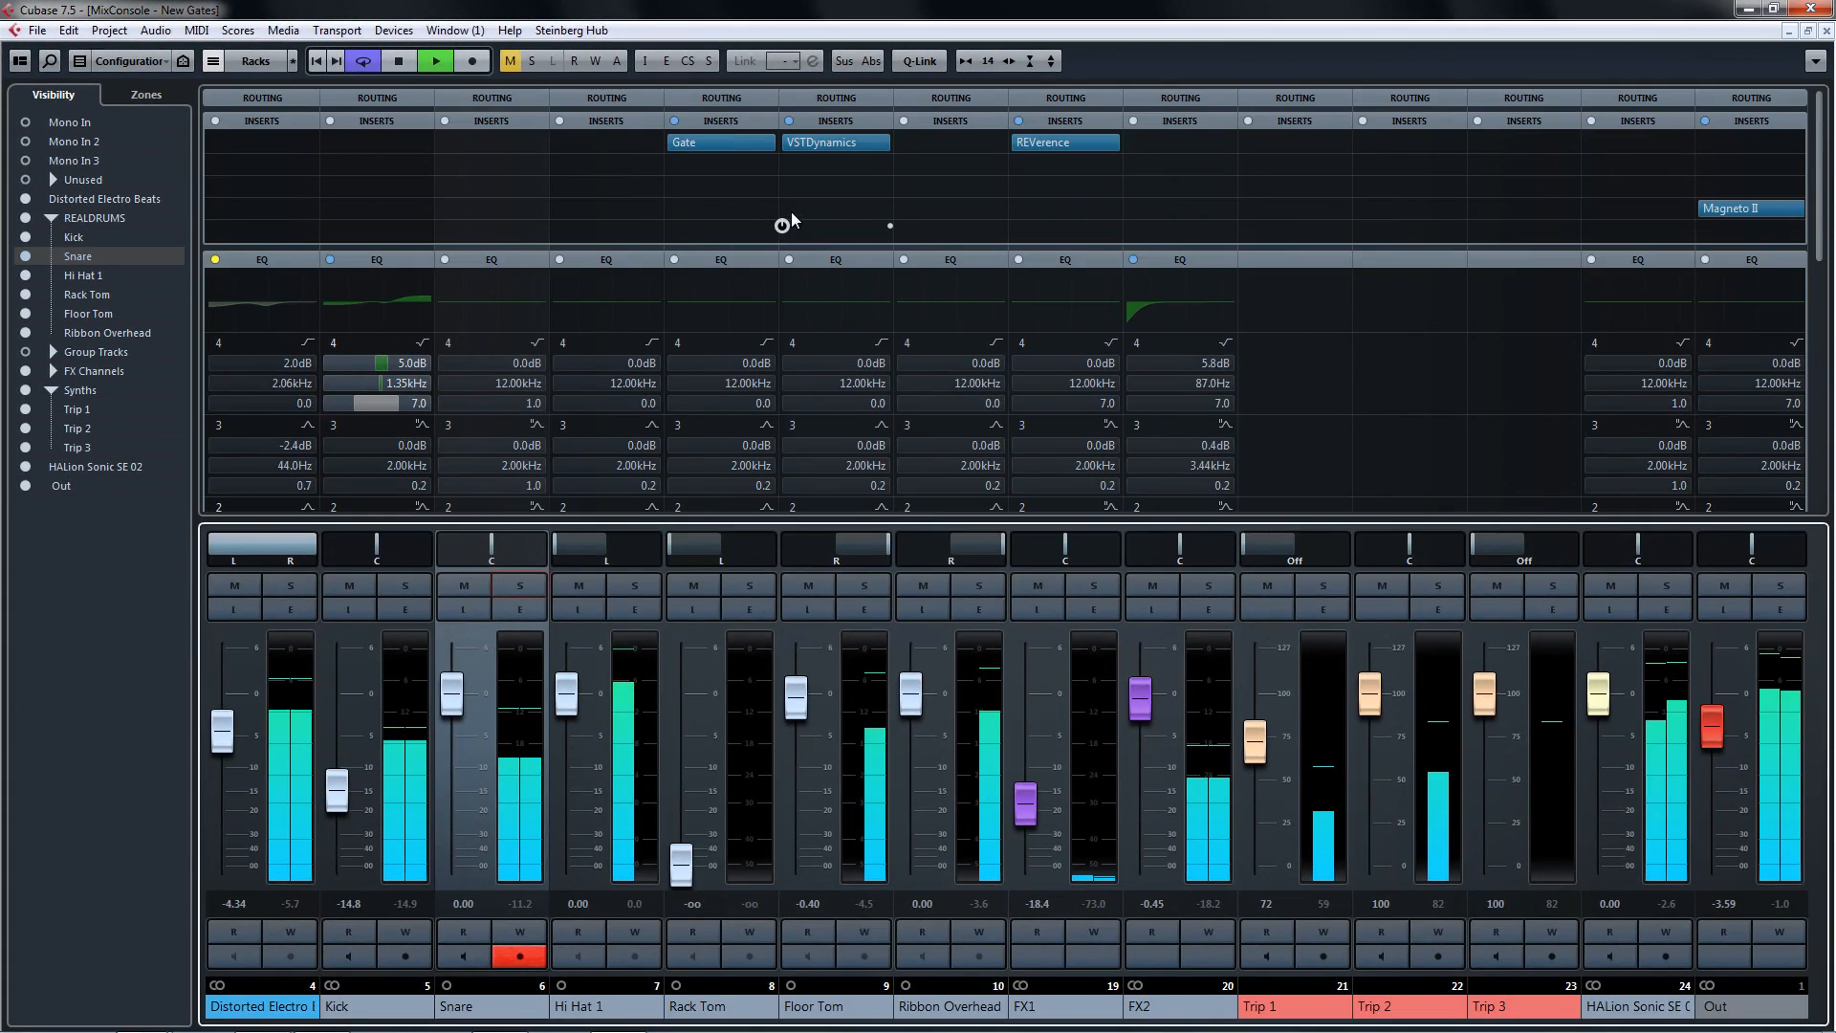
left_click(719, 142)
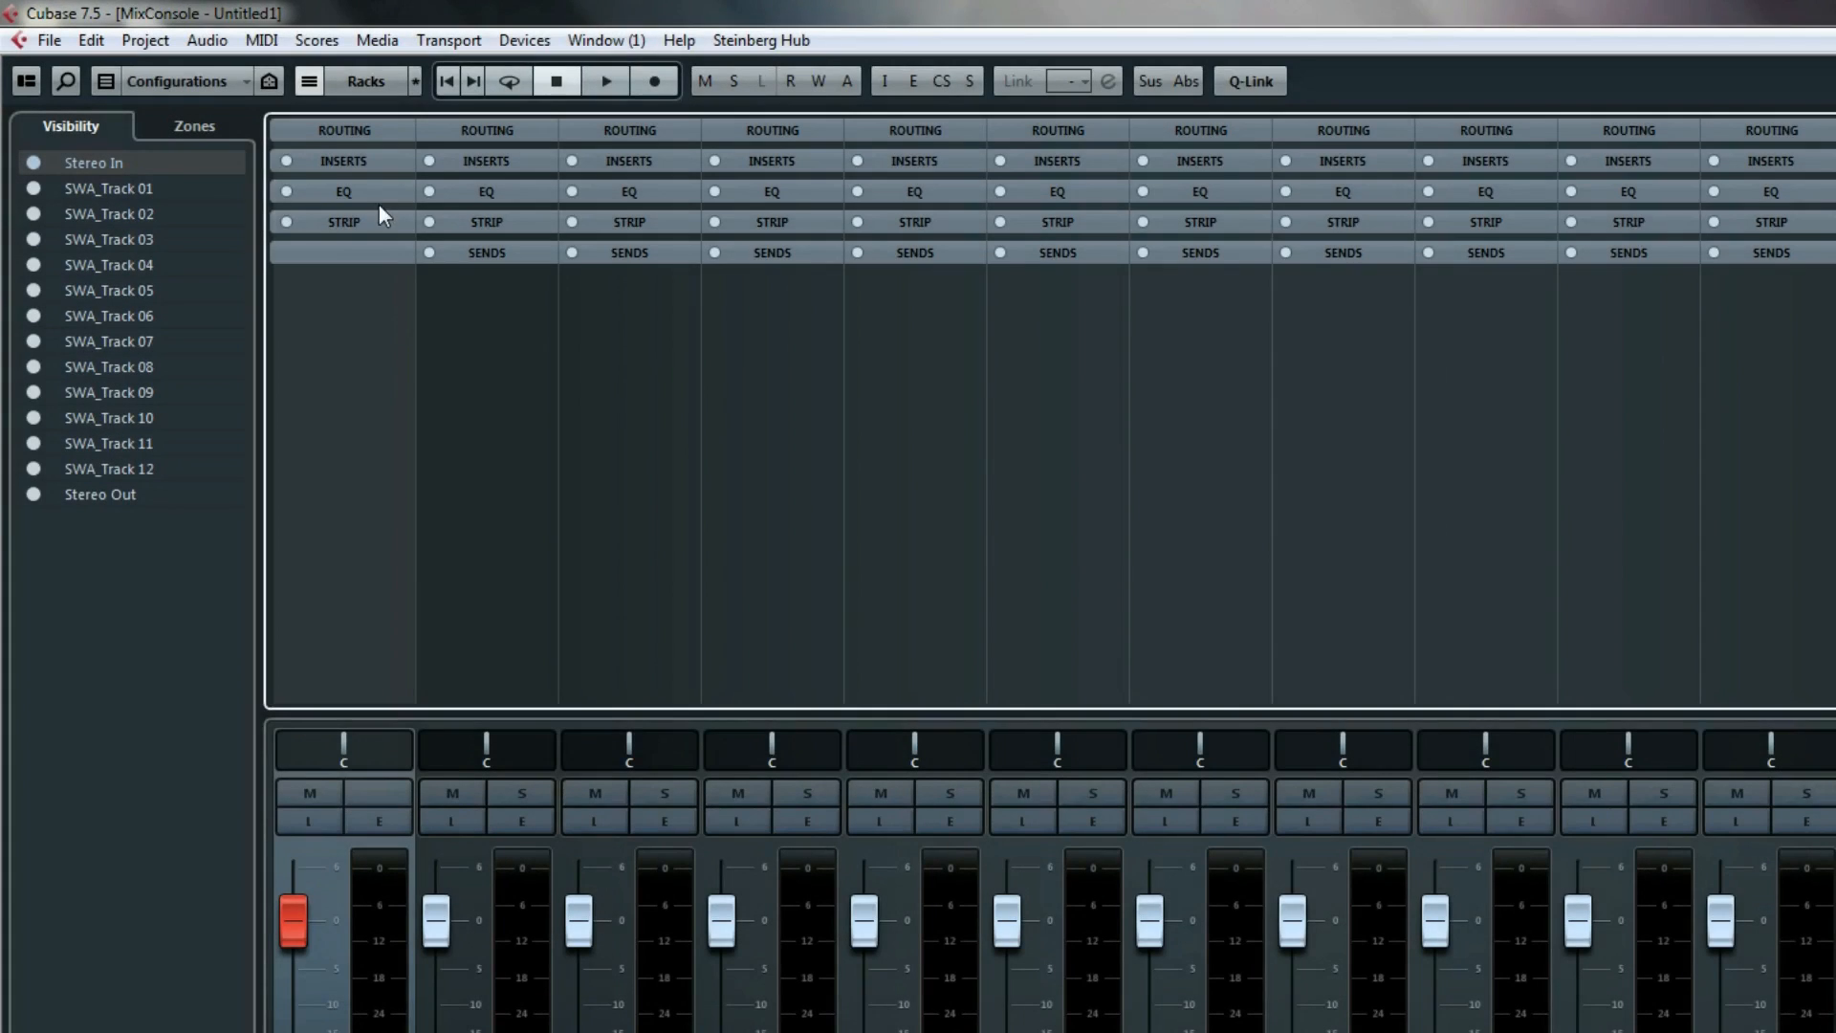
Collapse the effect categories, expand Network and choose VST Connect SE as the effect.
left_click(343, 160)
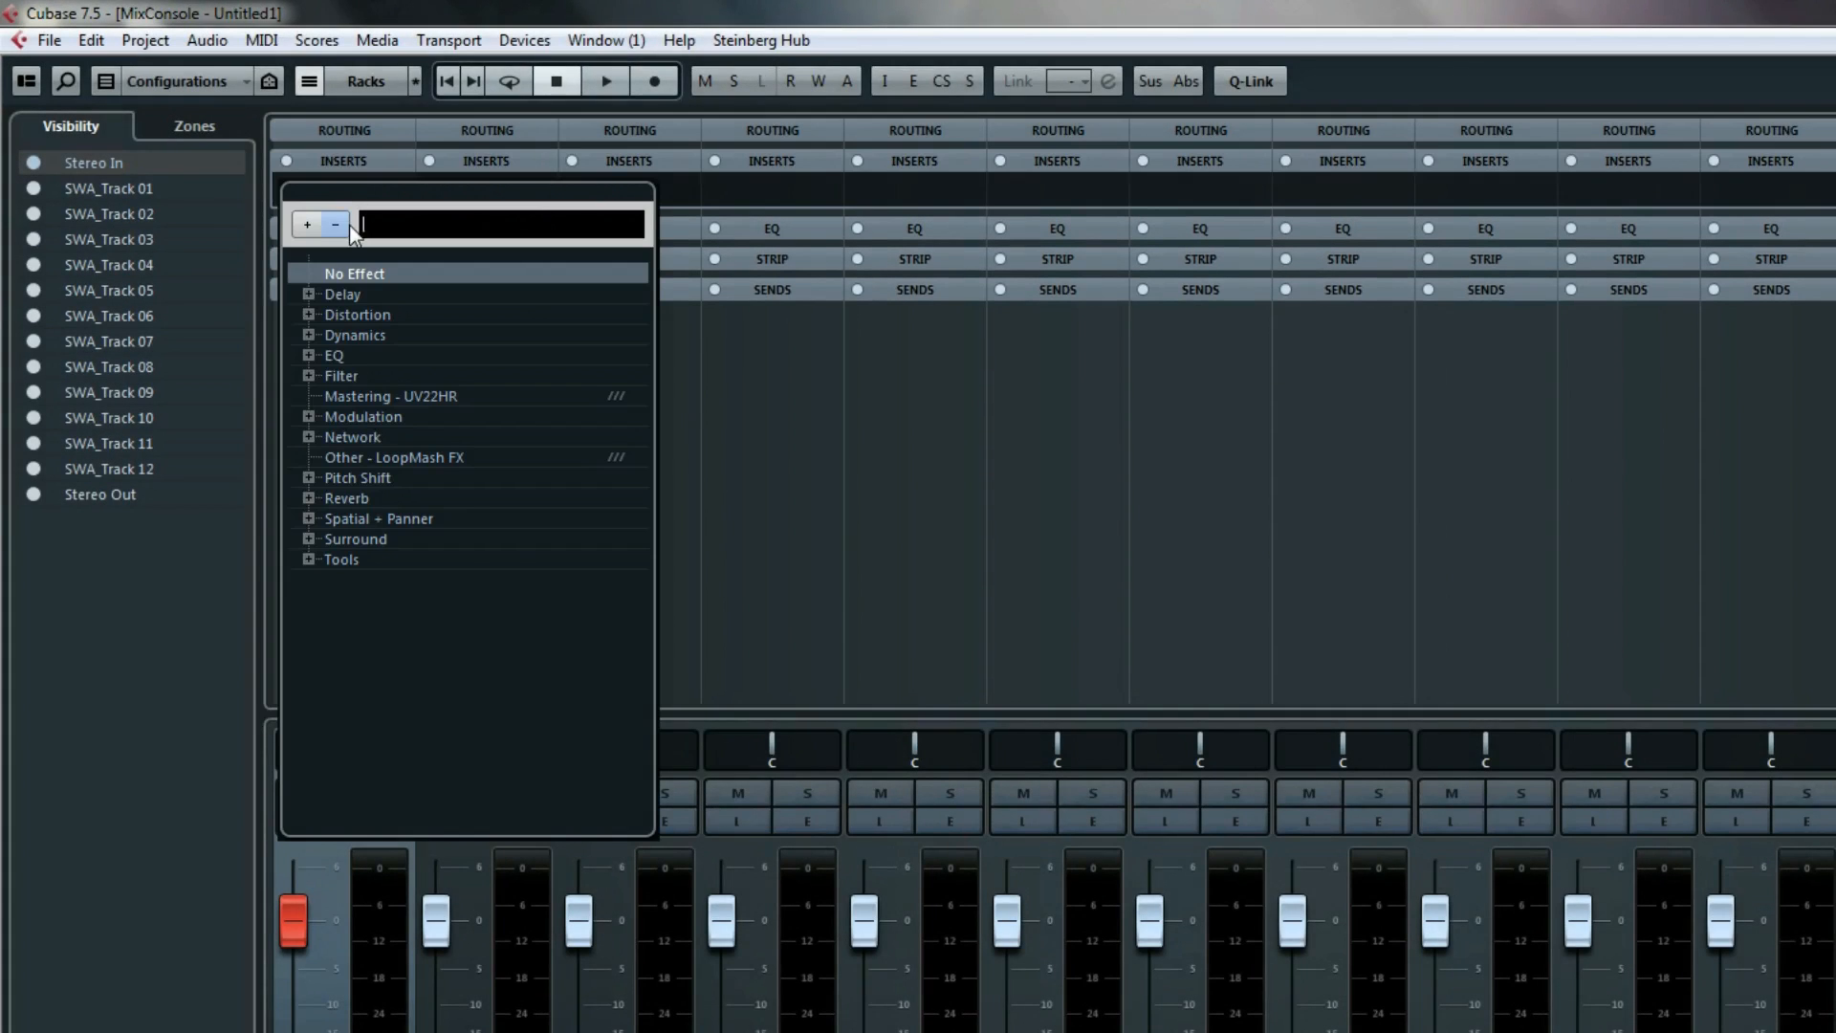
left_click(310, 436)
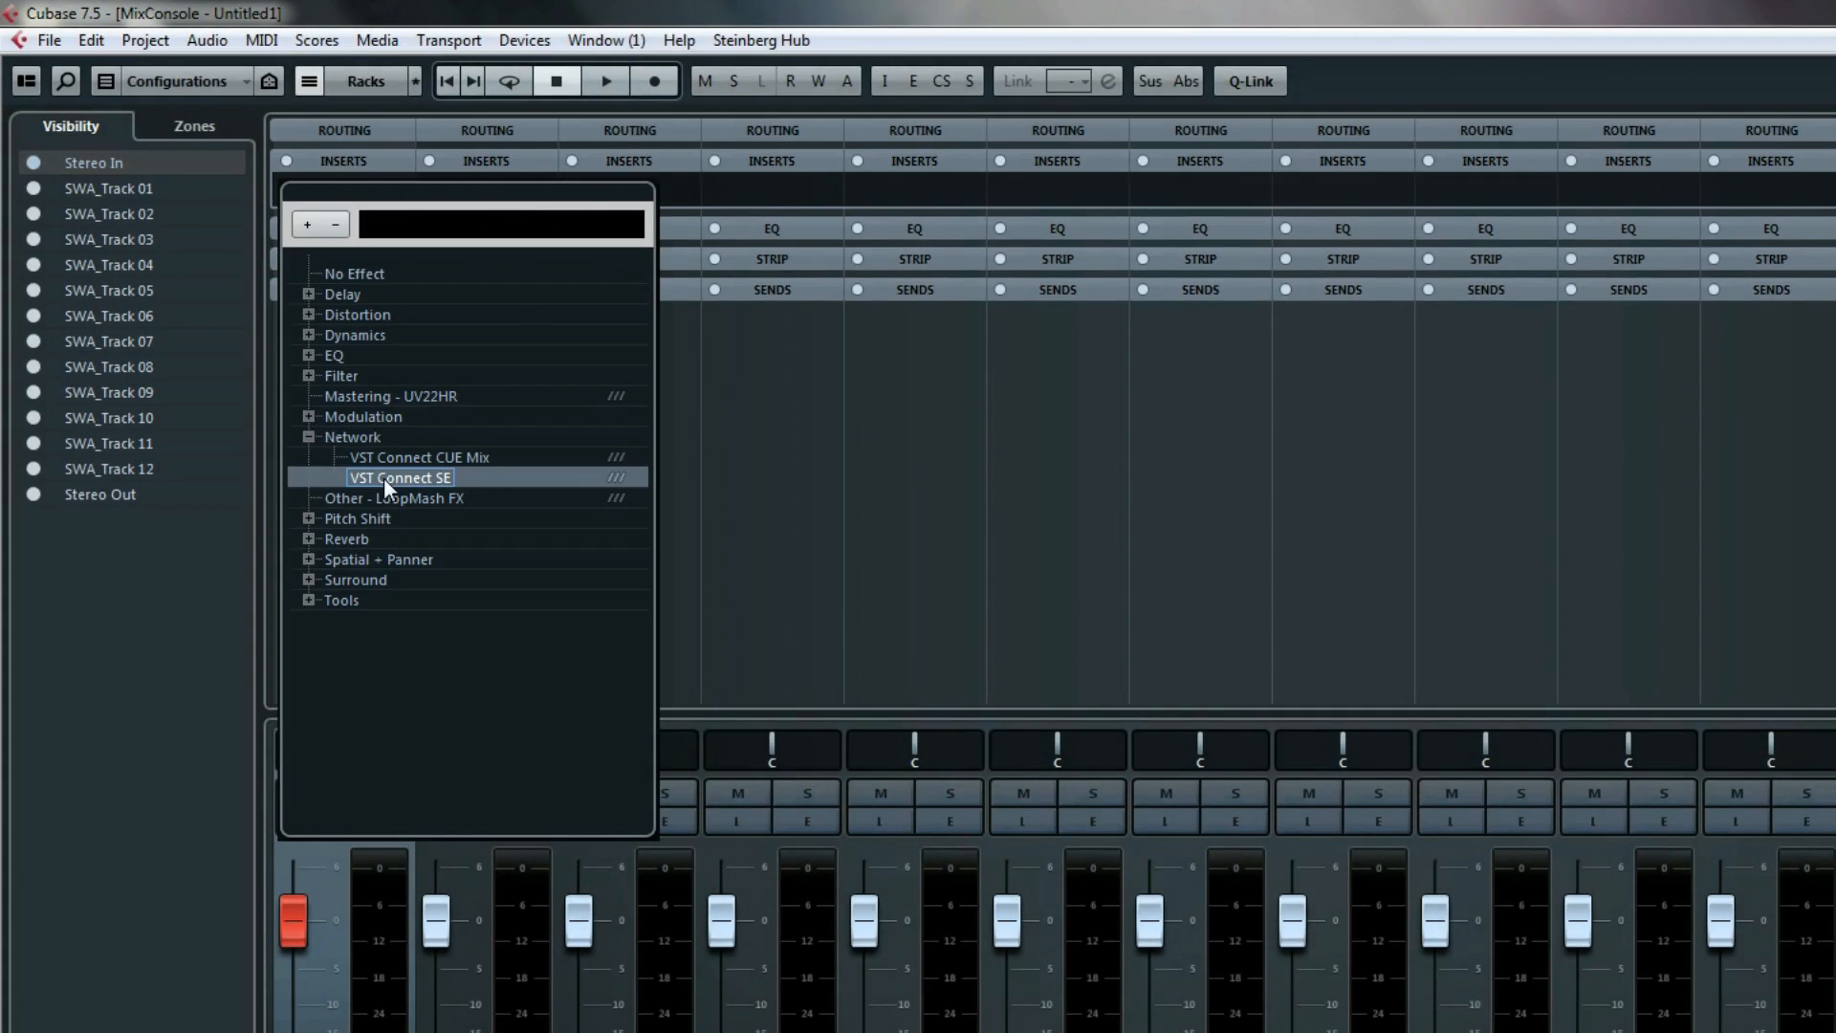
left_click(400, 476)
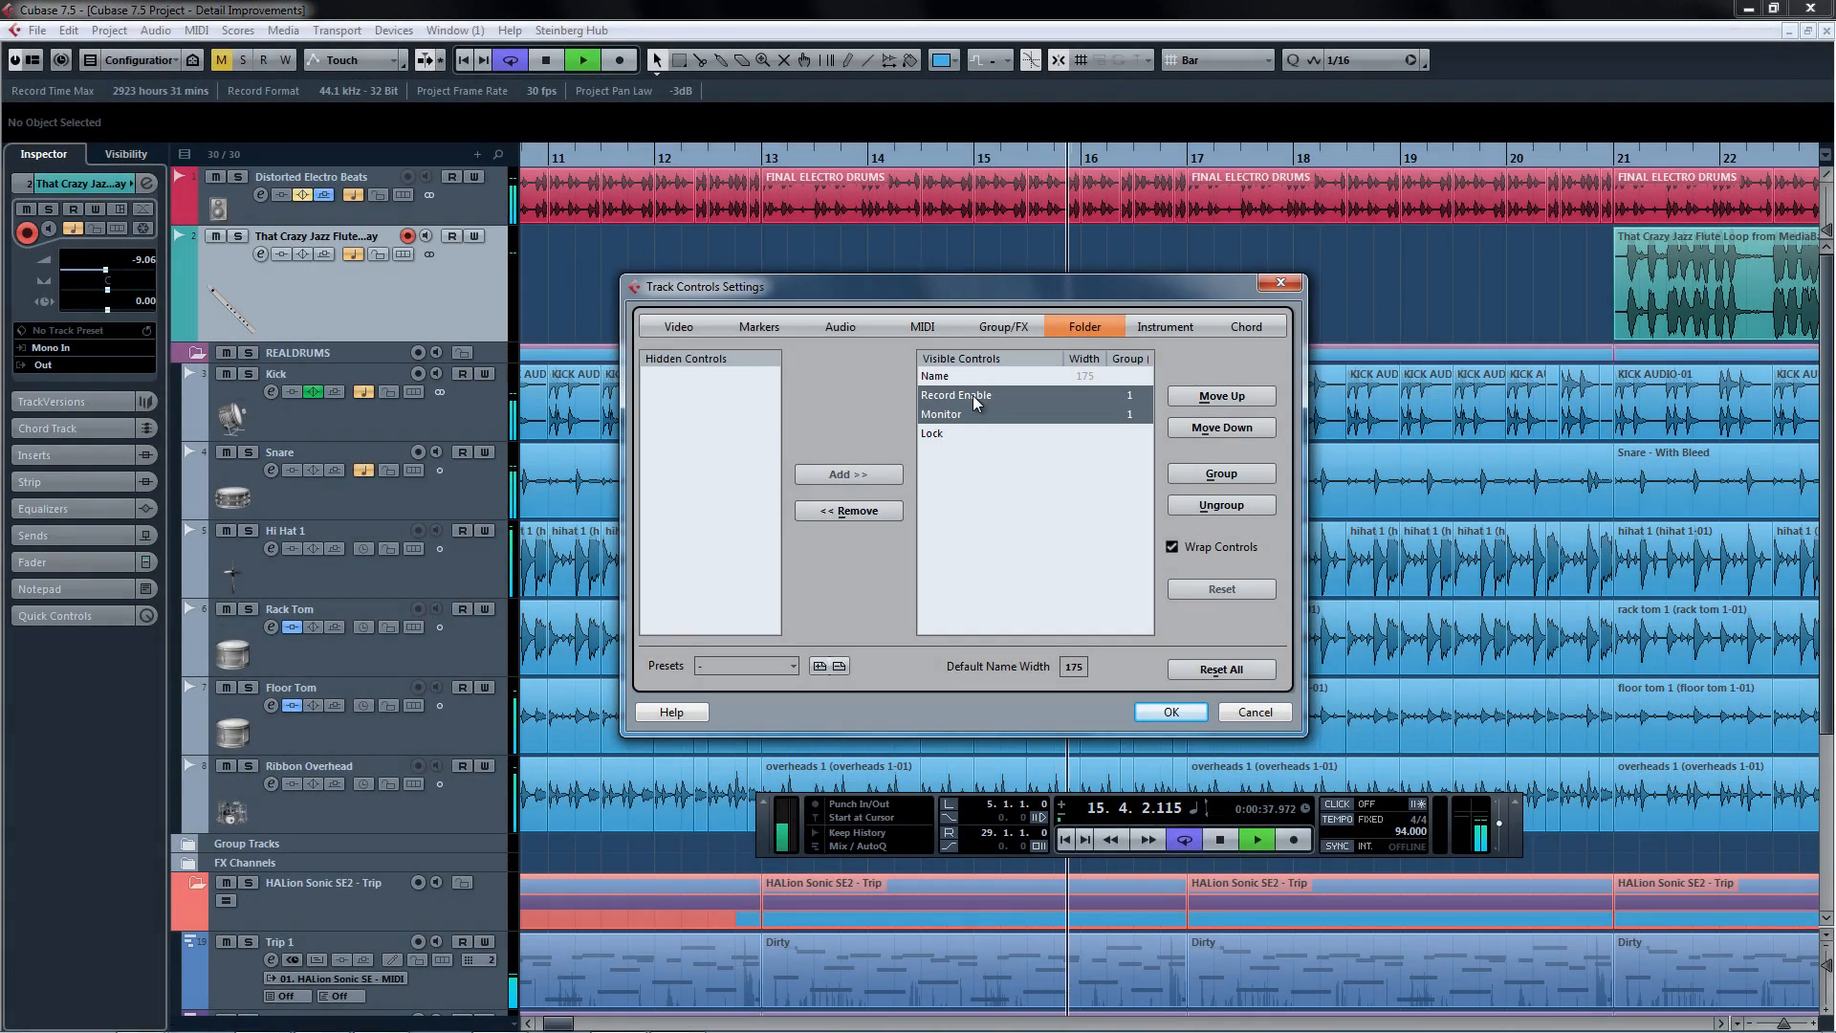
Confirm the Track Controls Settings with OK and return to the project.
left_click(847, 508)
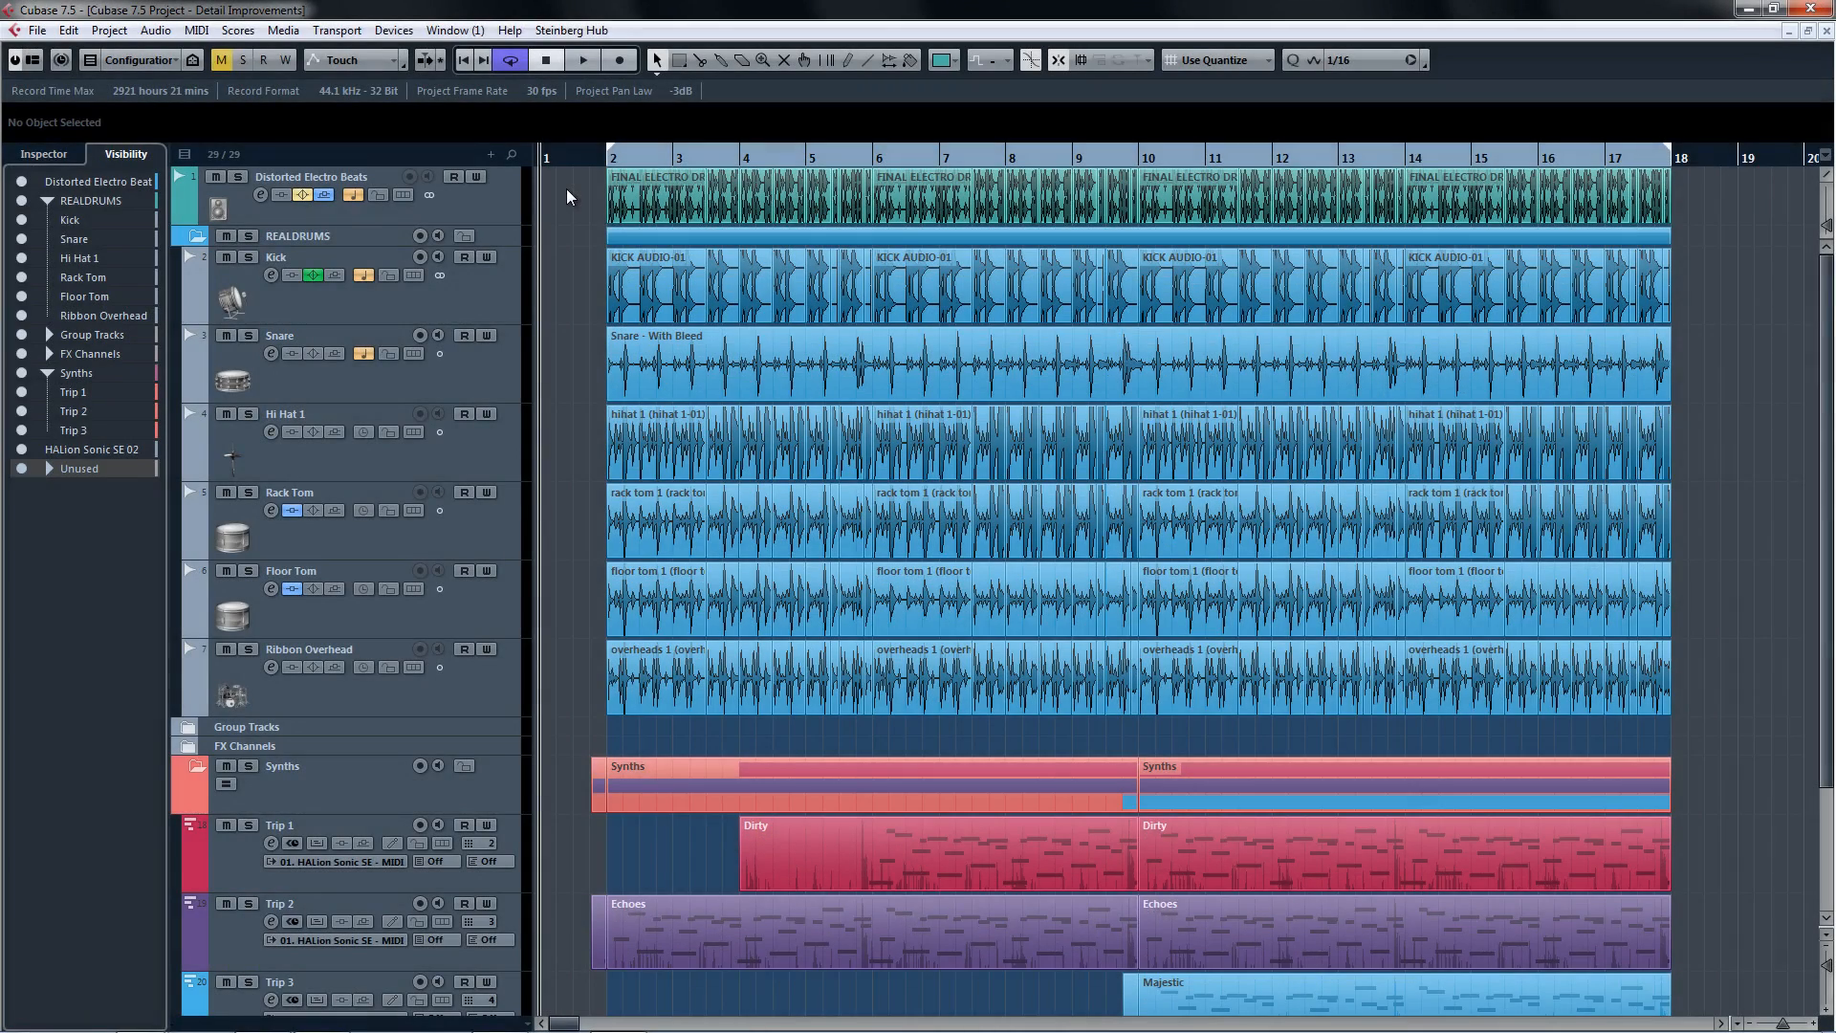
Color the selected kick and hi-hat events from the toolbar Color menu.
left_click(1230, 59)
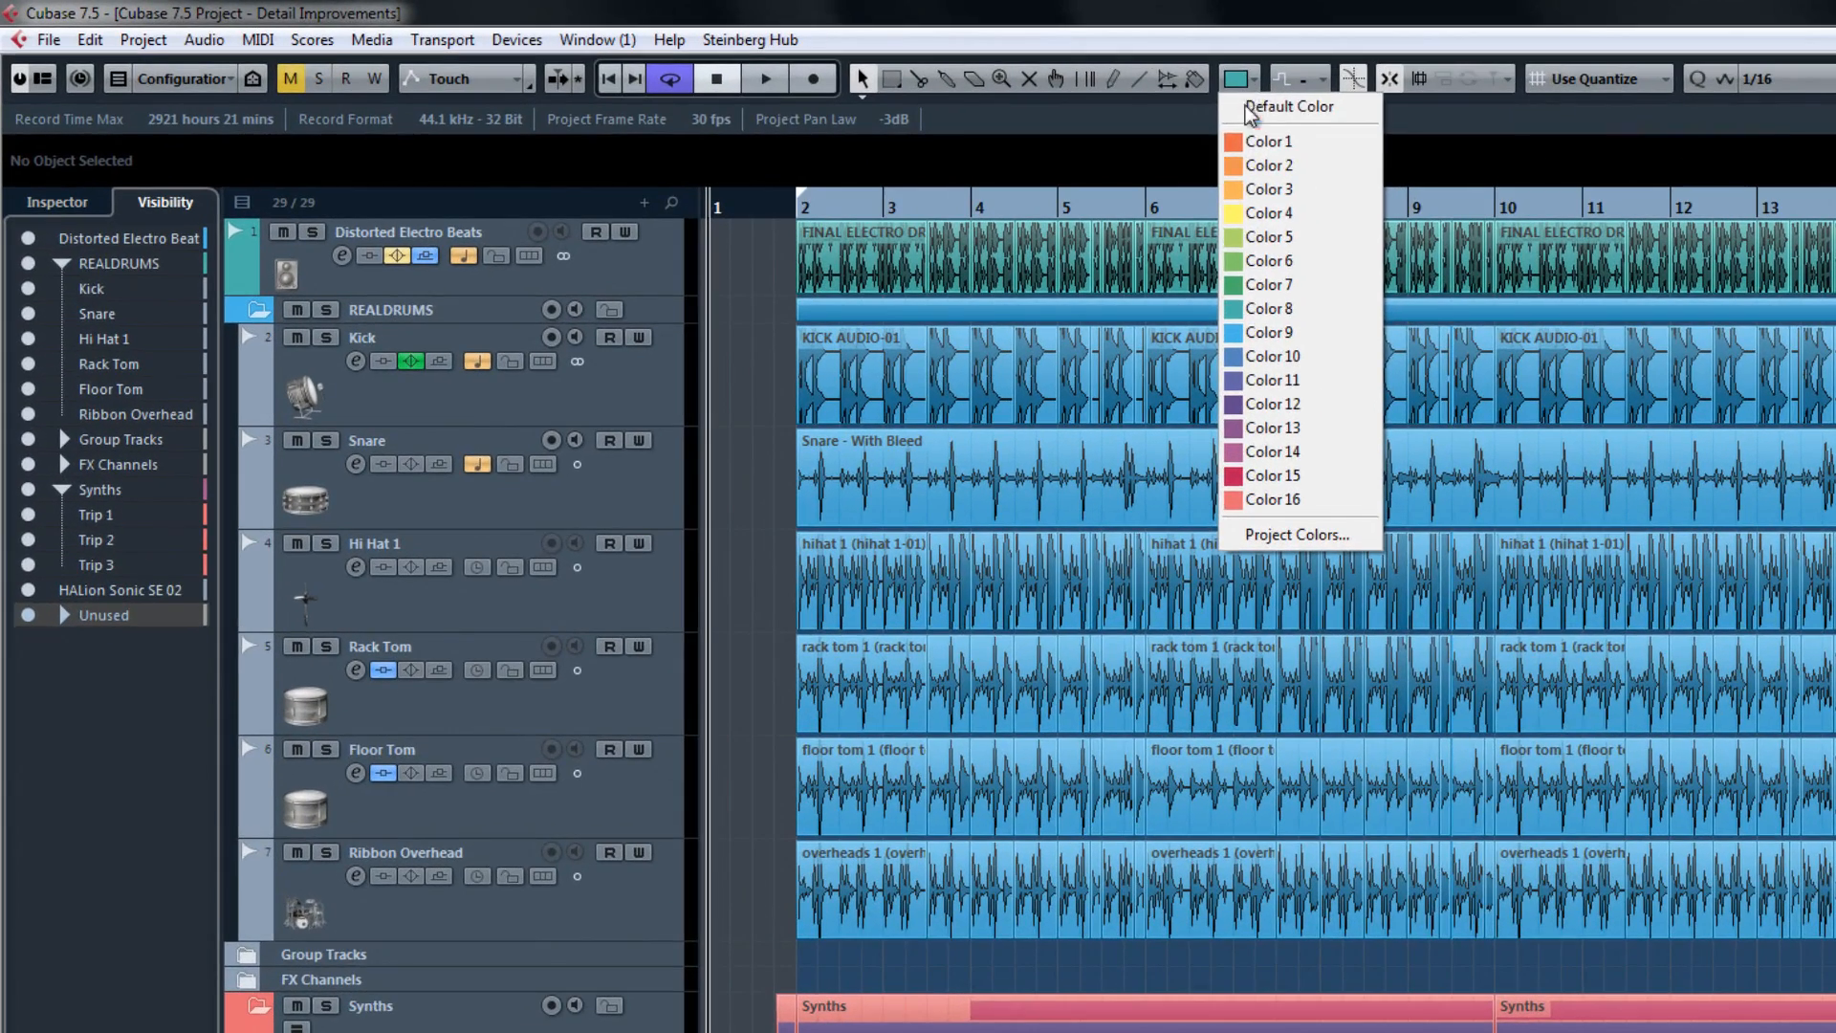
left_click(1153, 143)
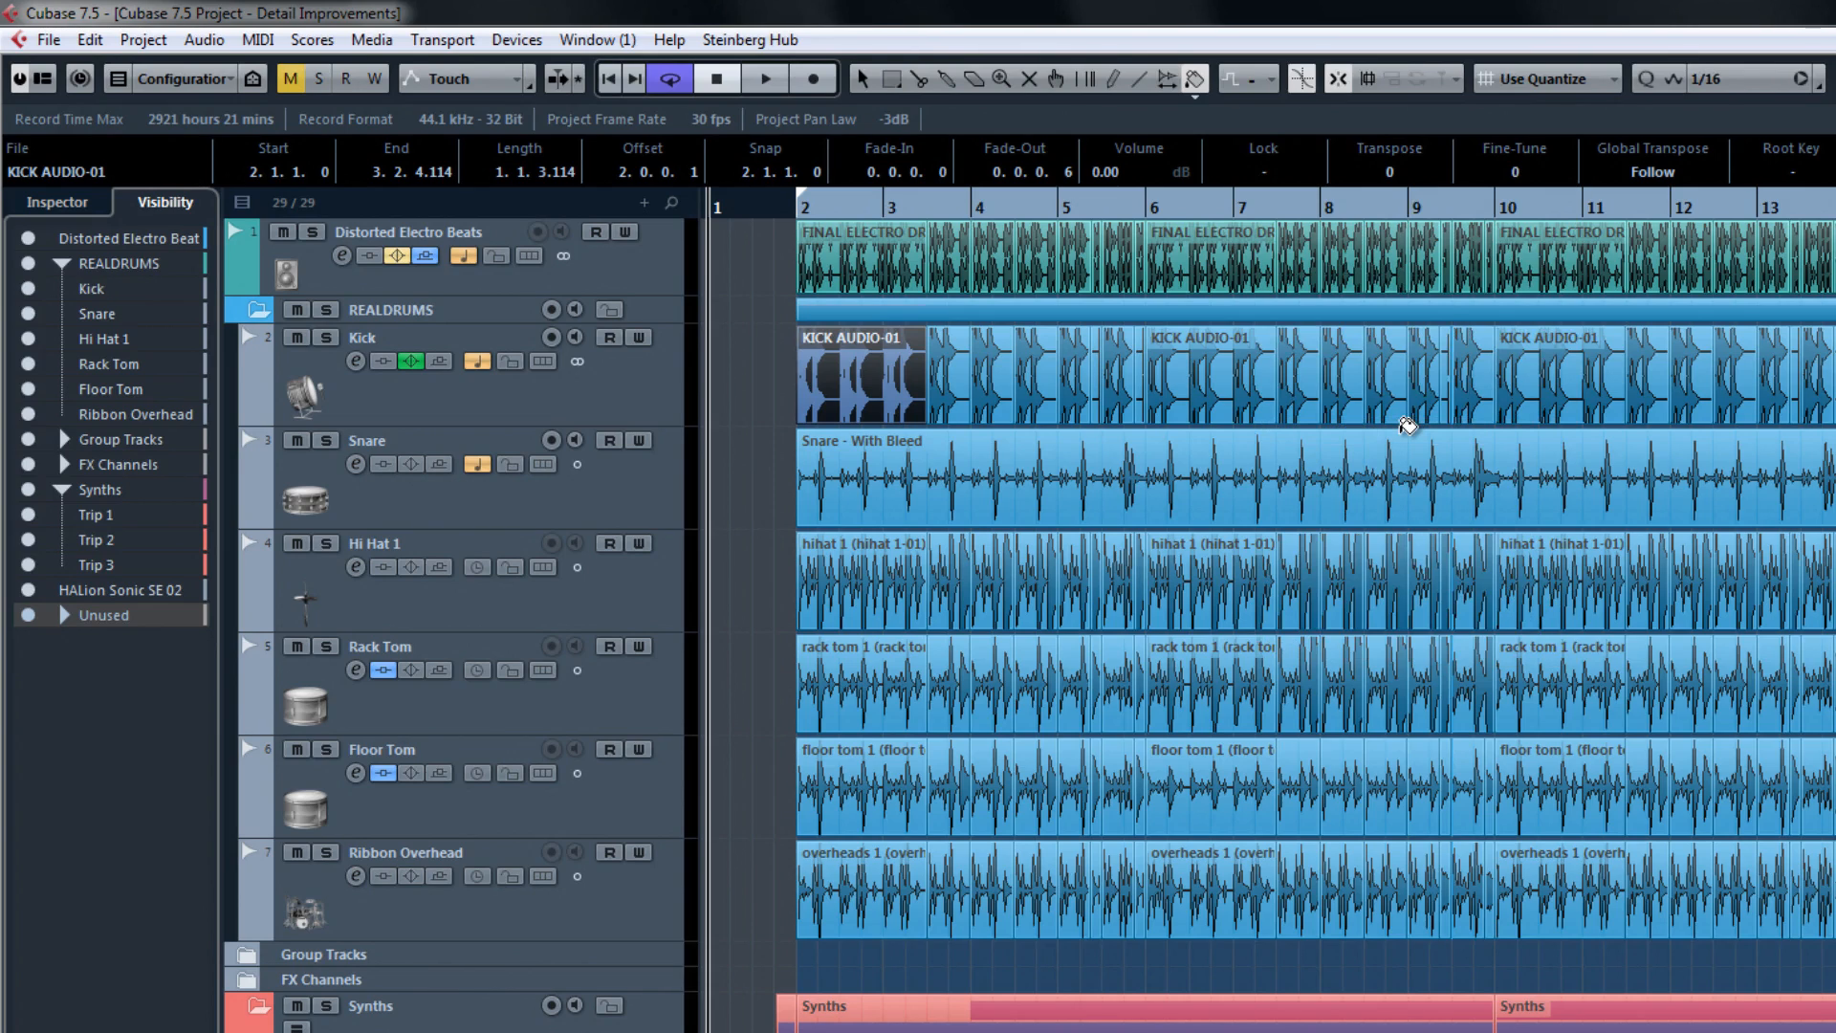
mouse_move(1193, 93)
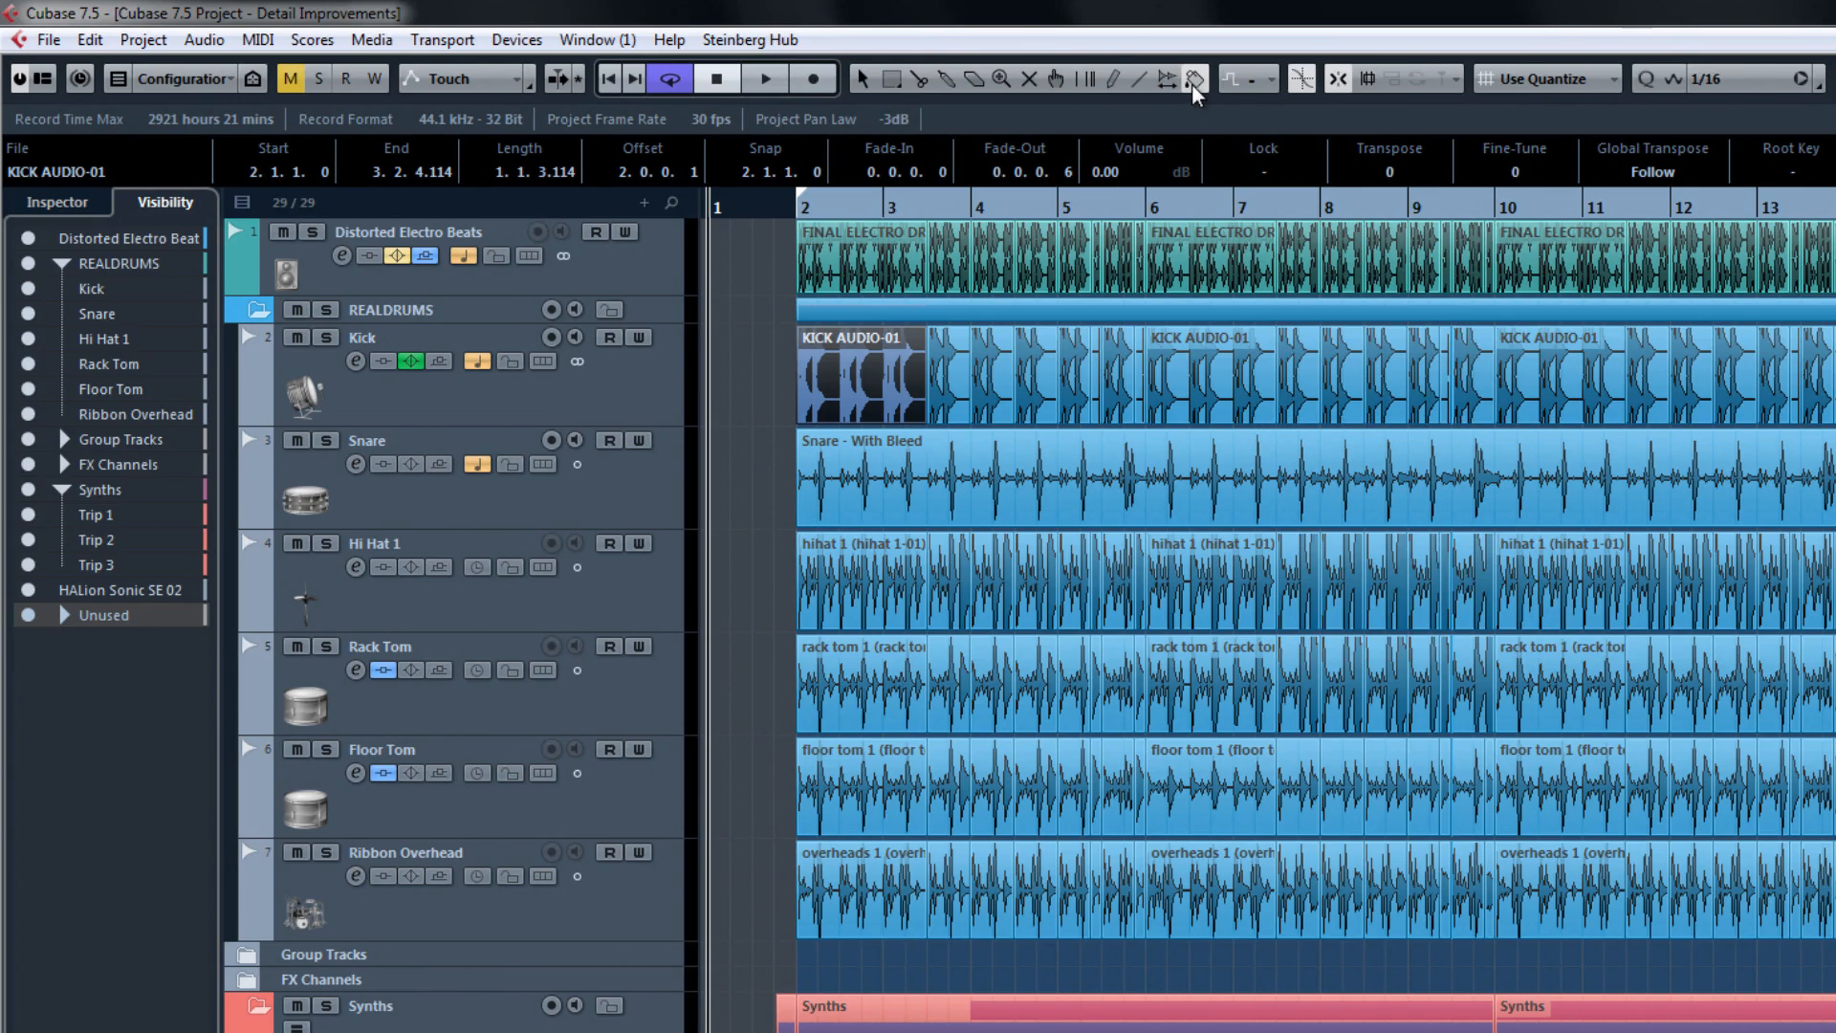
left_click(1194, 79)
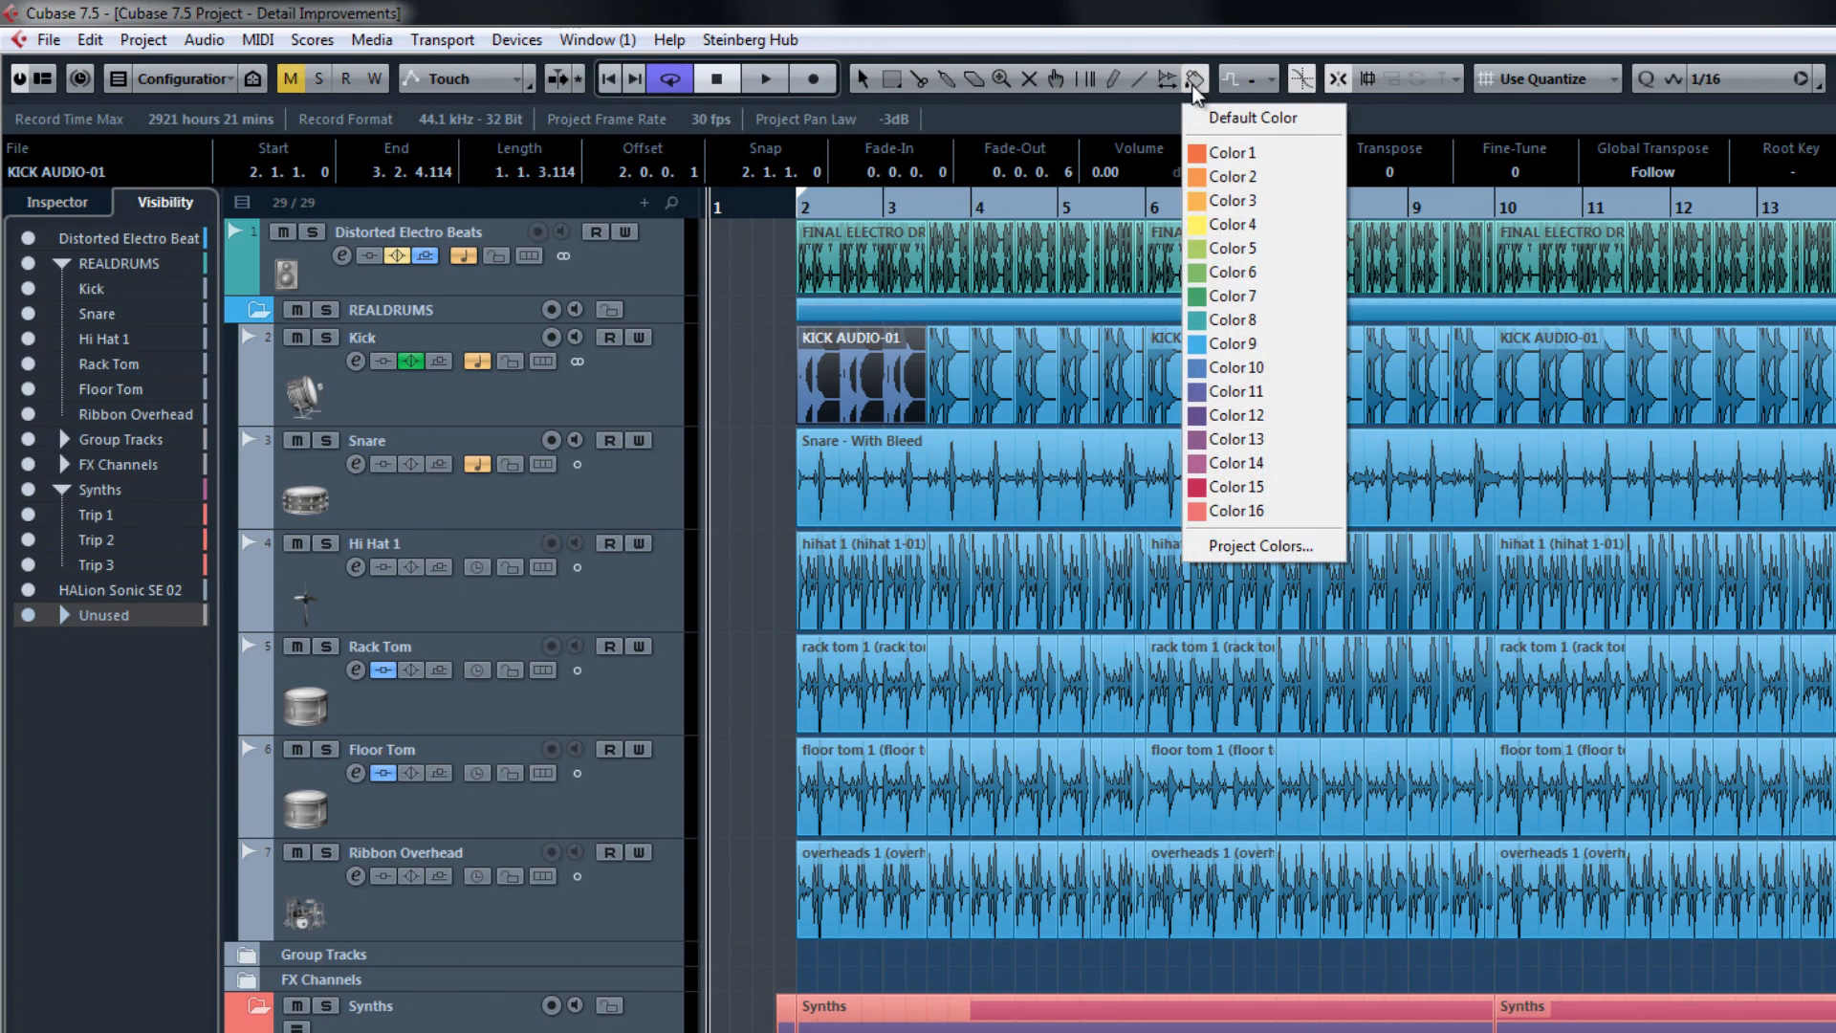
left_click(1236, 391)
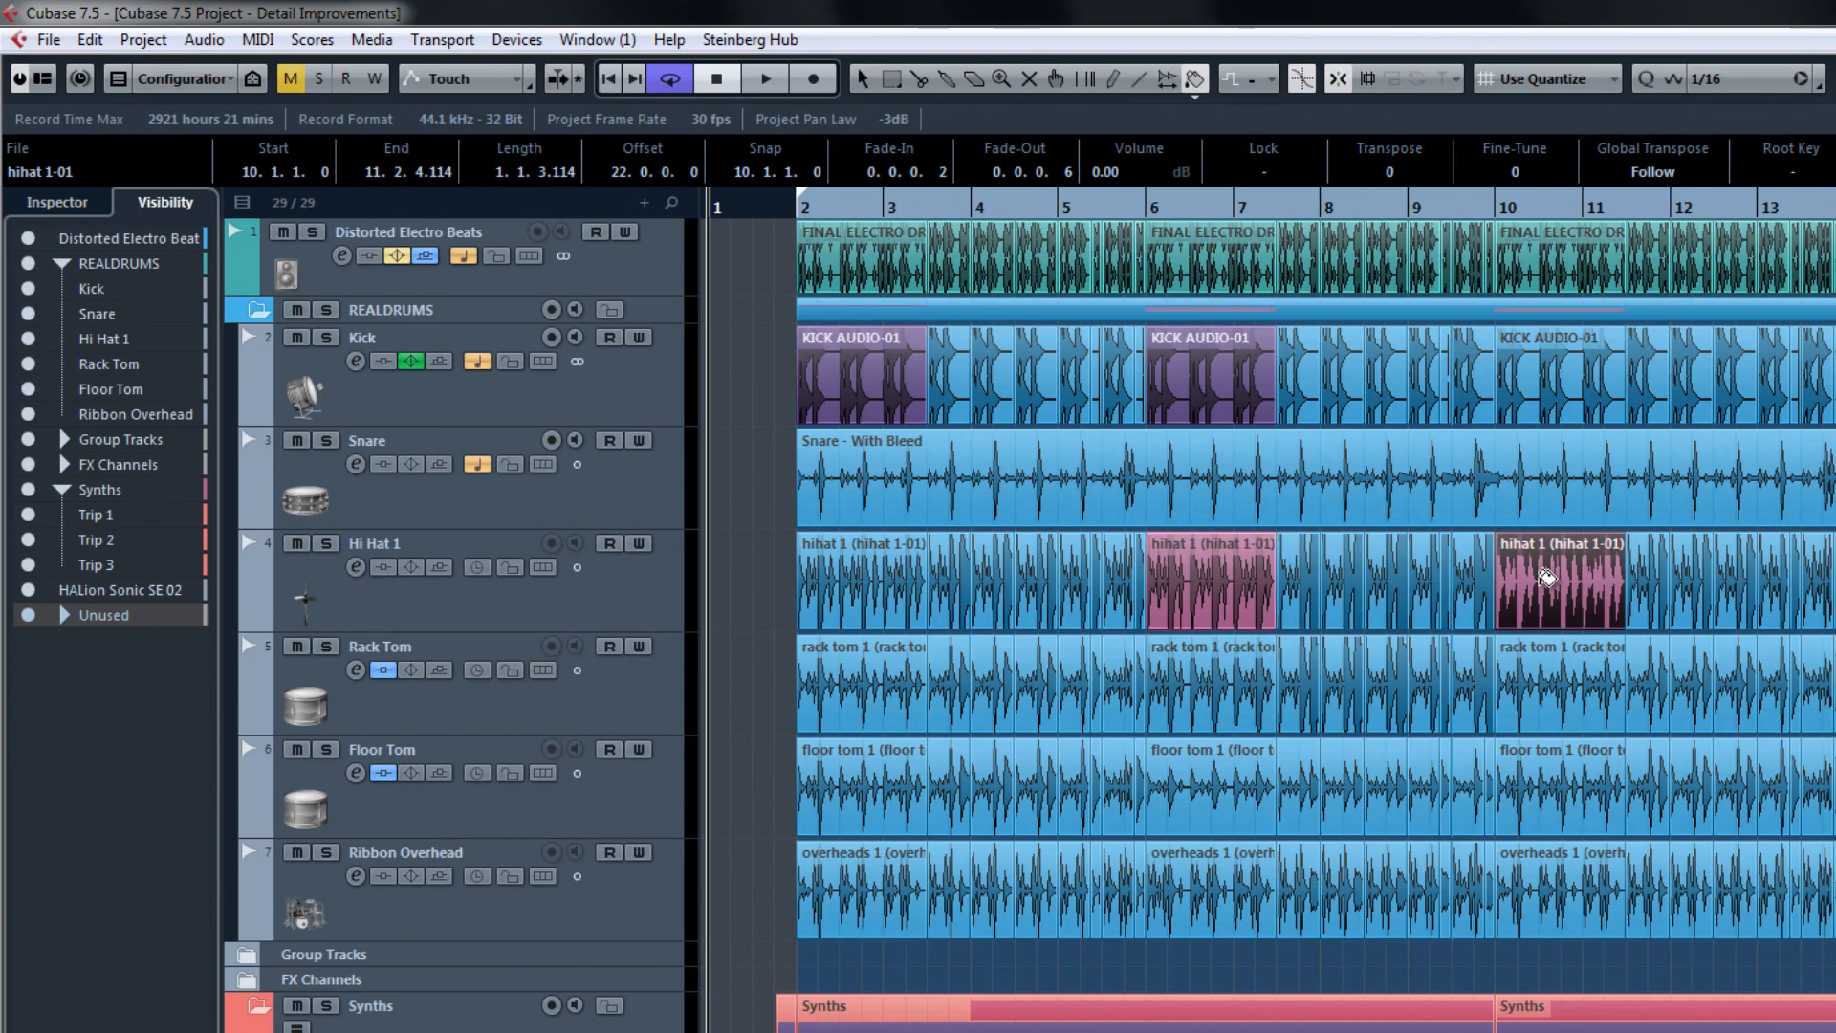
mouse_move(1276, 94)
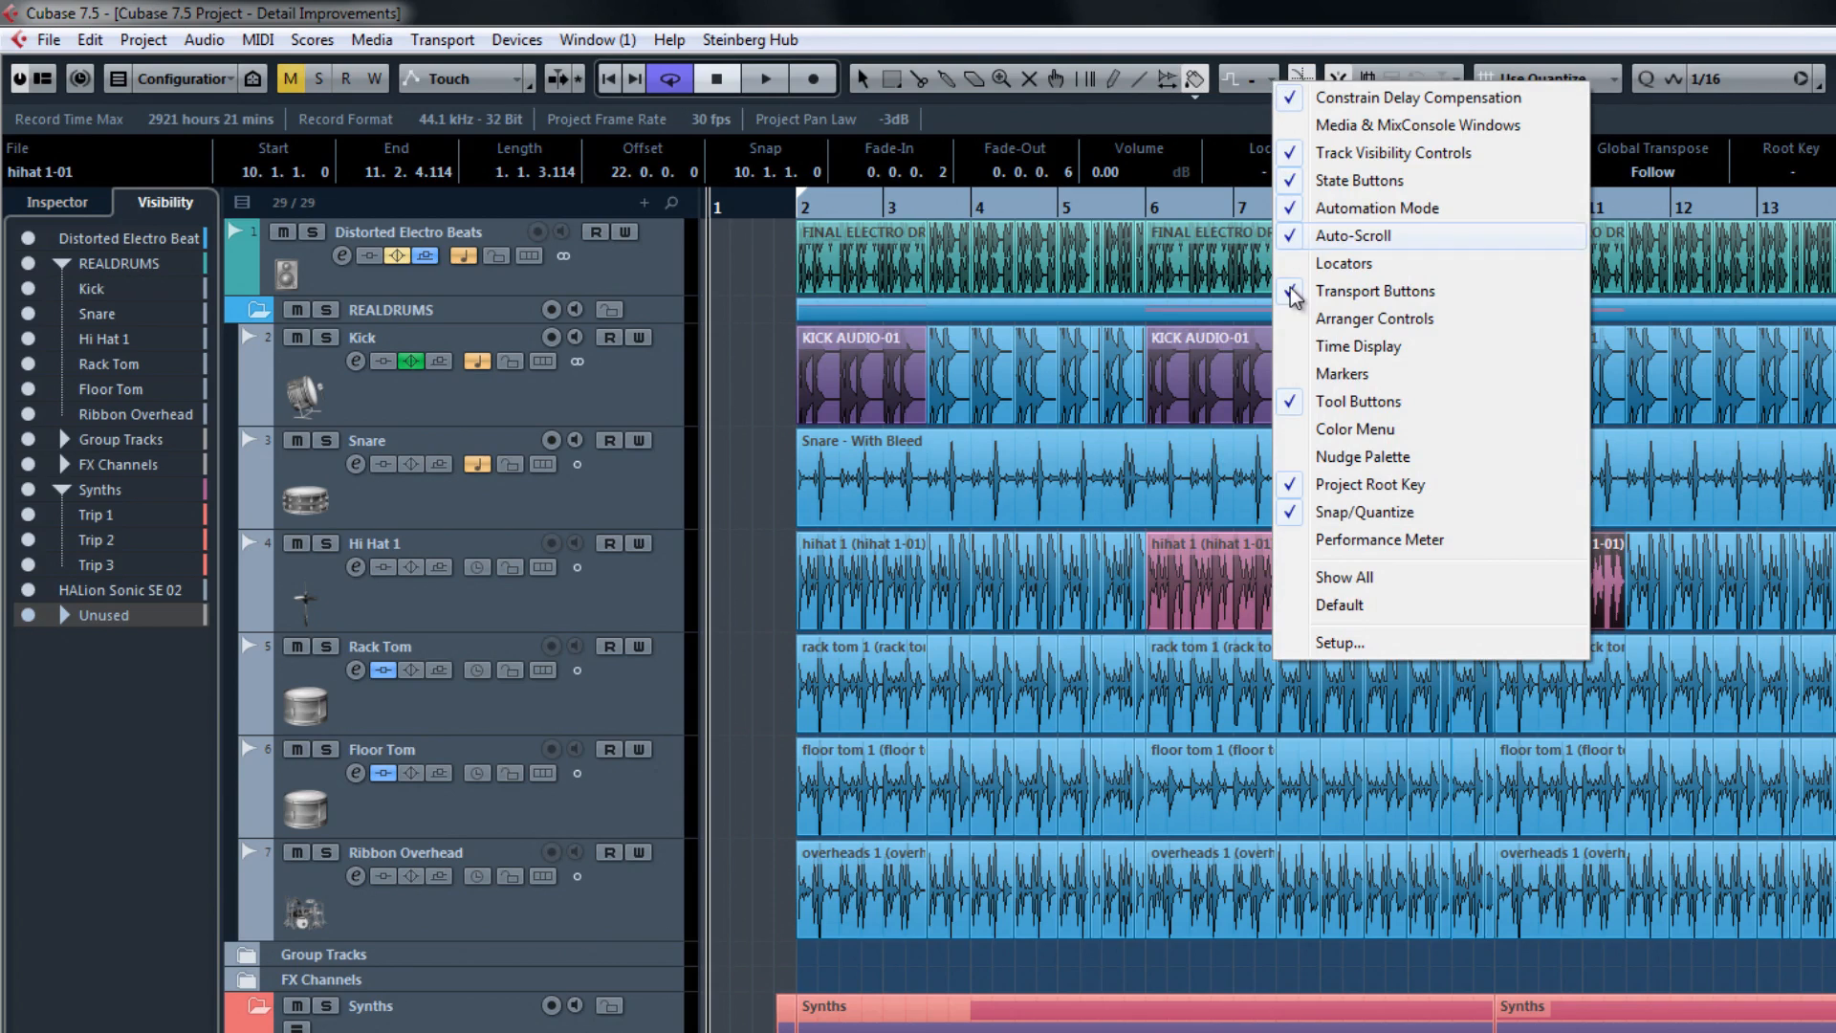
Color the Snare - With Bleed event with Color 15 via the quick color swatch popup.
left_click(1375, 291)
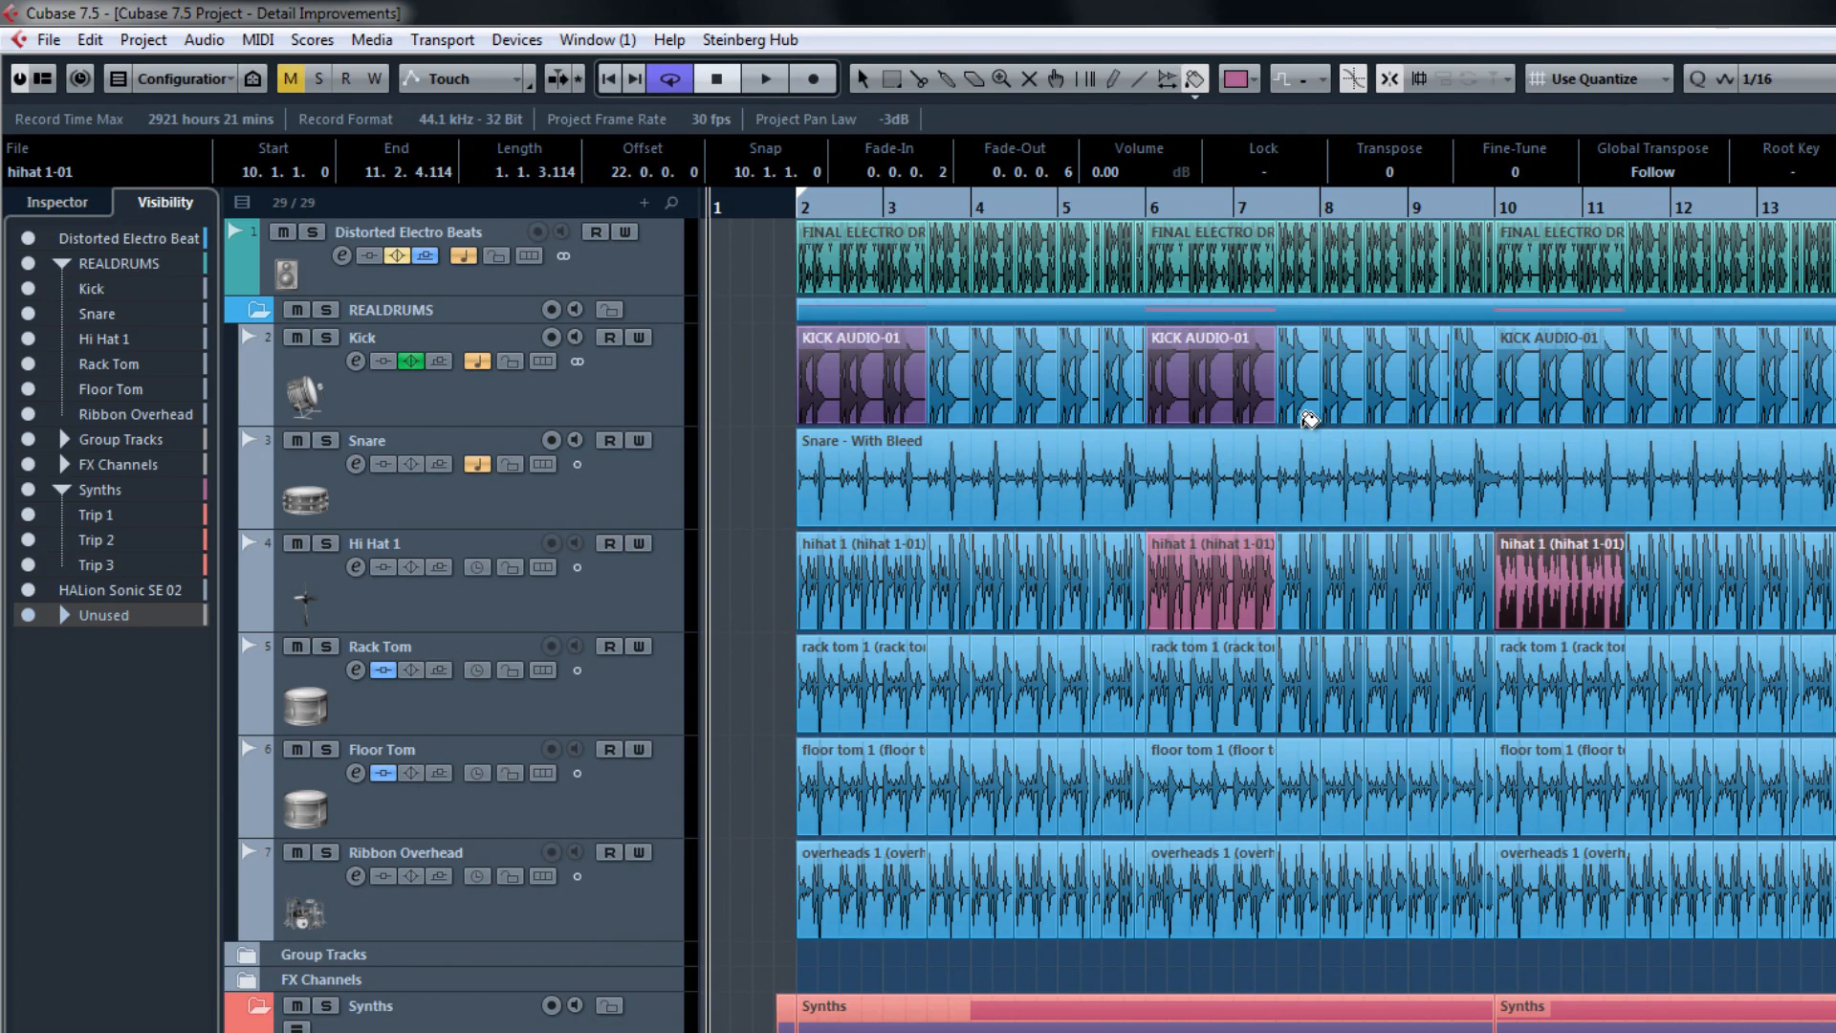
left_click(1307, 469)
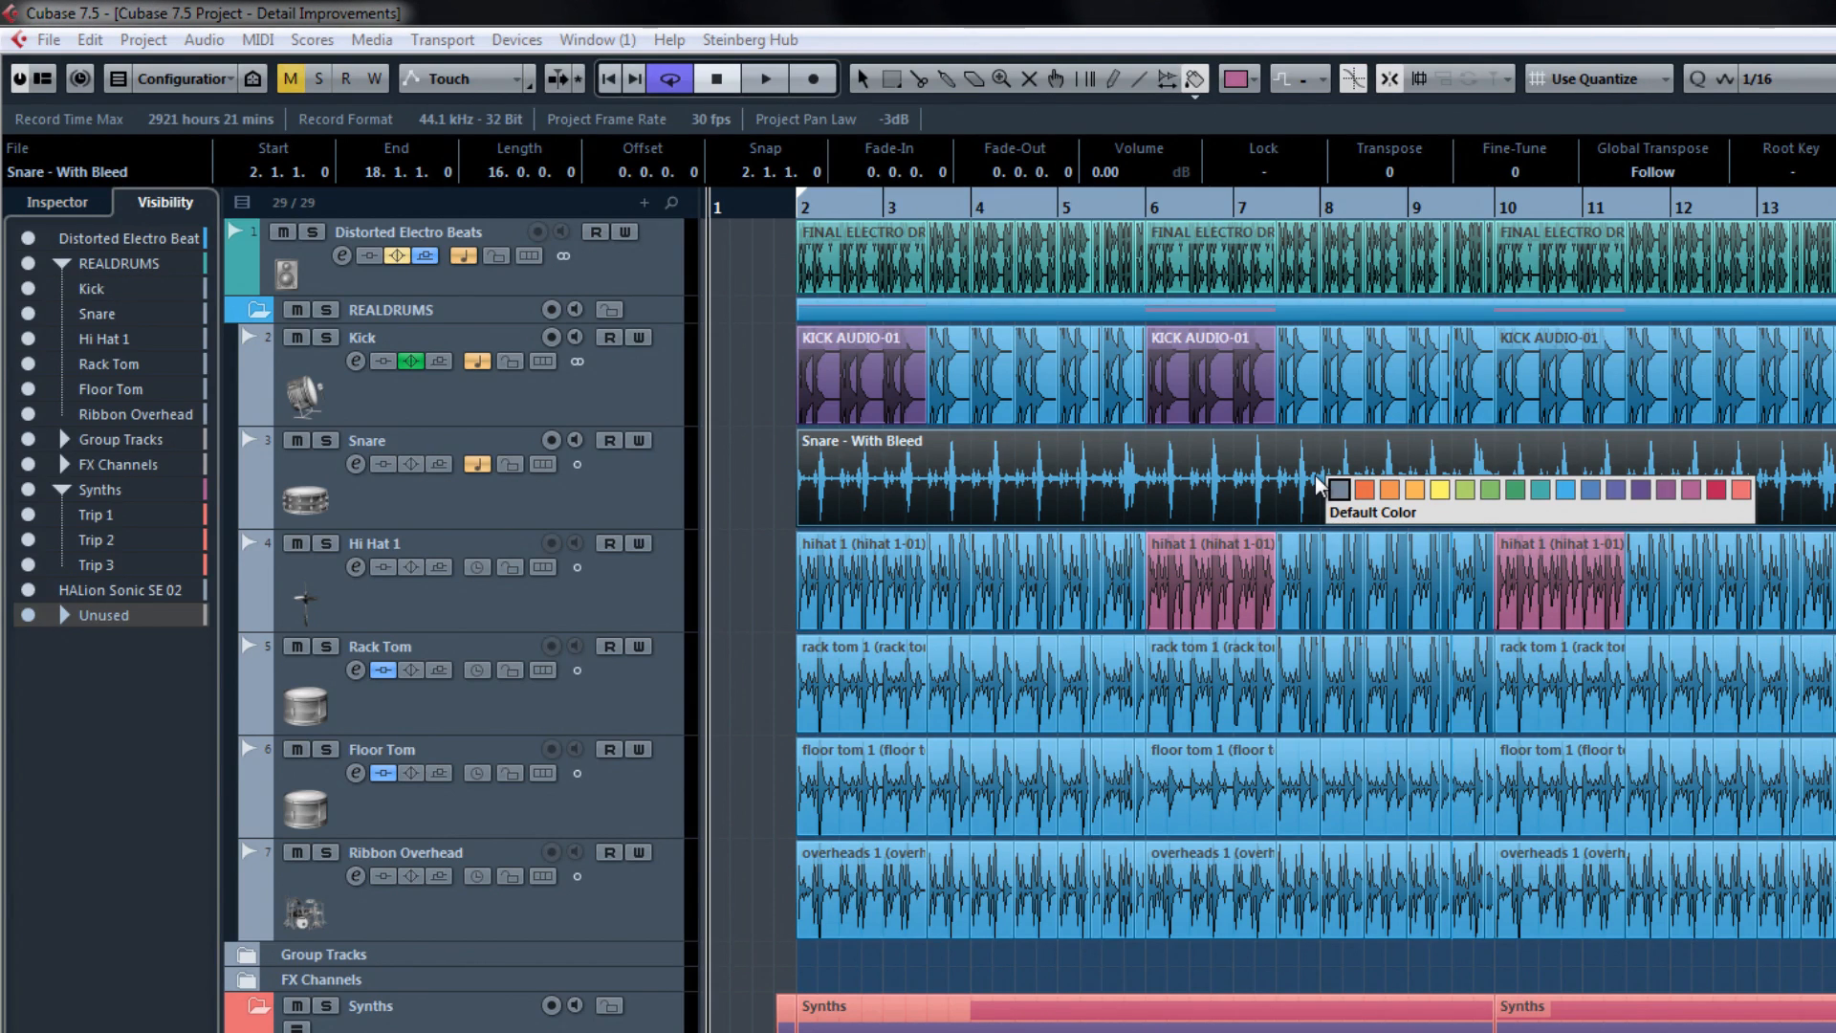
mouse_move(1718, 490)
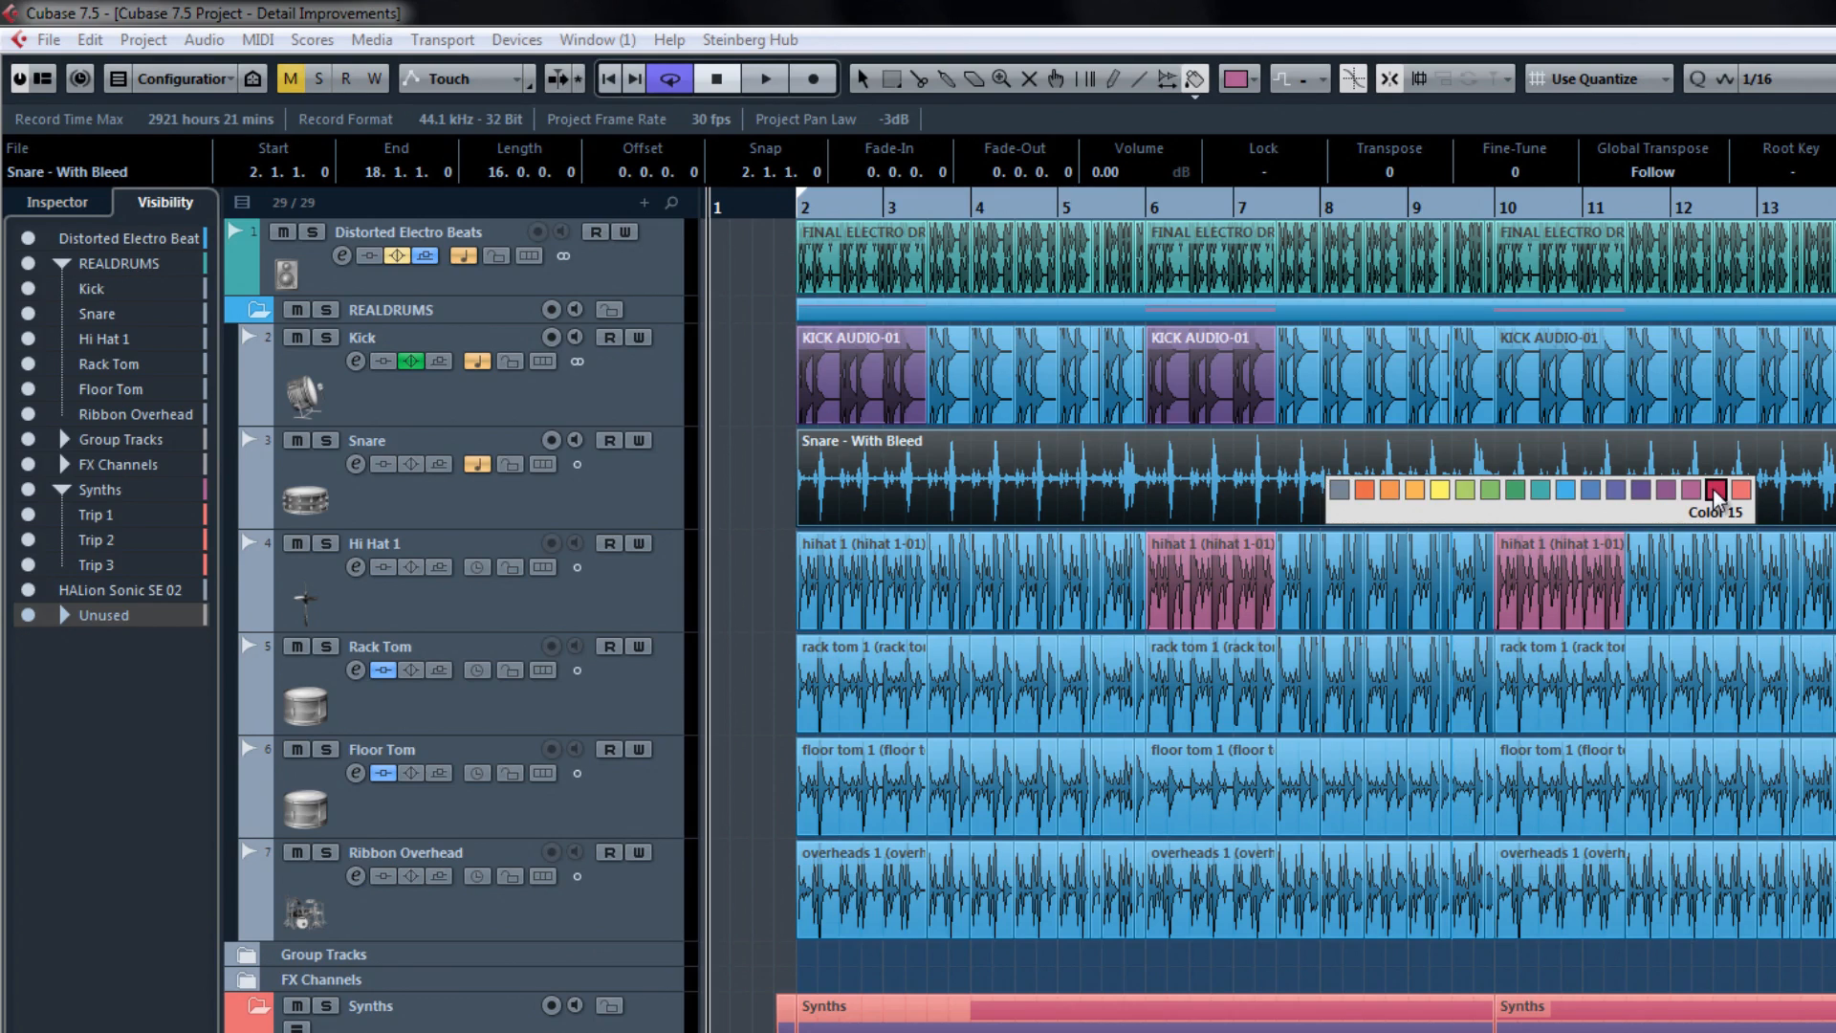
left_click(1721, 491)
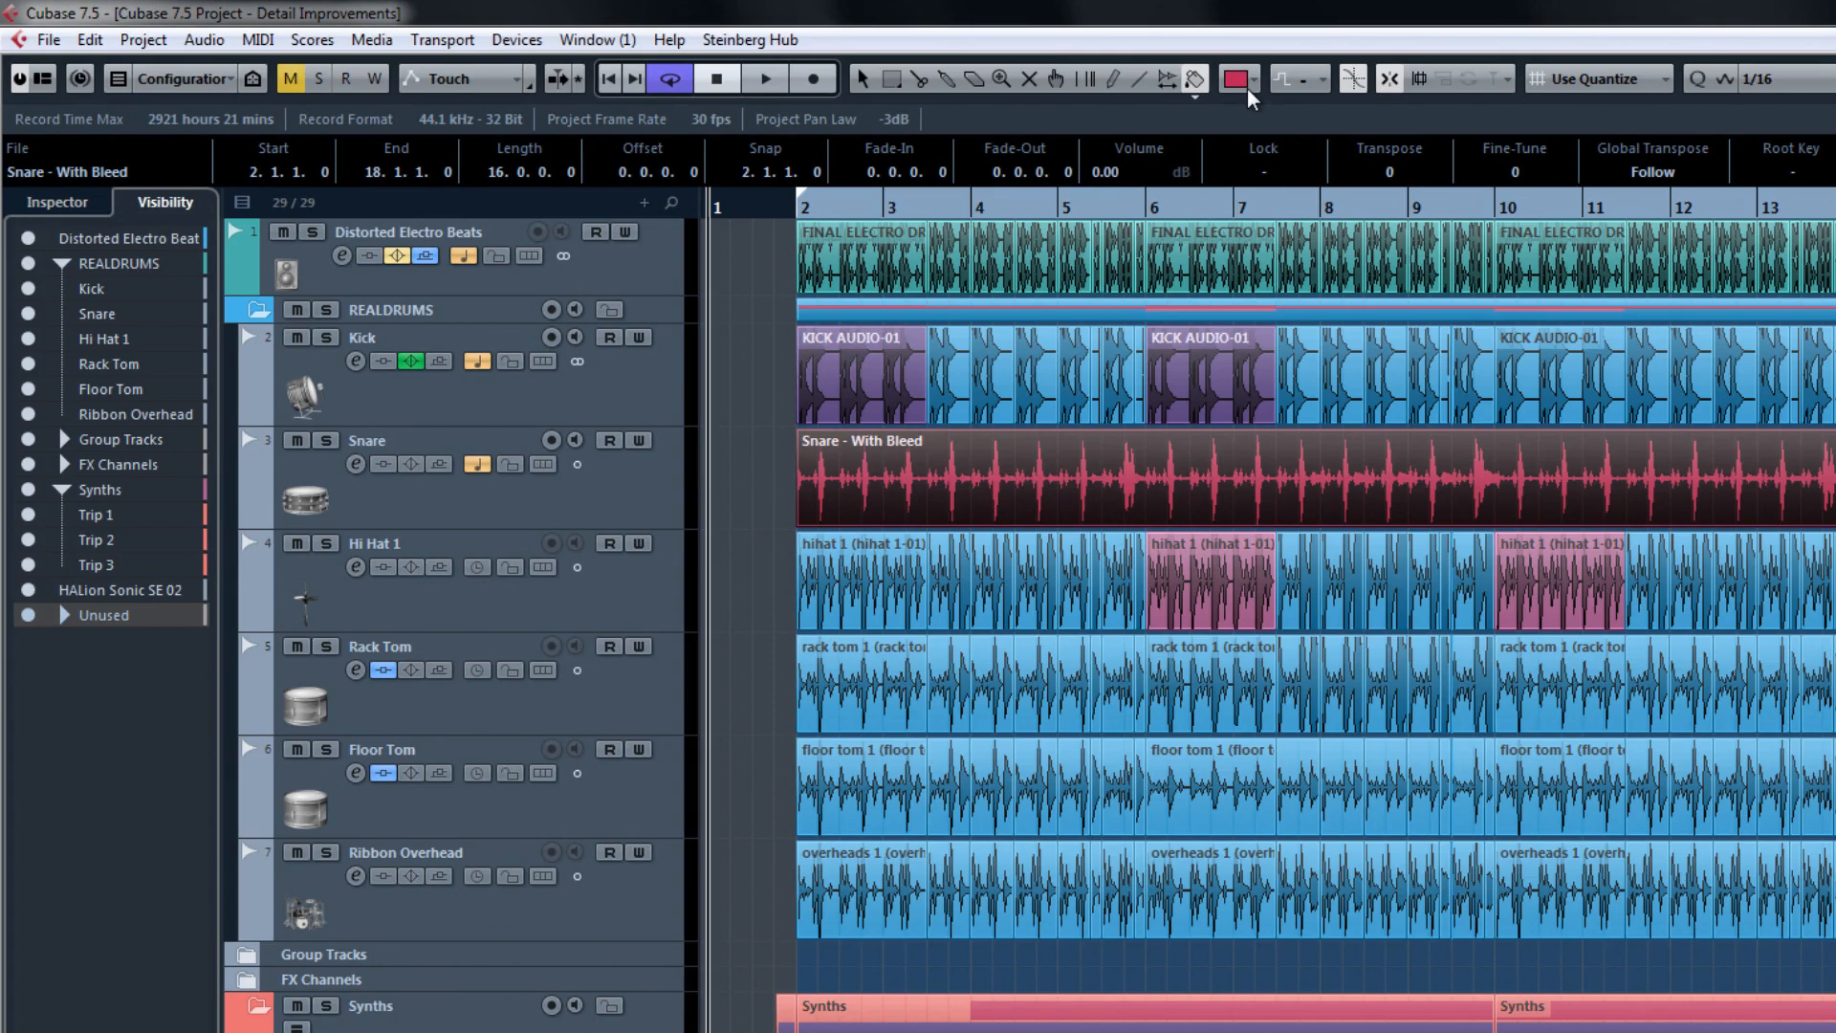
double_click(861, 253)
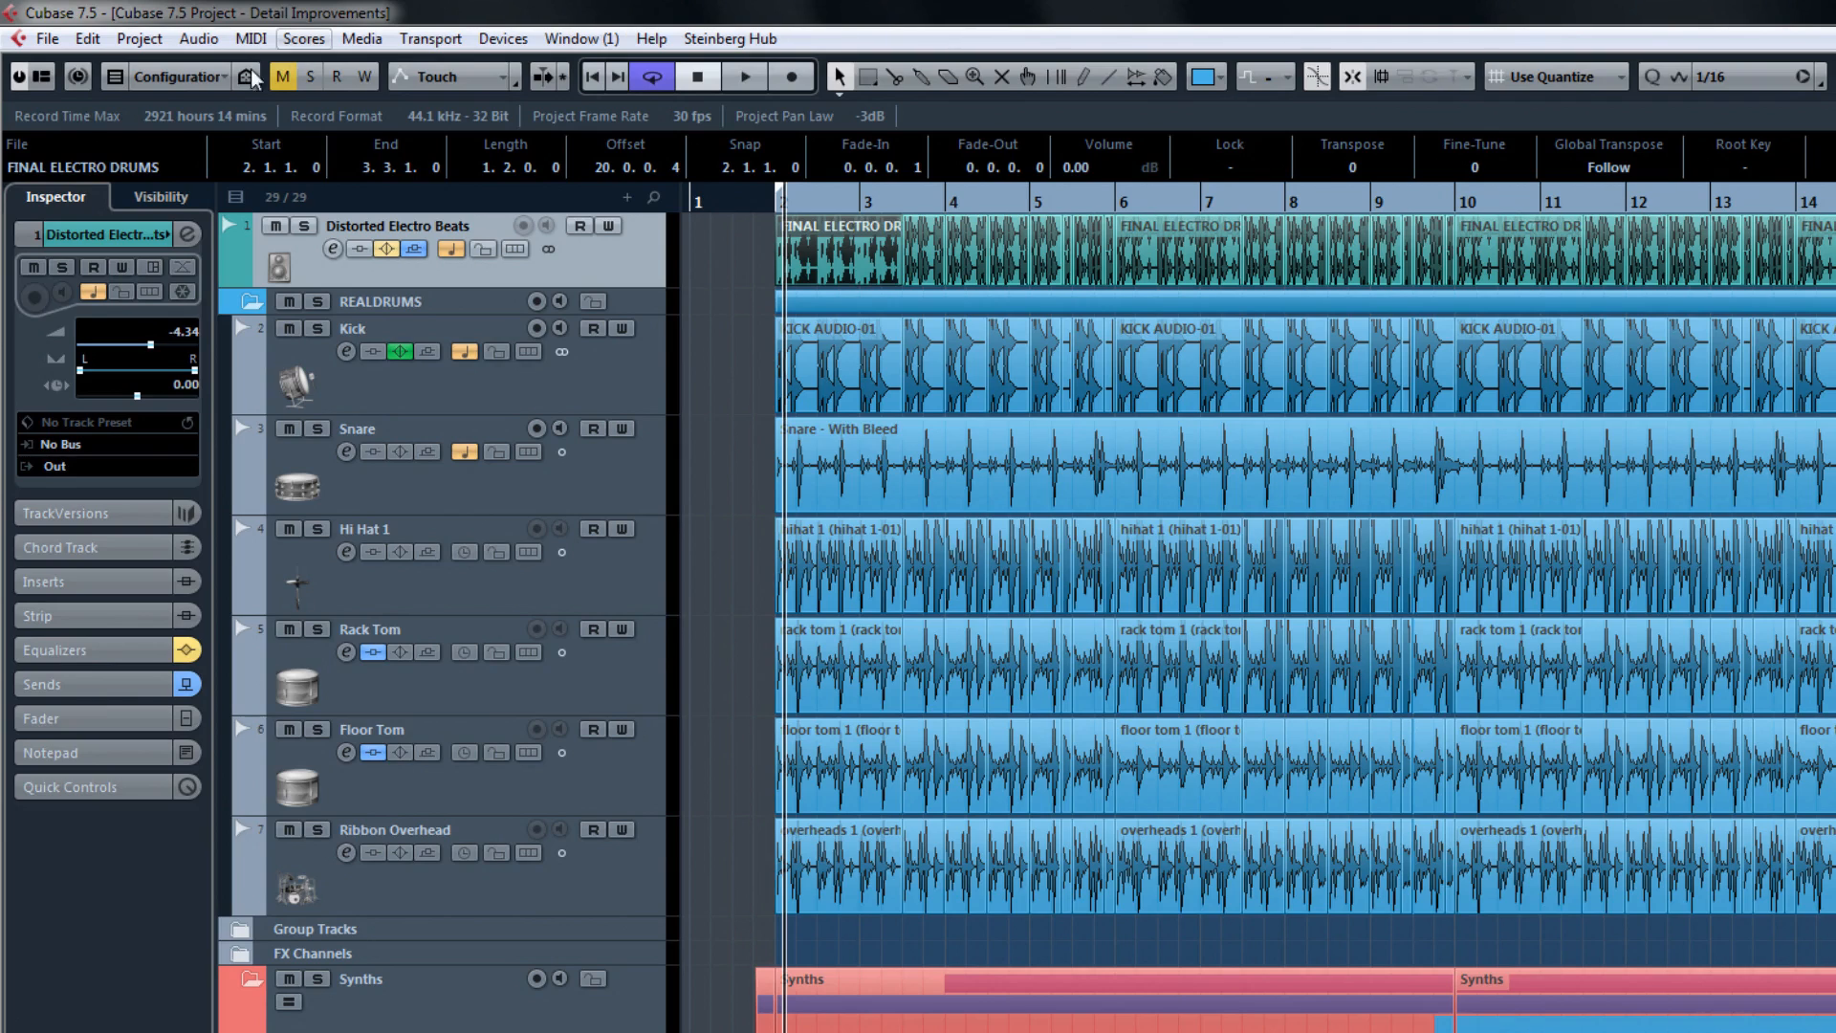
Expand the Inspector's Equalizers section and open the Jazz Flute event in the Sample Editor.
left_click(82, 513)
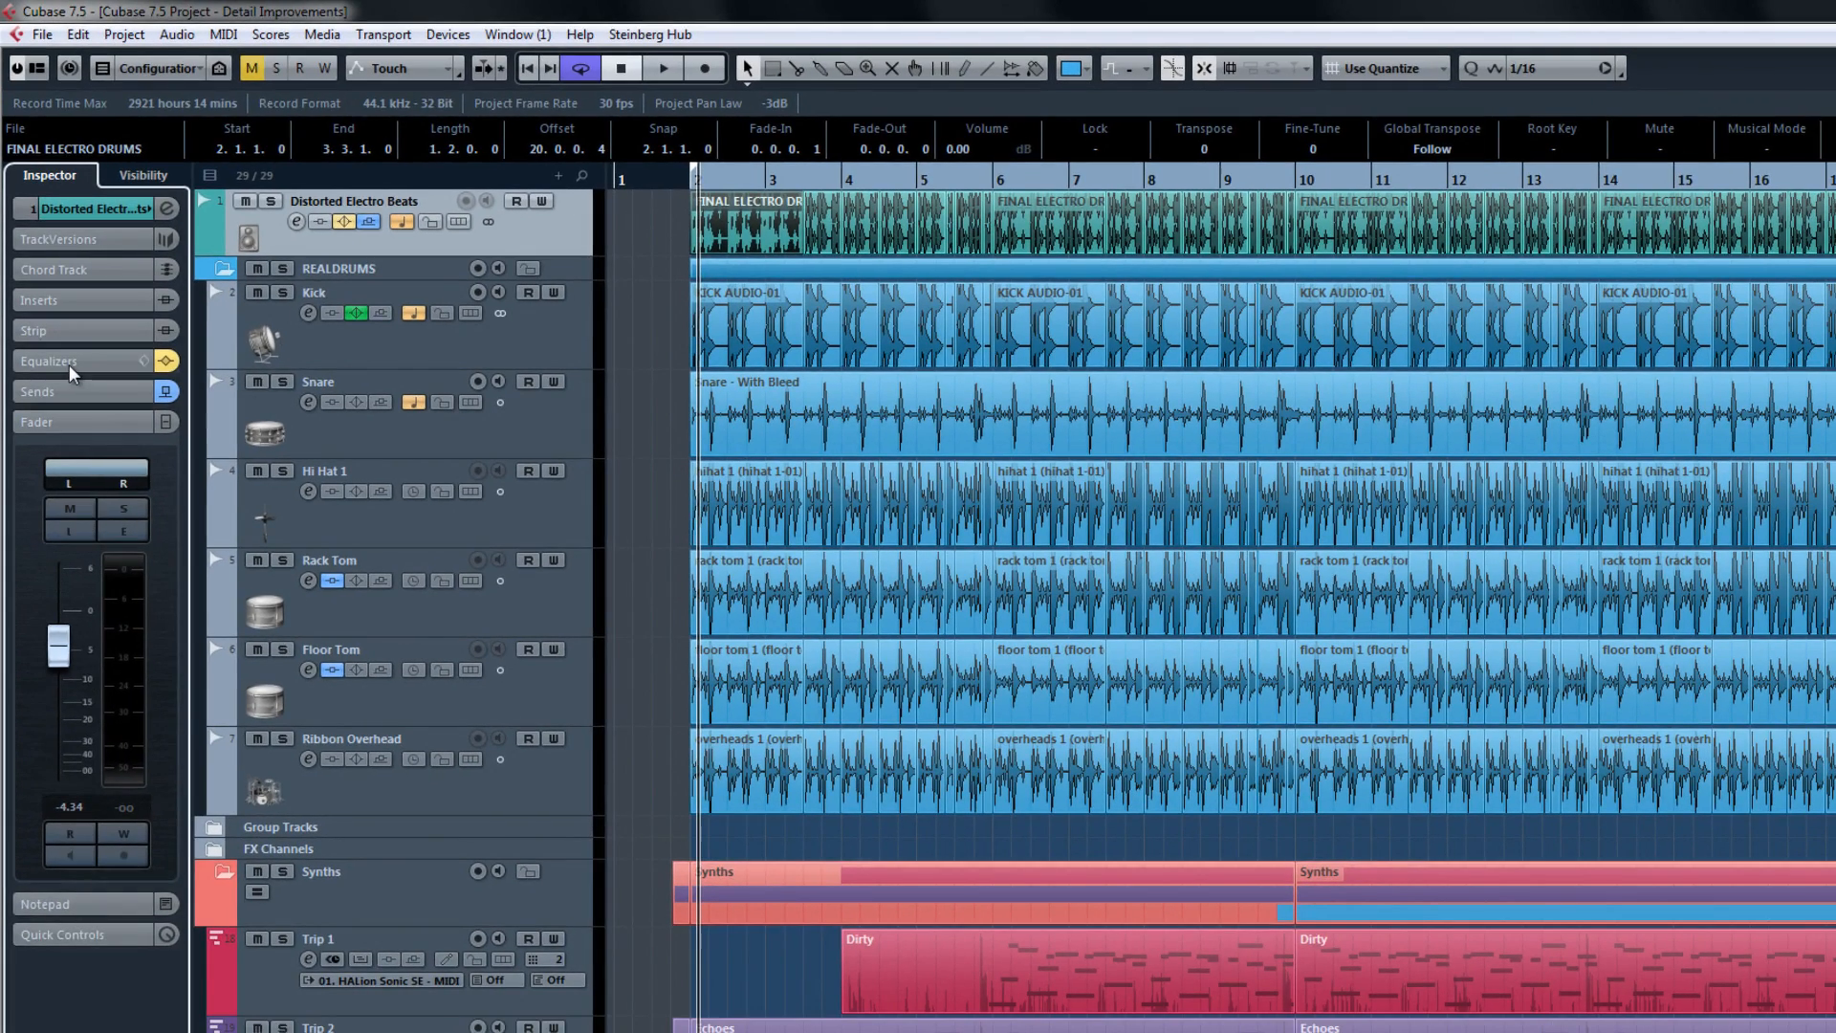
left_click(54, 269)
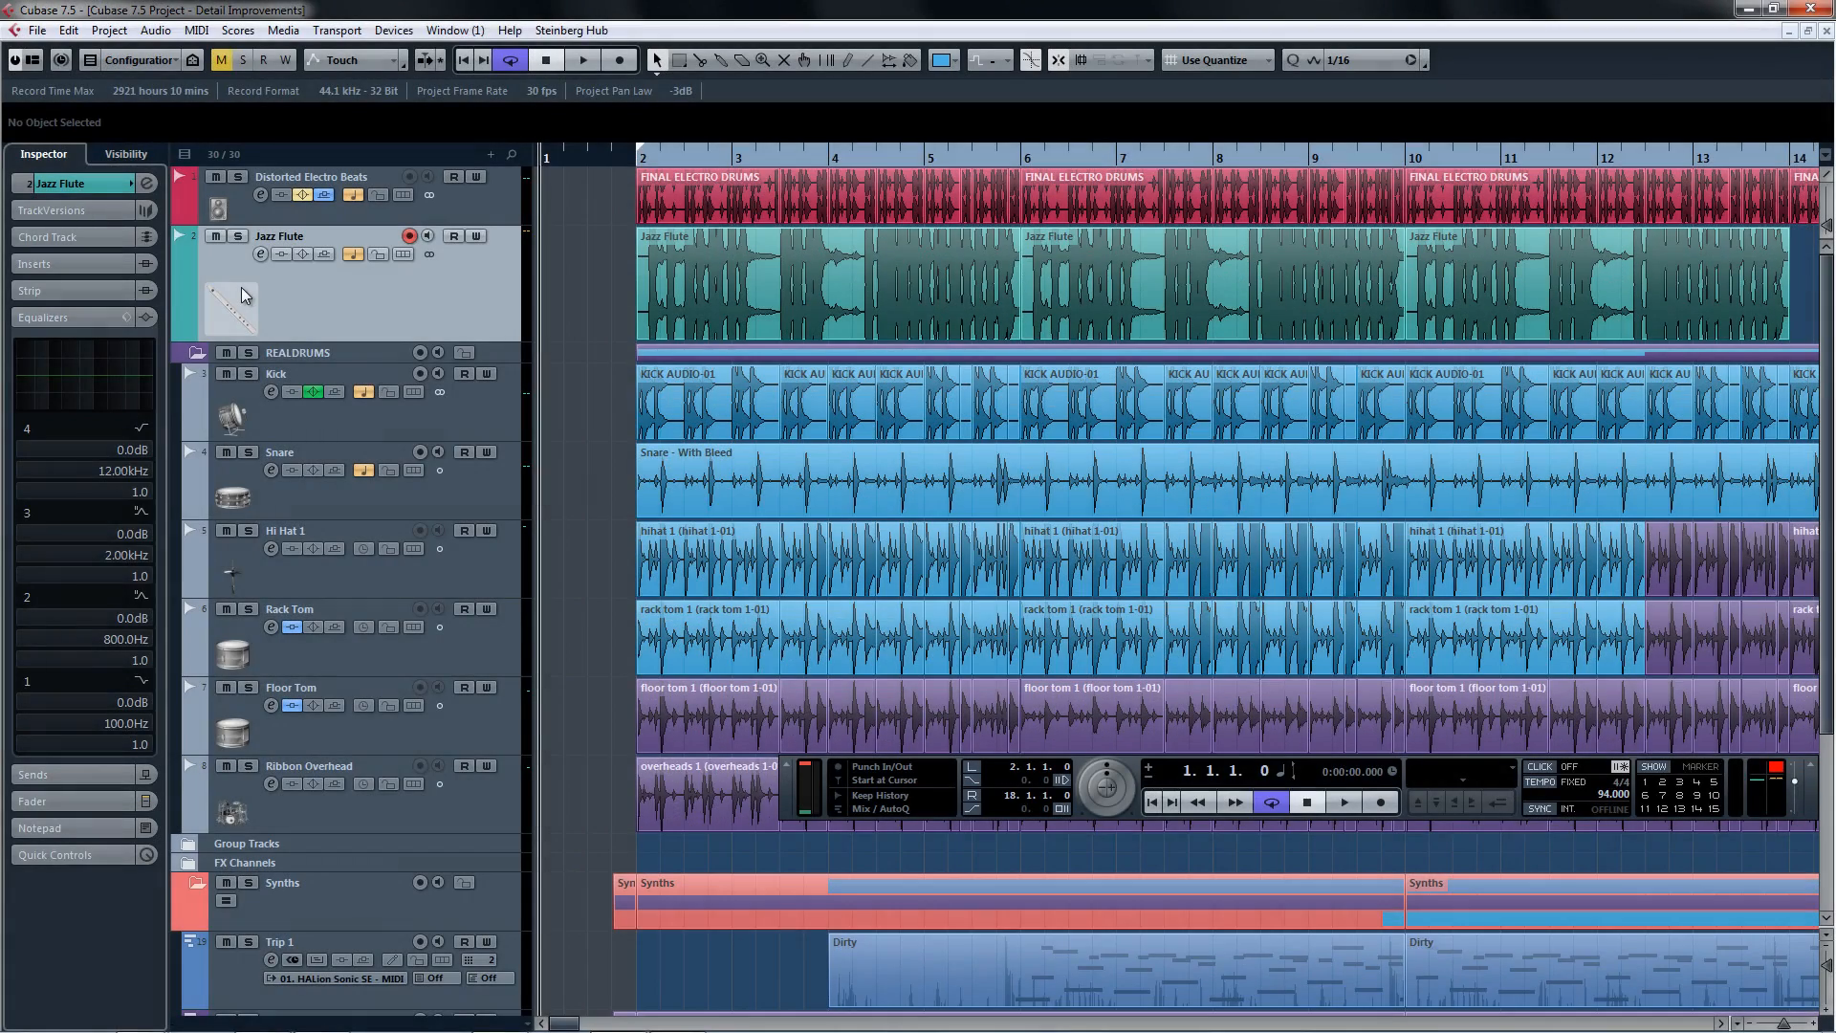
double_click(820, 293)
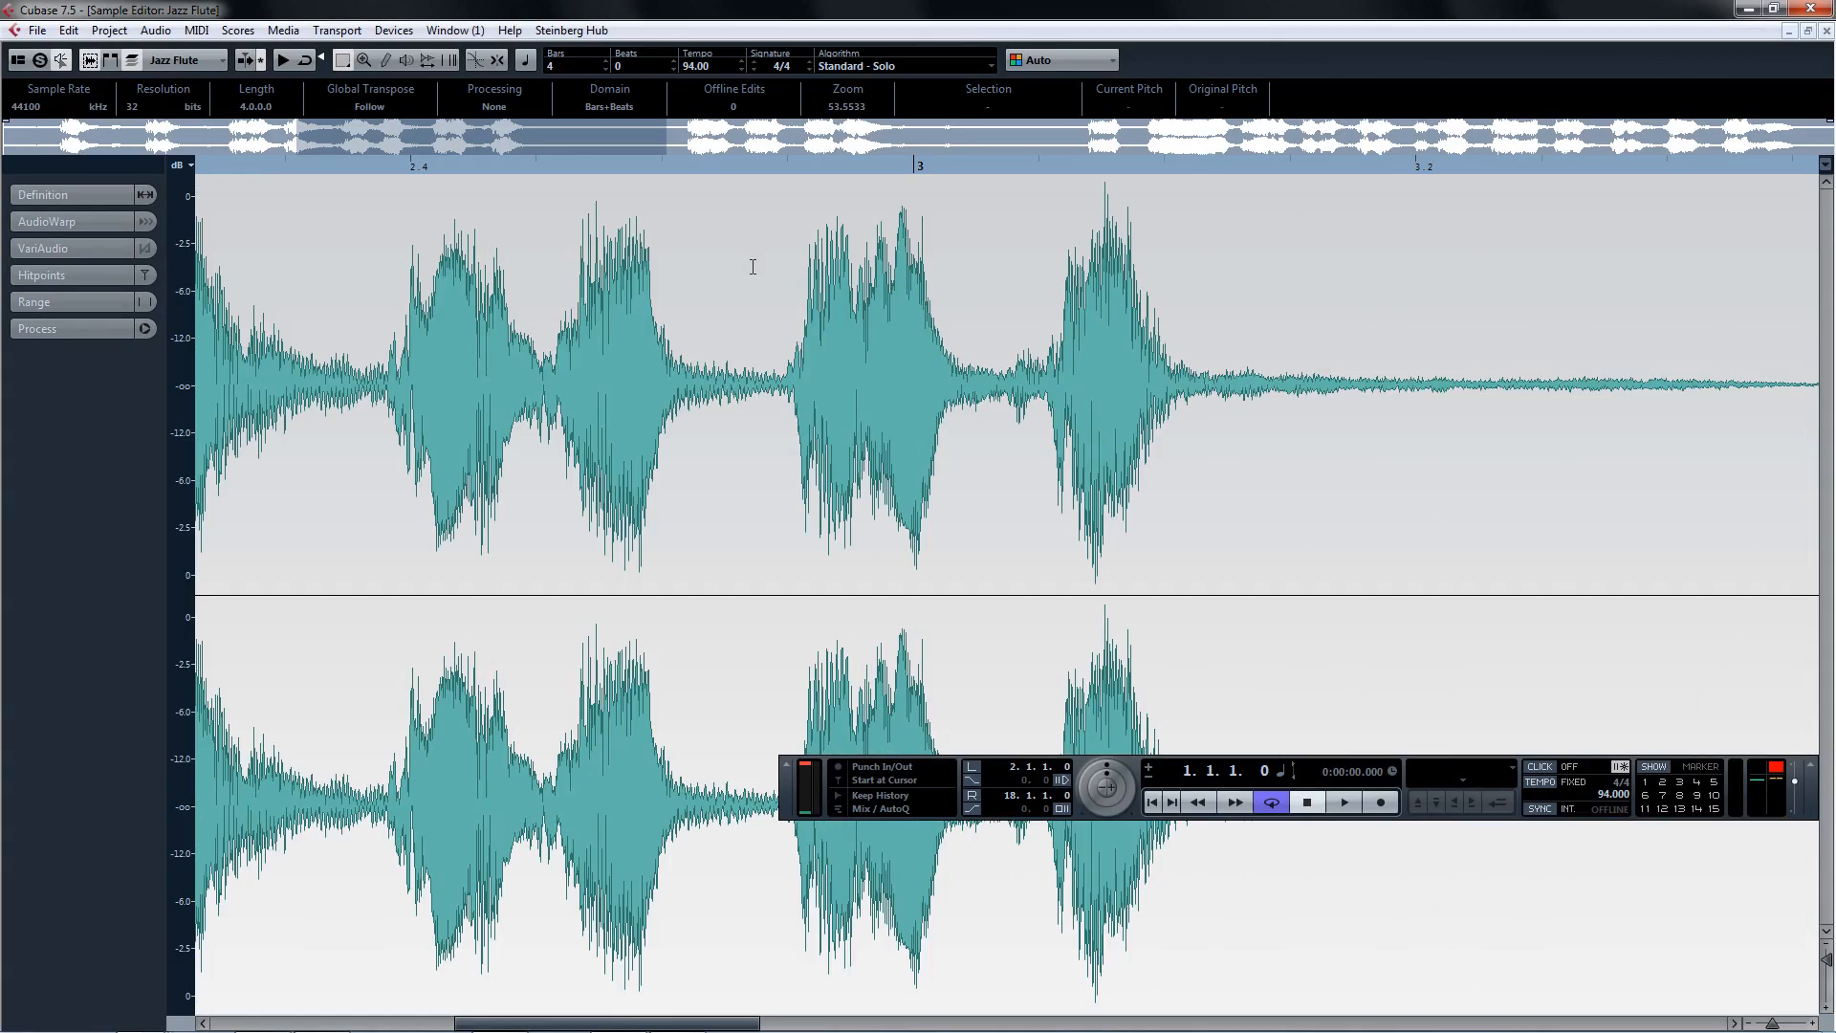
mouse_move(201, 217)
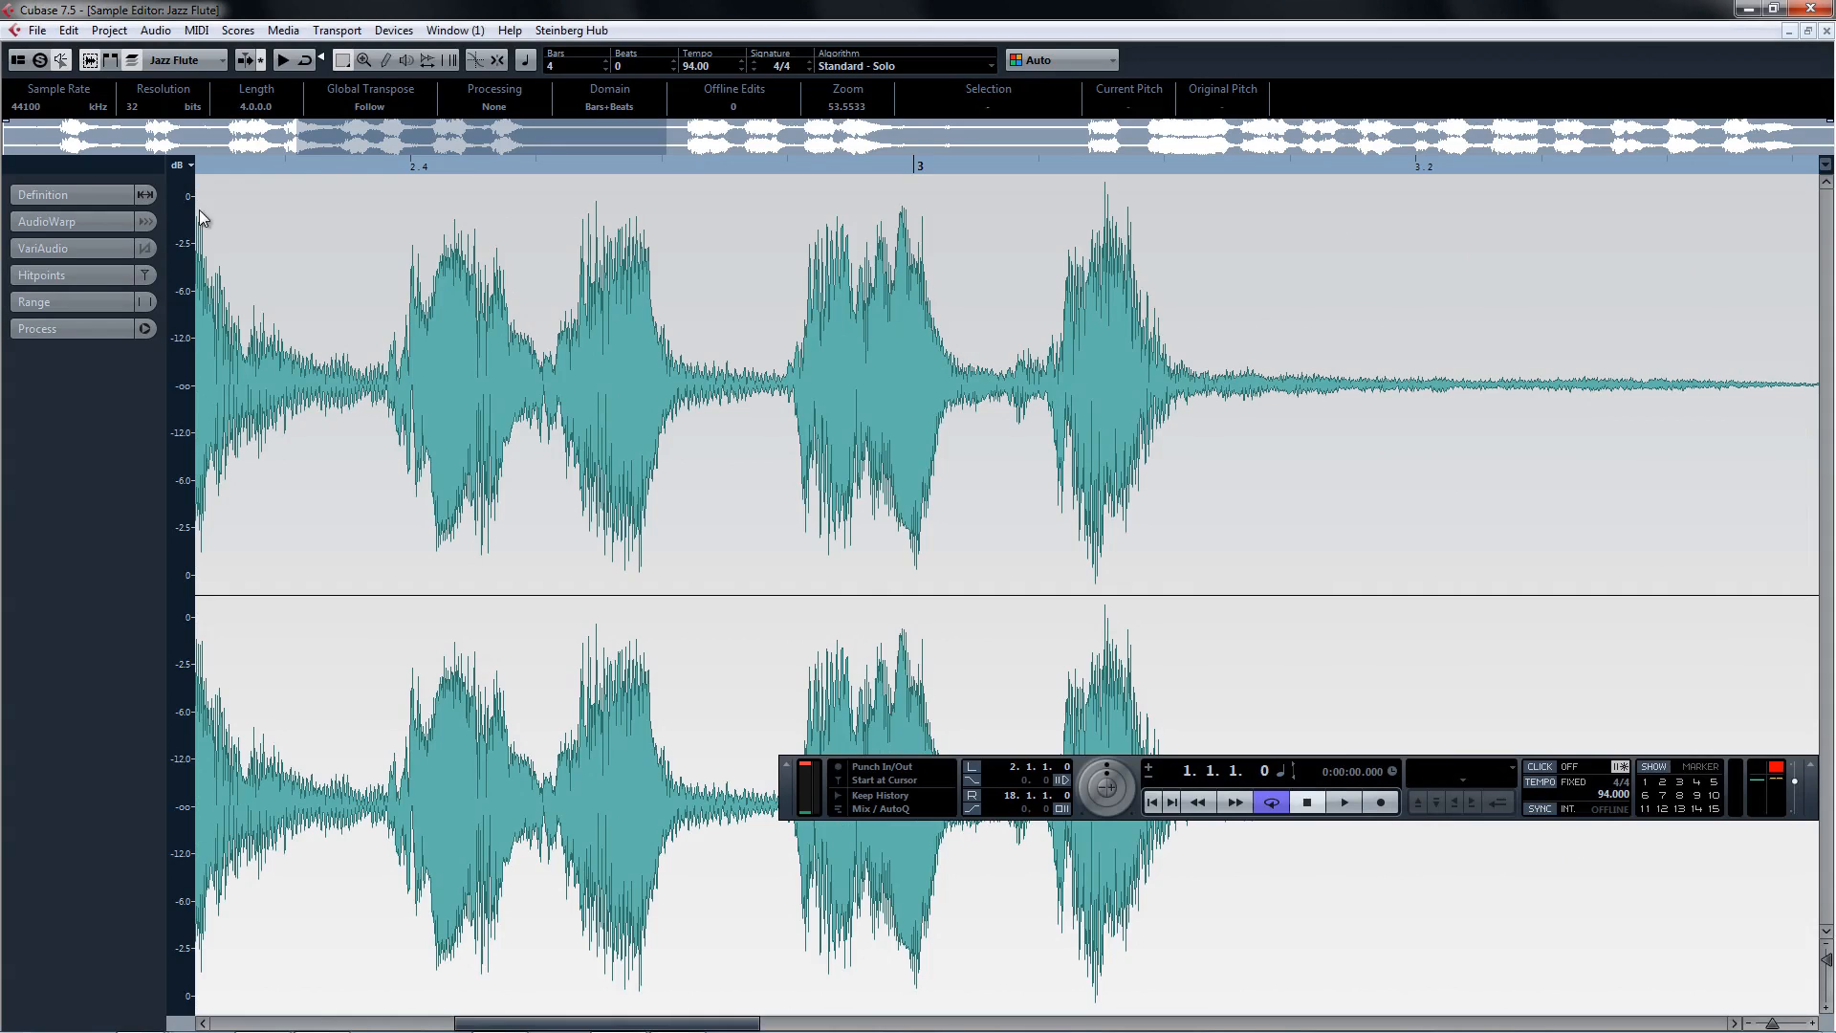
Analyse the flute audio into VariAudio pitch segments and lower the fourth note to C3.
left_click(46, 247)
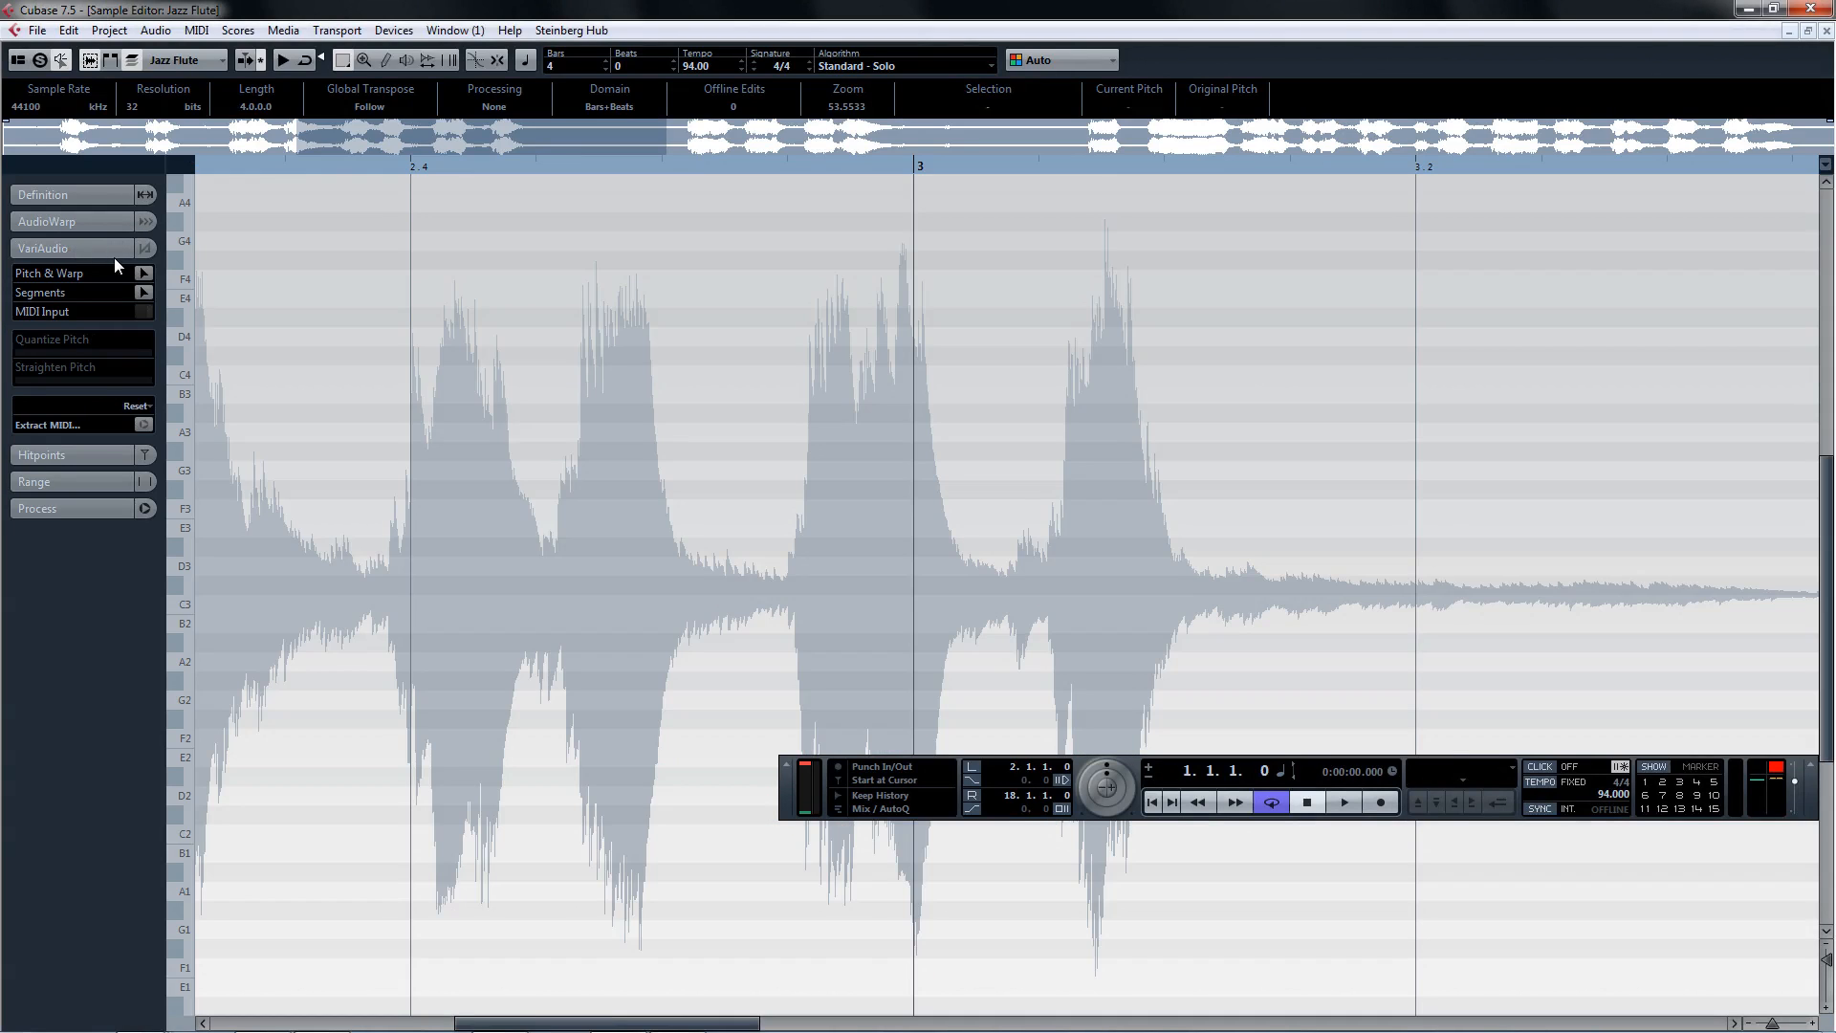
left_click(146, 274)
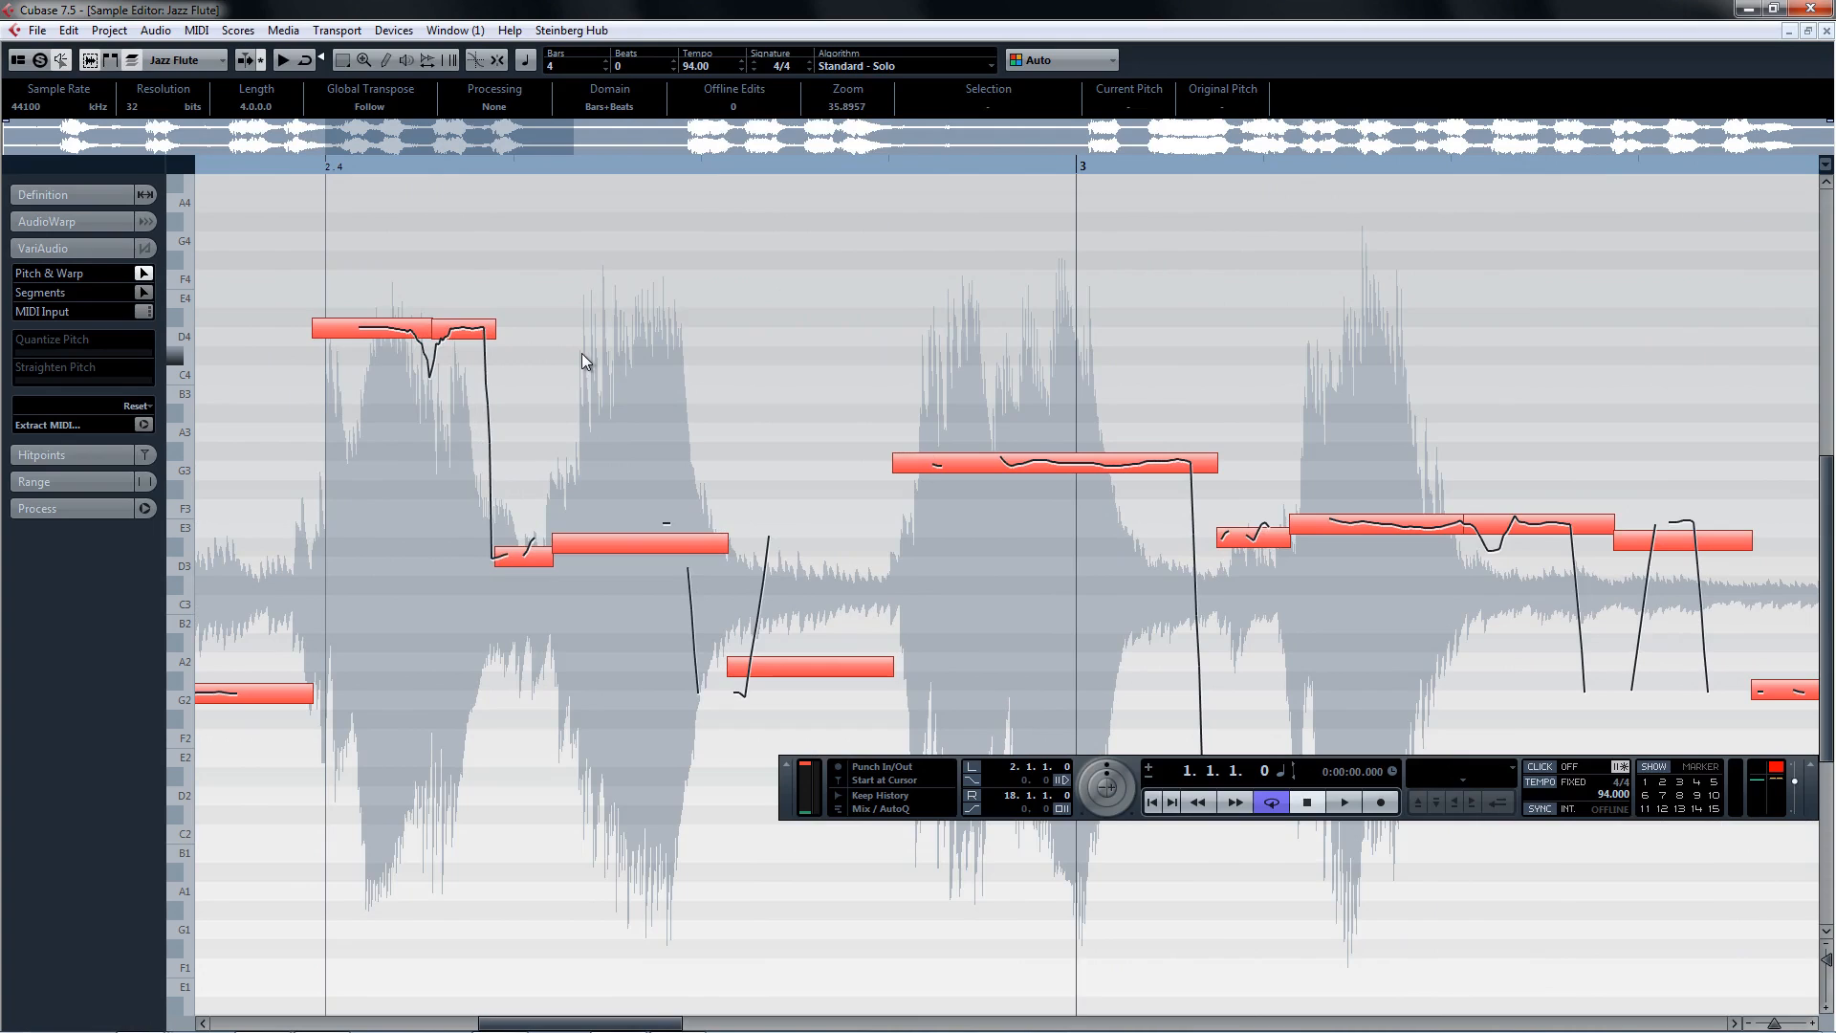
left_click(639, 542)
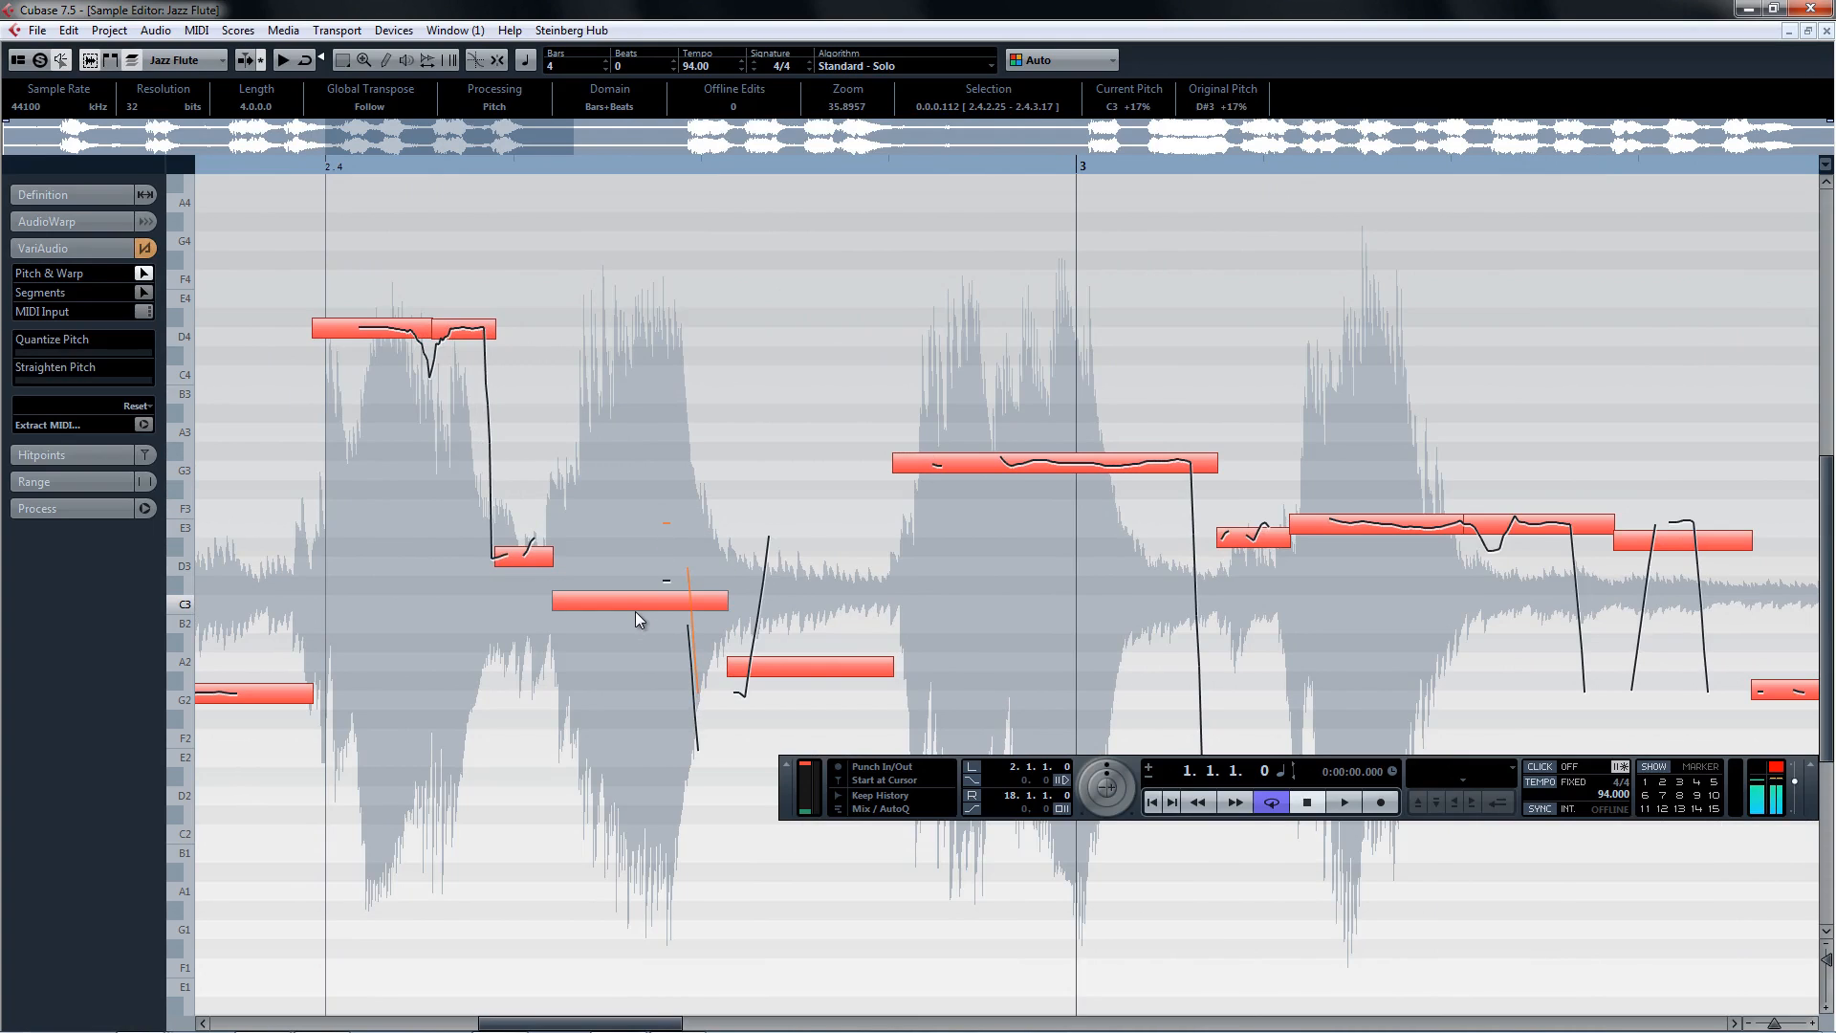
Select the long G3 pitch segment and shorten its end.
left_click(1048, 463)
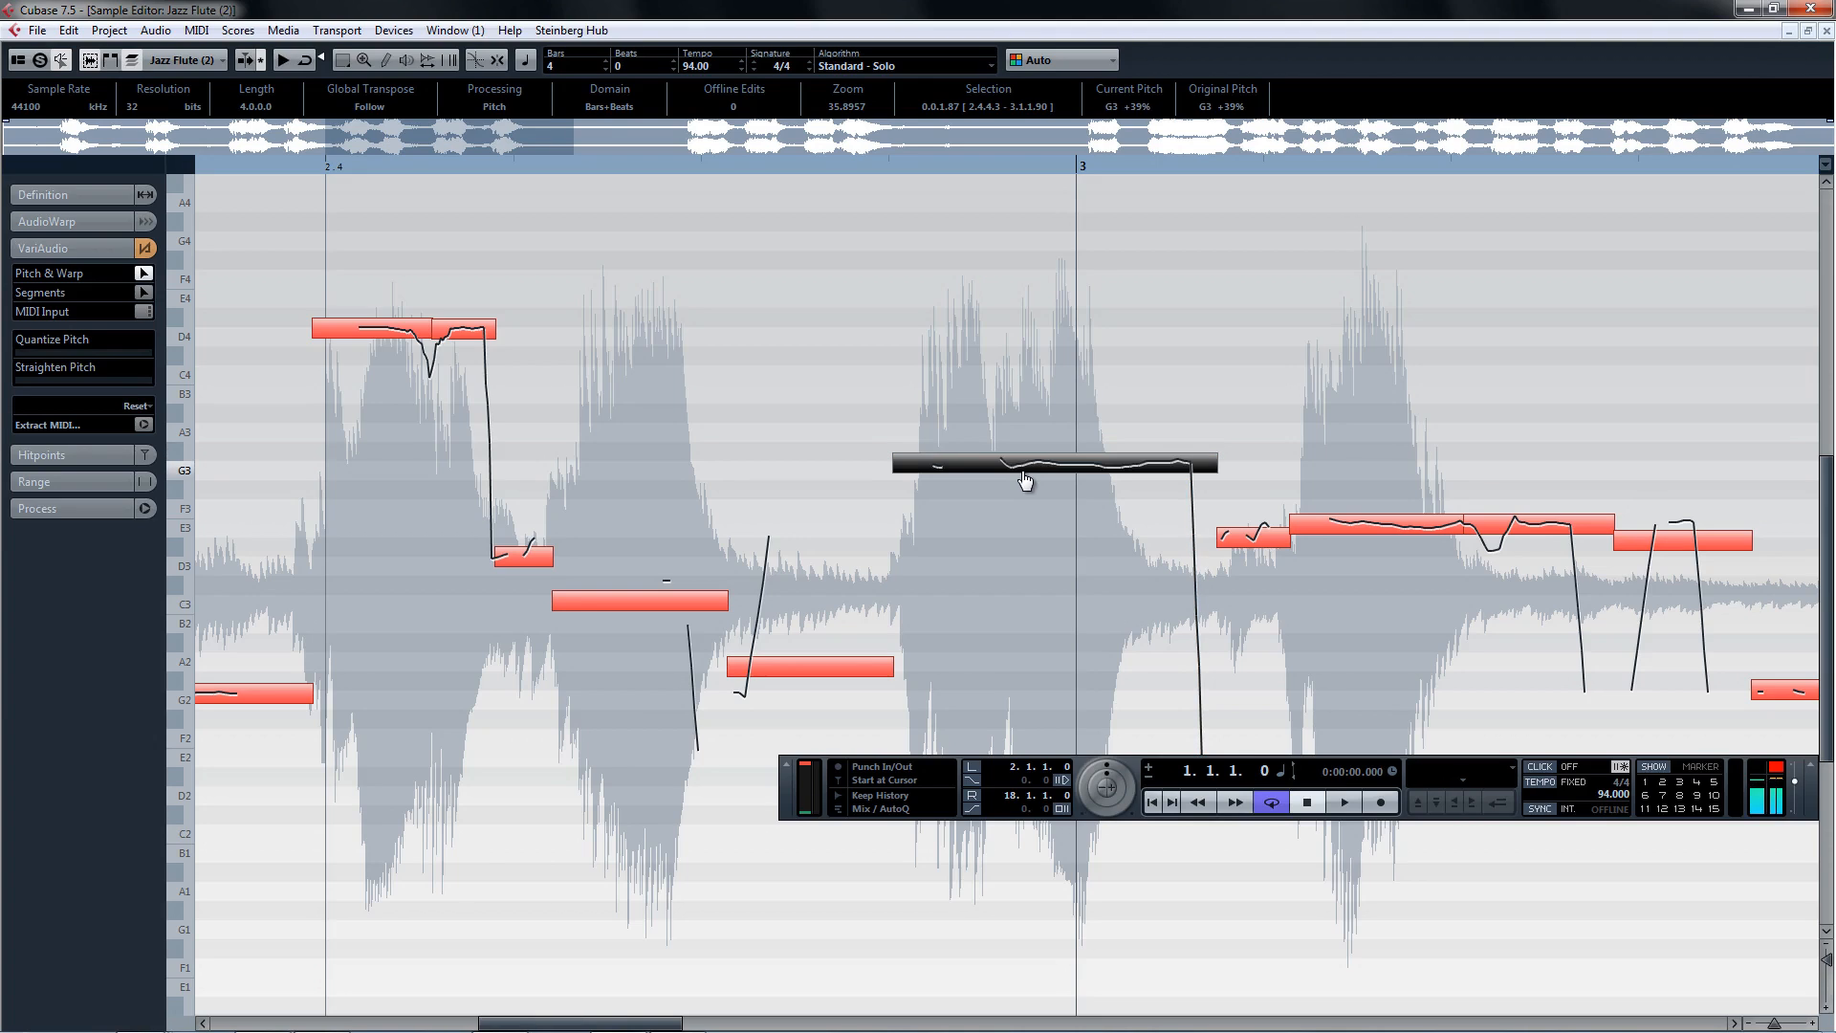
mouse_move(177, 285)
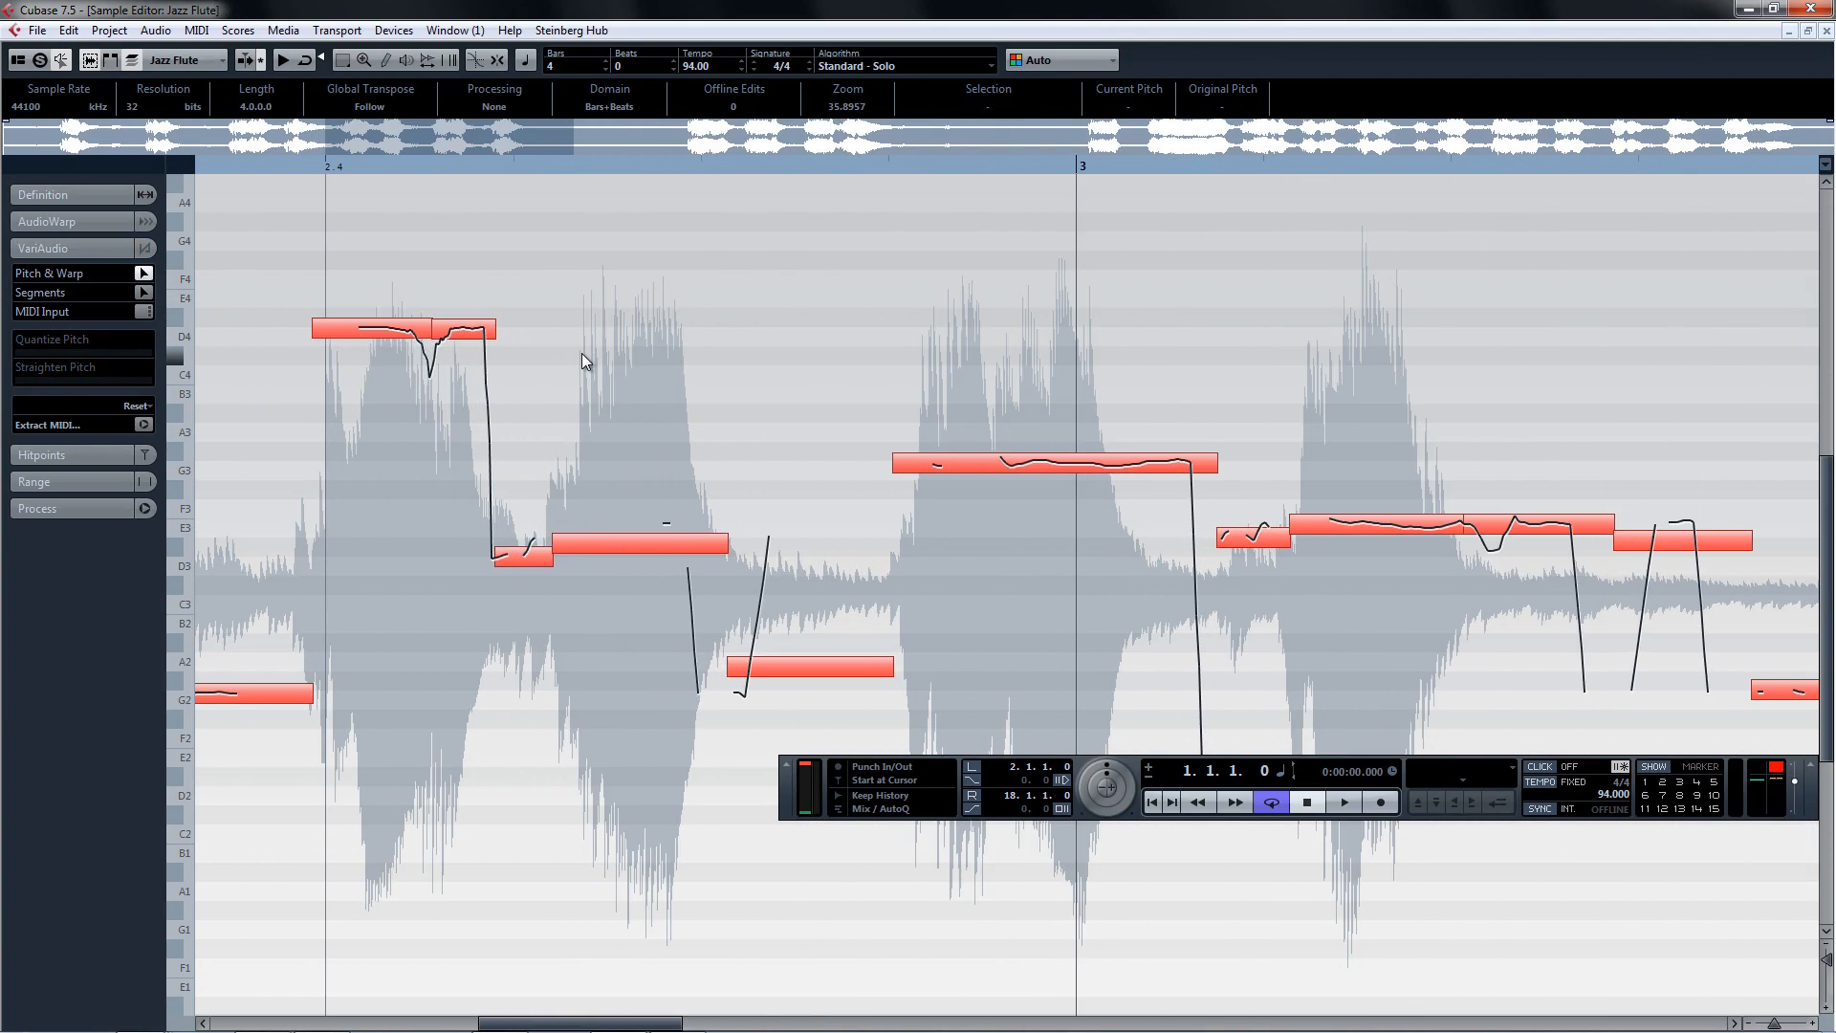
left_click(639, 543)
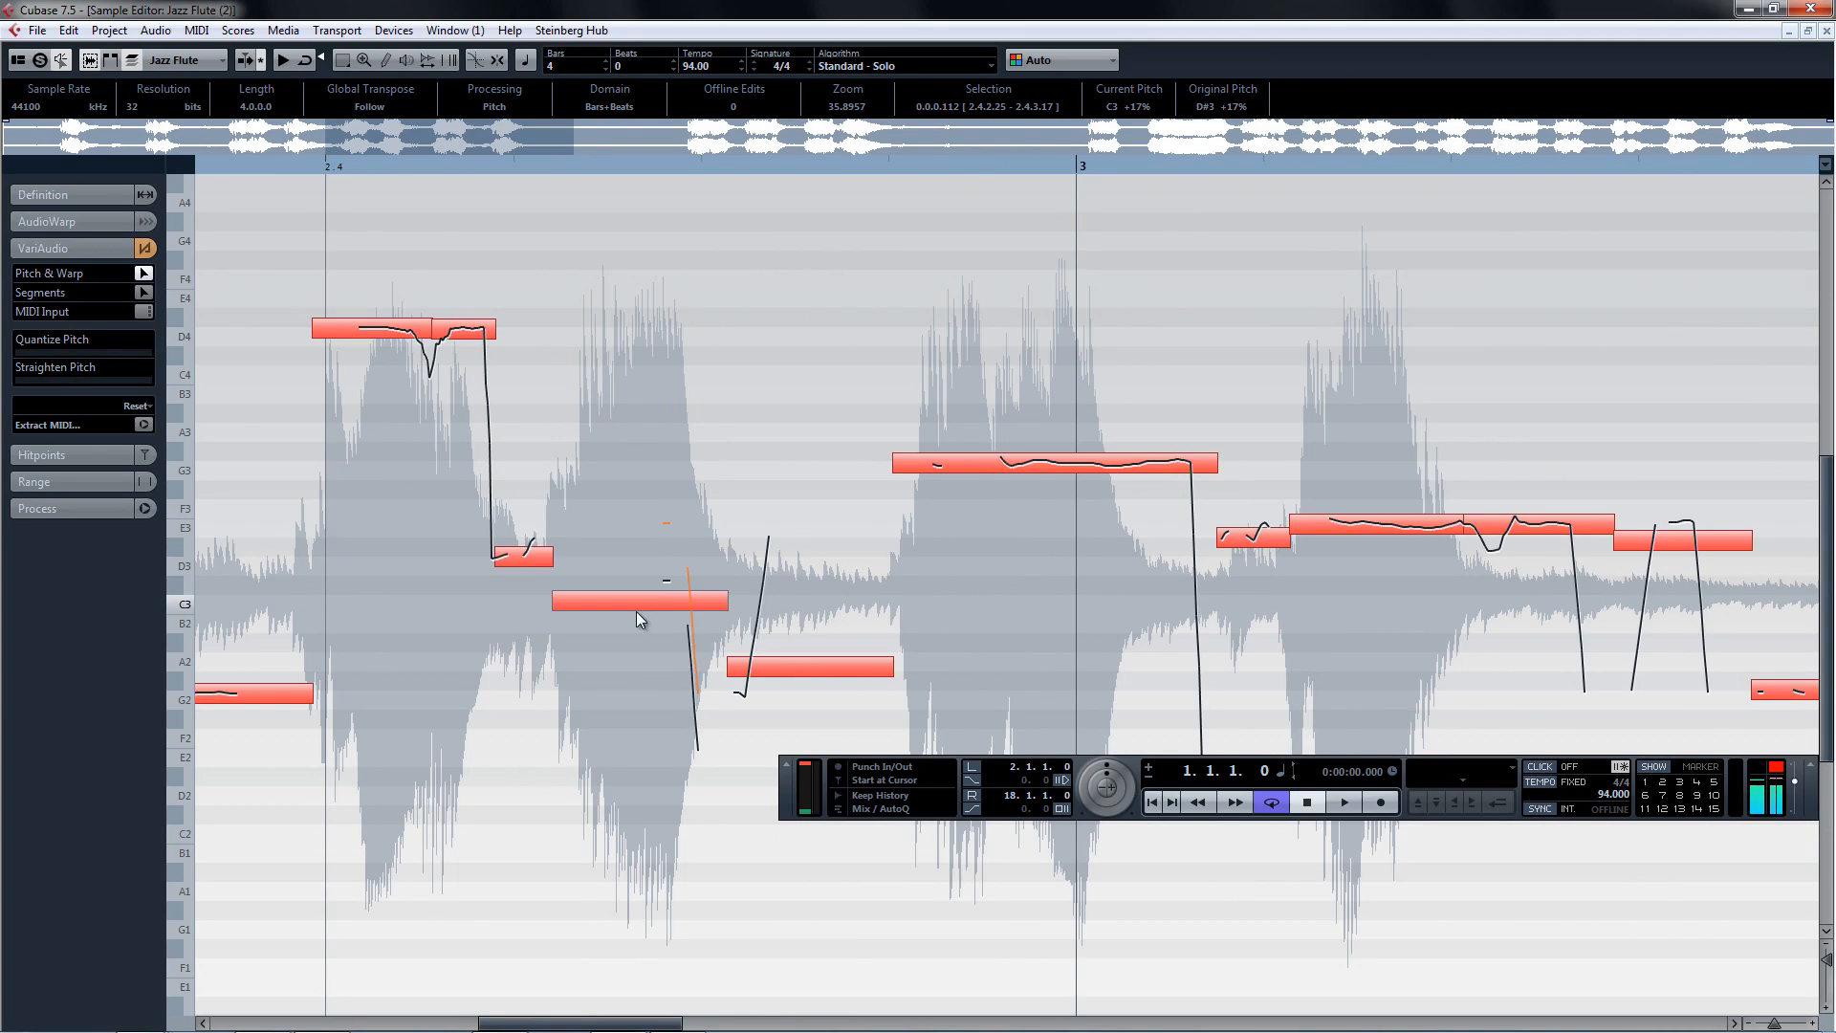
left_click(1048, 463)
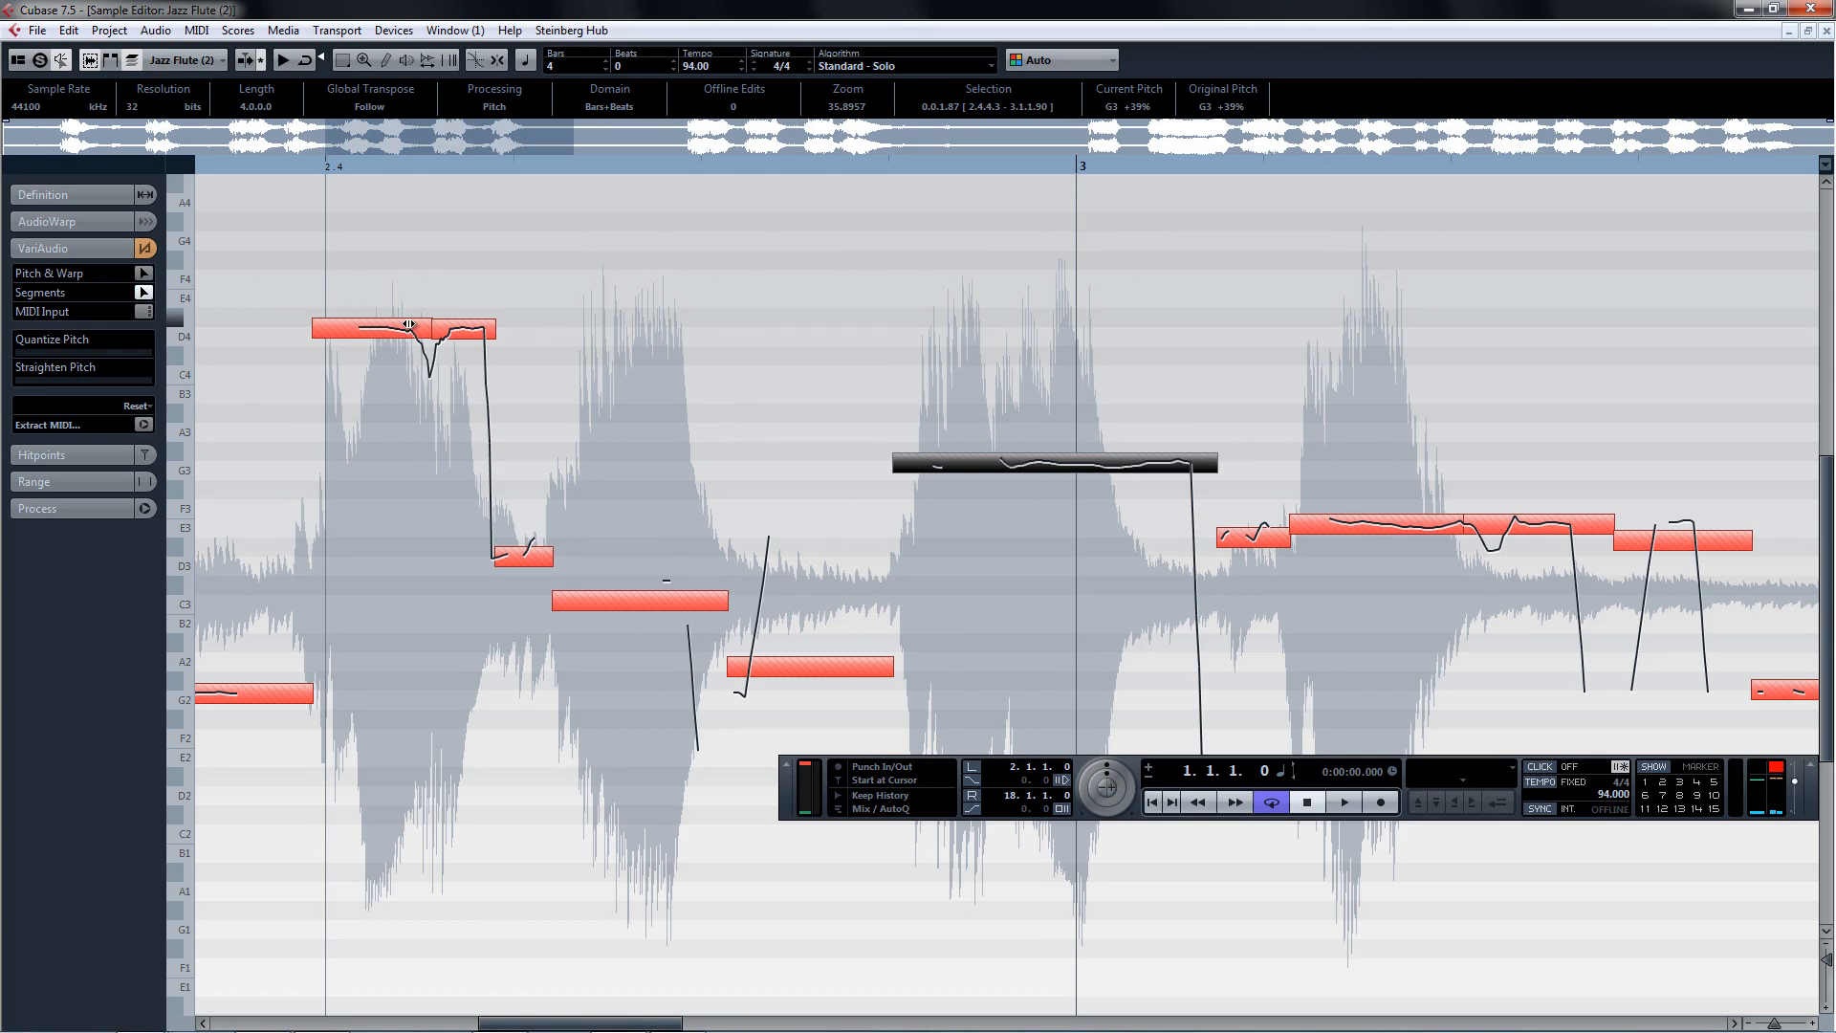
left_click(1054, 463)
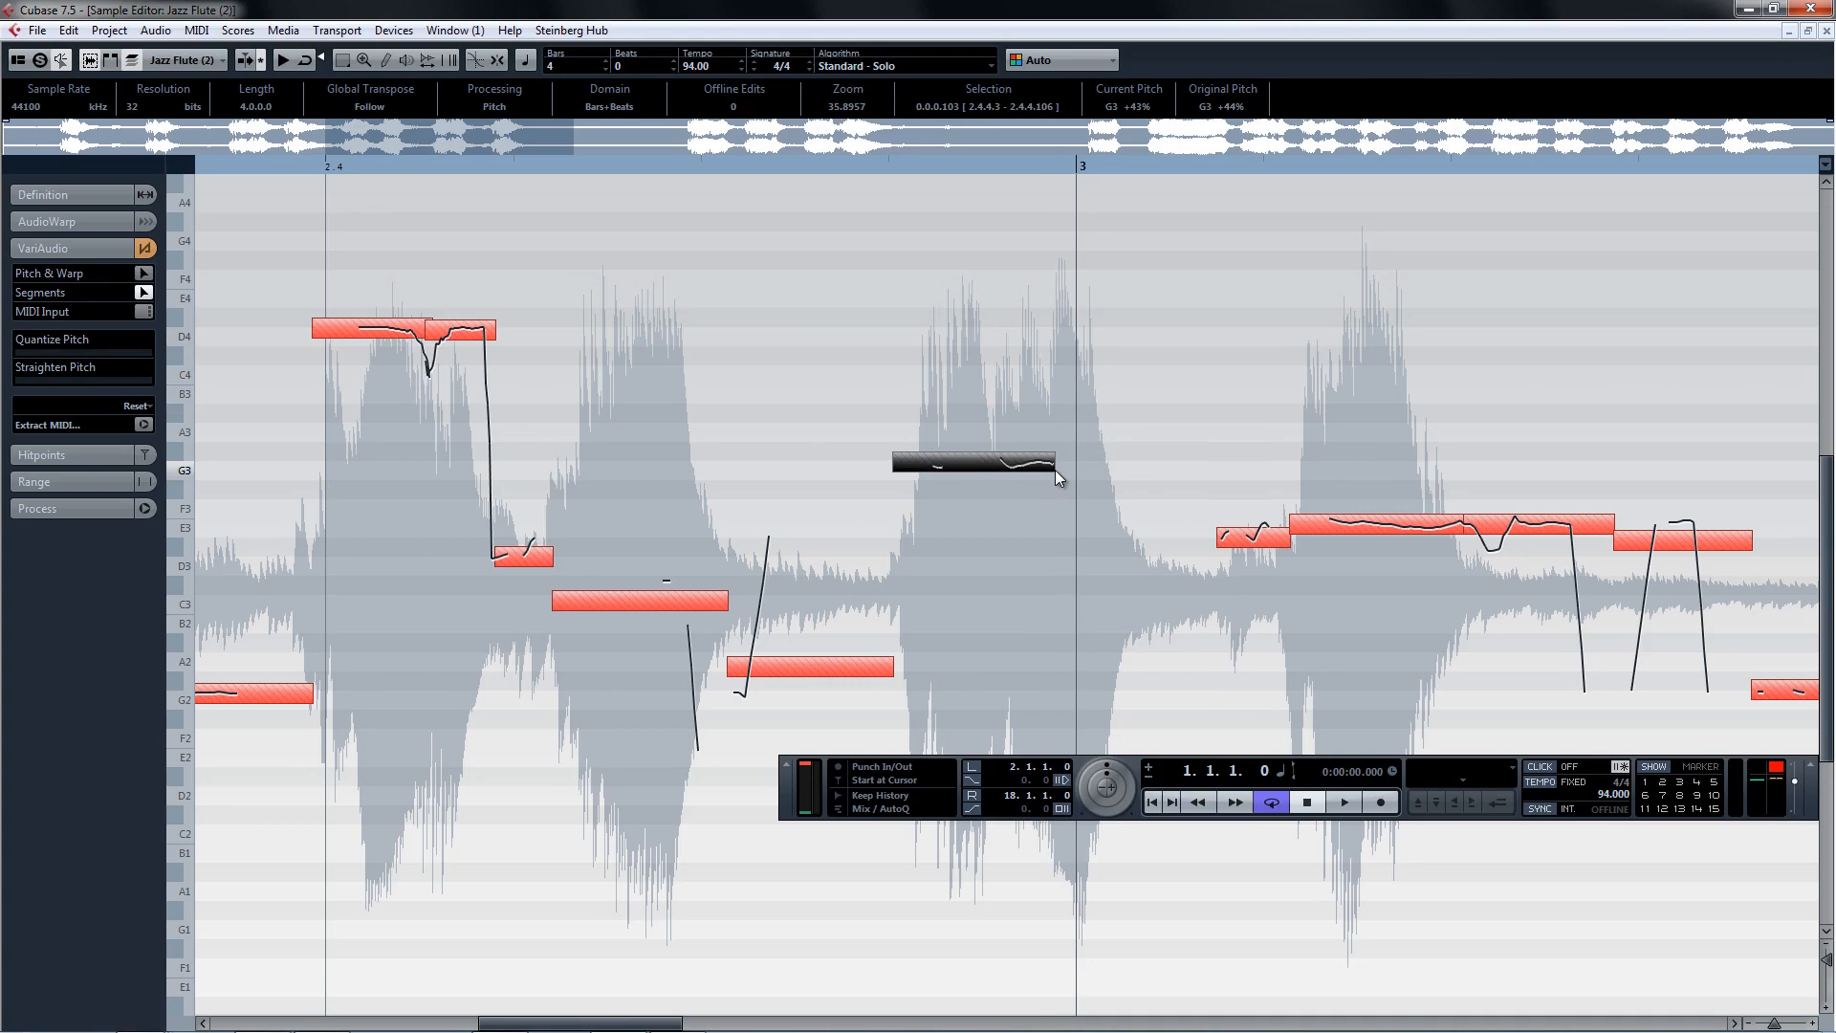
mouse_move(1220, 551)
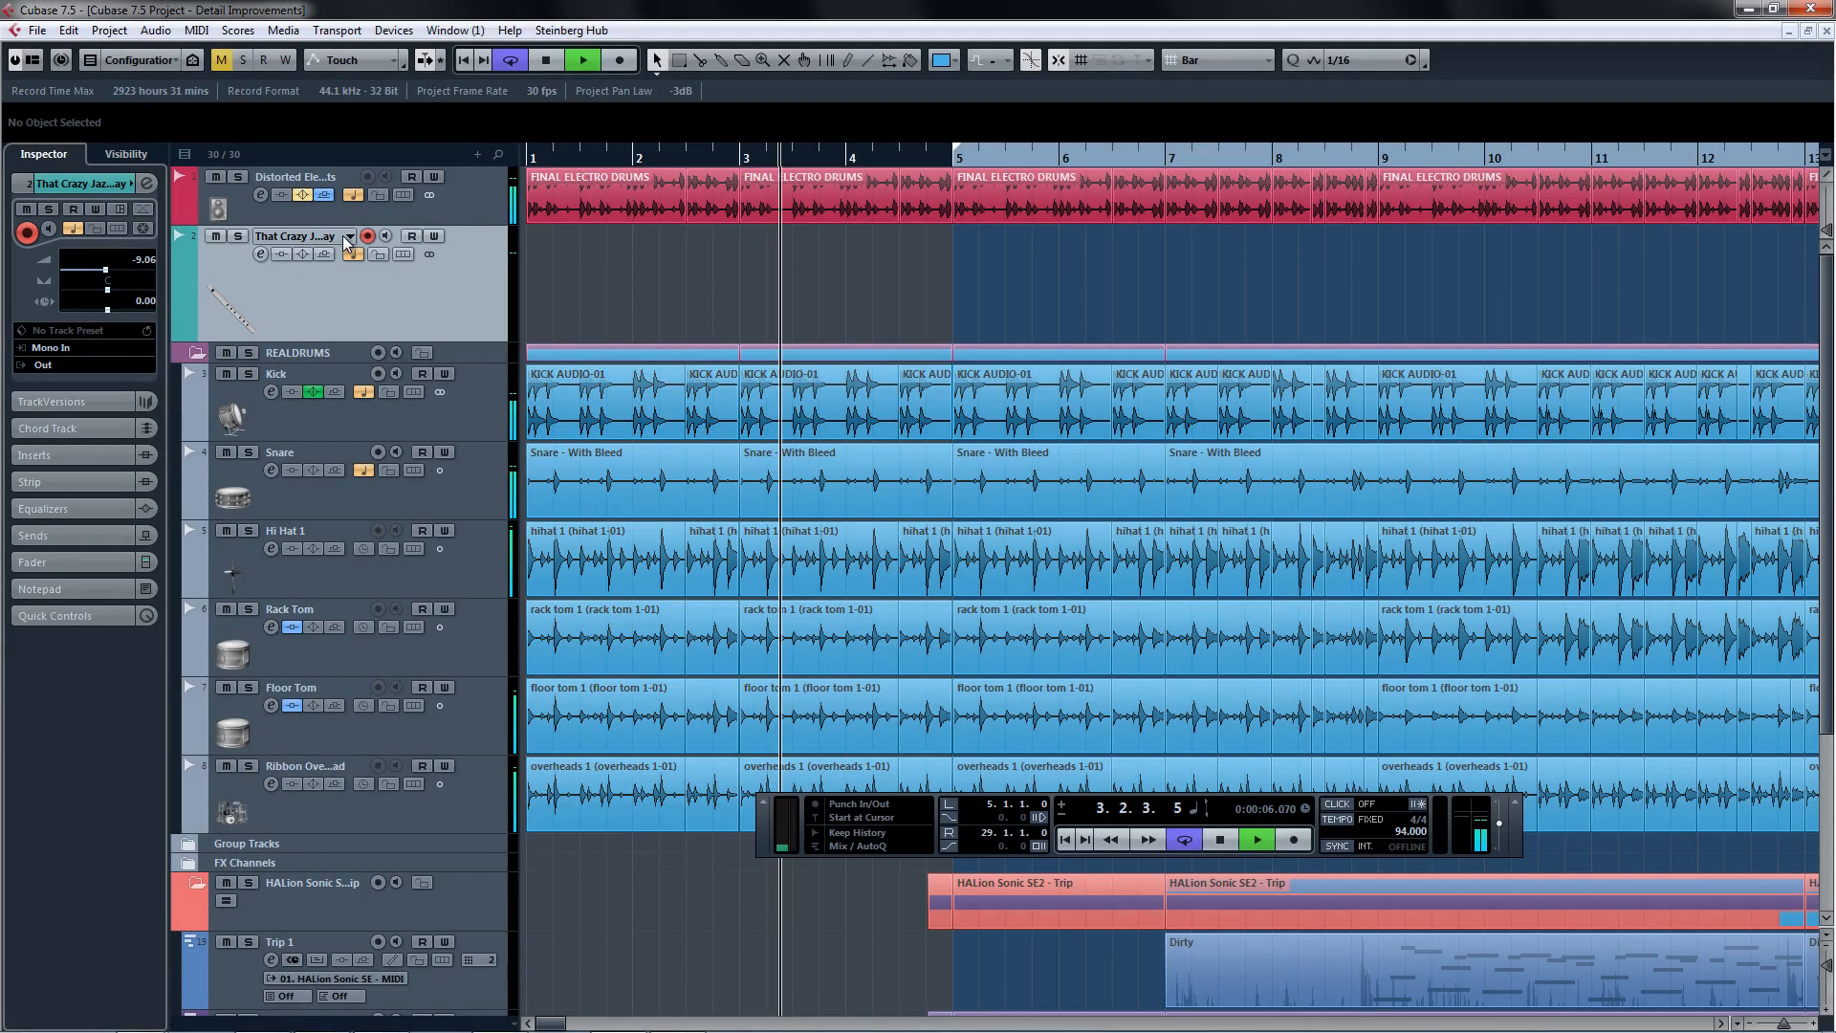
Set Default Track Name Width to 152 in Preferences > Event Display > Tracks and confirm.
left_click(36, 29)
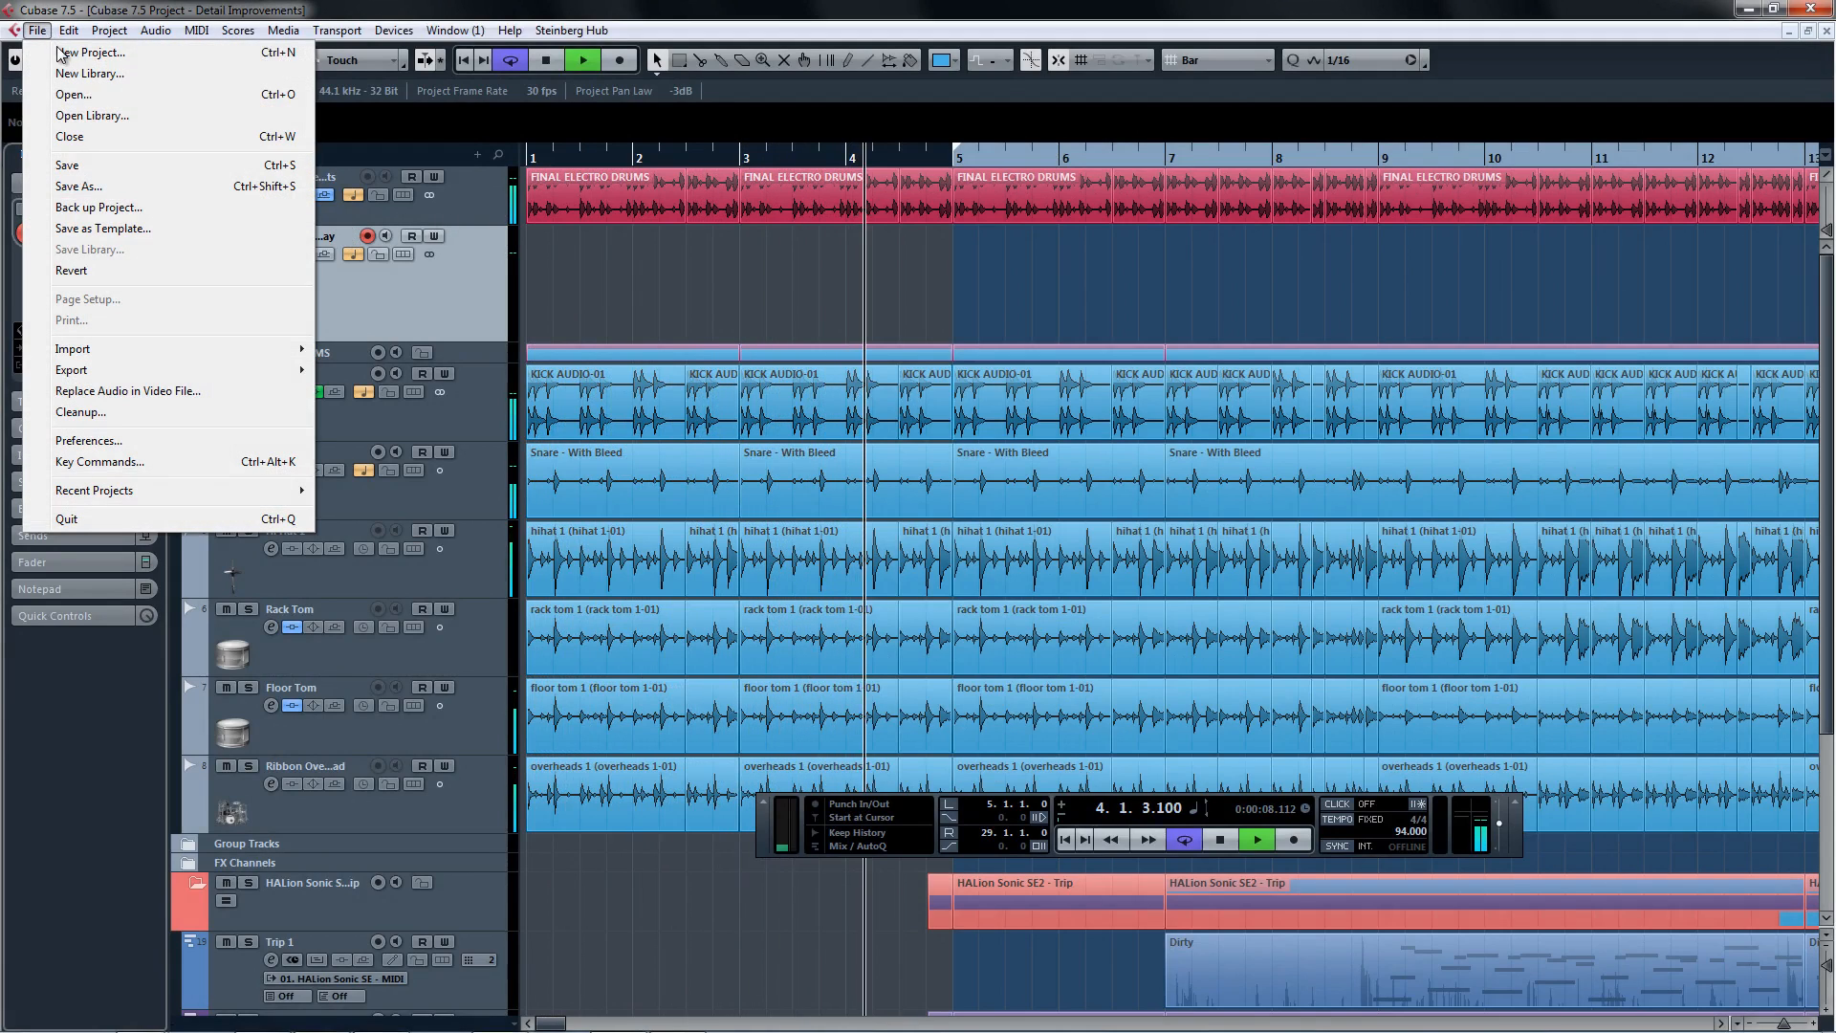
left_click(88, 440)
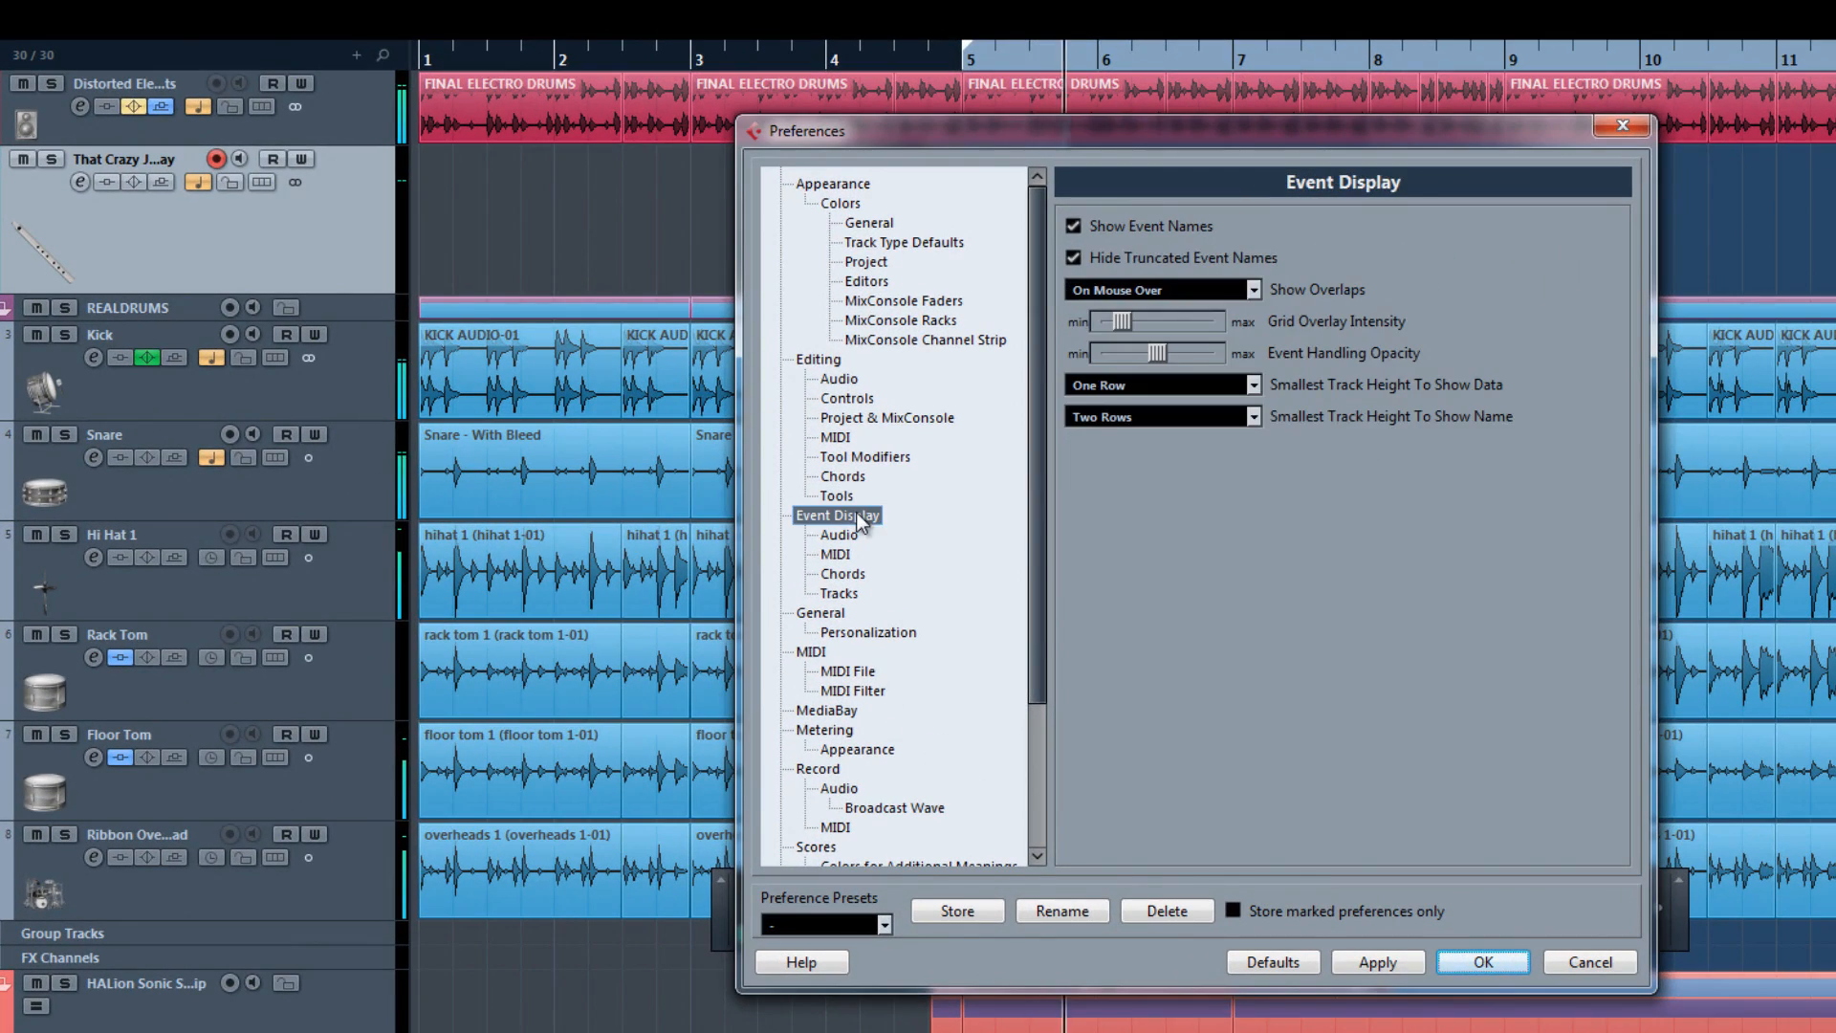
left_click(838, 593)
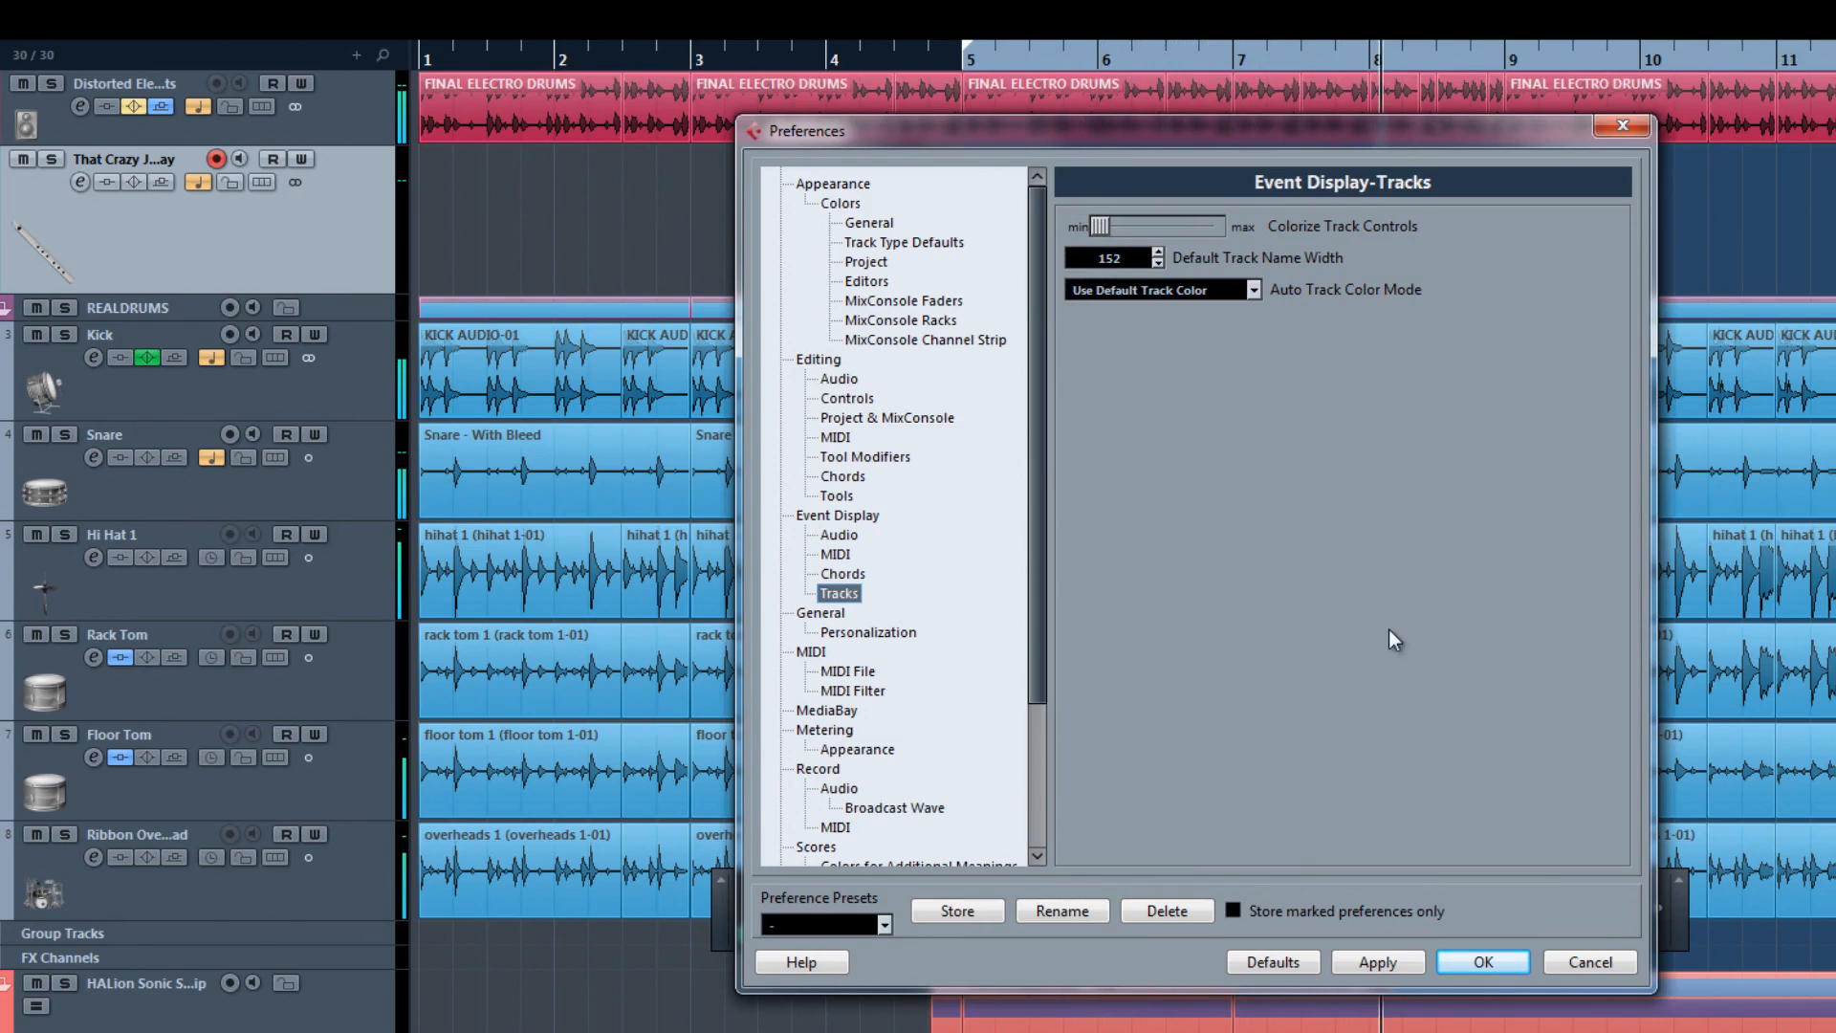
left_click(1481, 955)
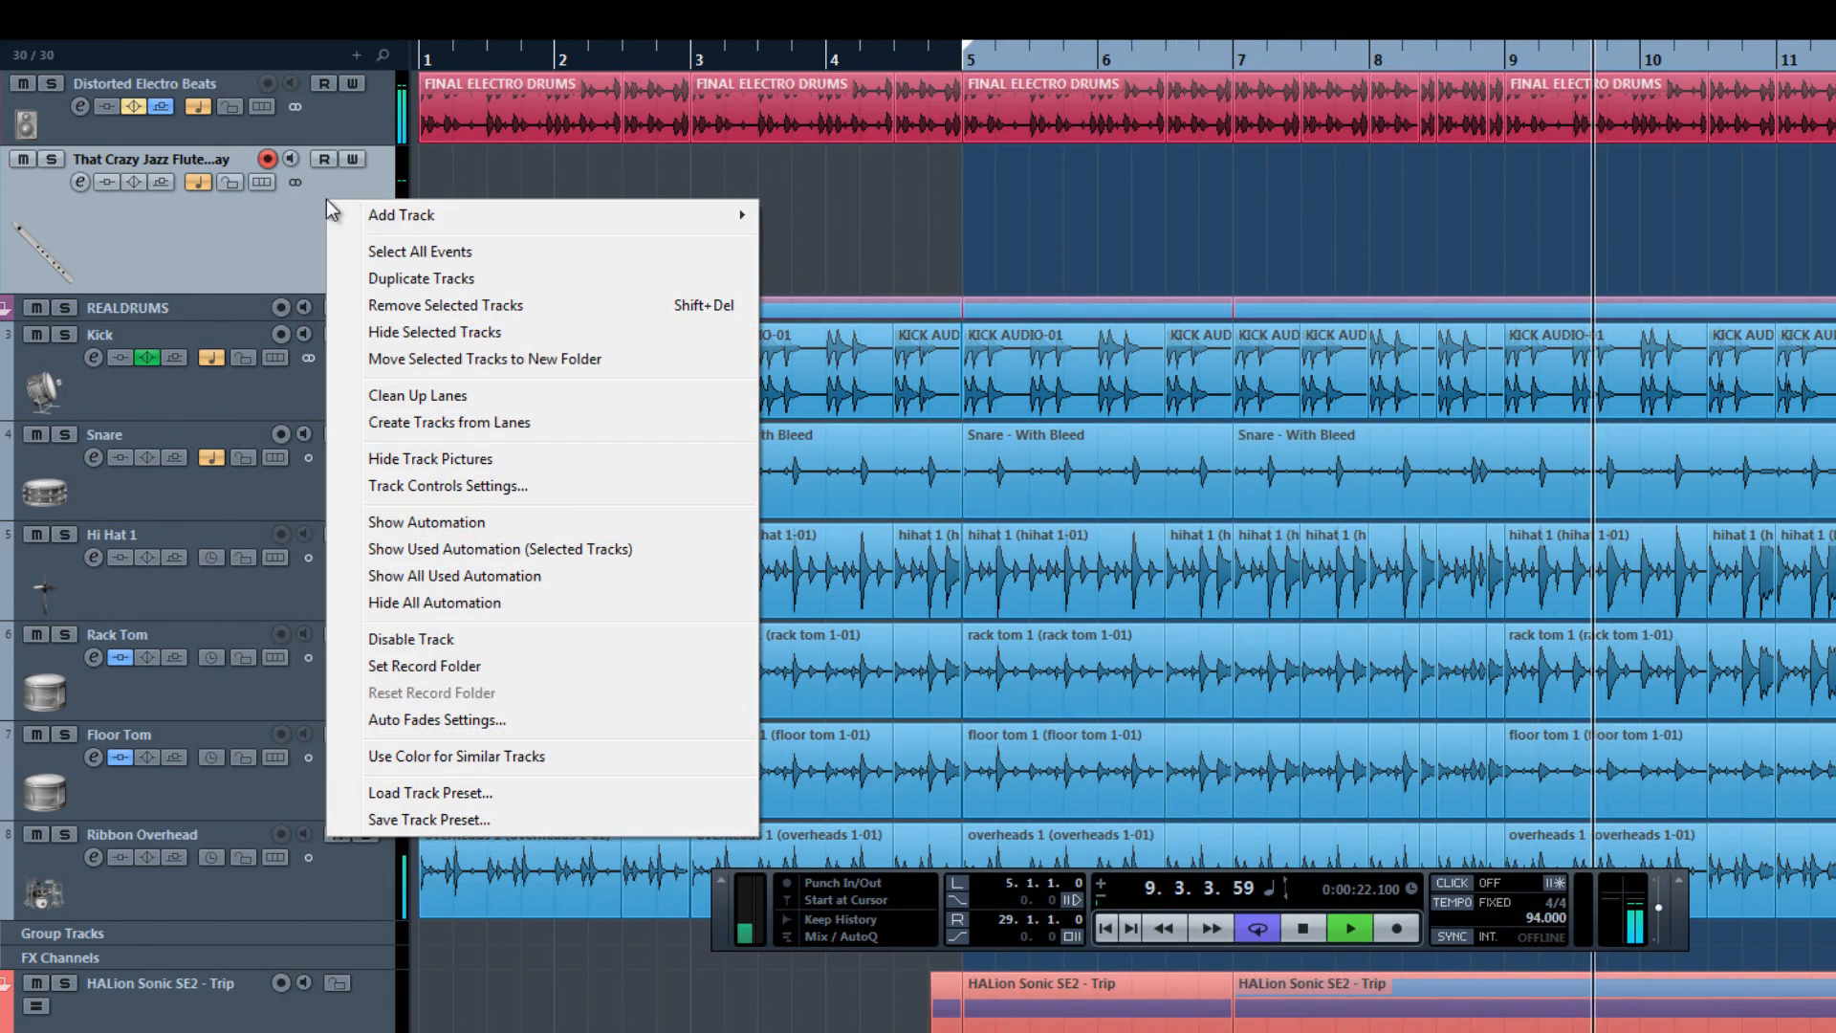
mouse_move(597, 549)
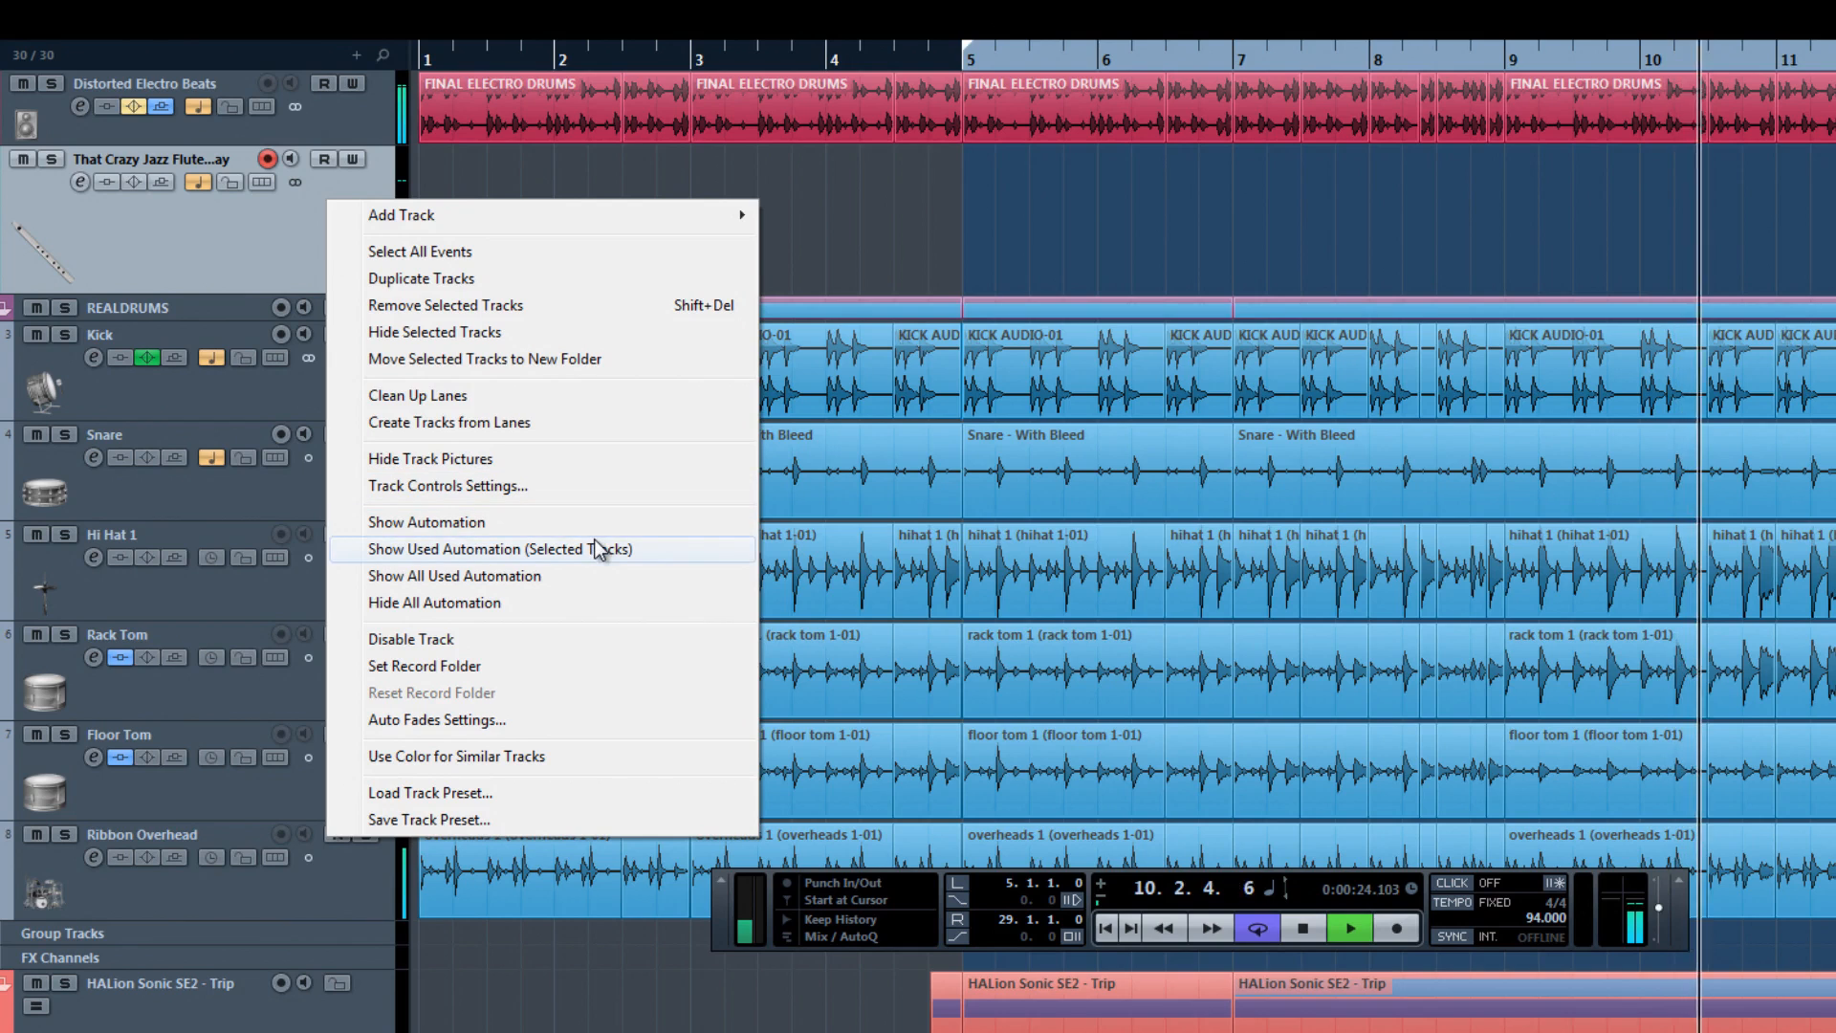
Bring up Track Controls Settings and switch through MIDI and Group/FX to the Folder track type.
left_click(448, 484)
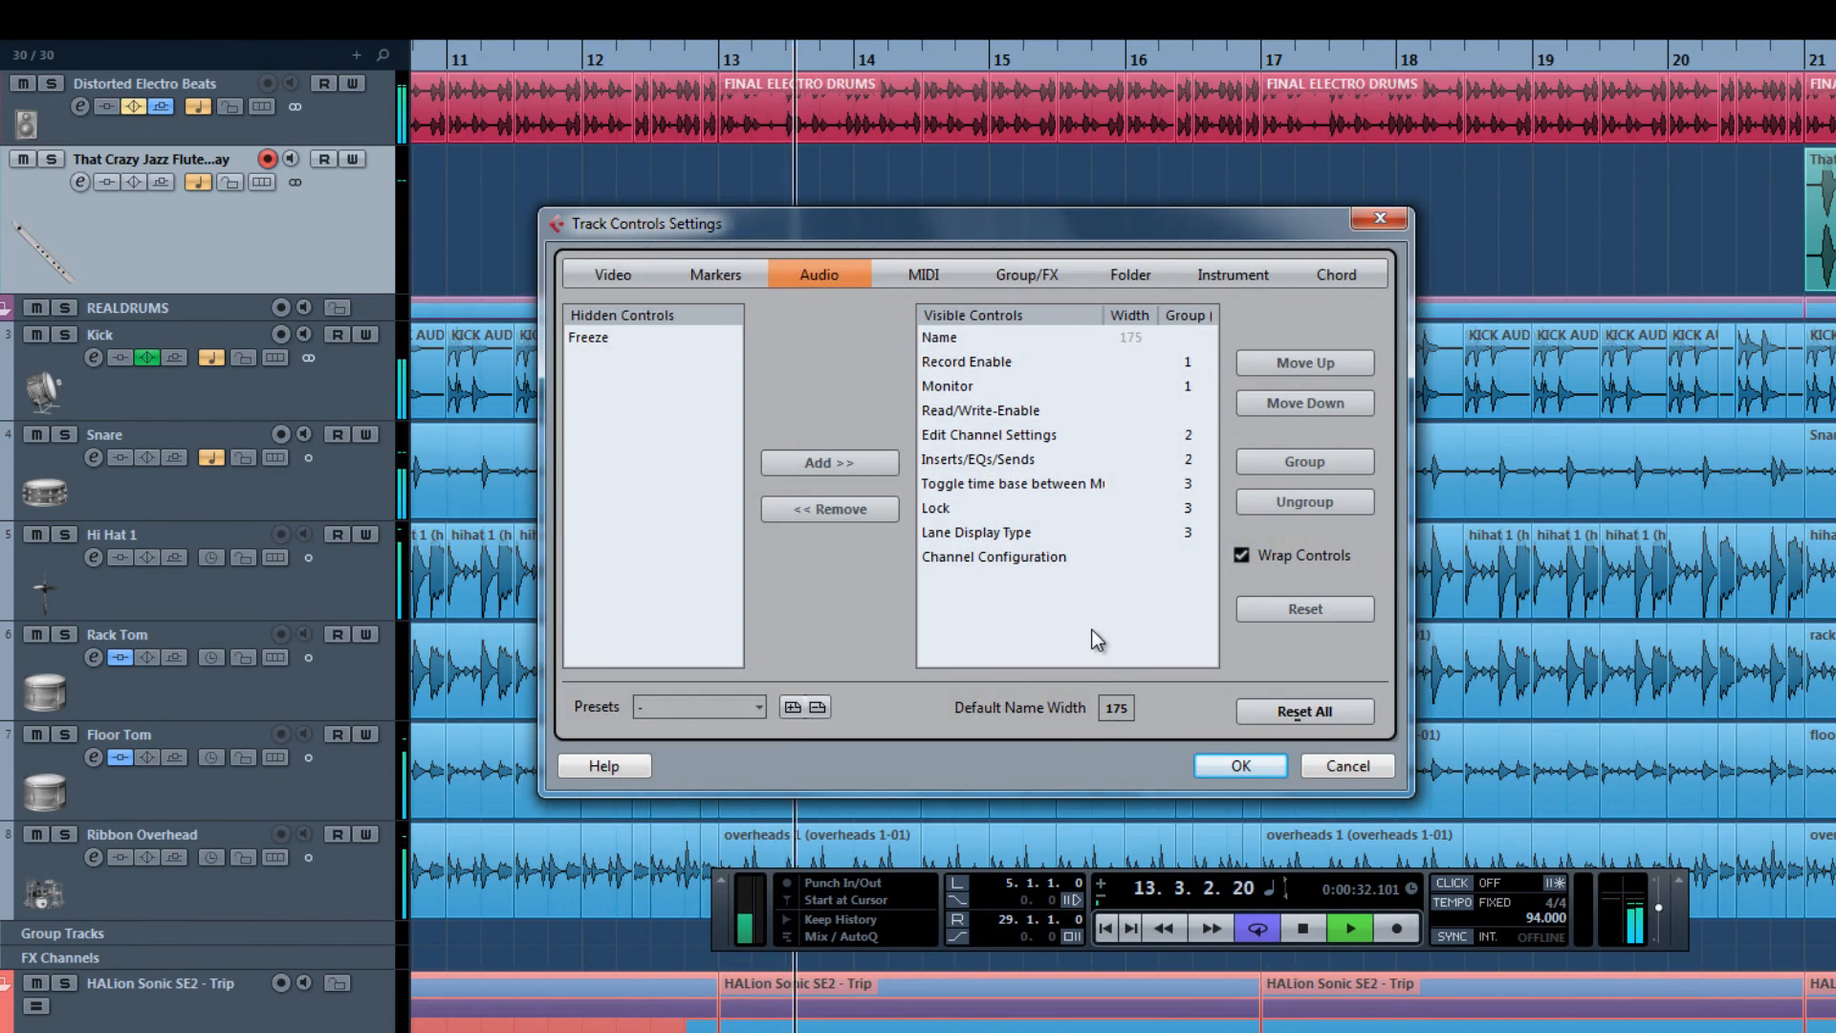
left_click(924, 273)
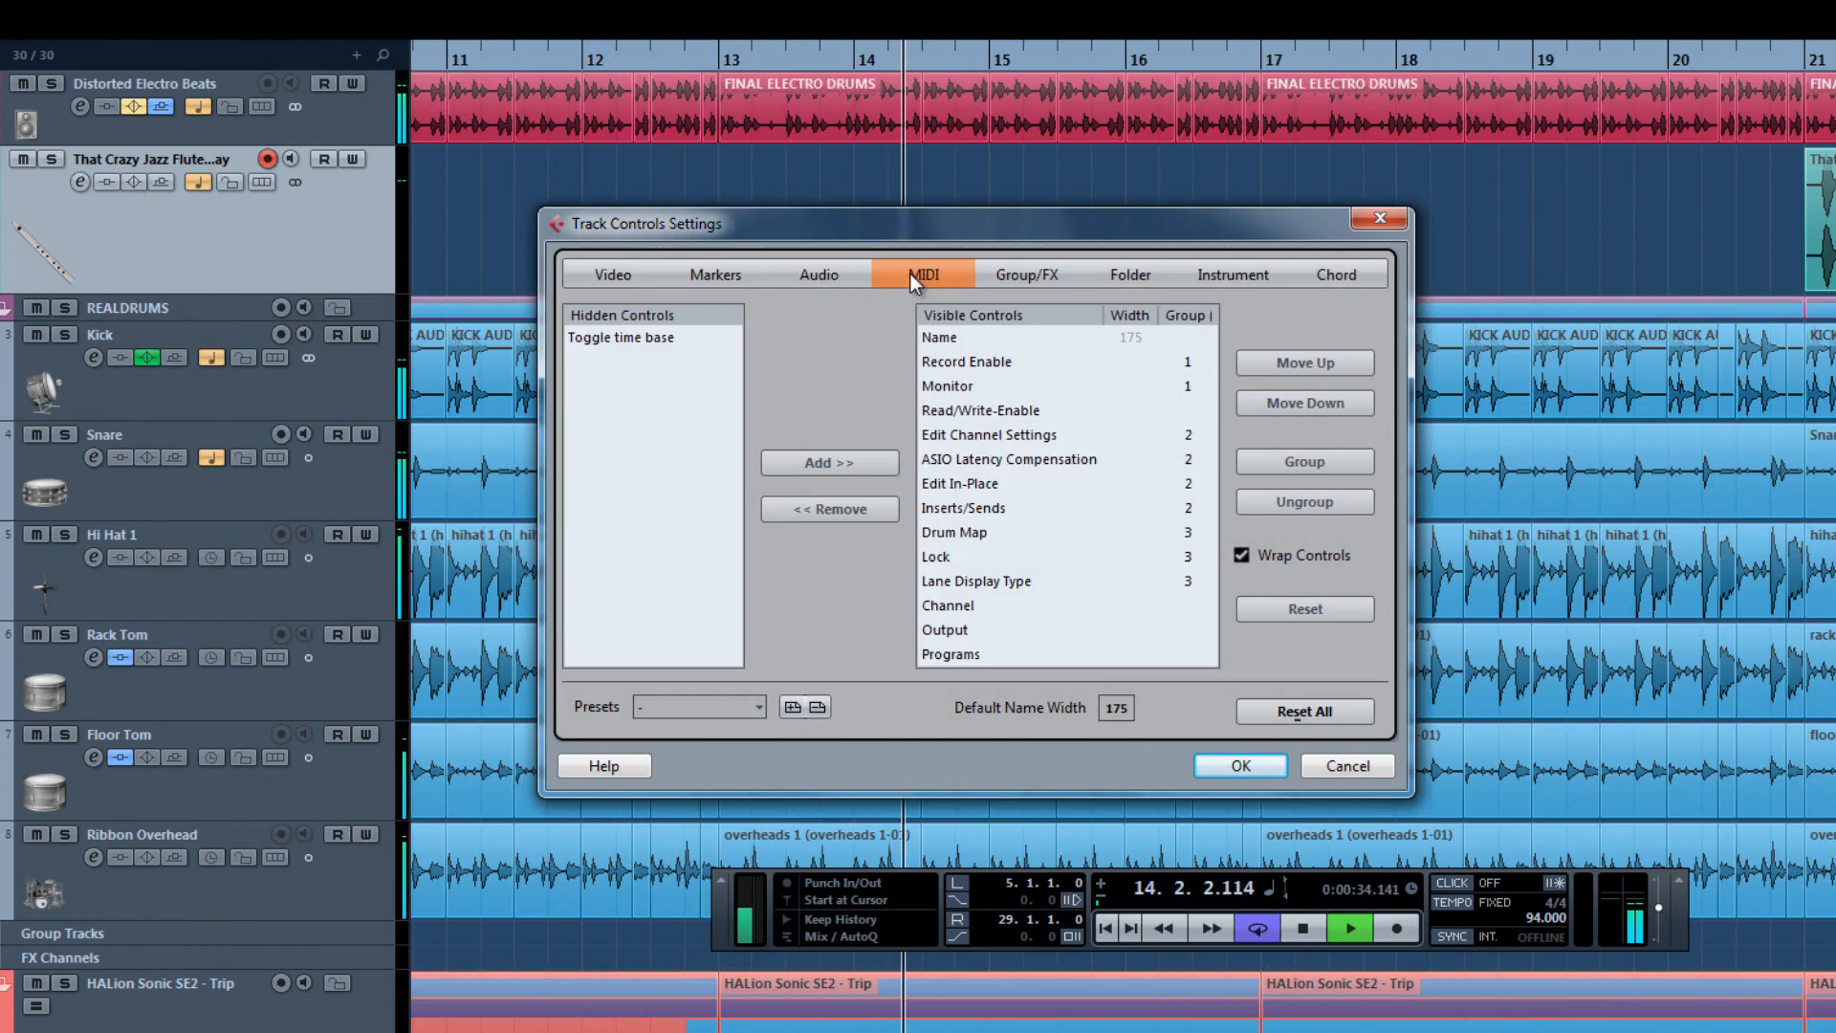
left_click(1026, 274)
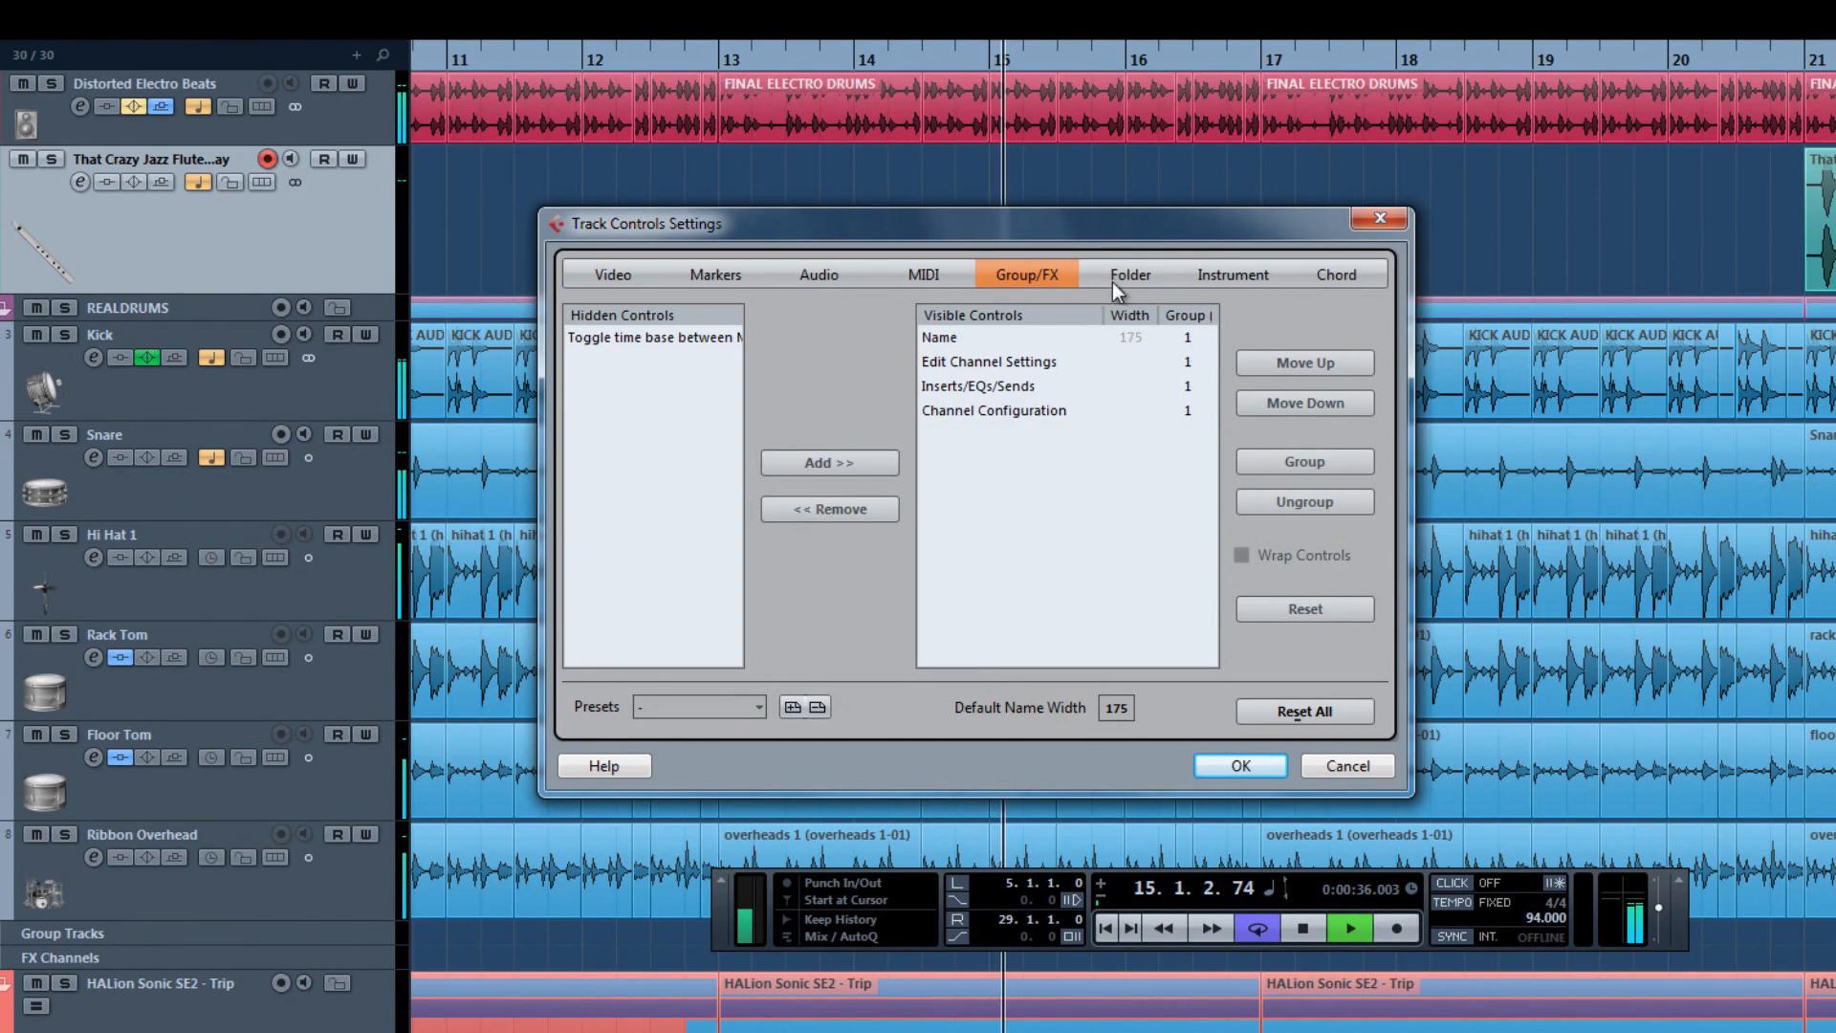
left_click(1129, 274)
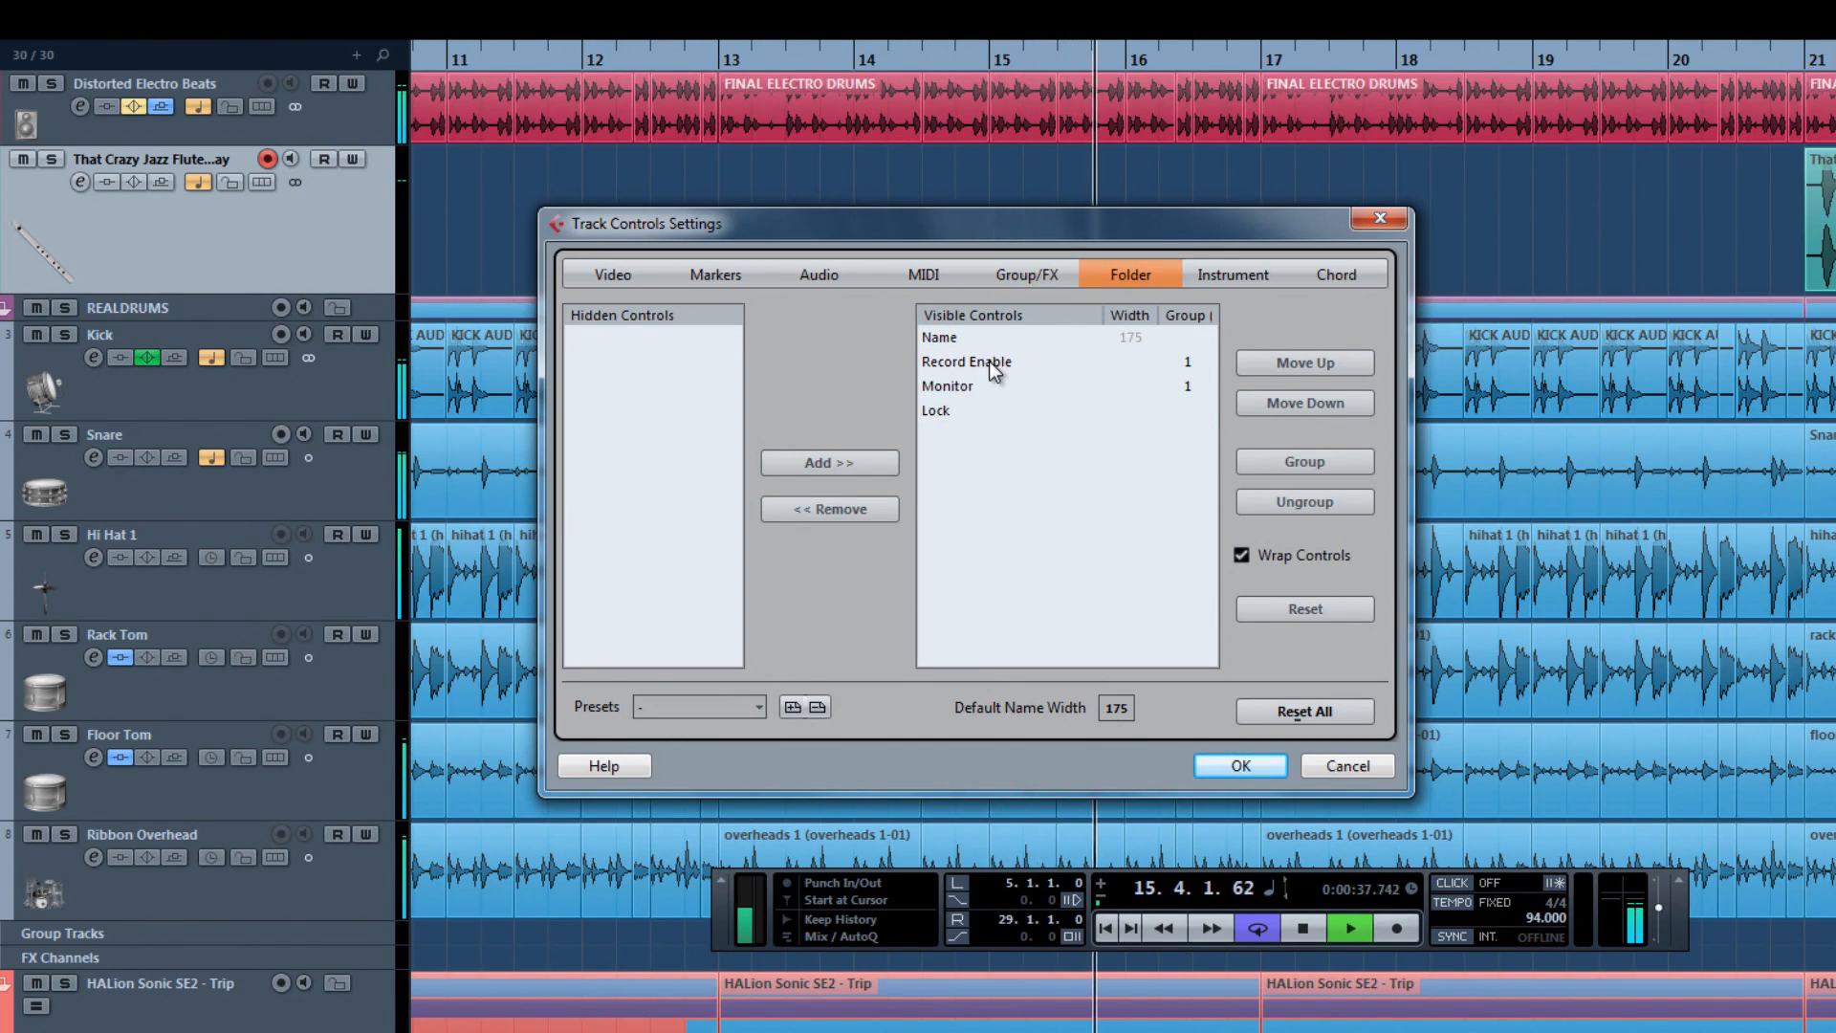
Remove Record Enable and Monitor from folder tracks, then add them back after Lock.
left_click(829, 508)
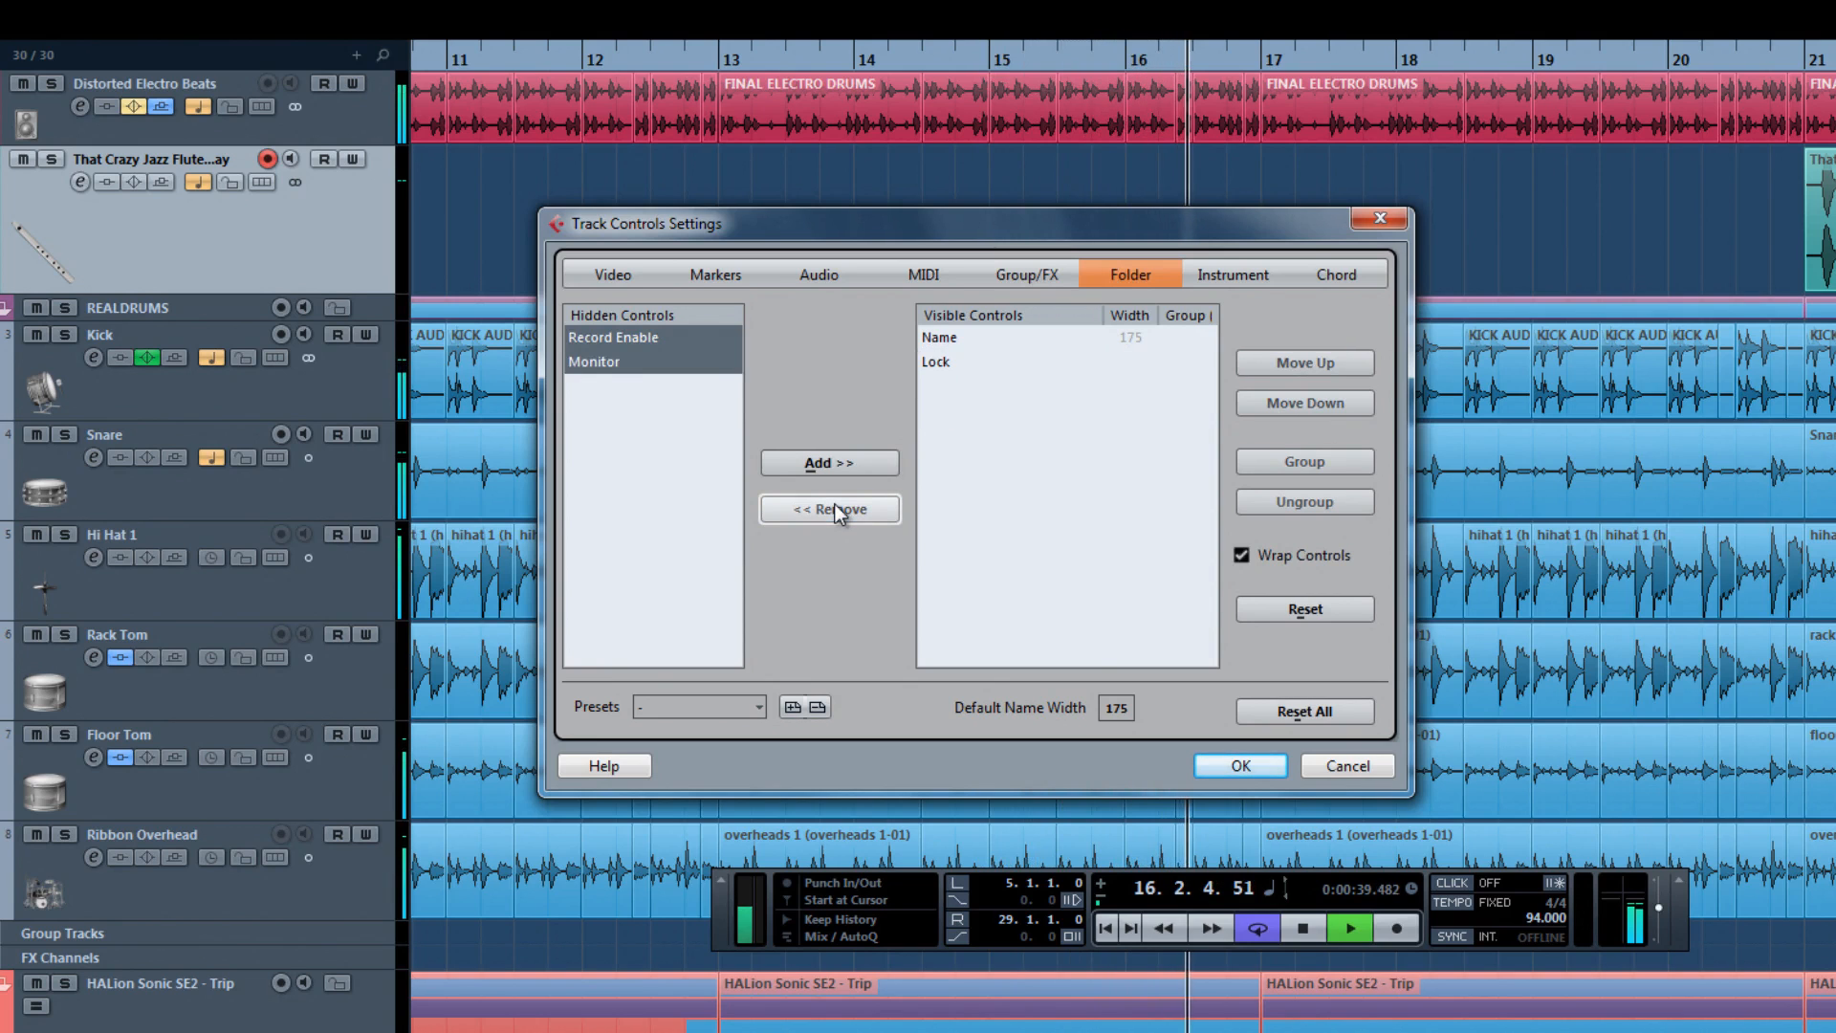
left_click(829, 461)
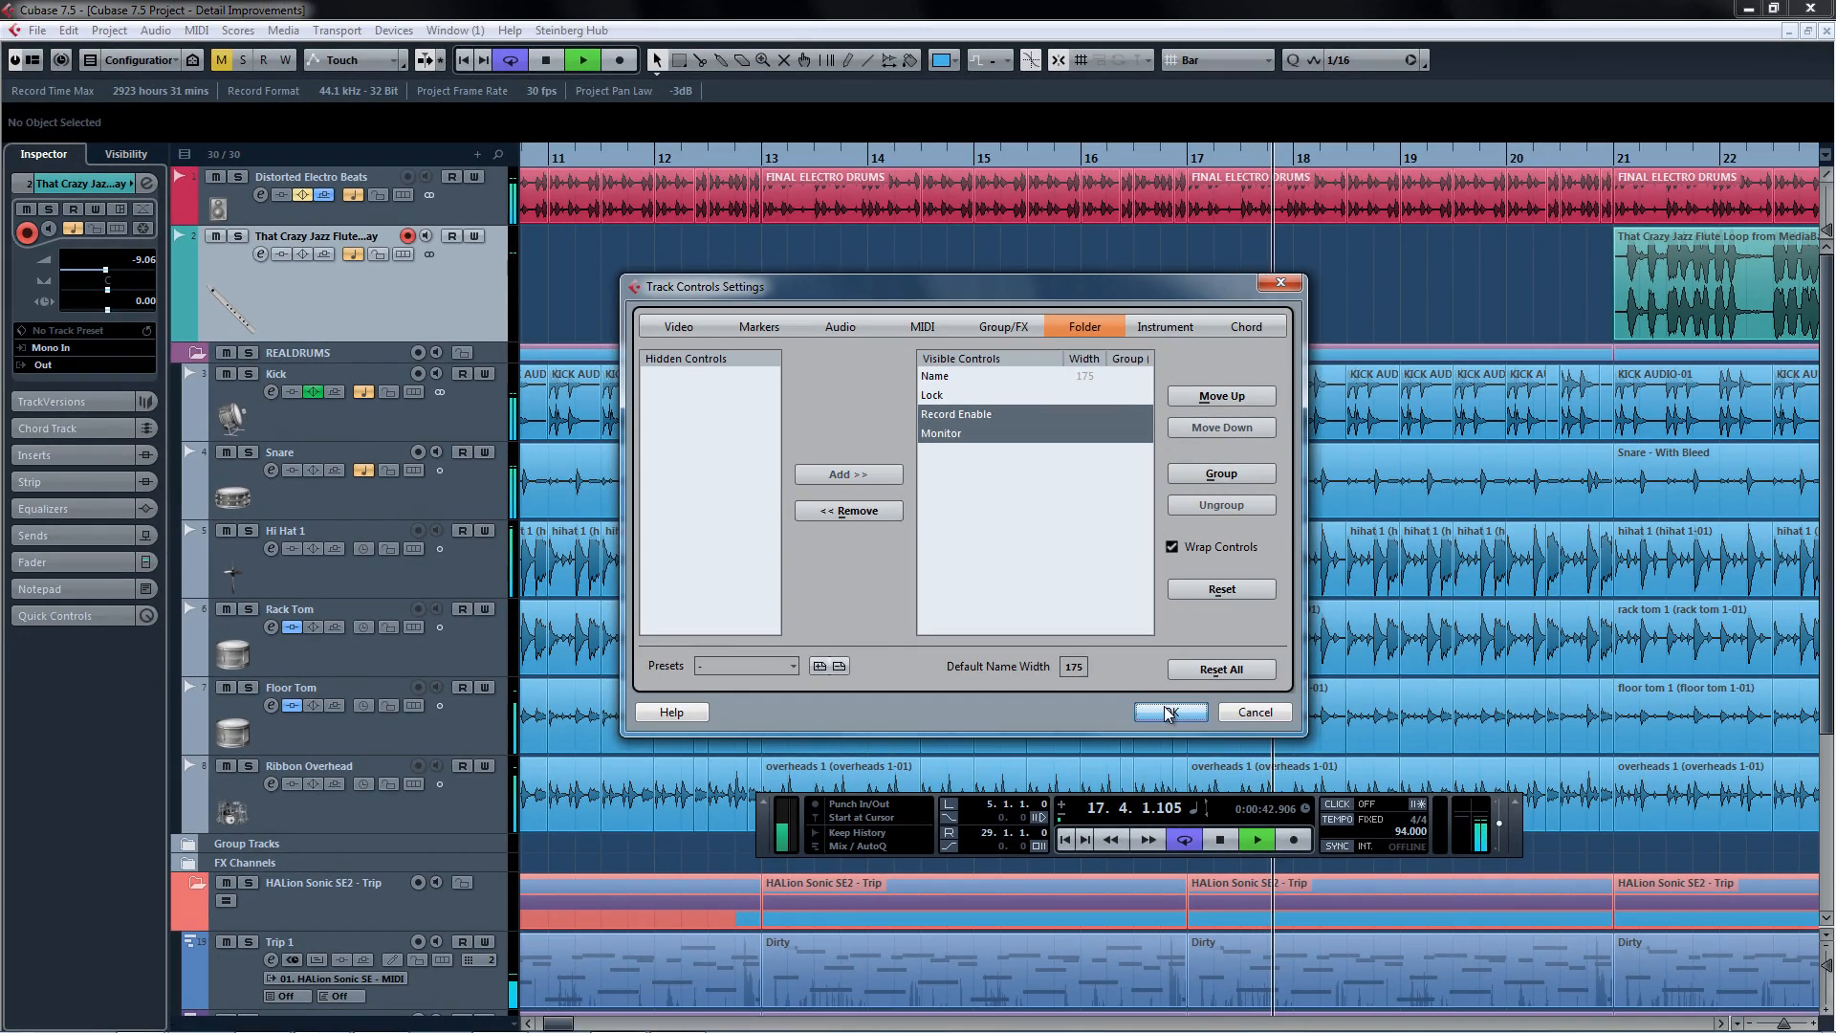
Apply the folder track controls and select Record File Format in the info line Setup.
left_click(1161, 712)
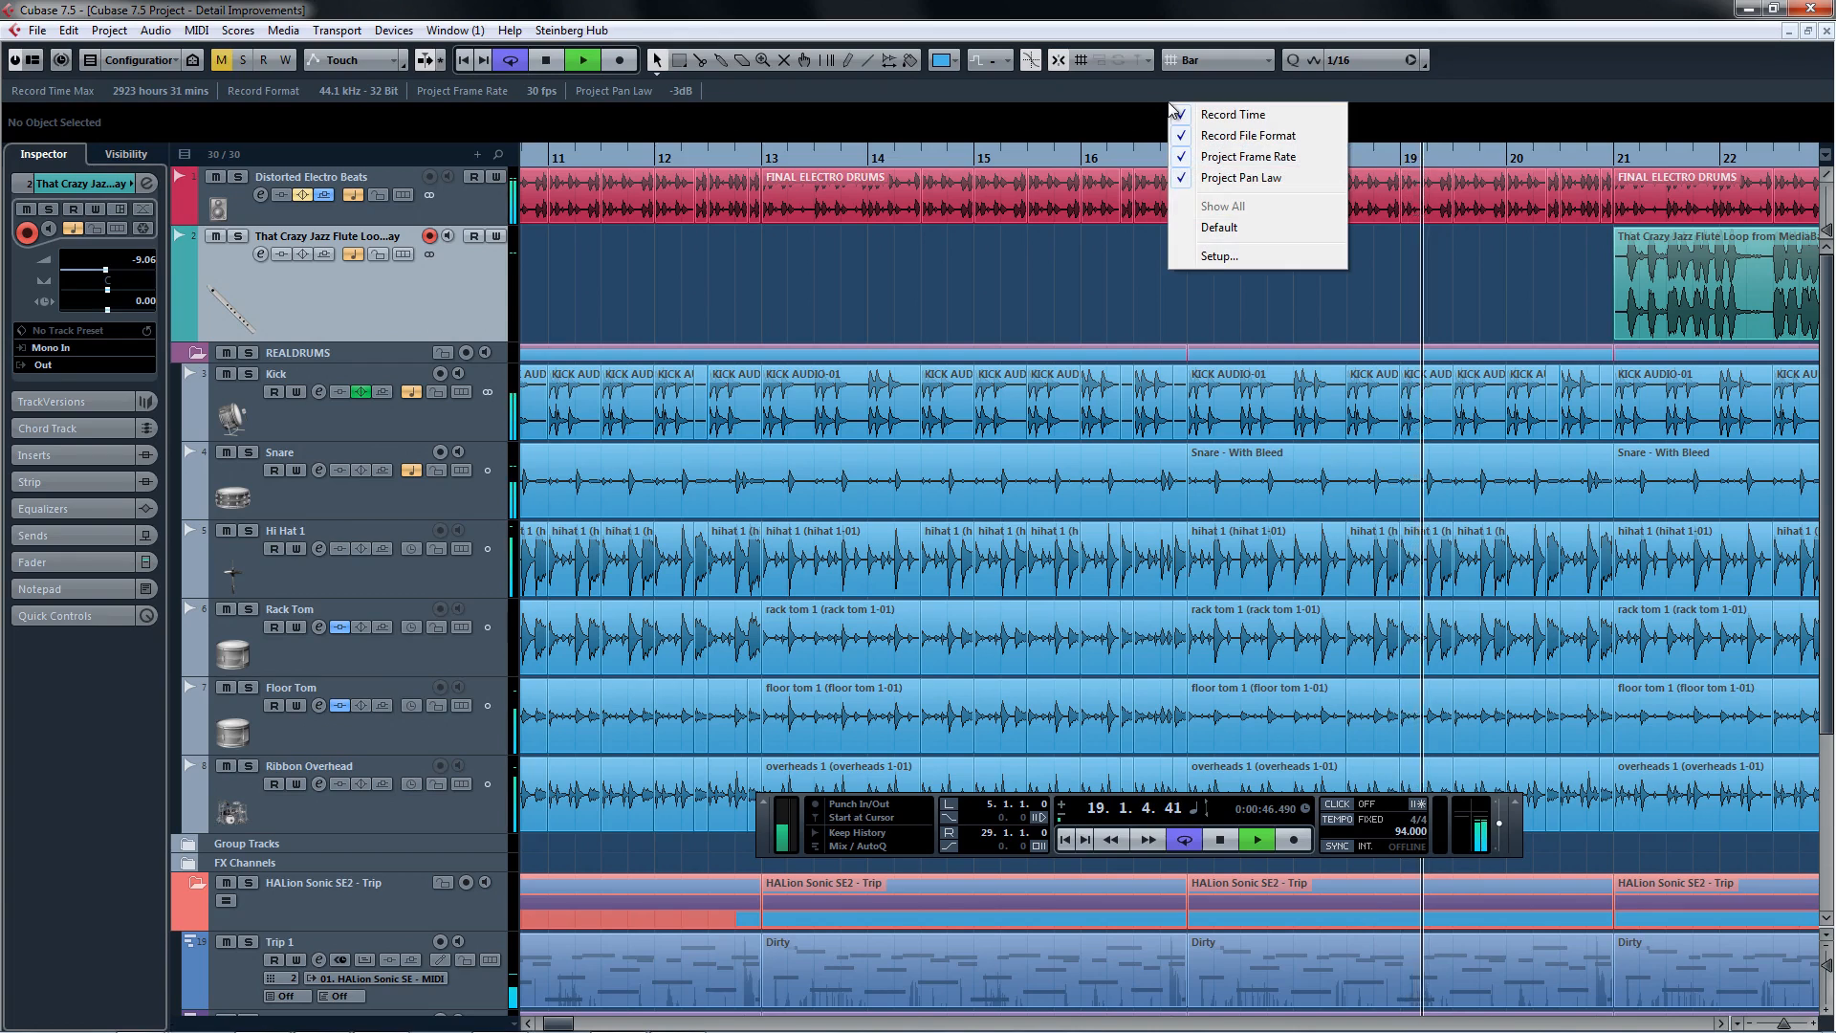
left_click(1218, 254)
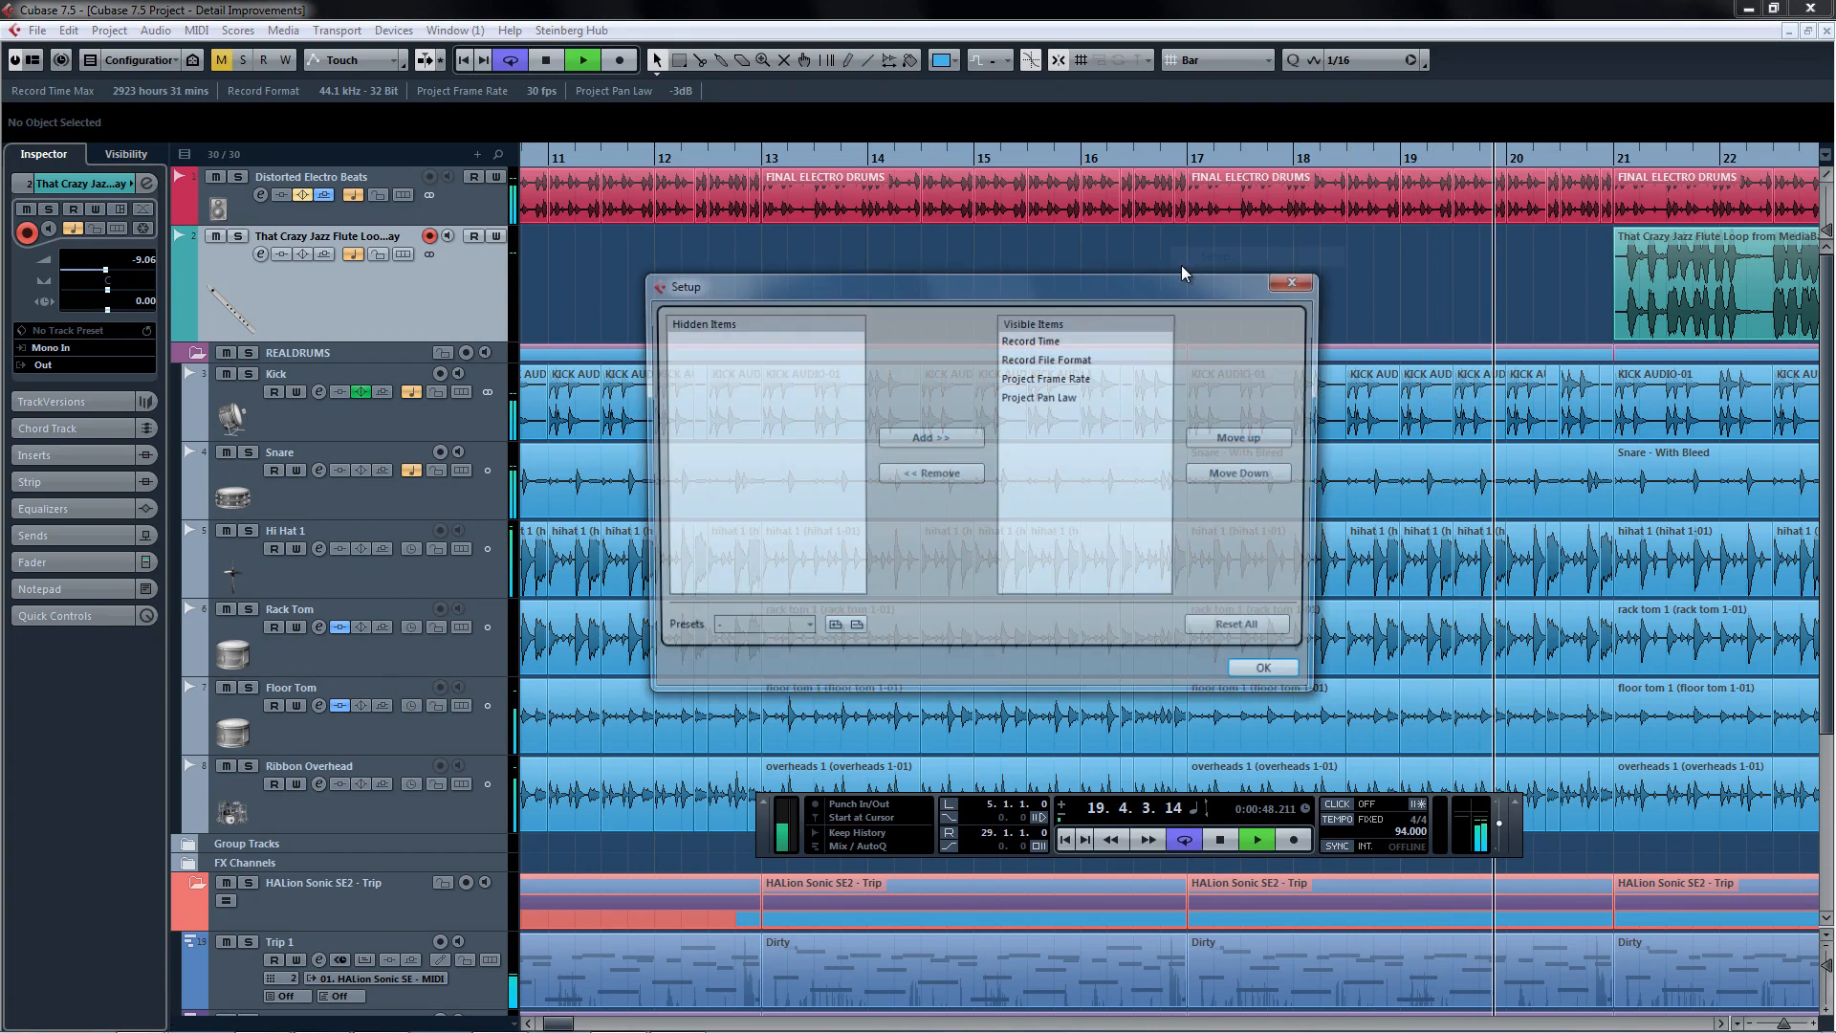
left_click(1046, 357)
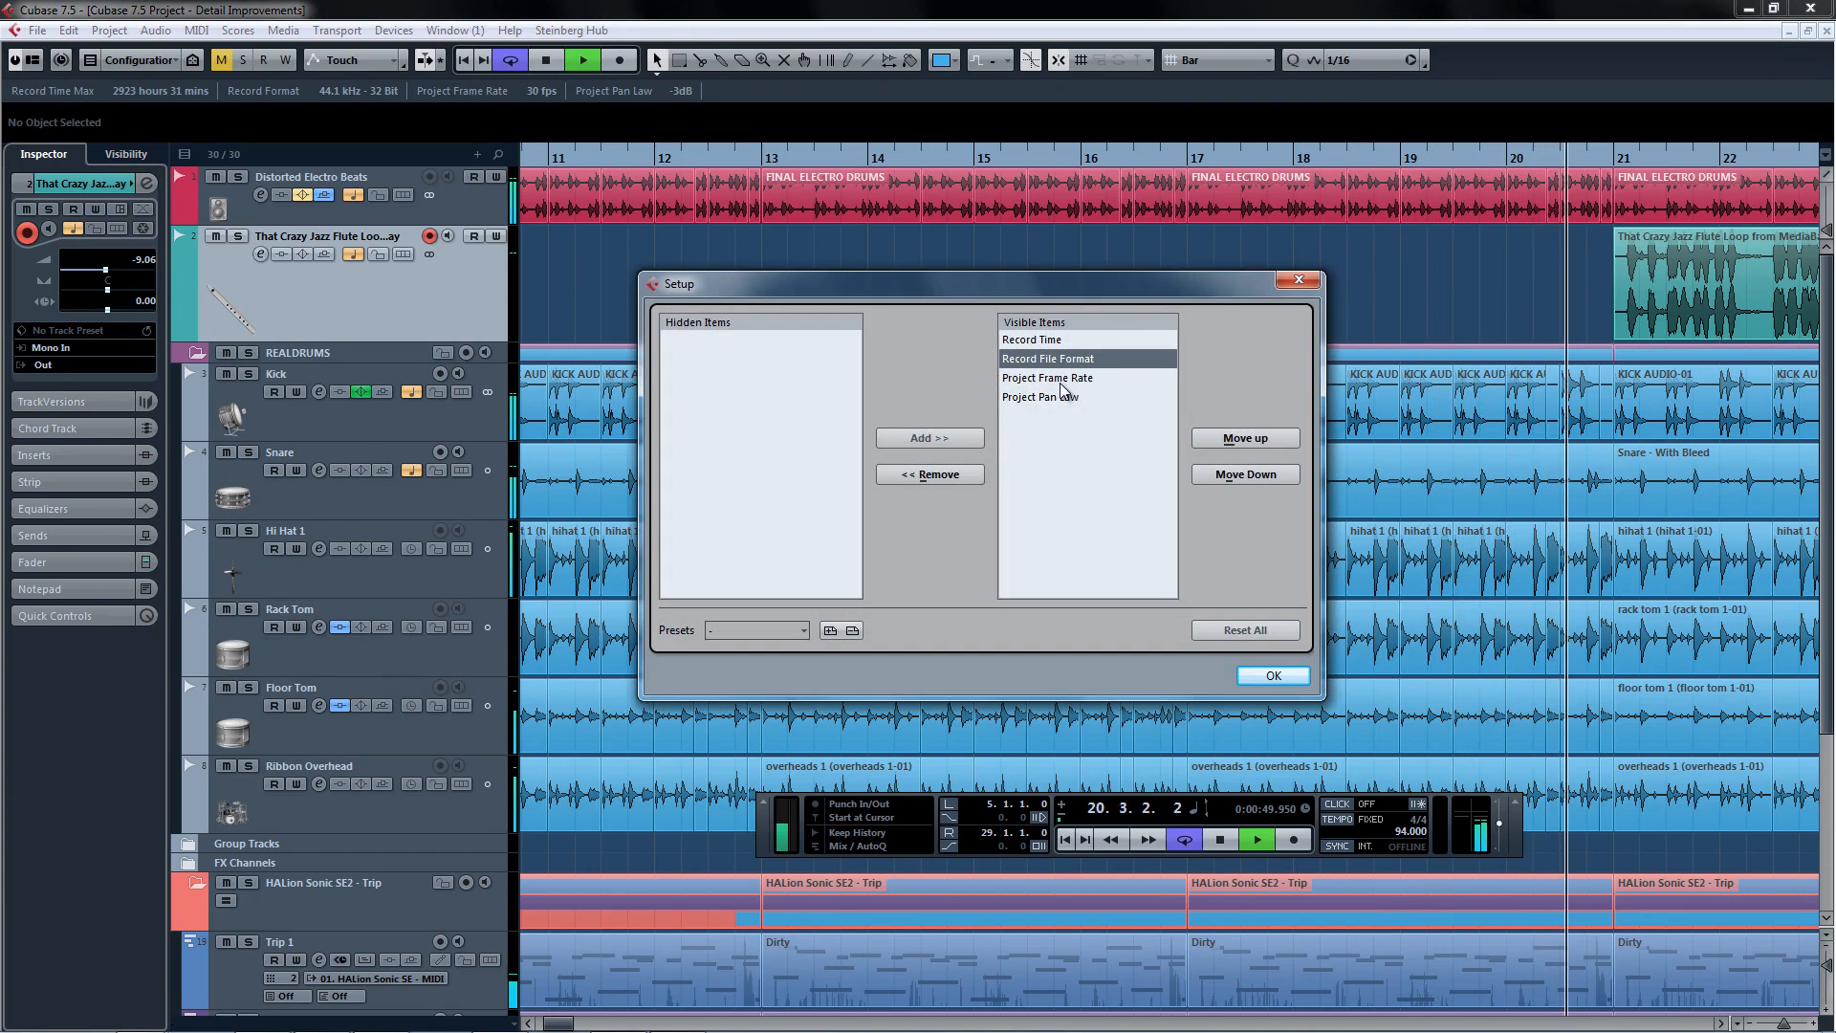
Remove and re-add Record File Format to the info line, then confirm the setup.
left_click(928, 474)
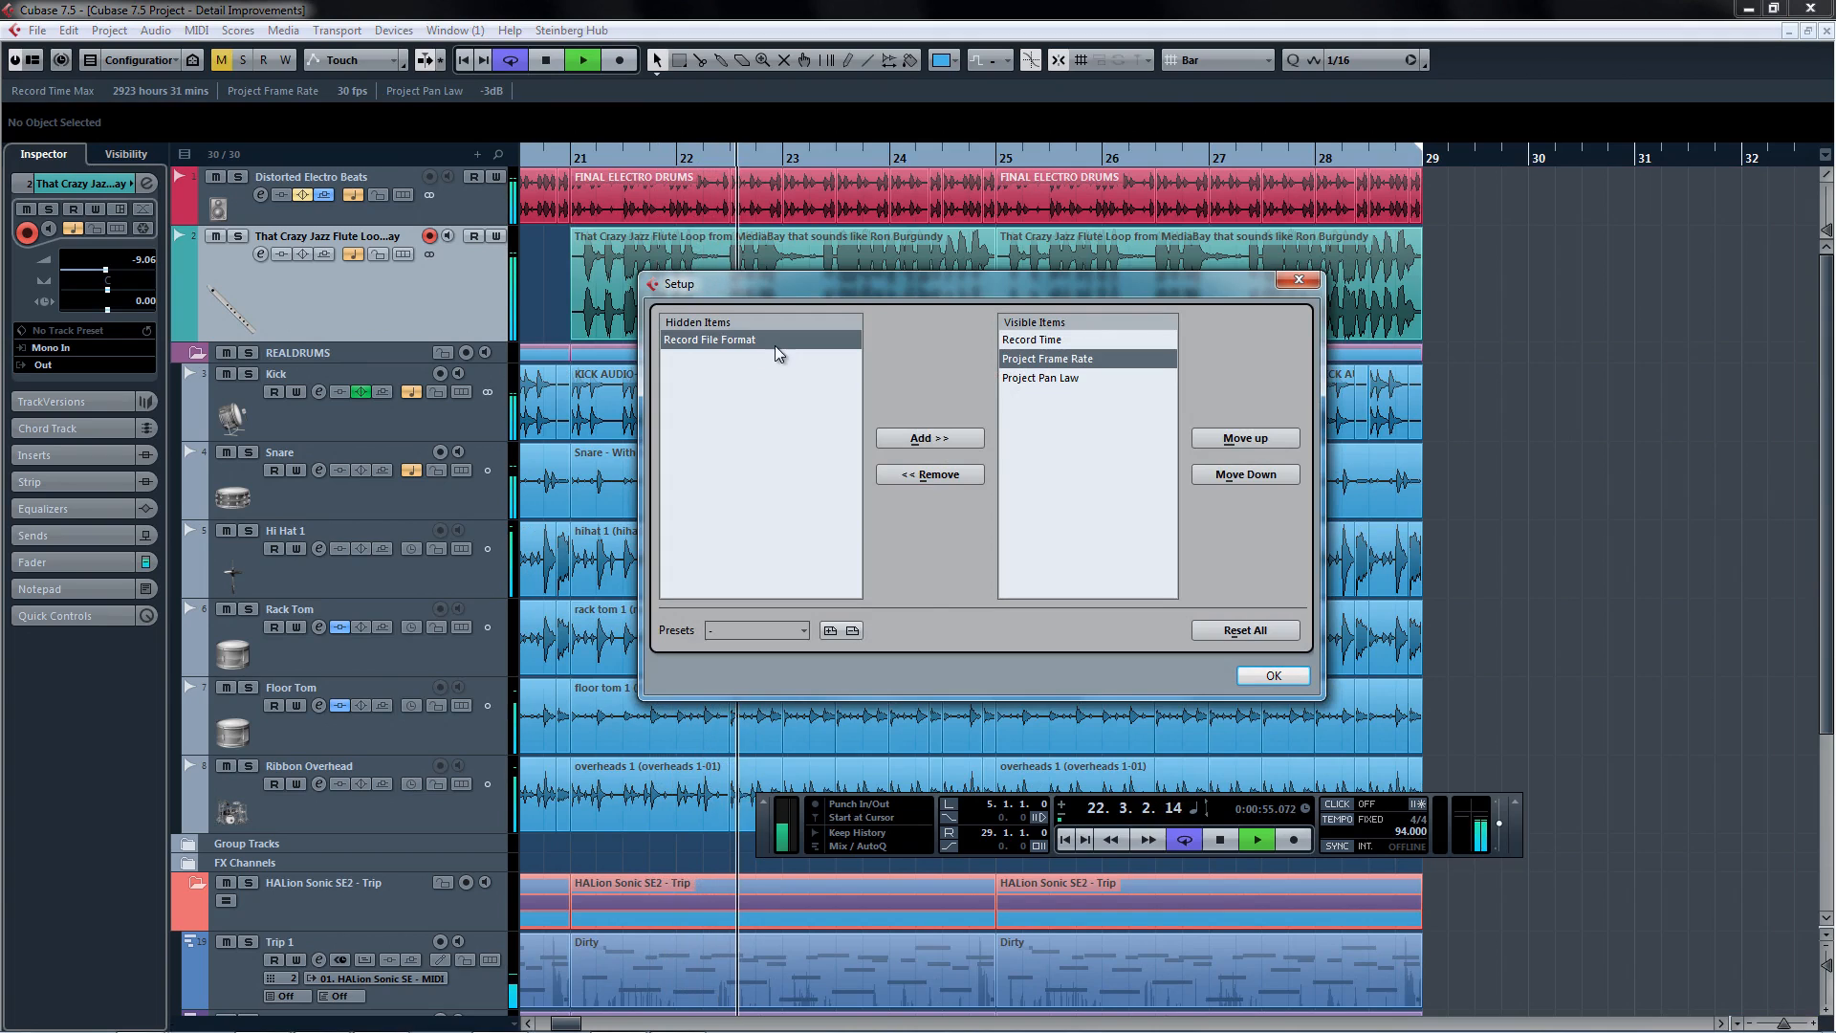
left_click(928, 436)
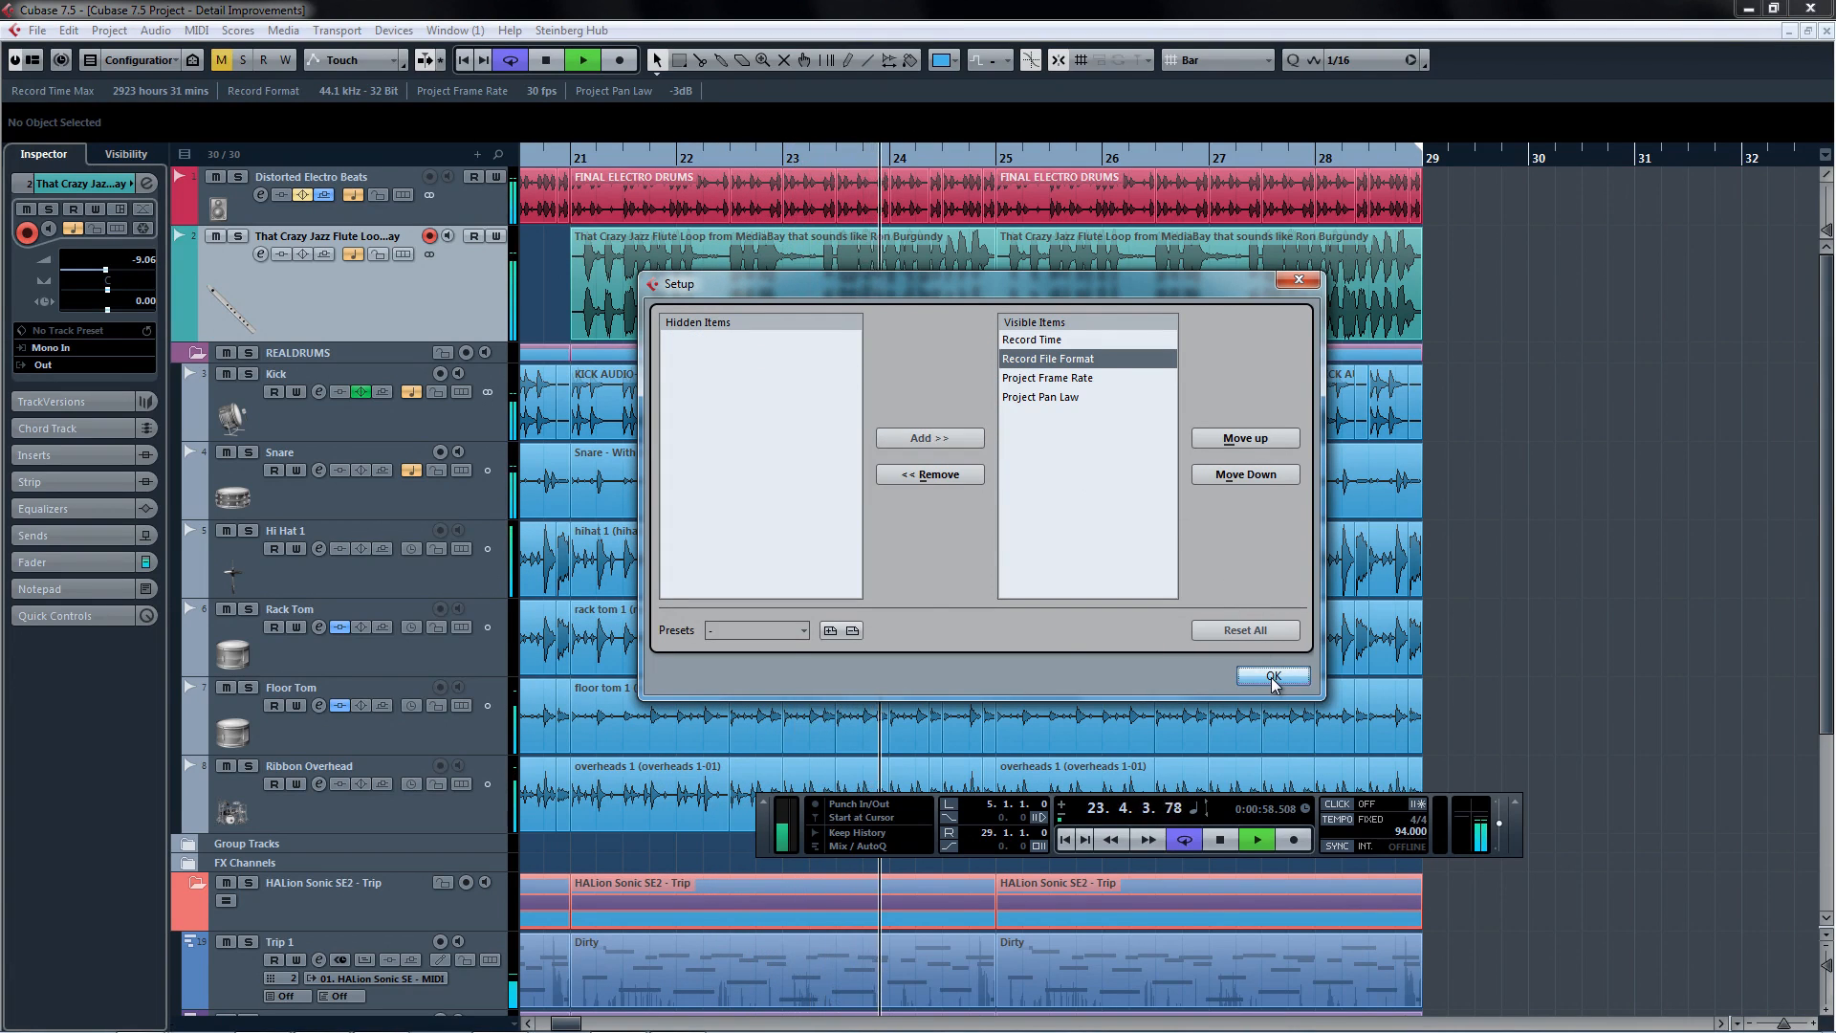
left_click(1272, 677)
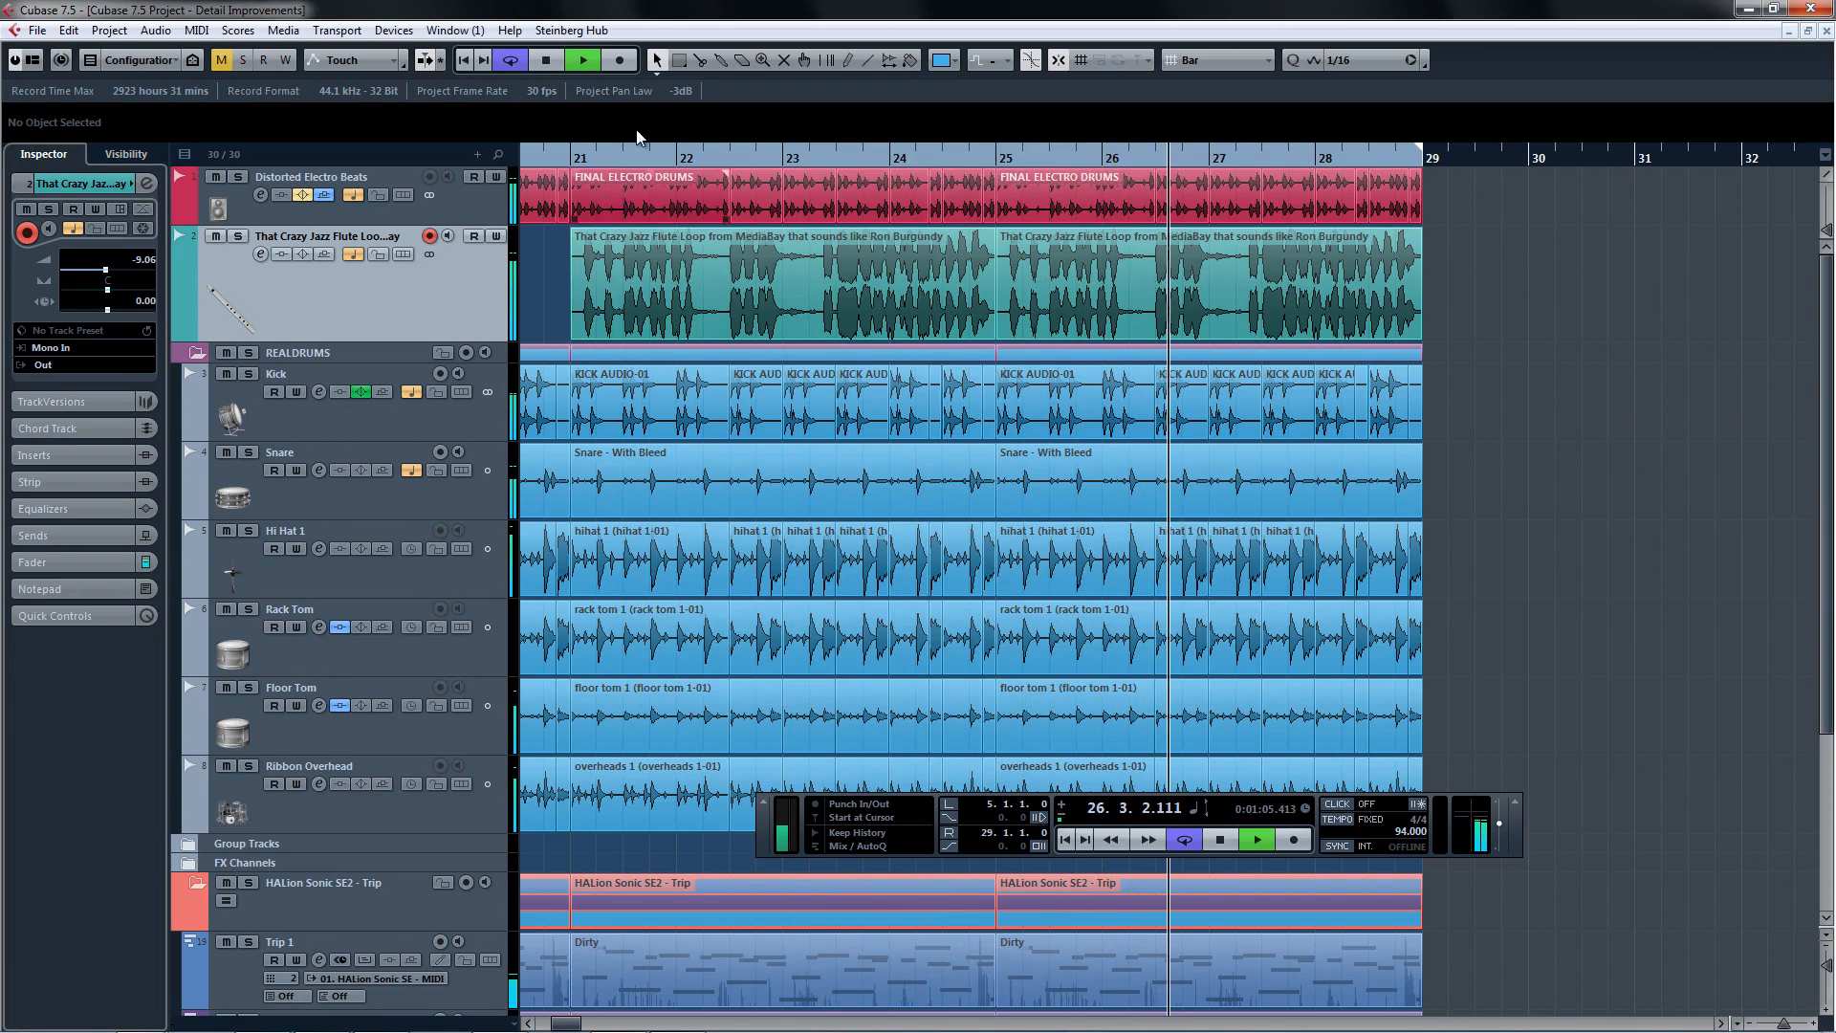
Choose Remote Control Devices from Help > Documentation, then show folder track control settings.
left_click(509, 29)
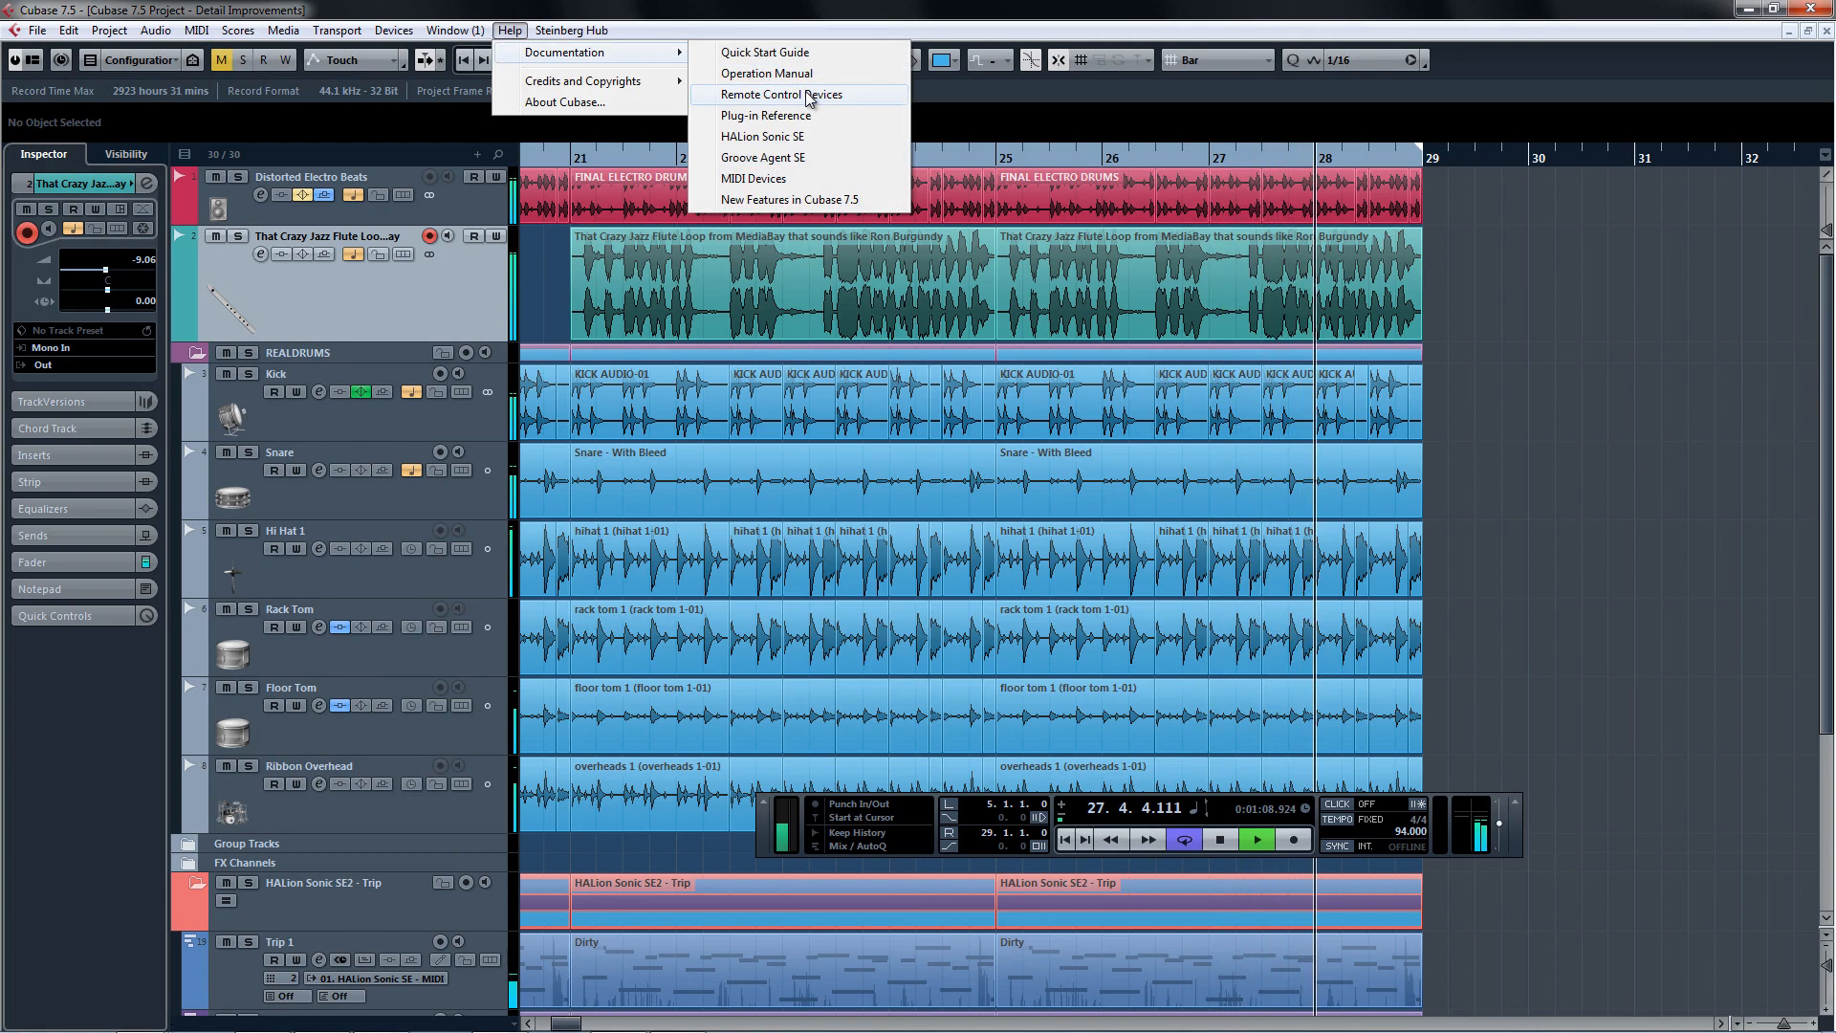
left_click(765, 115)
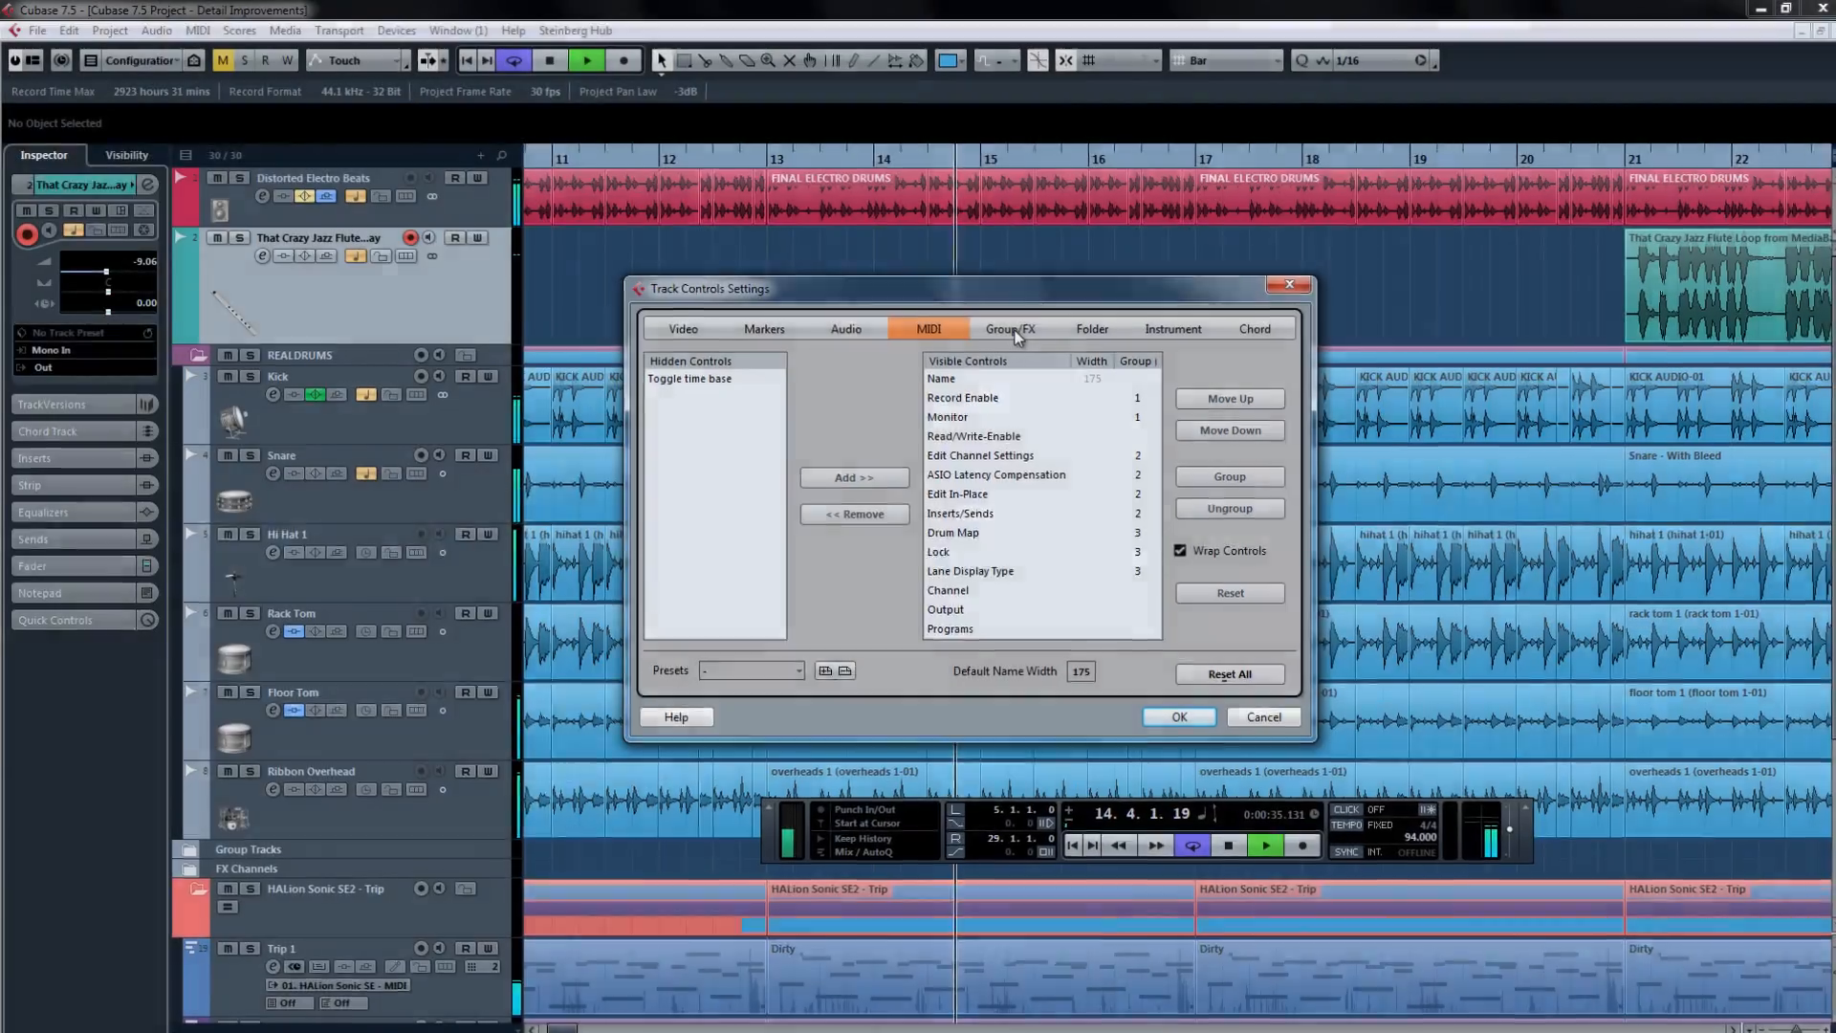
left_click(1144, 345)
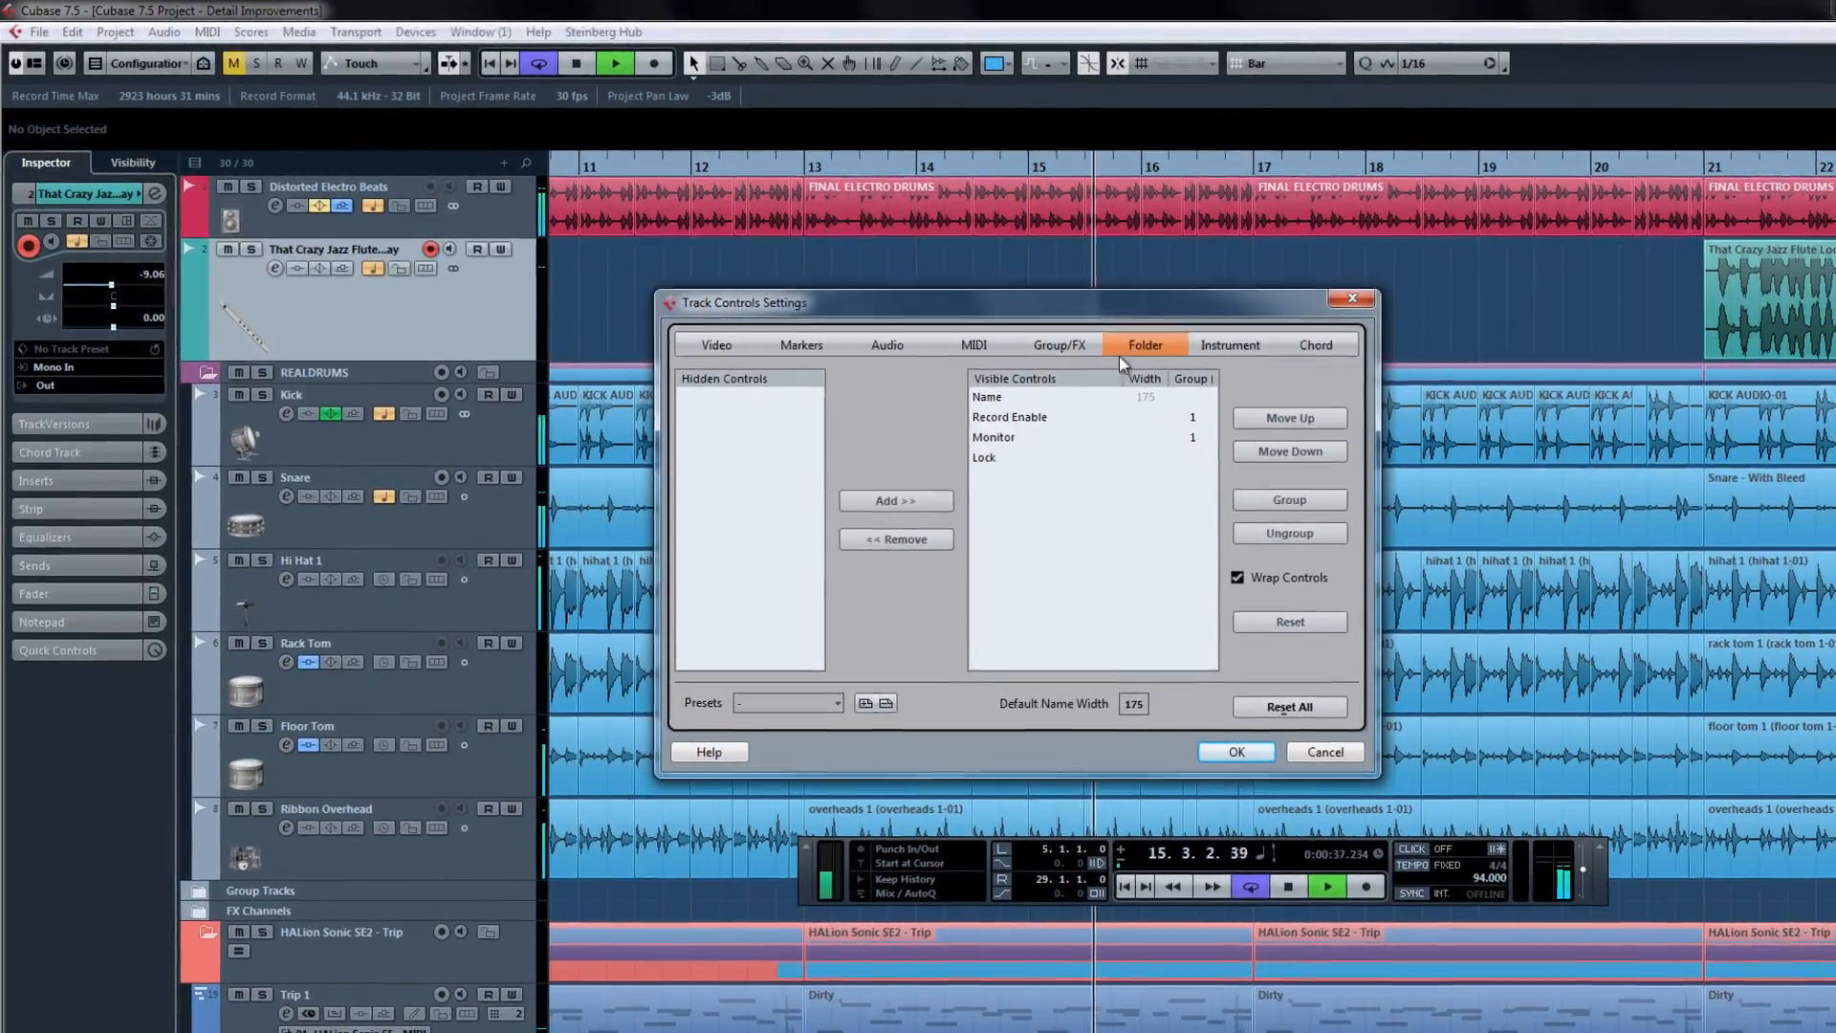